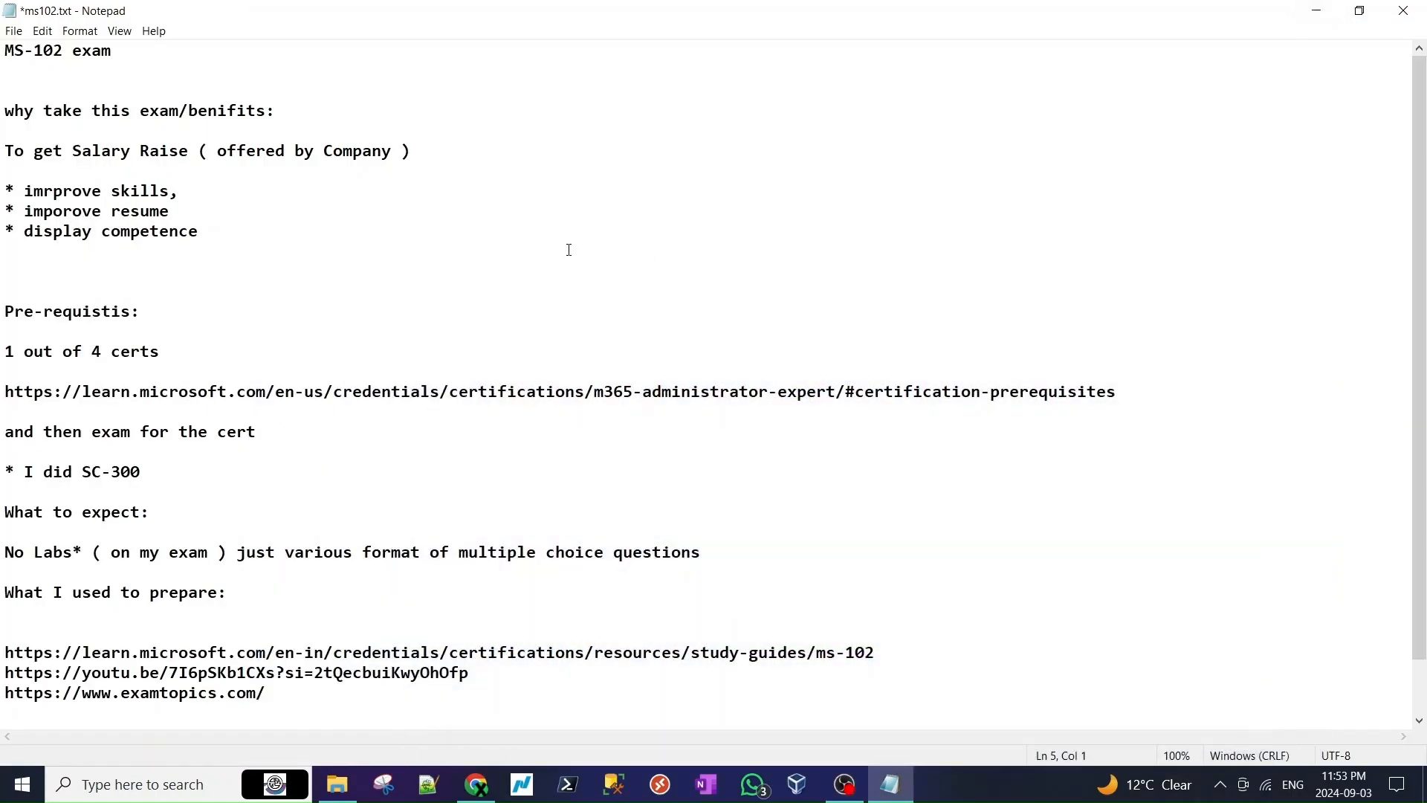
{"action": "mouse_move", "coordinate": [122, 77]}
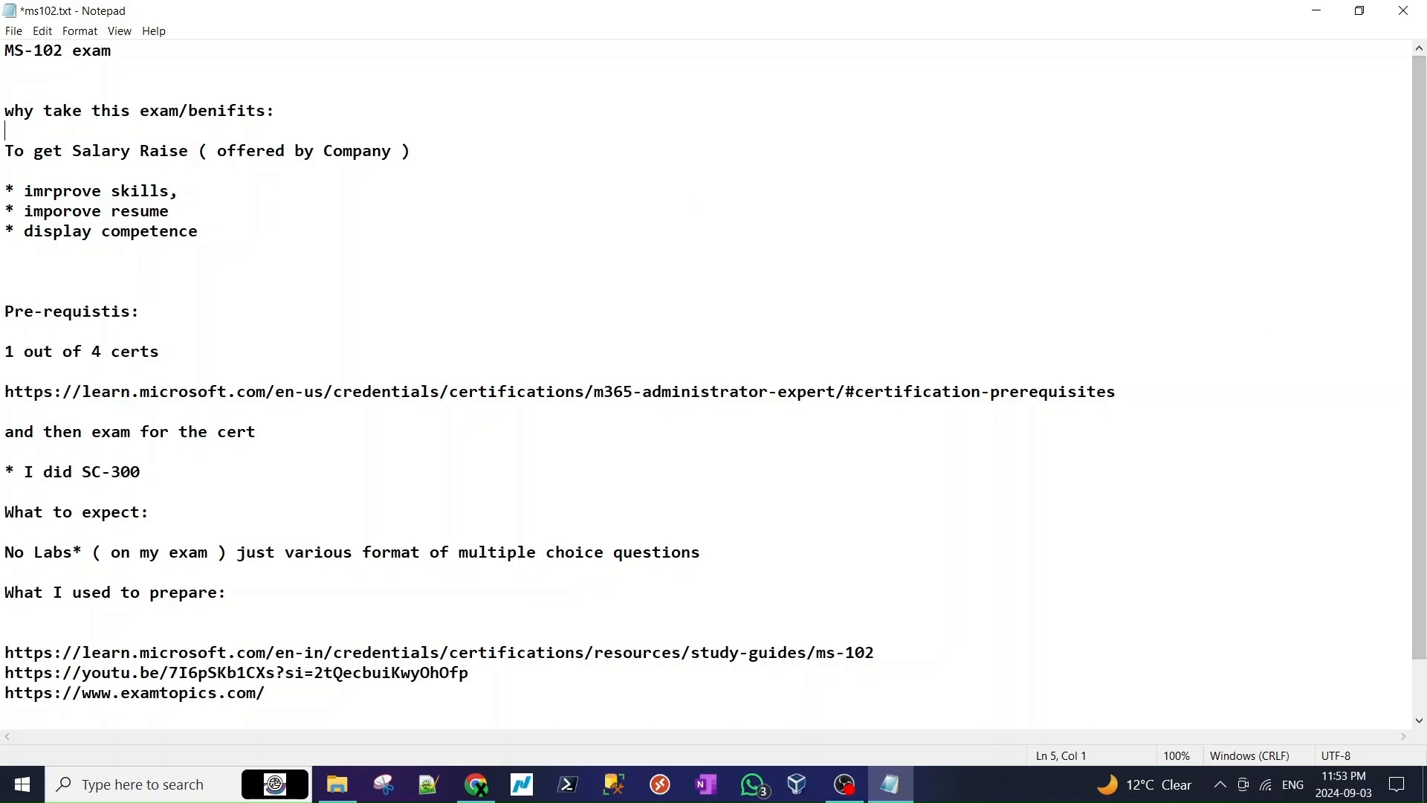
{"action": "mouse_move", "coordinate": [1067, 342]}
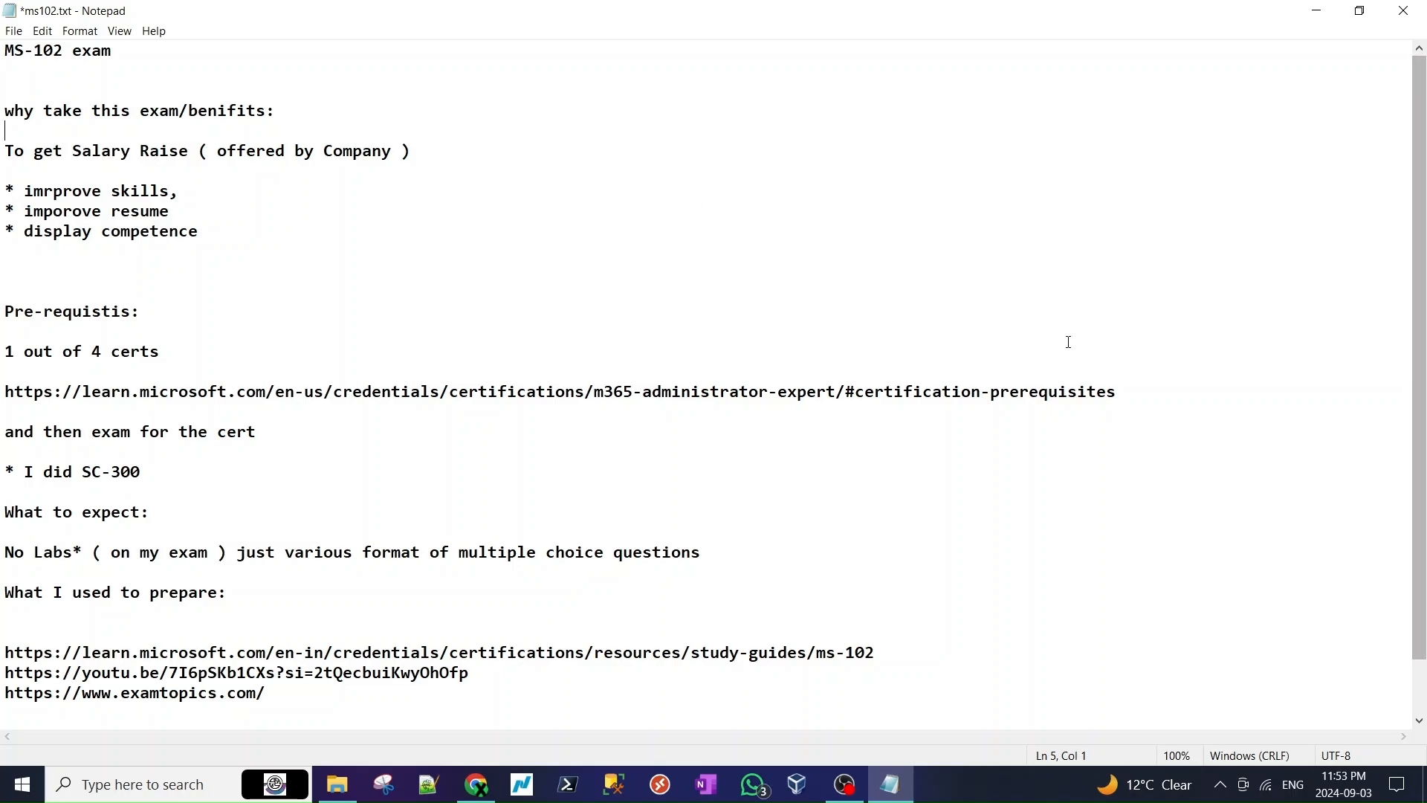
{"action": "mouse_move", "coordinate": [1282, 203]}
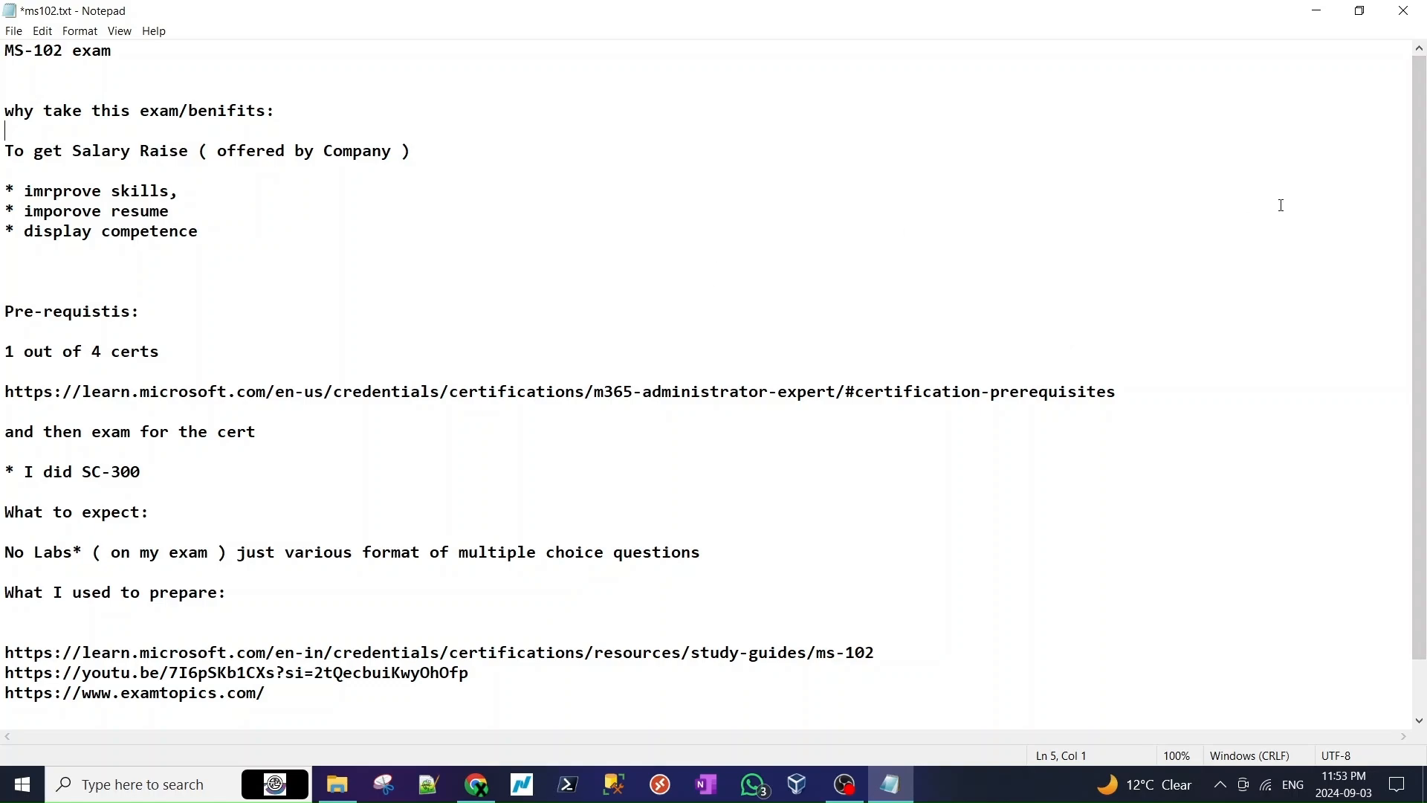
{"action": "mouse_move", "coordinate": [363, 6]}
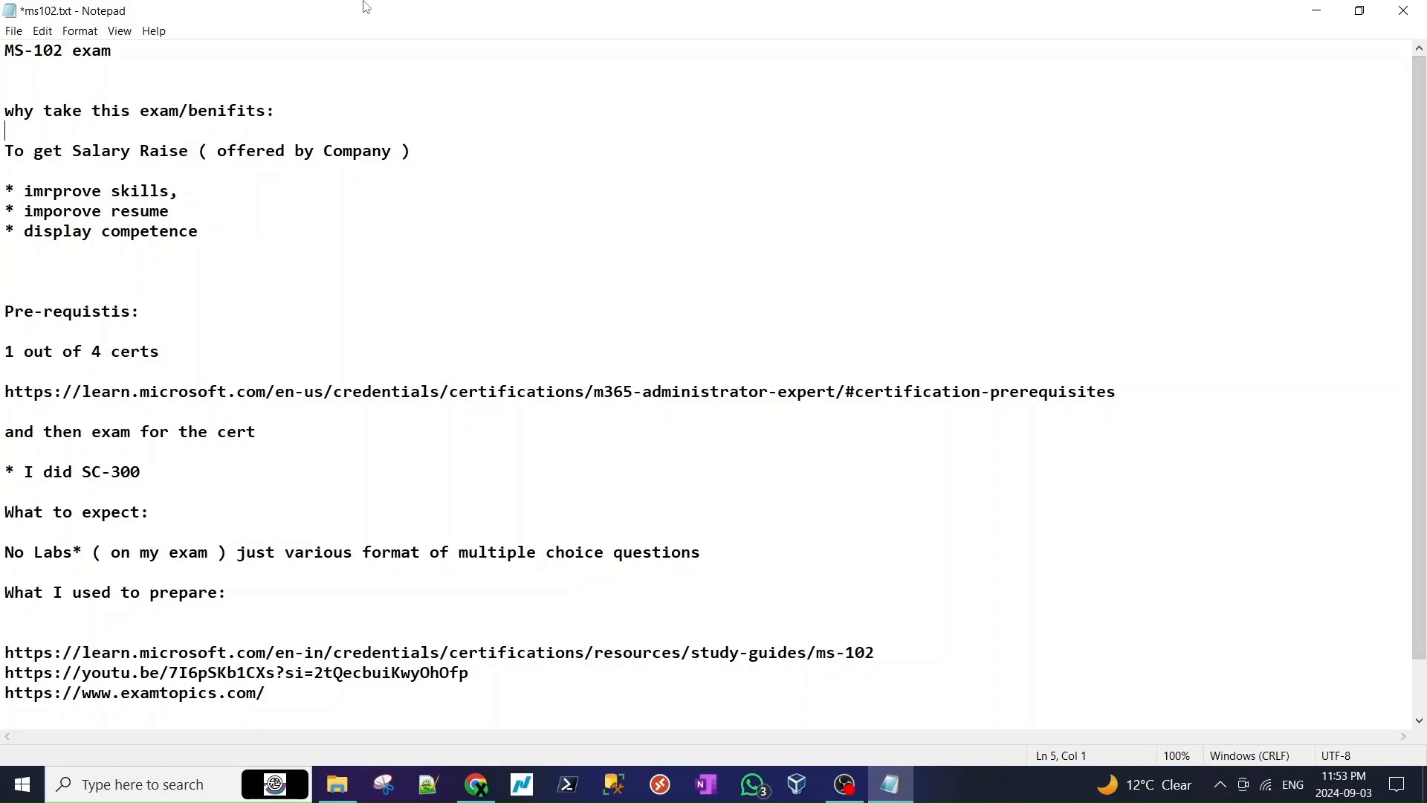
- Walk through the notes' MS-102 title, Pre-requisites and What to expect headings
{"action": "triple_click", "coordinate": [44, 68]}
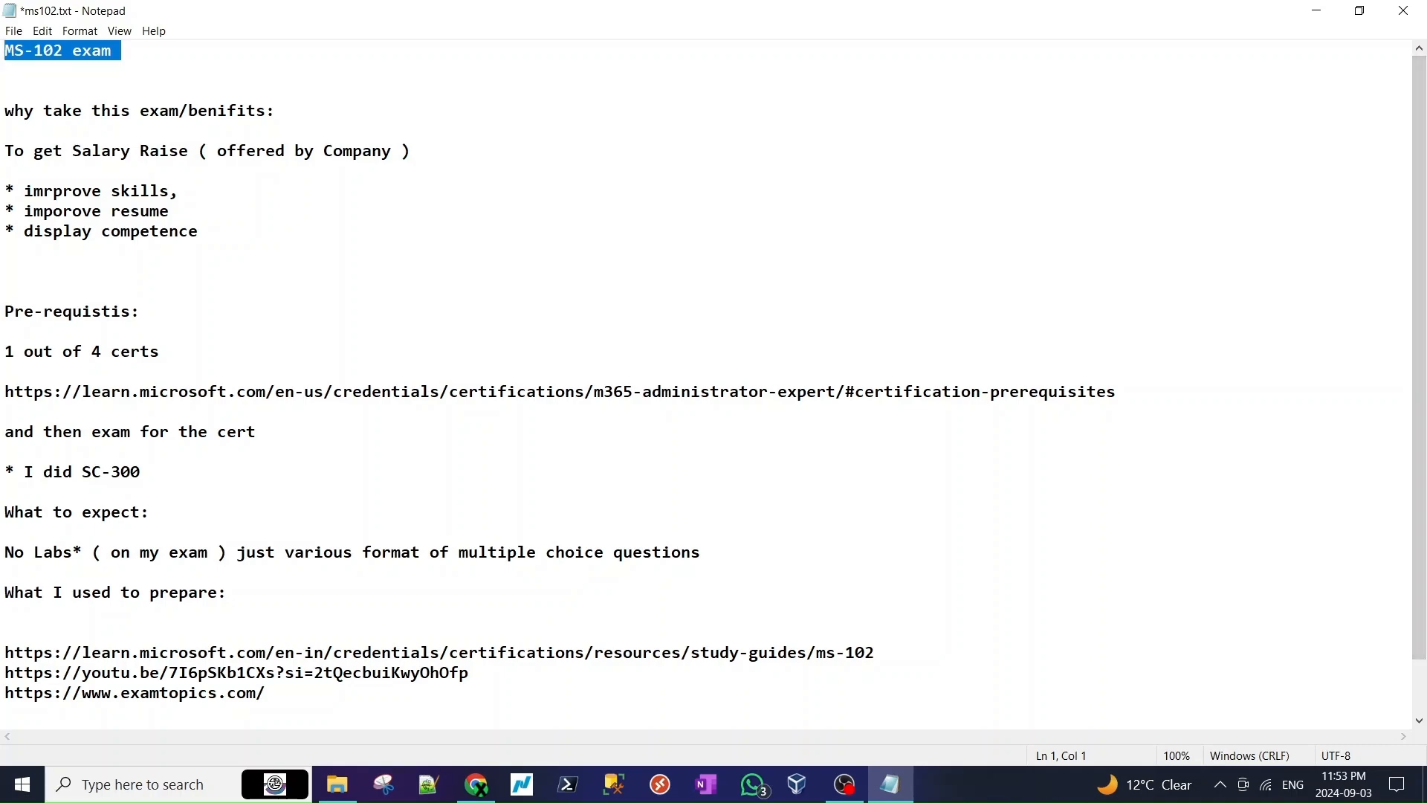
{"action": "left_click", "coordinate": [283, 110]}
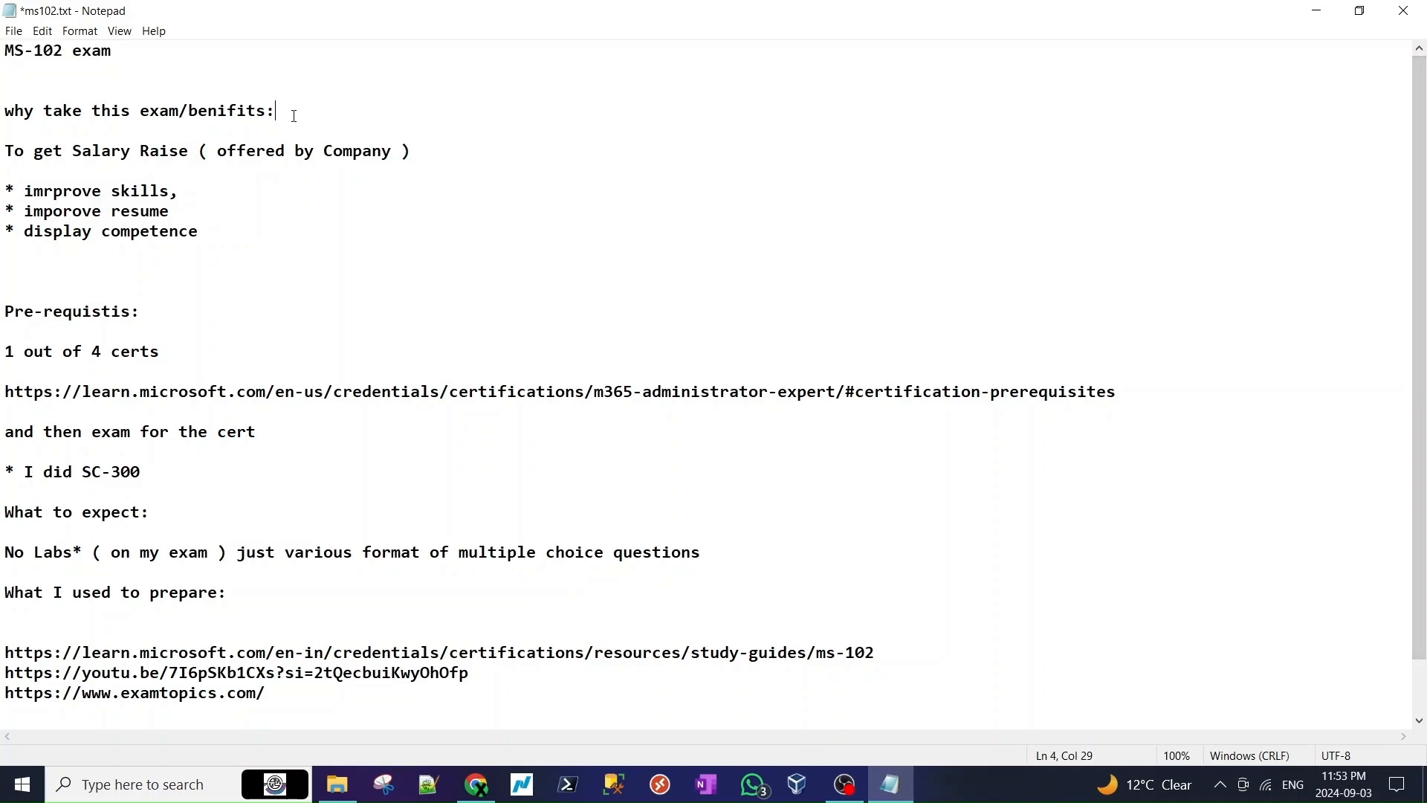
{"action": "scroll", "scroll_direction": "down", "scroll_amount": 3}
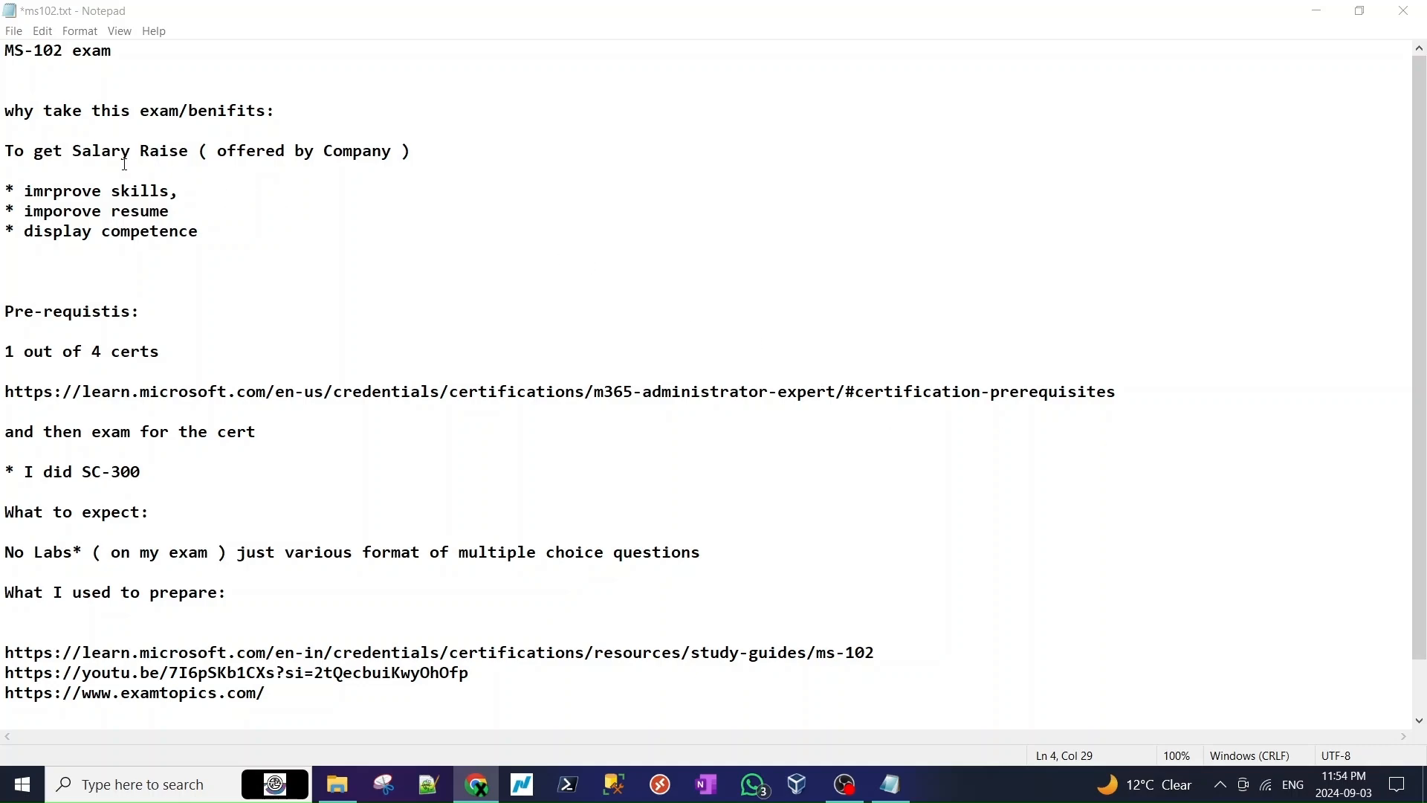
{"action": "left_click_drag", "start_coordinate": [4, 110], "coordinate": [87, 110]}
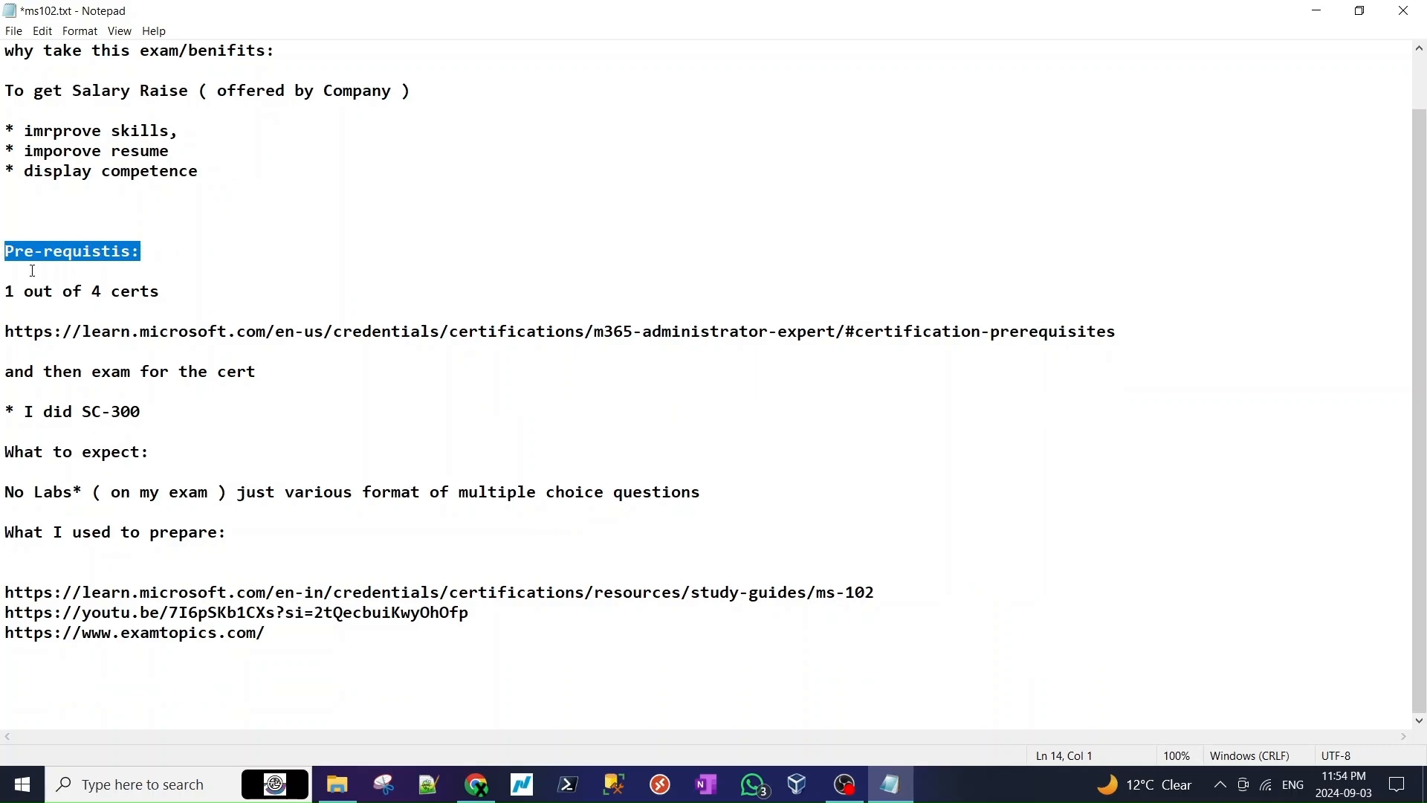
{"action": "left_click", "coordinate": [151, 452]}
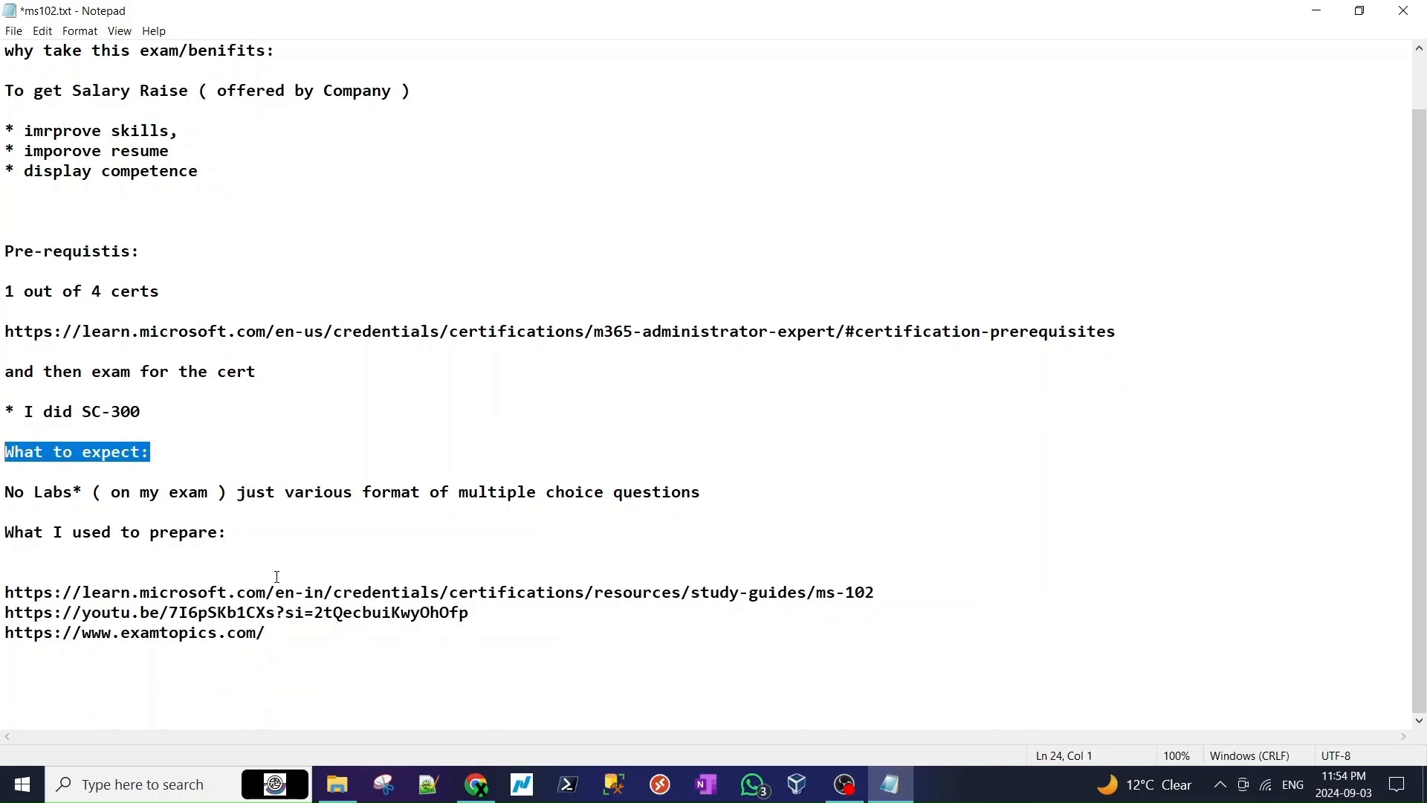
{"action": "mouse_move", "coordinate": [206, 547]}
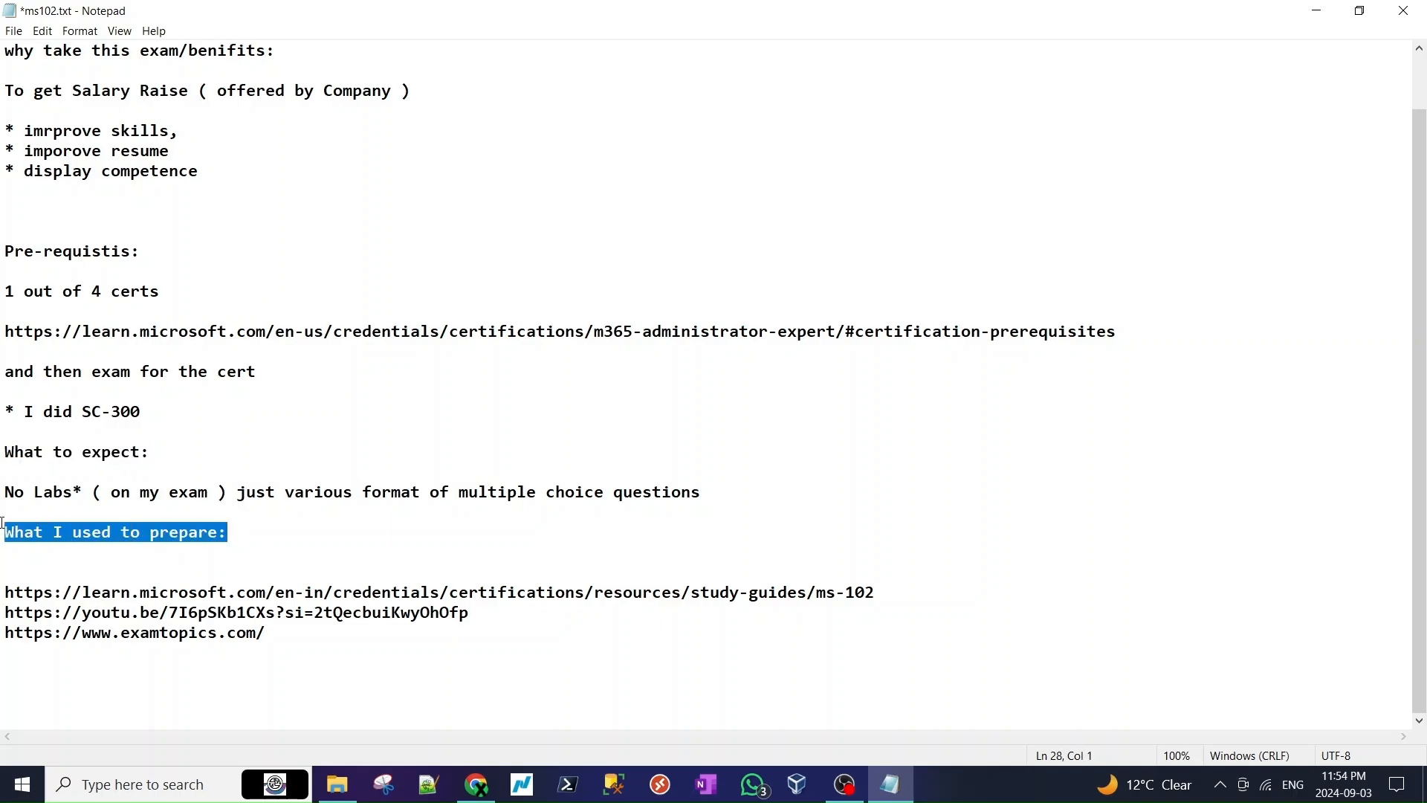
{"action": "mouse_move", "coordinate": [223, 568]}
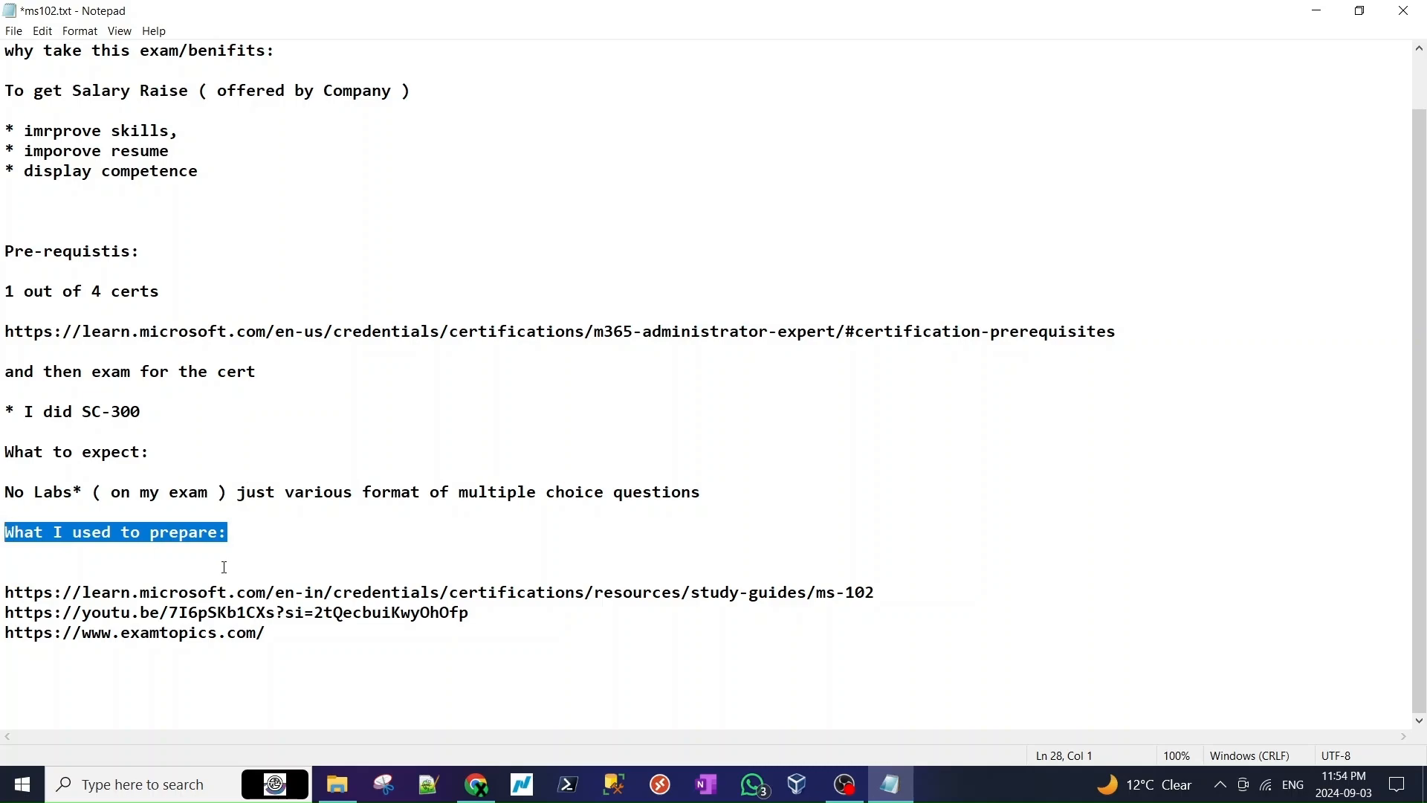
{"action": "mouse_move", "coordinate": [511, 559]}
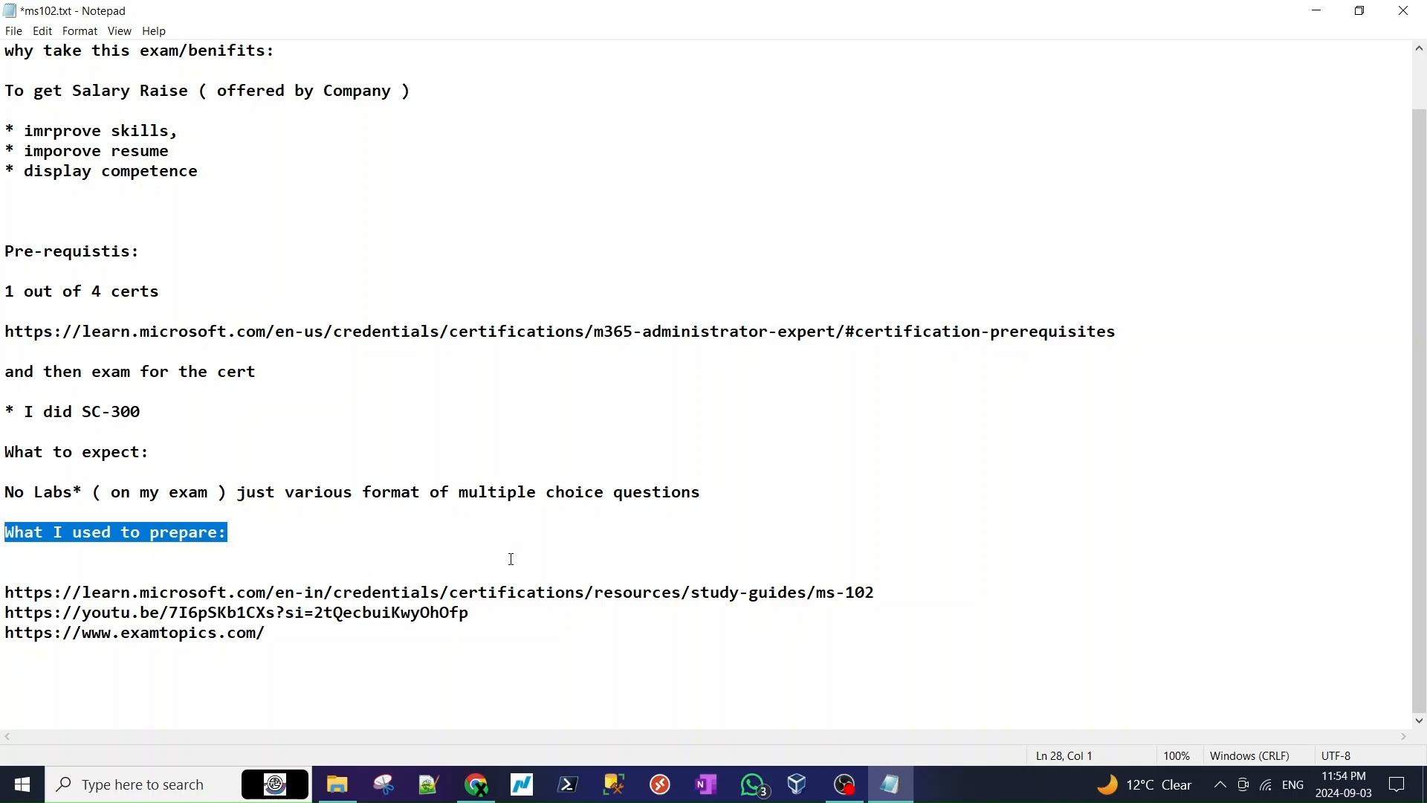
{"action": "mouse_move", "coordinate": [818, 509]}
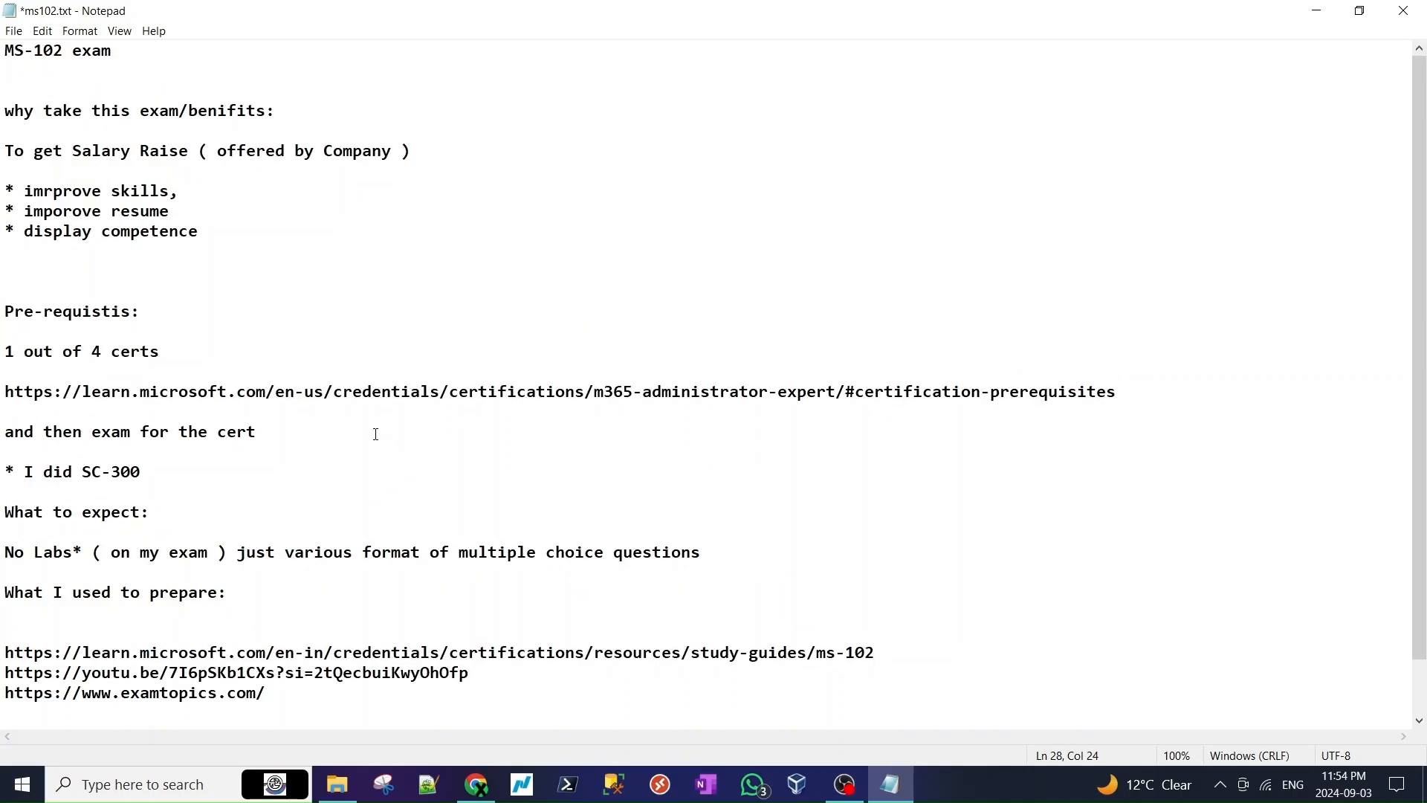
{"action": "mouse_move", "coordinate": [1203, 404]}
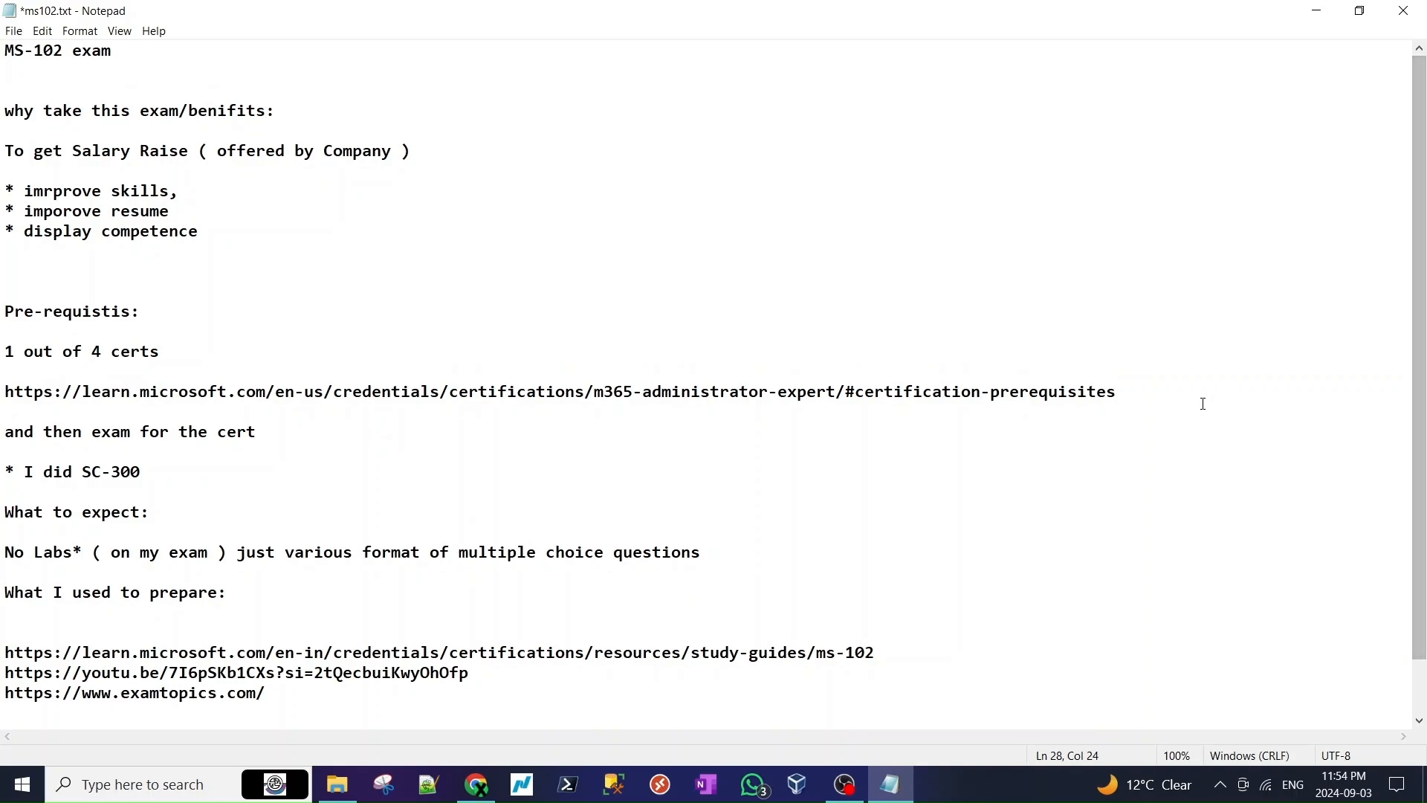
- Review the 'why take this exam' benefits heading and its first two bullets, noting the misspelled 'benifits'
{"action": "left_click_drag", "start_coordinate": [23, 110], "coordinate": [159, 110]}
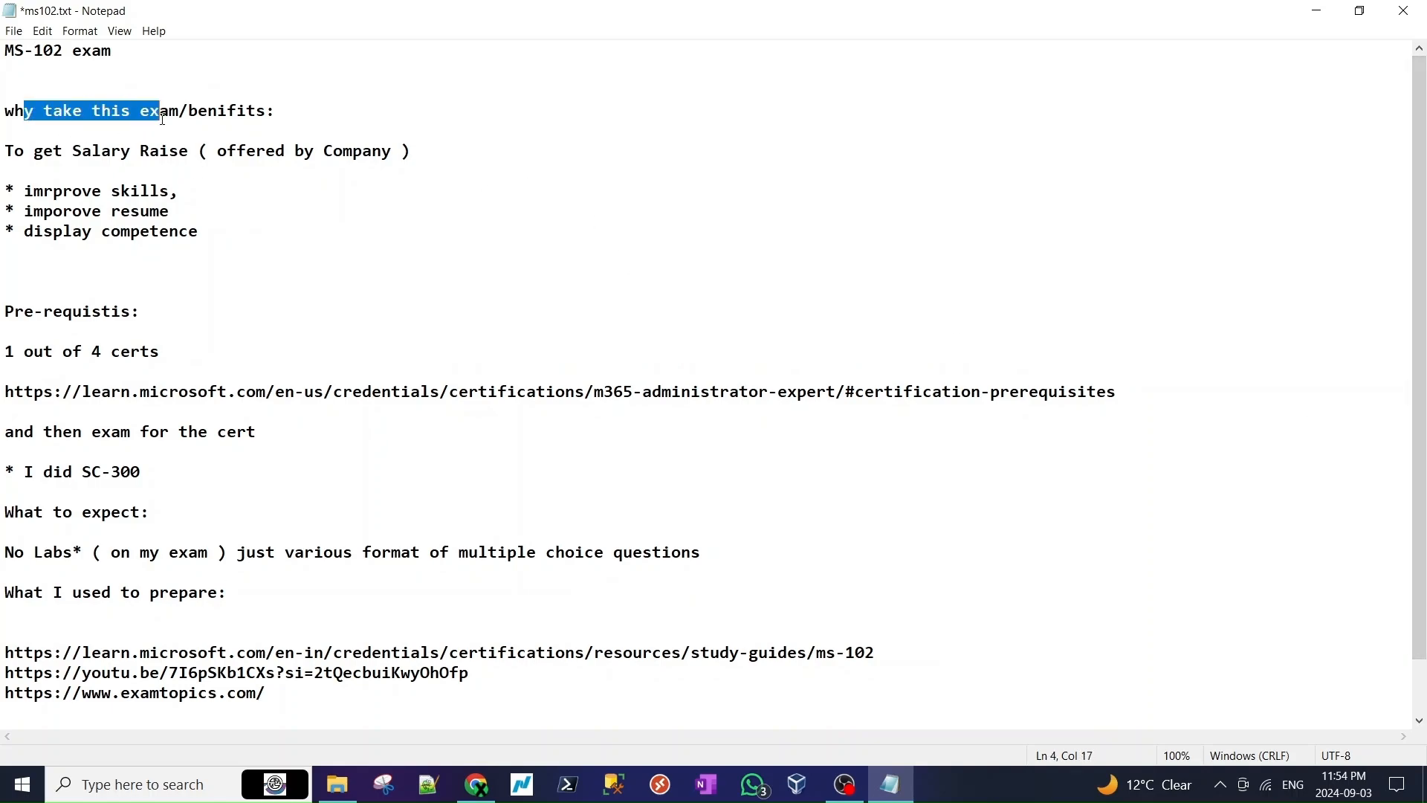
{"action": "left_click", "coordinate": [226, 110]}
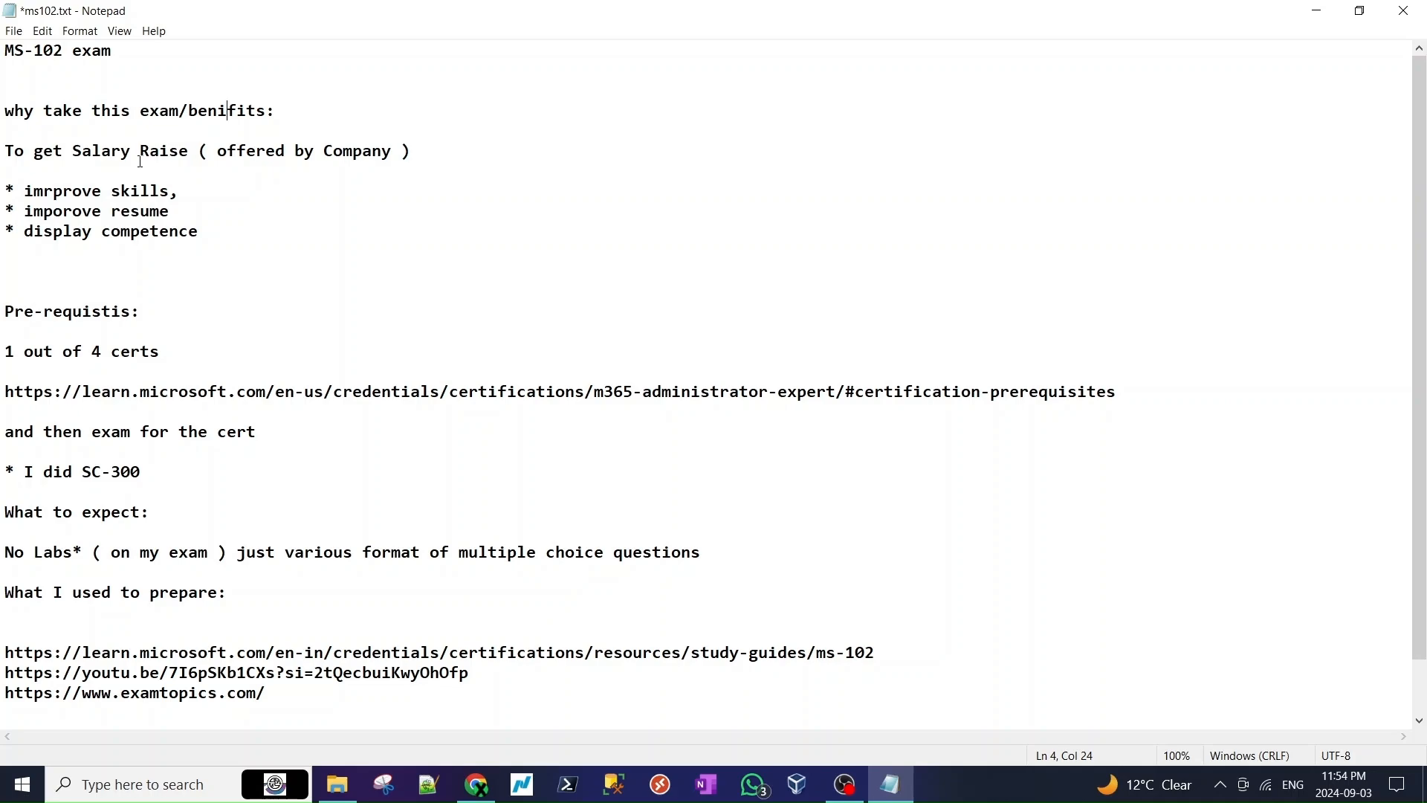
{"action": "mouse_move", "coordinate": [214, 175]}
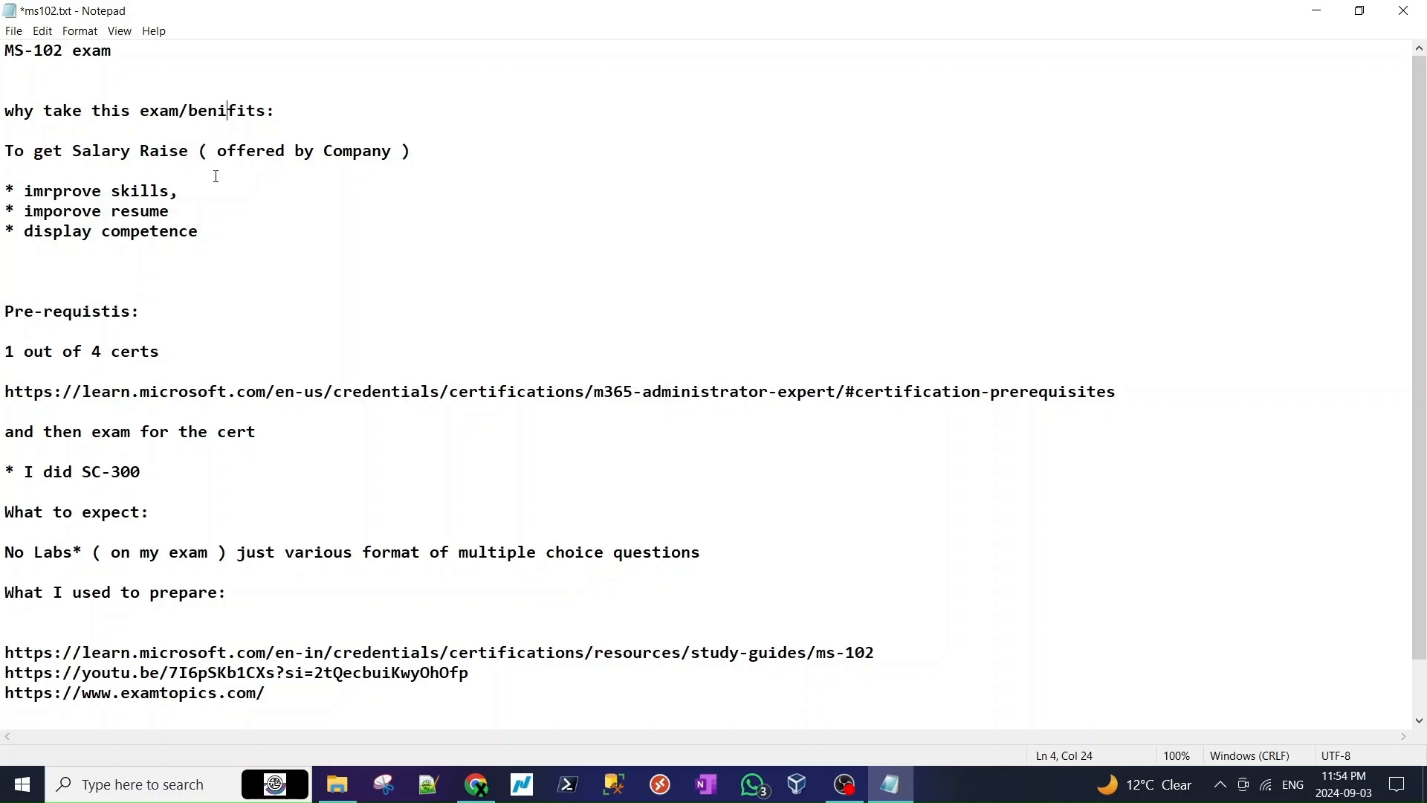
{"action": "mouse_move", "coordinate": [226, 218]}
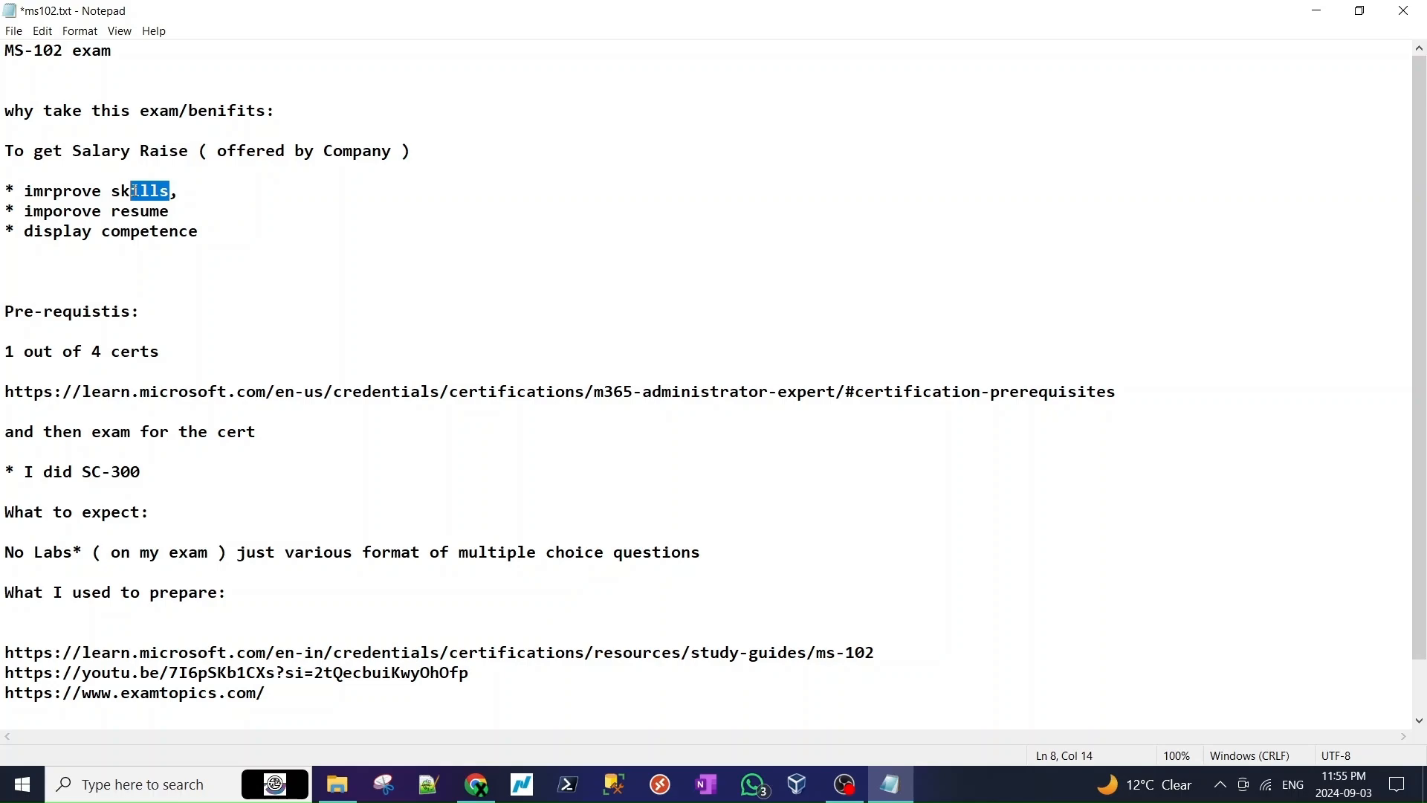
{"action": "left_click", "coordinate": [235, 200]}
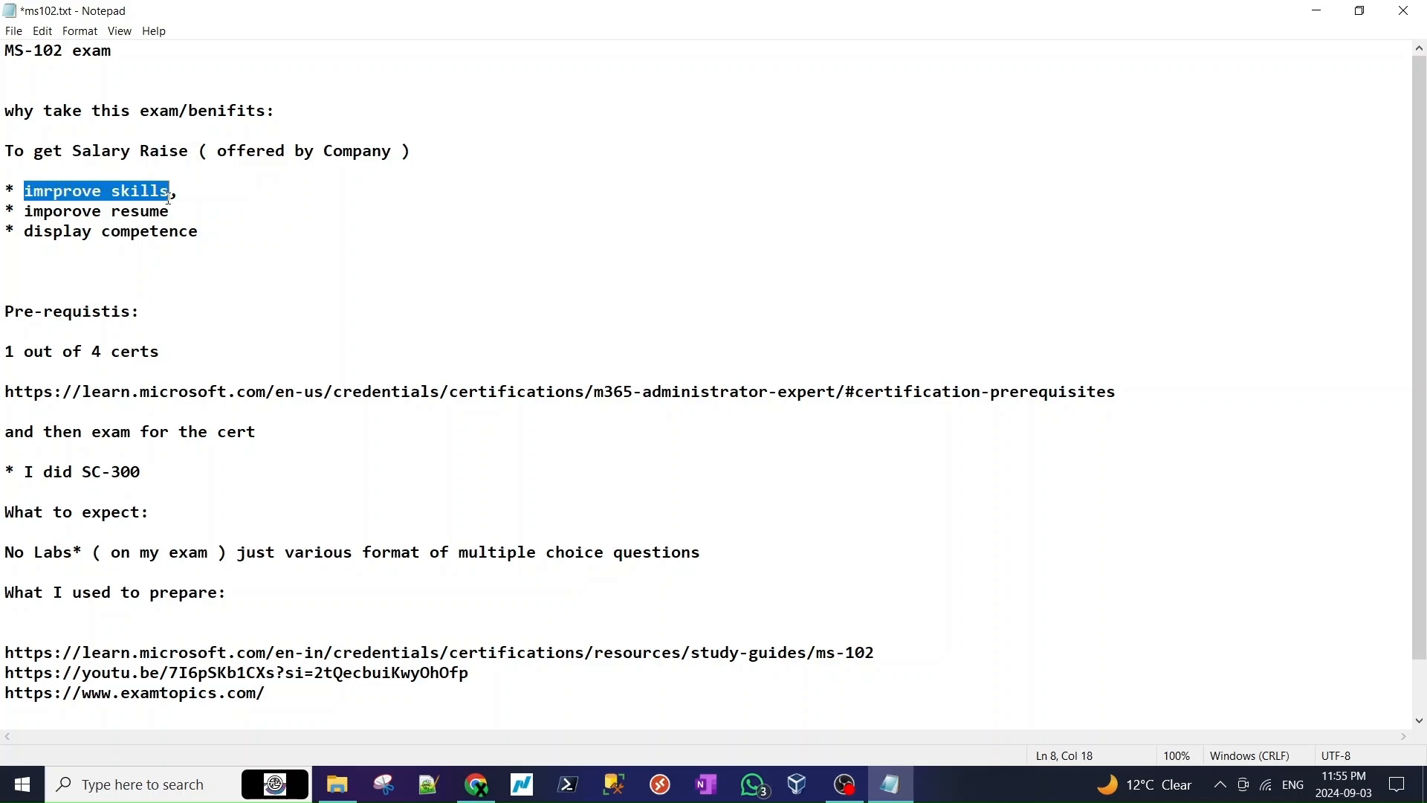
{"action": "left_click", "coordinate": [176, 192]}
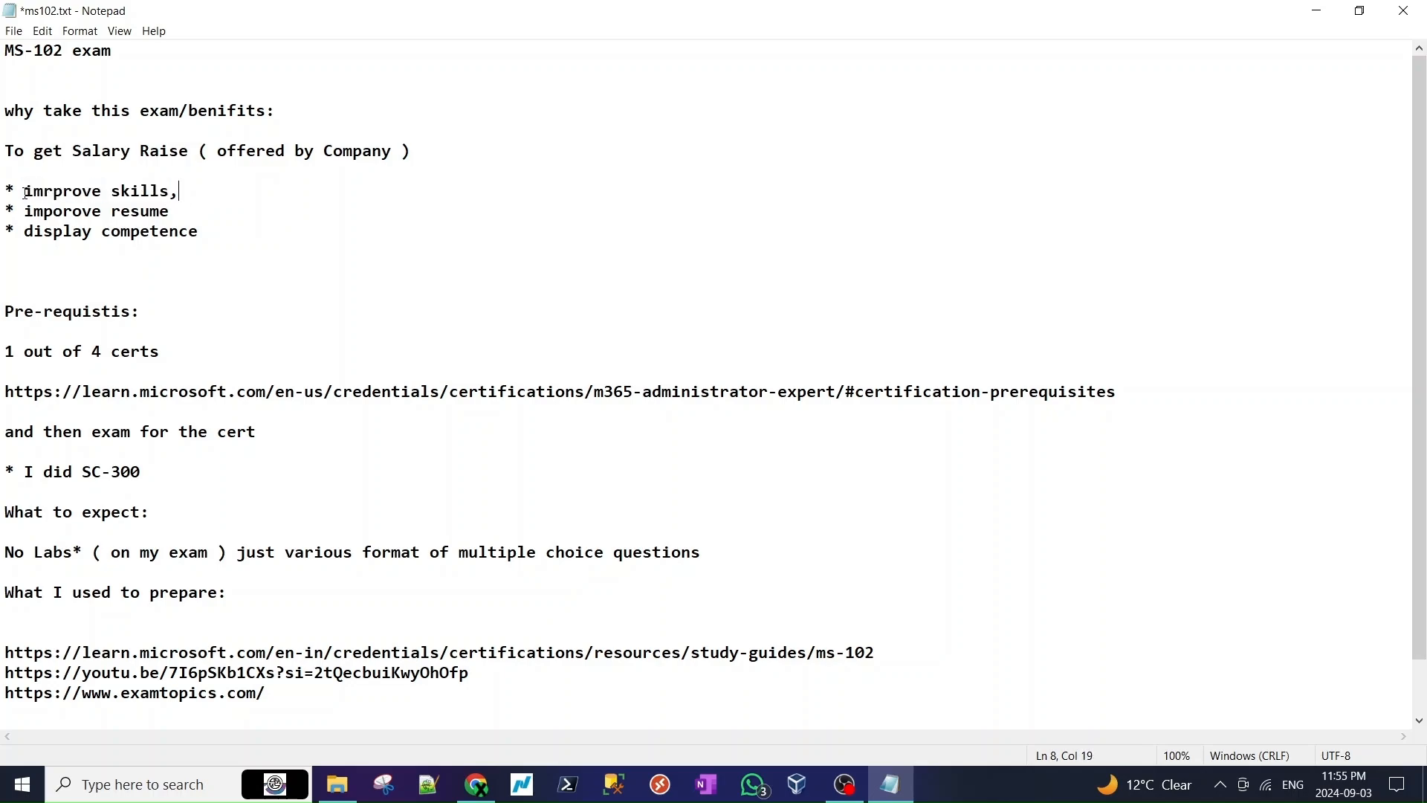
{"action": "double_click", "coordinate": [134, 190]}
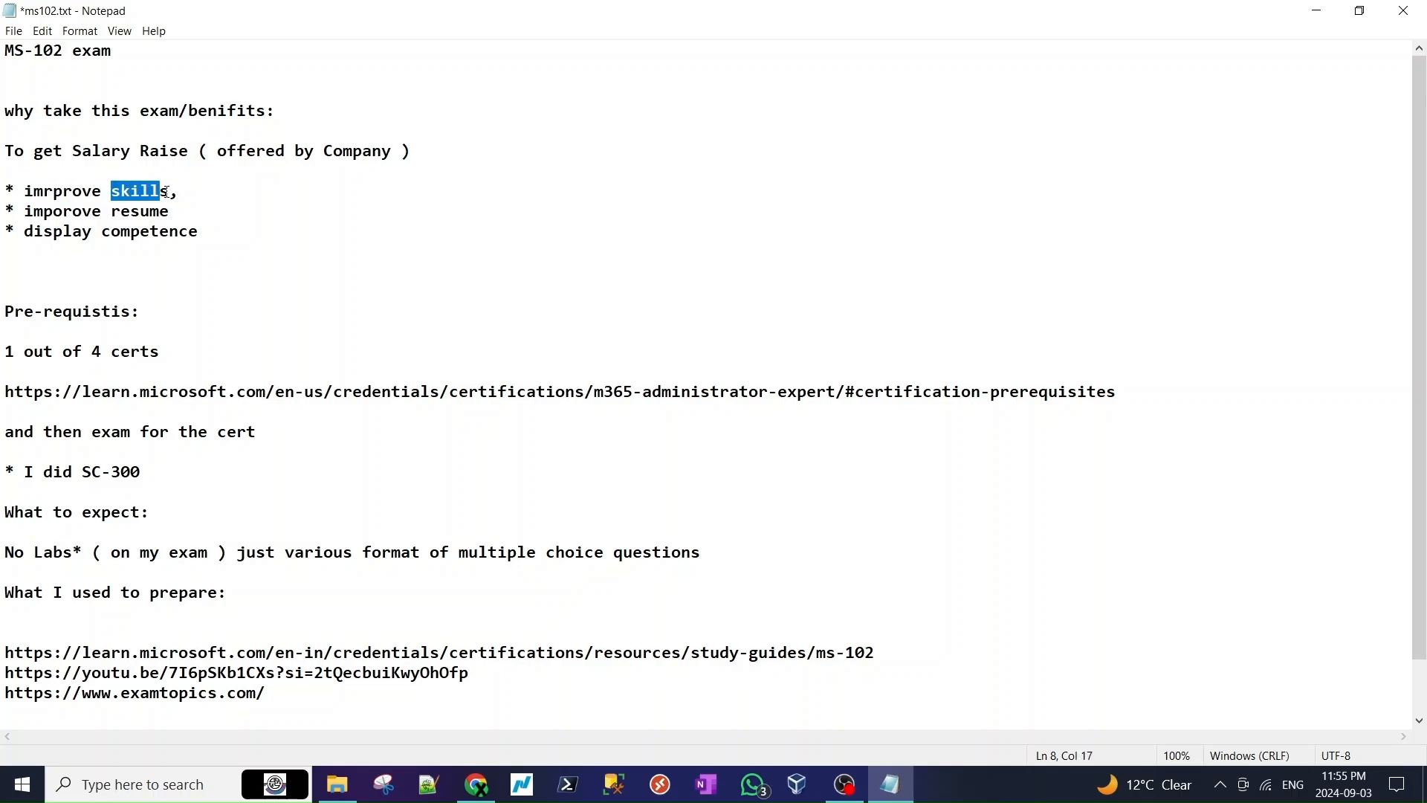
{"action": "left_click", "coordinate": [169, 211]}
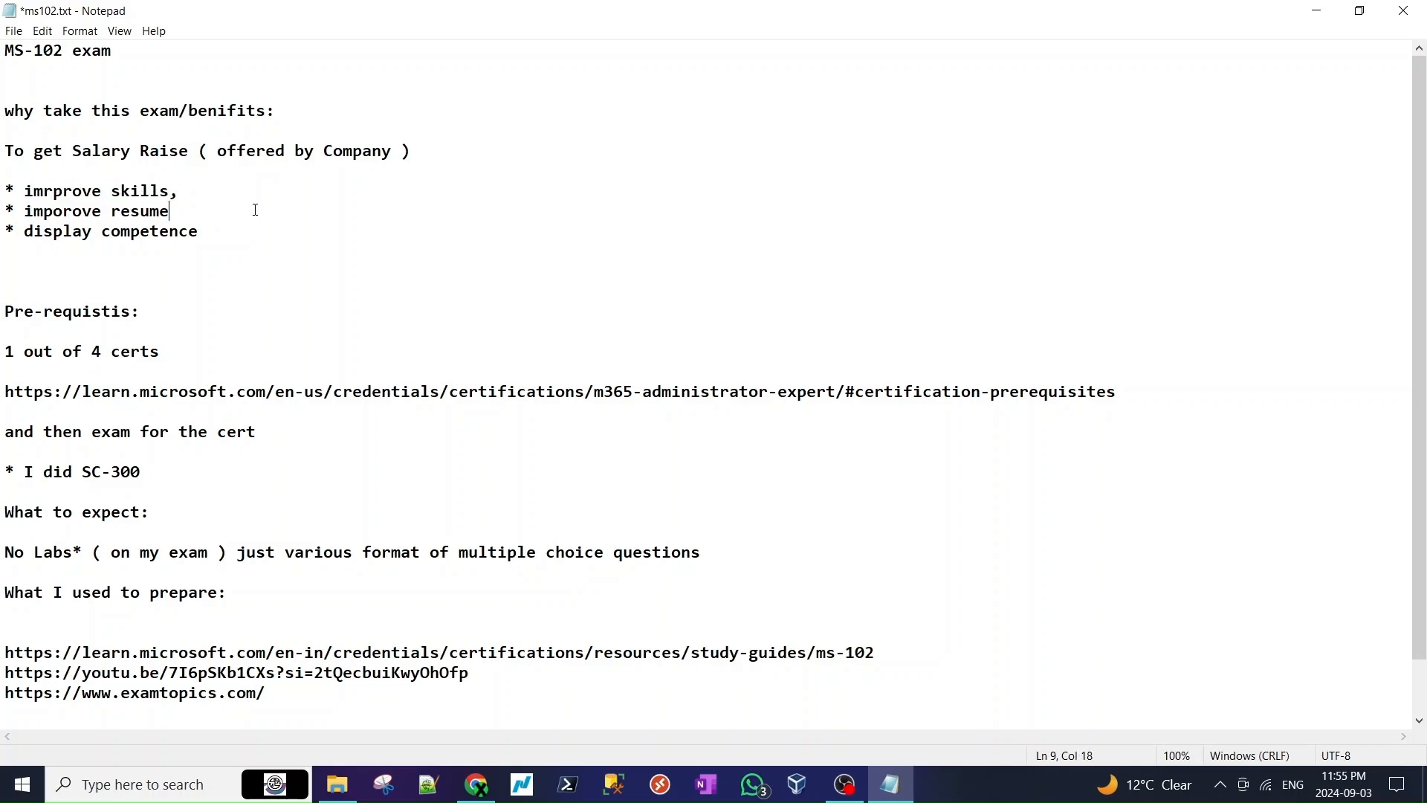
{"action": "mouse_move", "coordinate": [244, 211]}
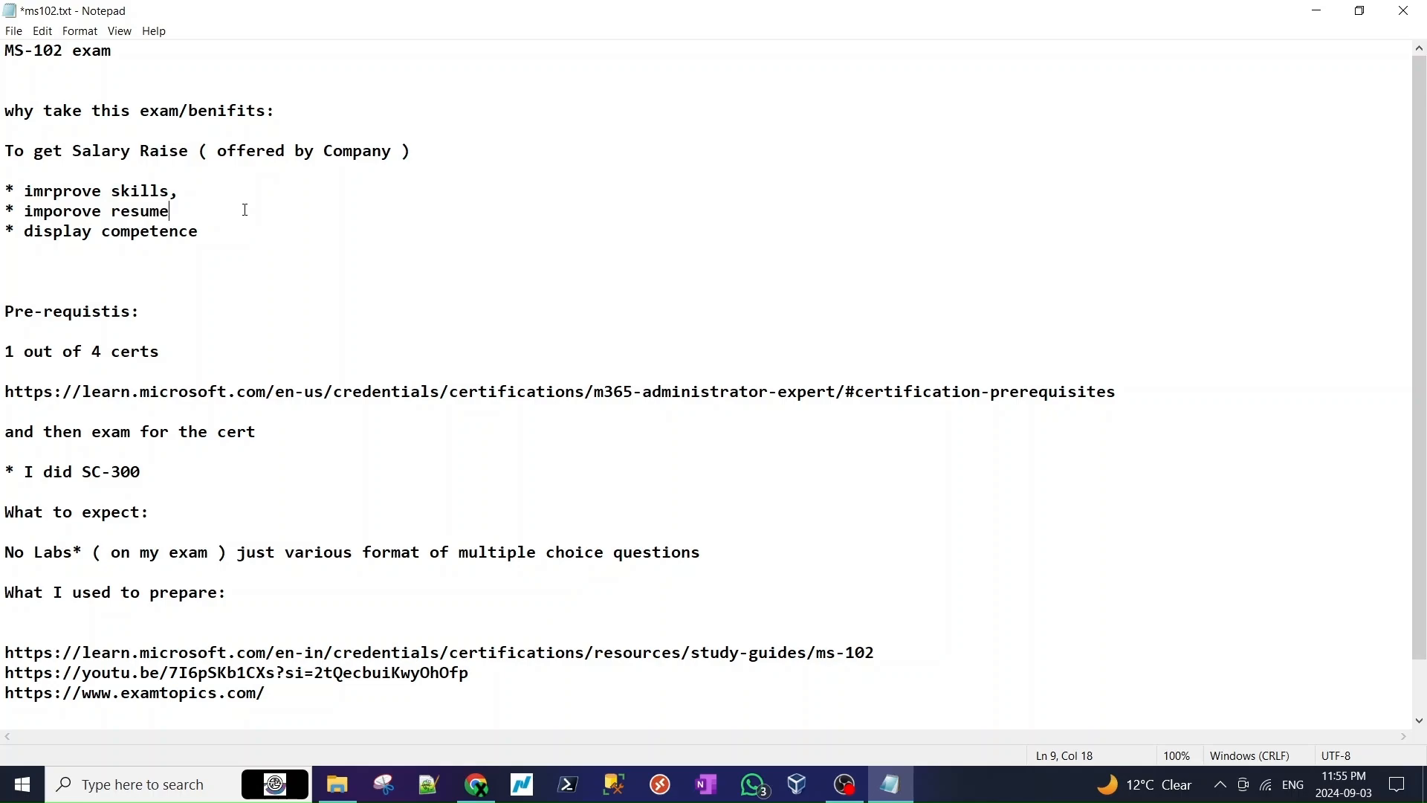
{"action": "mouse_move", "coordinate": [229, 211]}
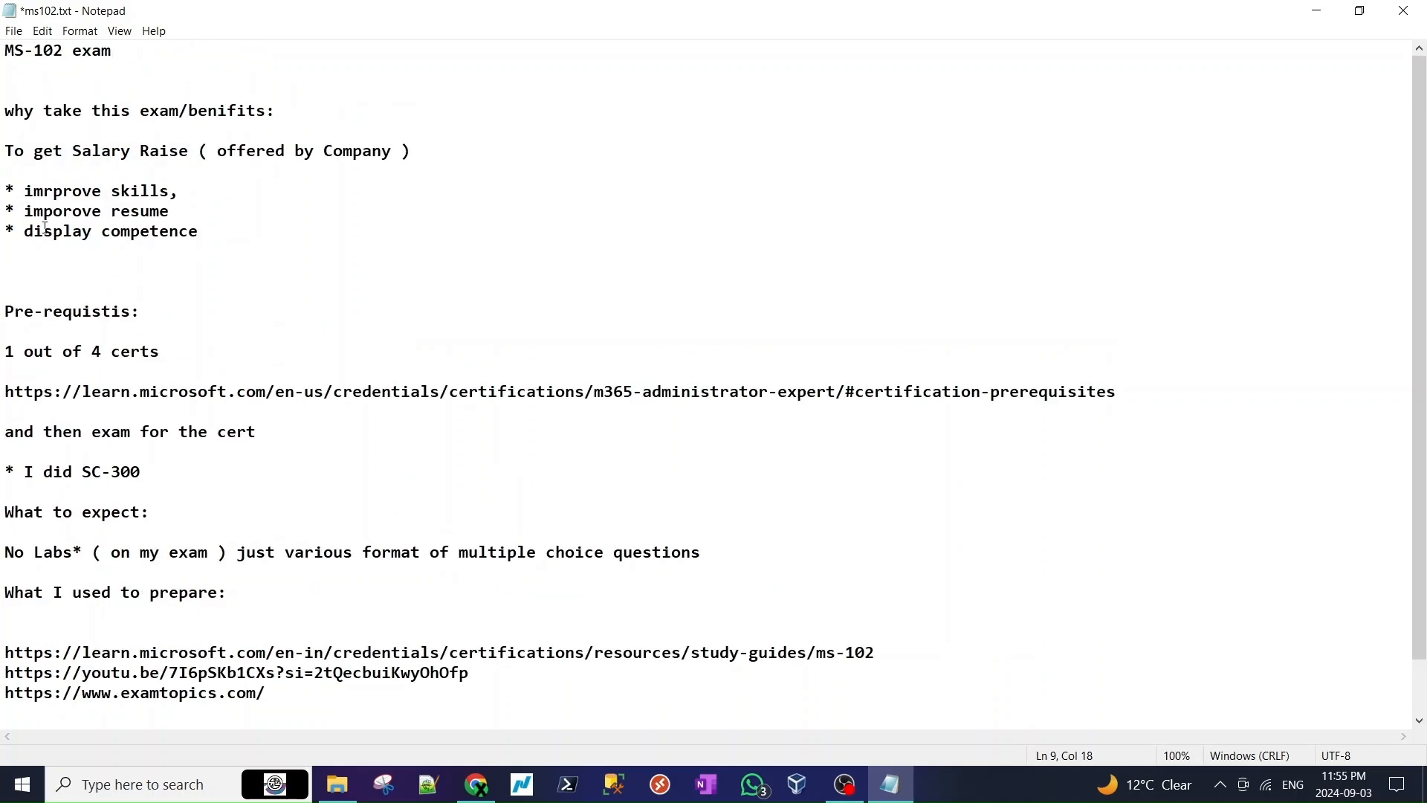
- Go over the remaining benefit bullets word by word, picking out the misspelled word in the second bullet
{"action": "double_click", "coordinate": [62, 211]}
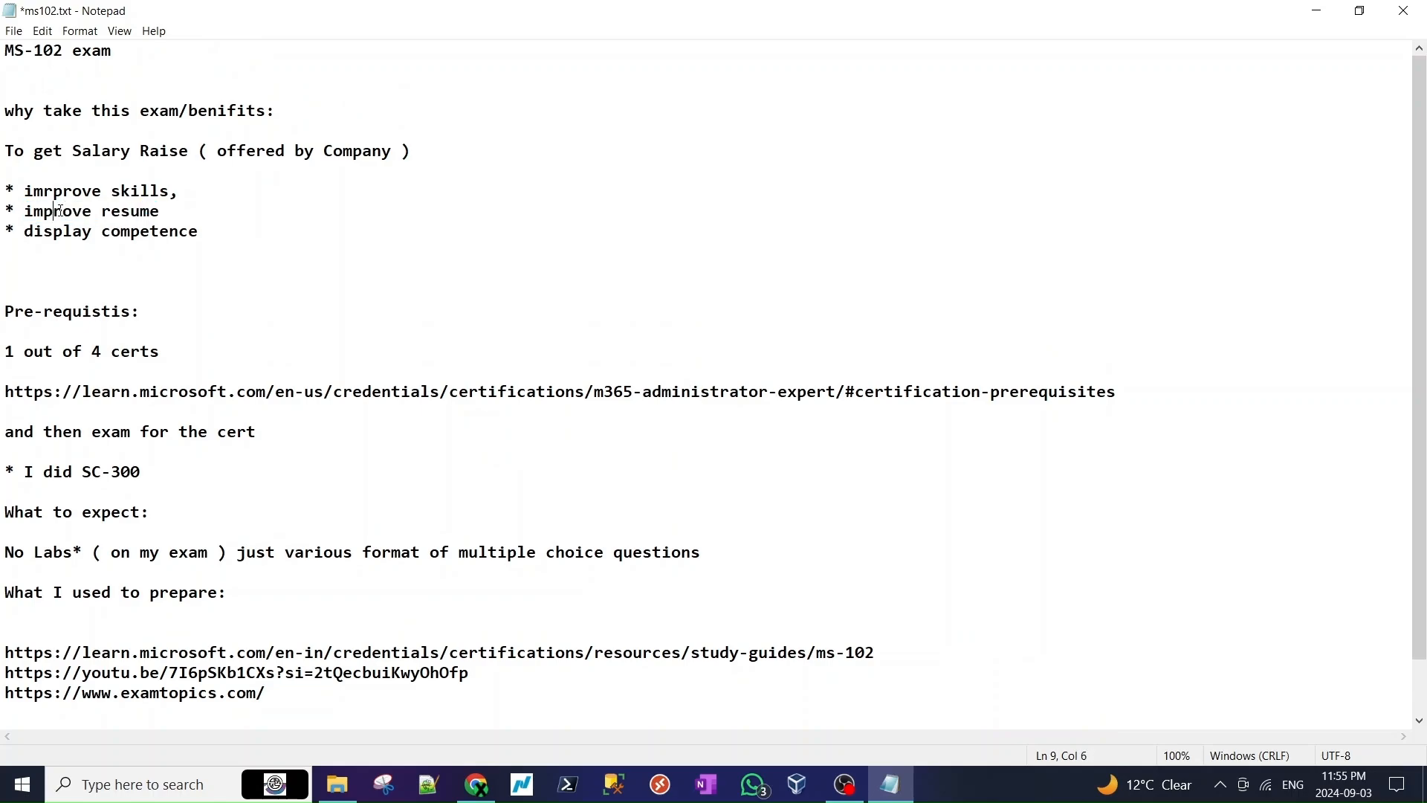
{"action": "mouse_move", "coordinate": [93, 214]}
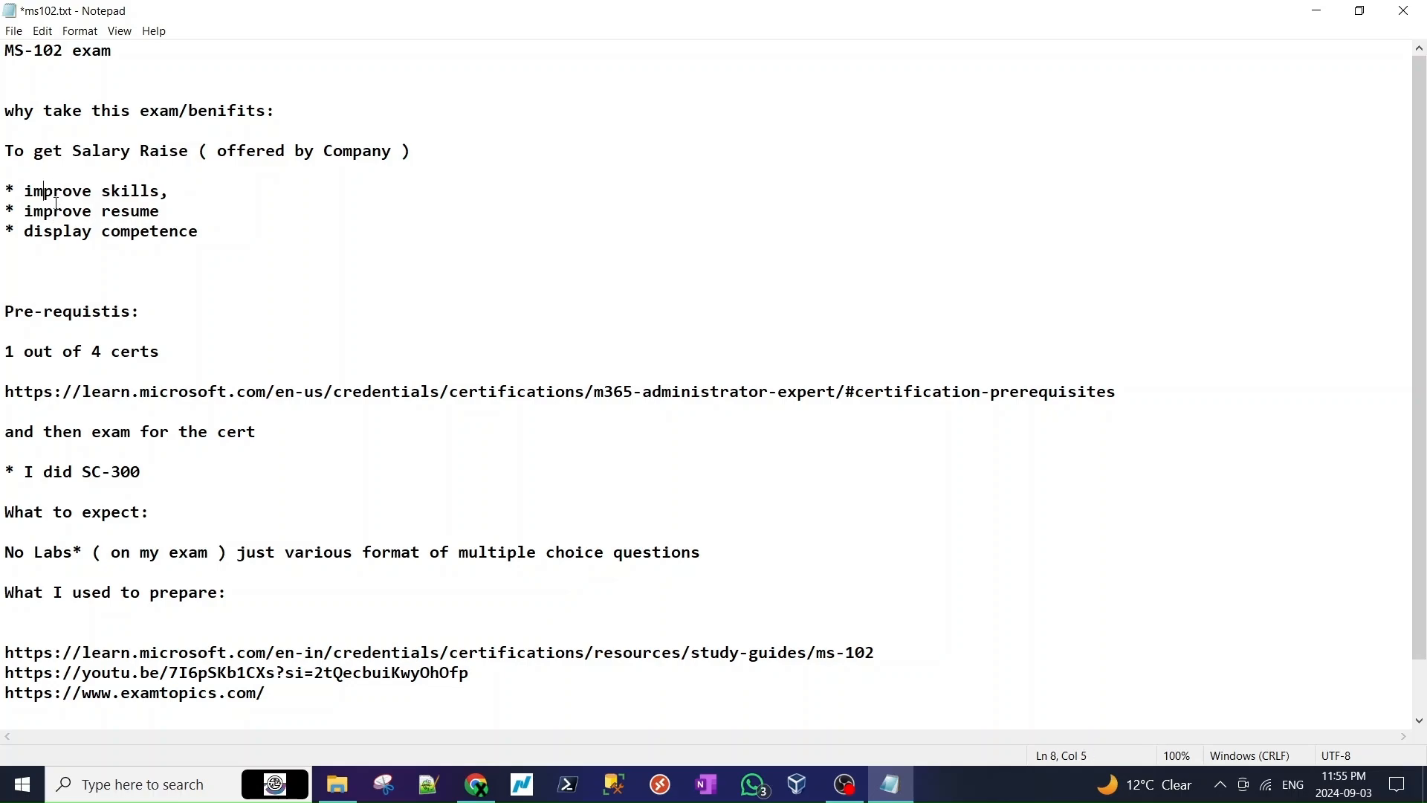
{"action": "left_click", "coordinate": [157, 211]}
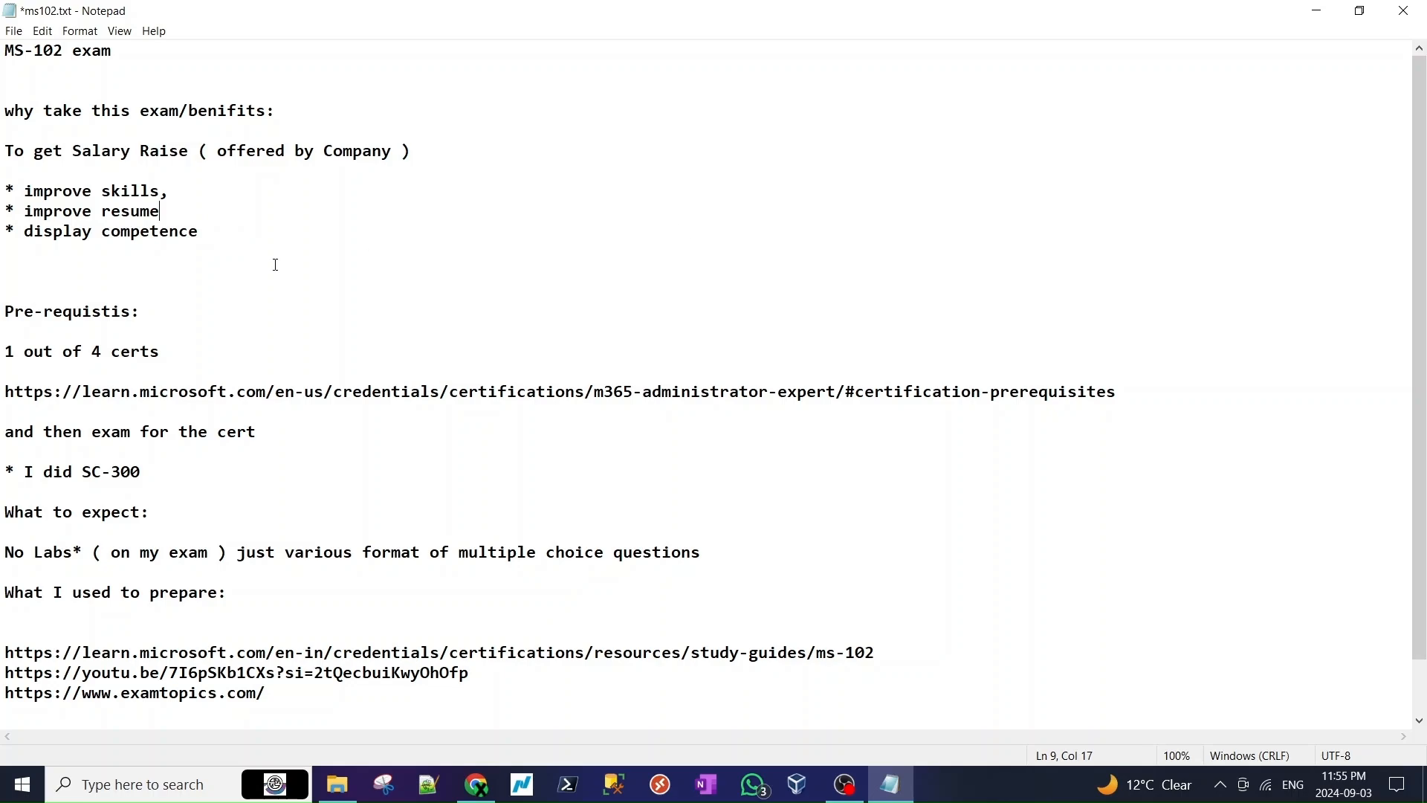
{"action": "mouse_move", "coordinate": [104, 211]}
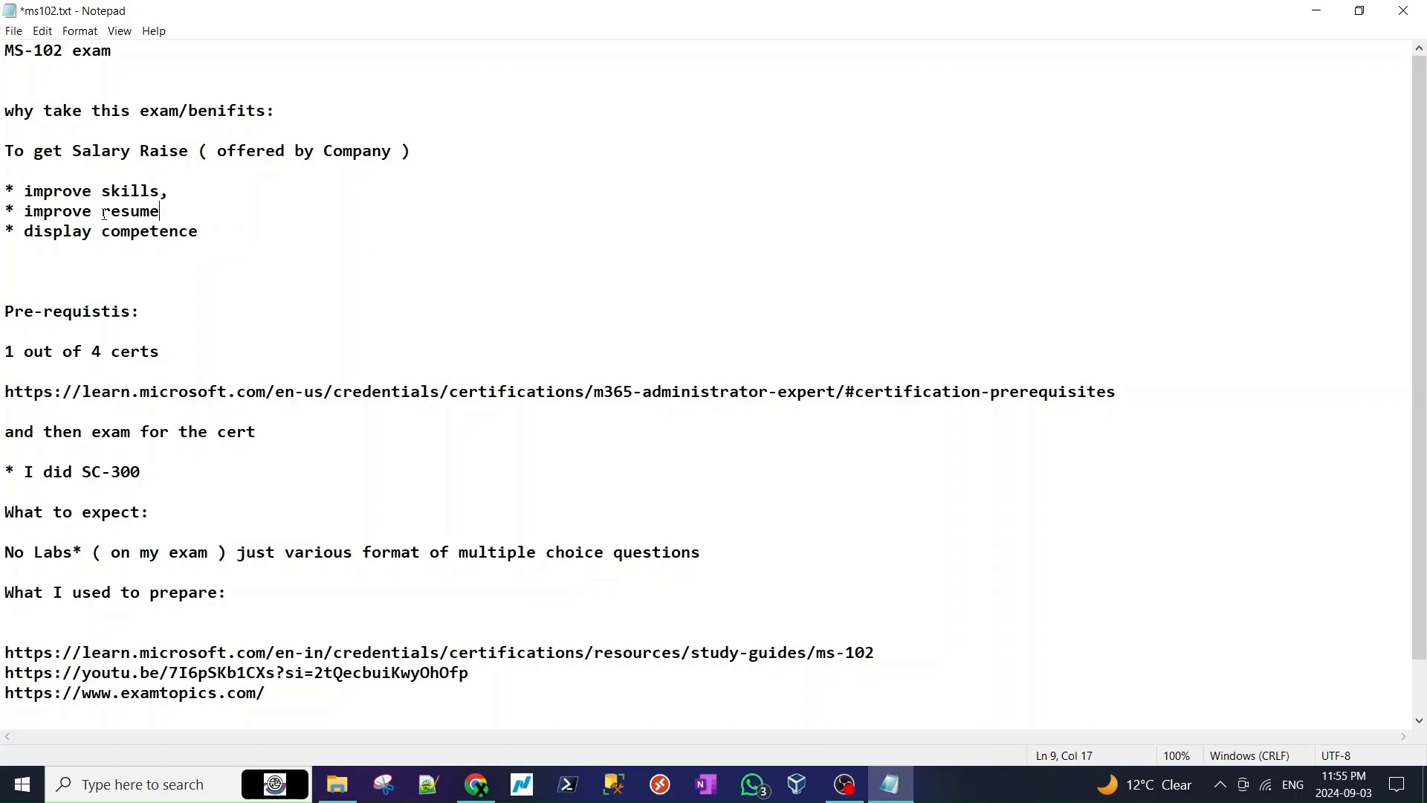
{"action": "double_click", "coordinate": [129, 212]}
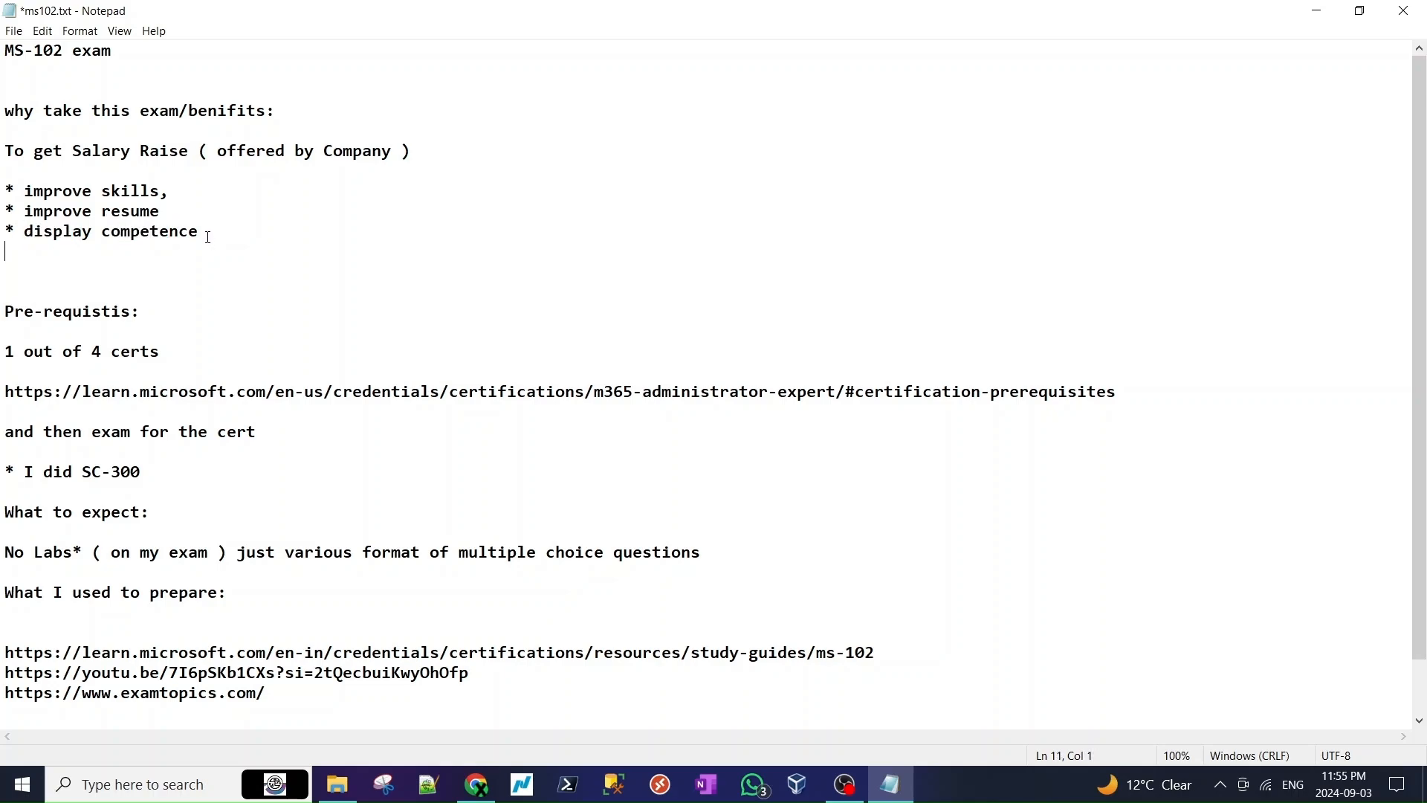
{"action": "double_click", "coordinate": [149, 231]}
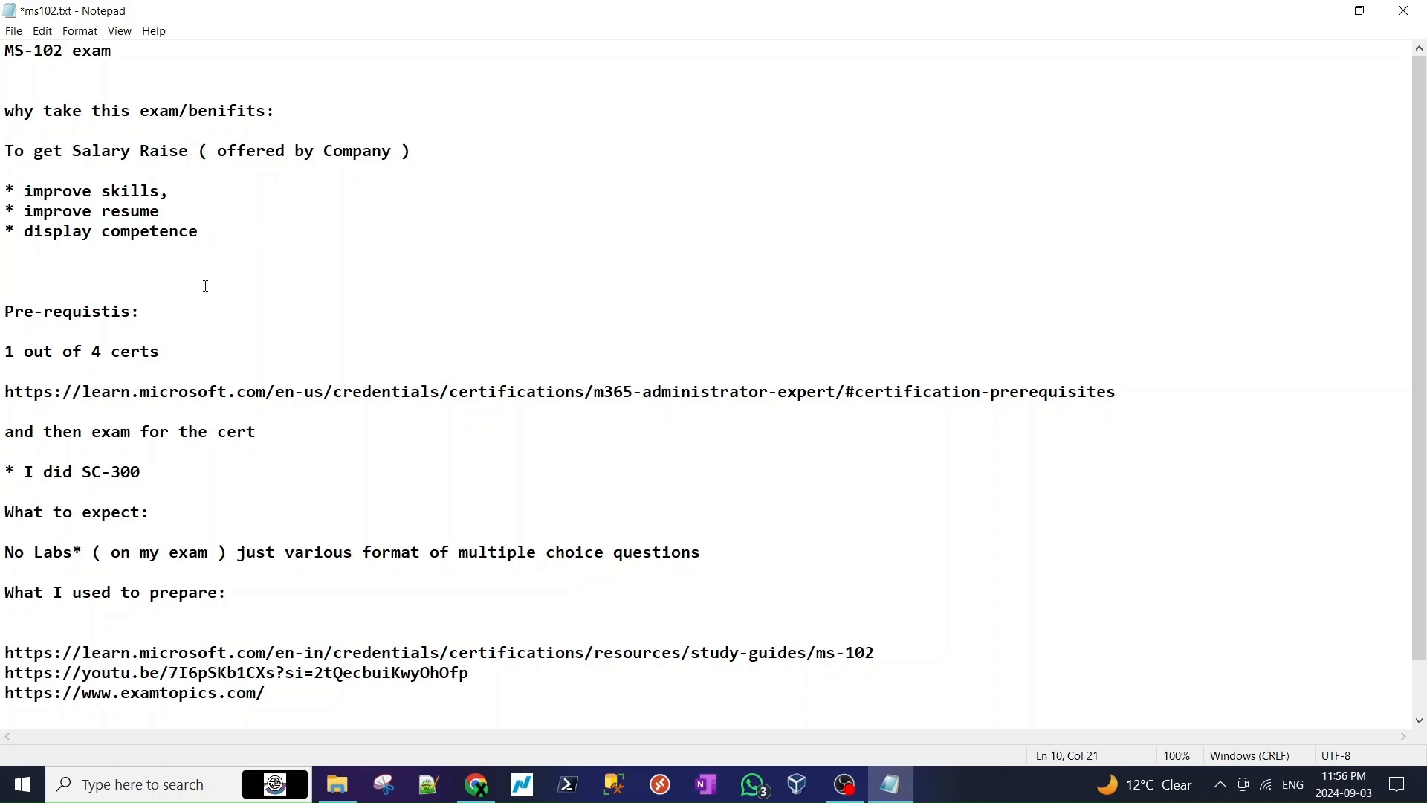
{"action": "left_click", "coordinate": [110, 231]}
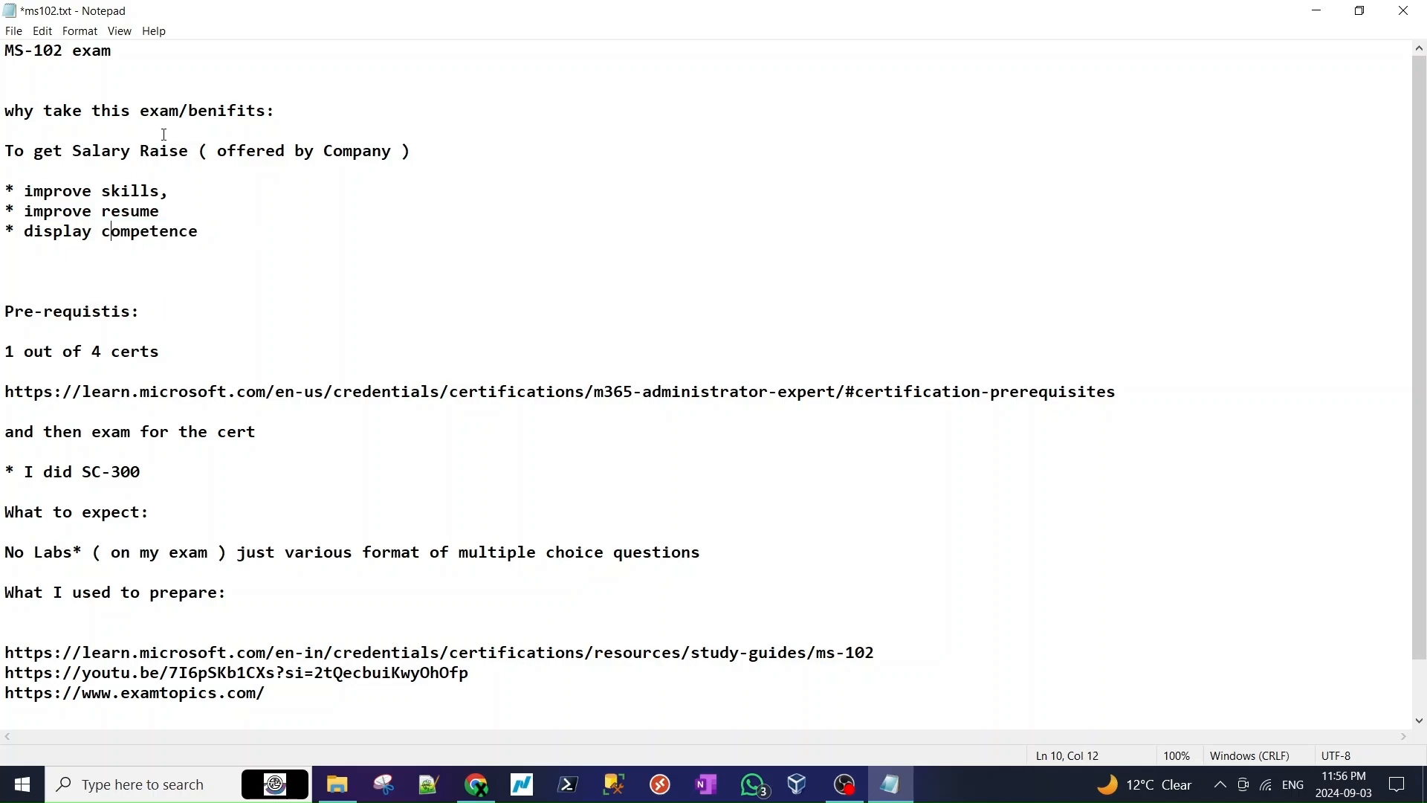
{"action": "mouse_move", "coordinate": [172, 171]}
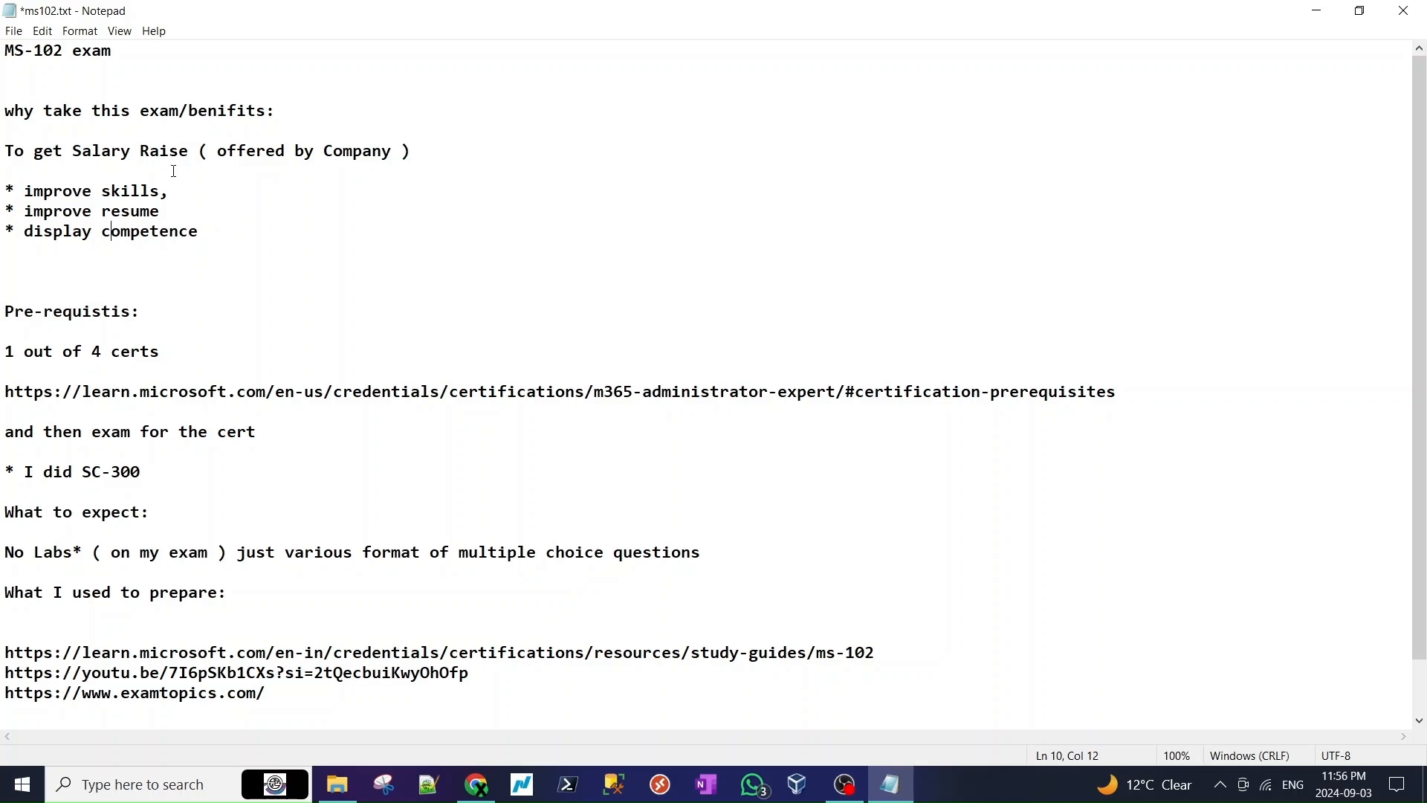
{"action": "double_click", "coordinate": [67, 312]}
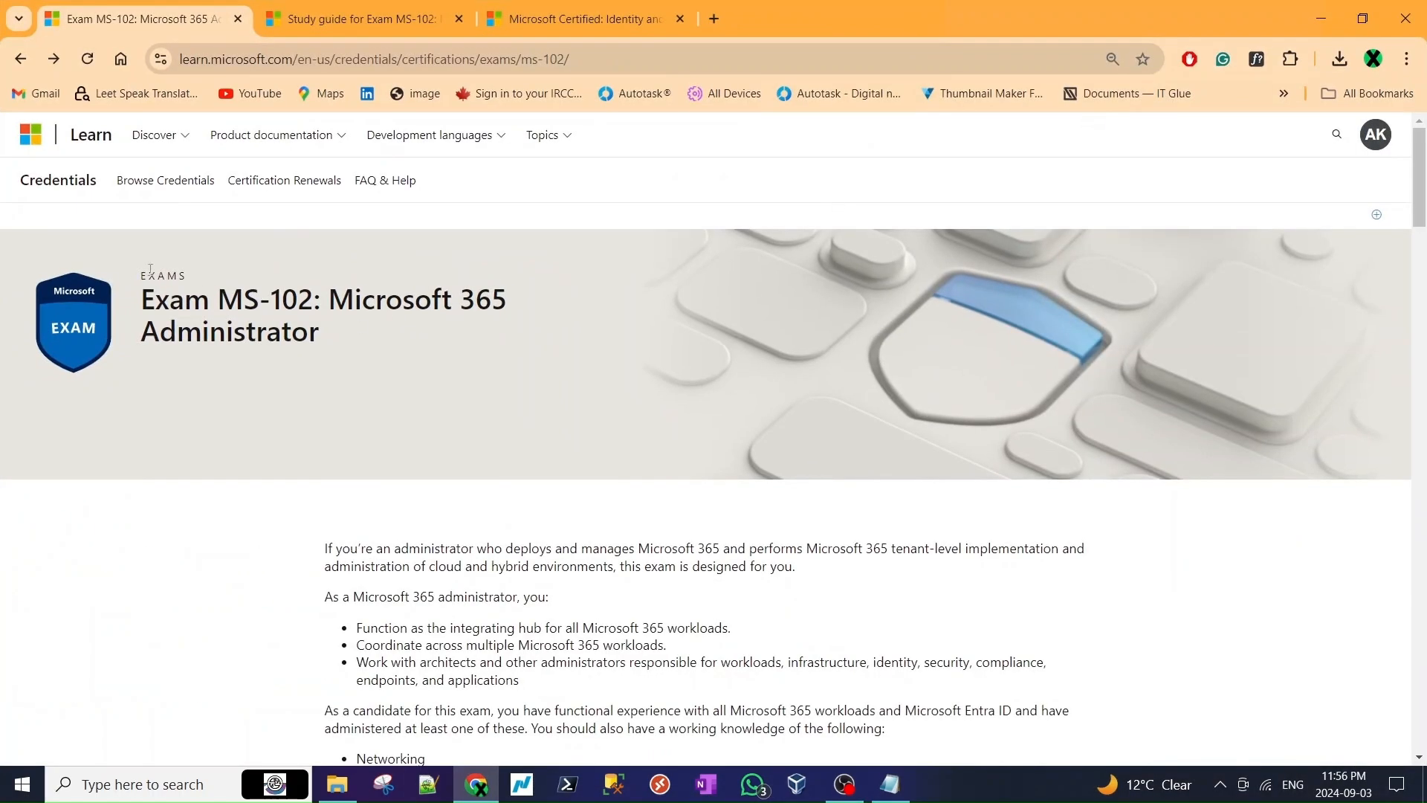
{"action": "left_click_drag", "start_coordinate": [143, 299], "coordinate": [243, 299]}
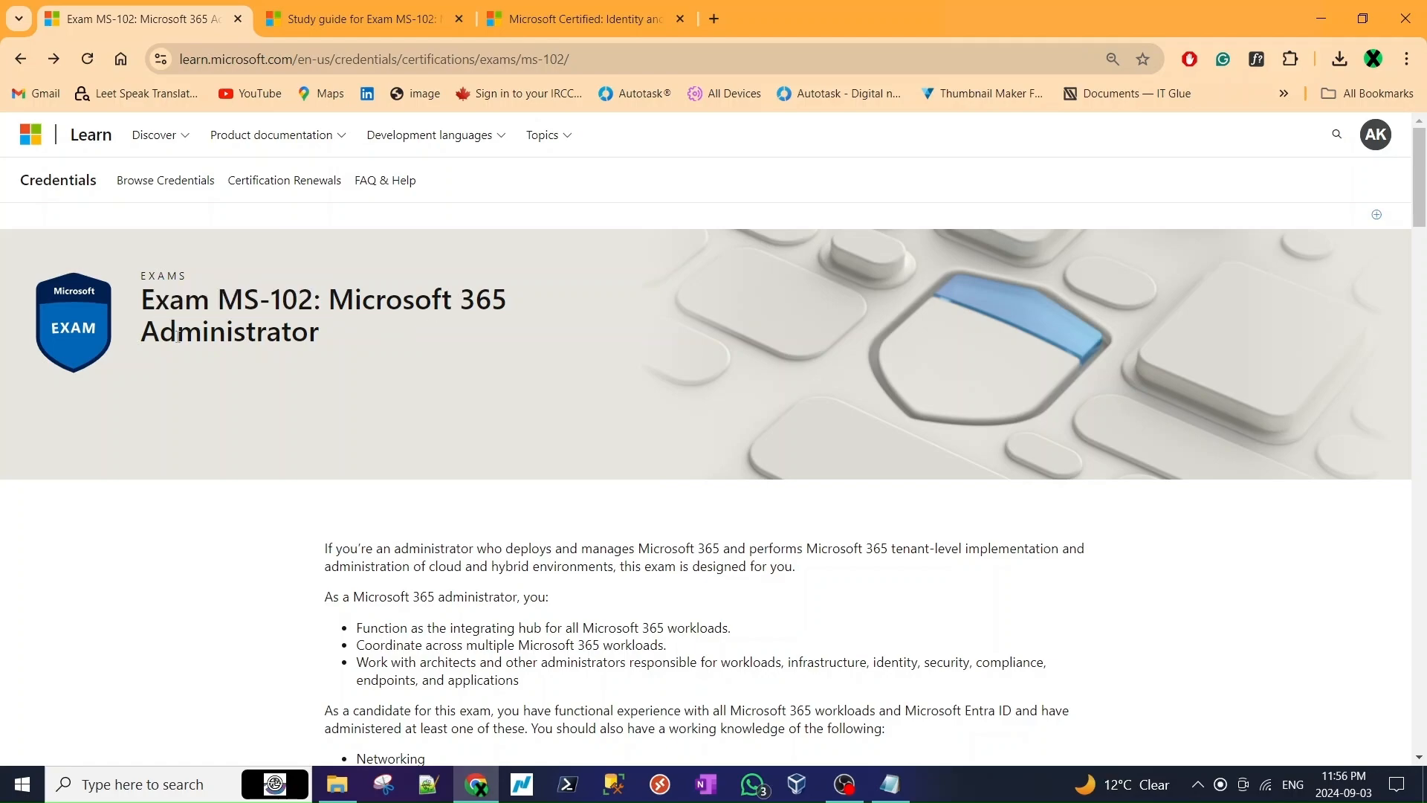
- Browse the MS-102 exam page and the certification page in the browser, then return to the Notepad notes
{"action": "scroll", "scroll_direction": "down", "scroll_amount": 3}
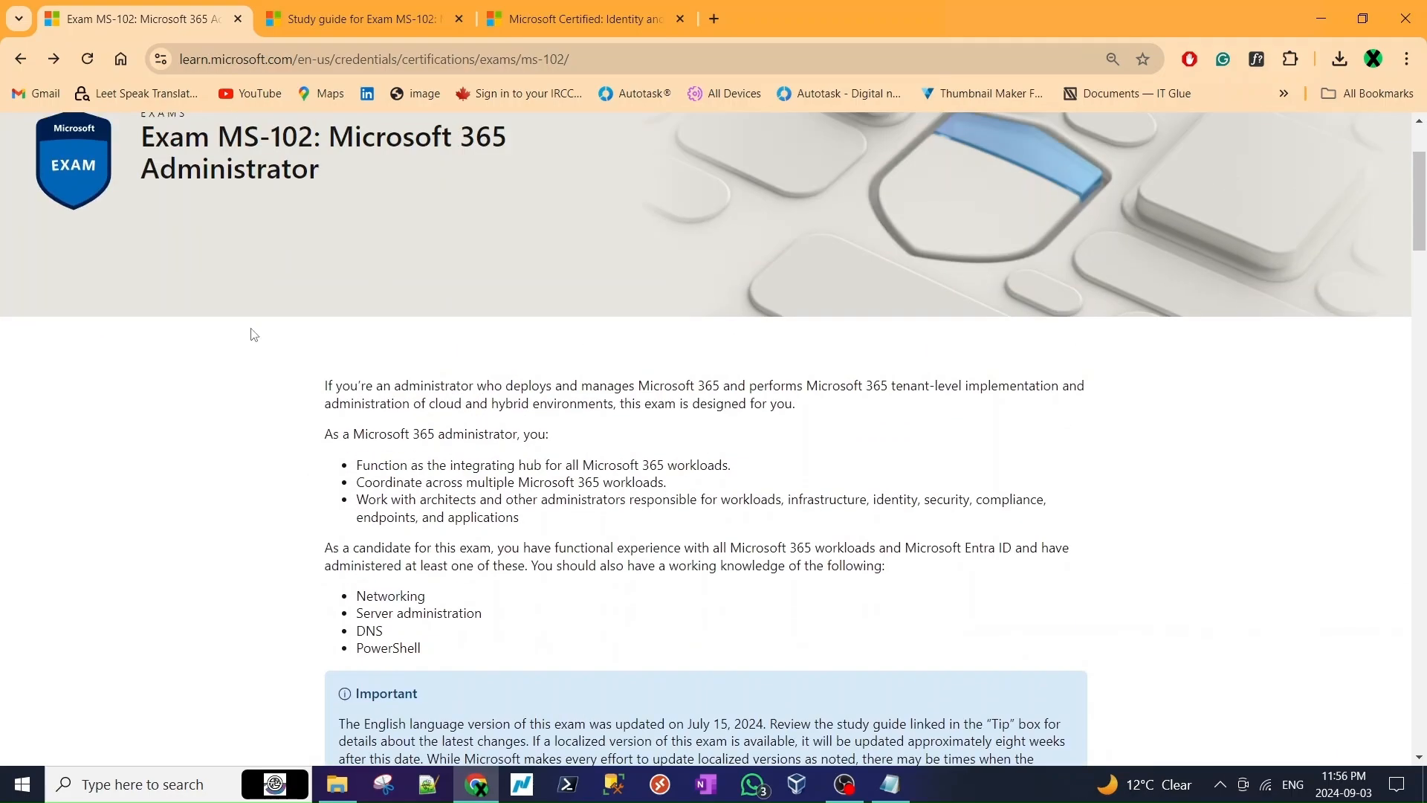
{"action": "scroll", "scroll_direction": "down", "scroll_amount": 3}
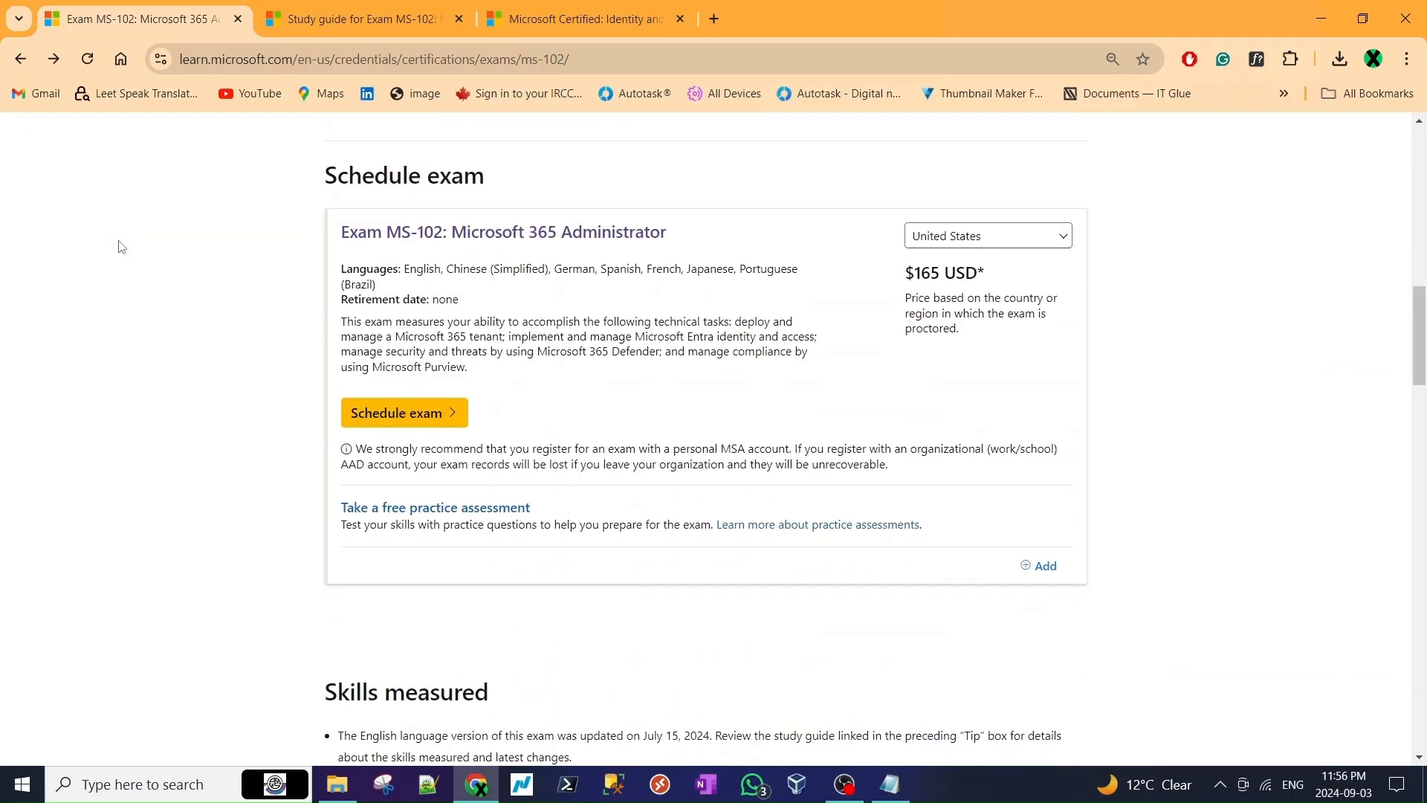
{"action": "scroll", "scroll_direction": "down", "scroll_amount": 3}
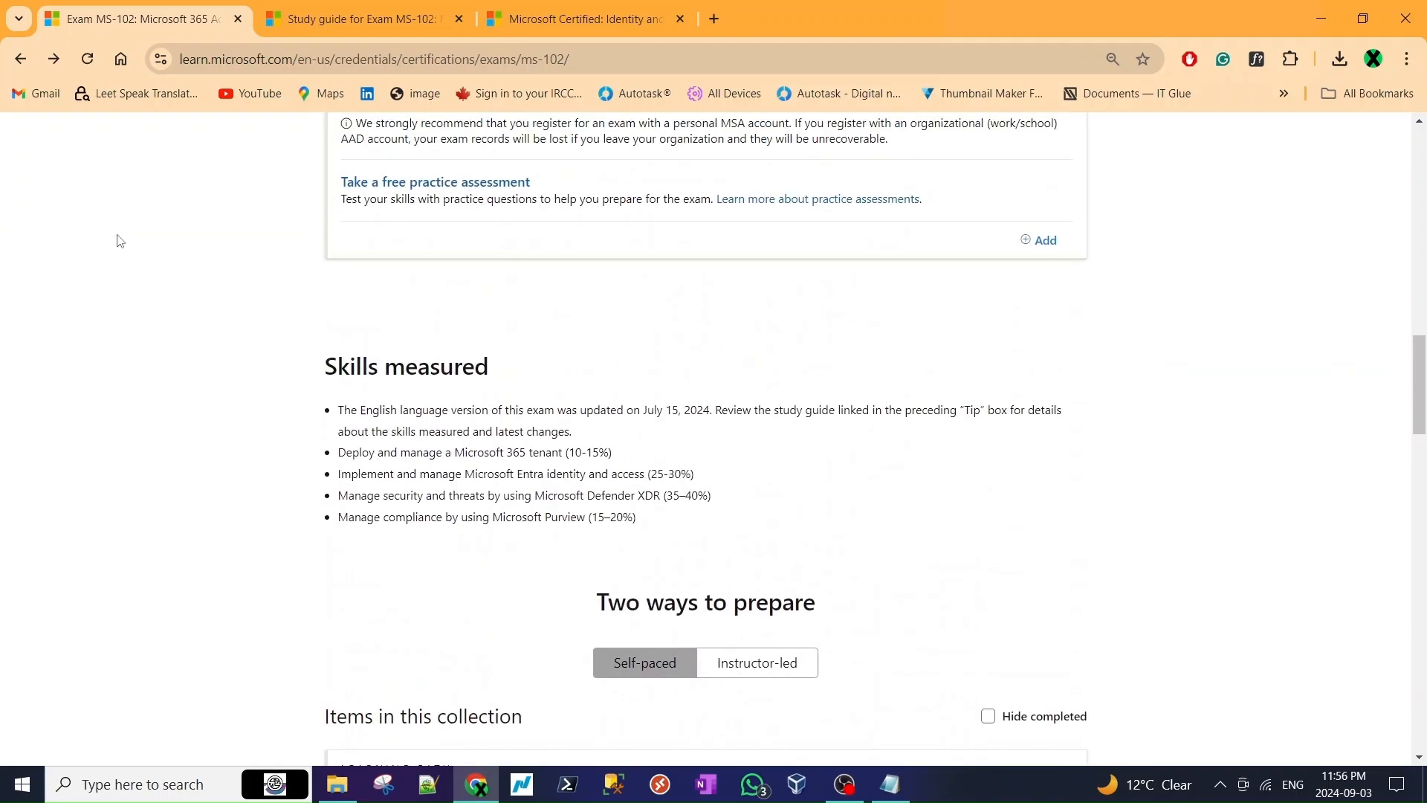
{"action": "left_click", "coordinate": [586, 20]}
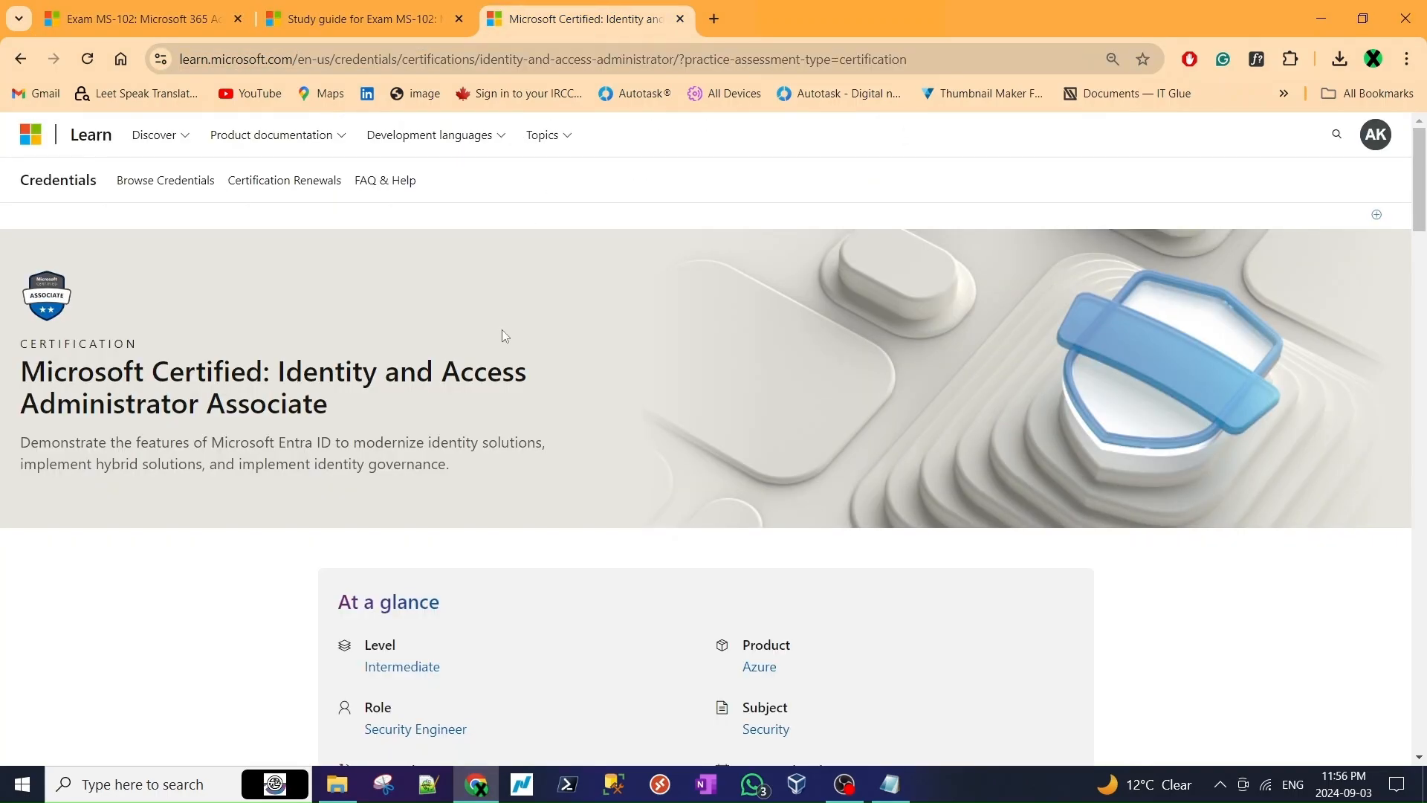
{"action": "scroll", "scroll_direction": "down", "scroll_amount": 3}
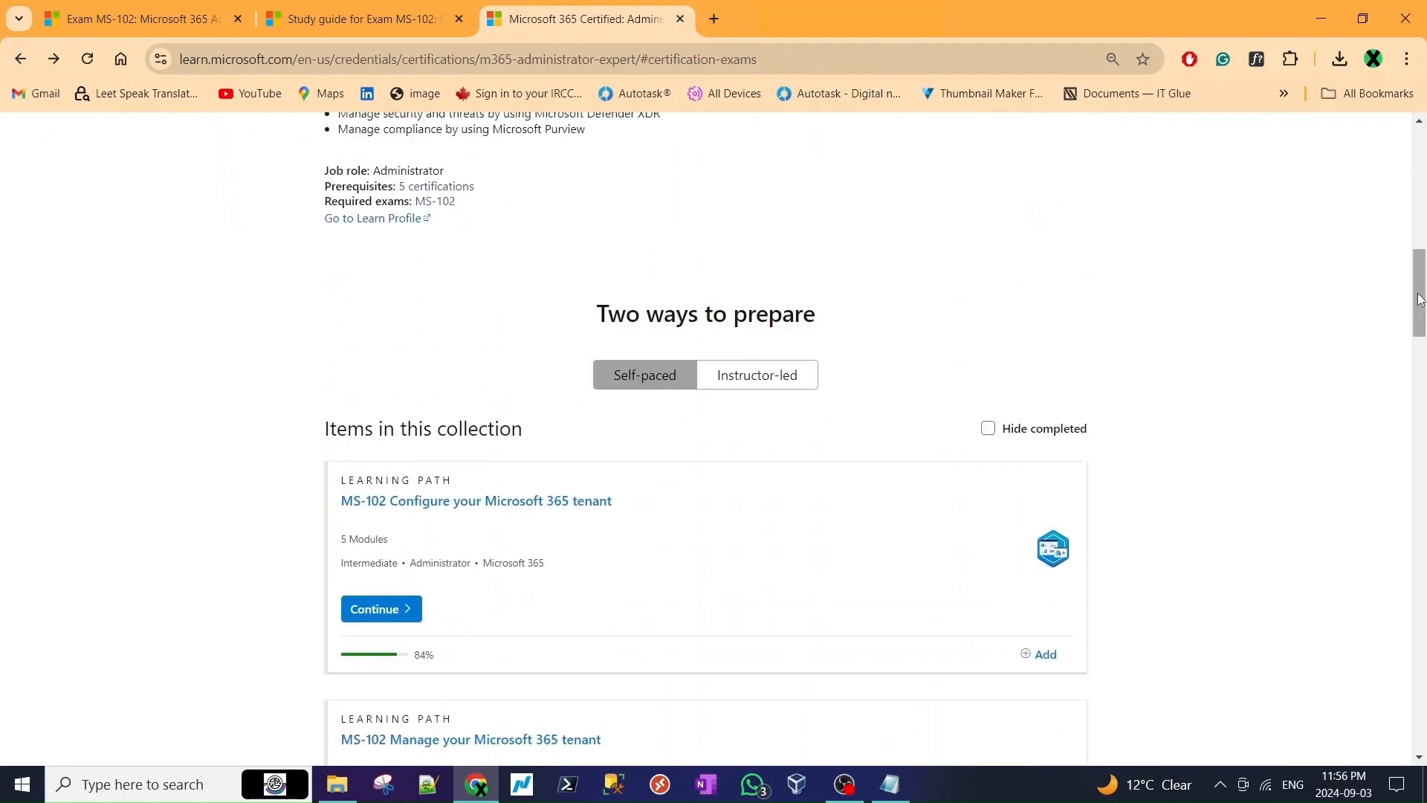
{"action": "scroll", "scroll_direction": "up", "scroll_amount": 3}
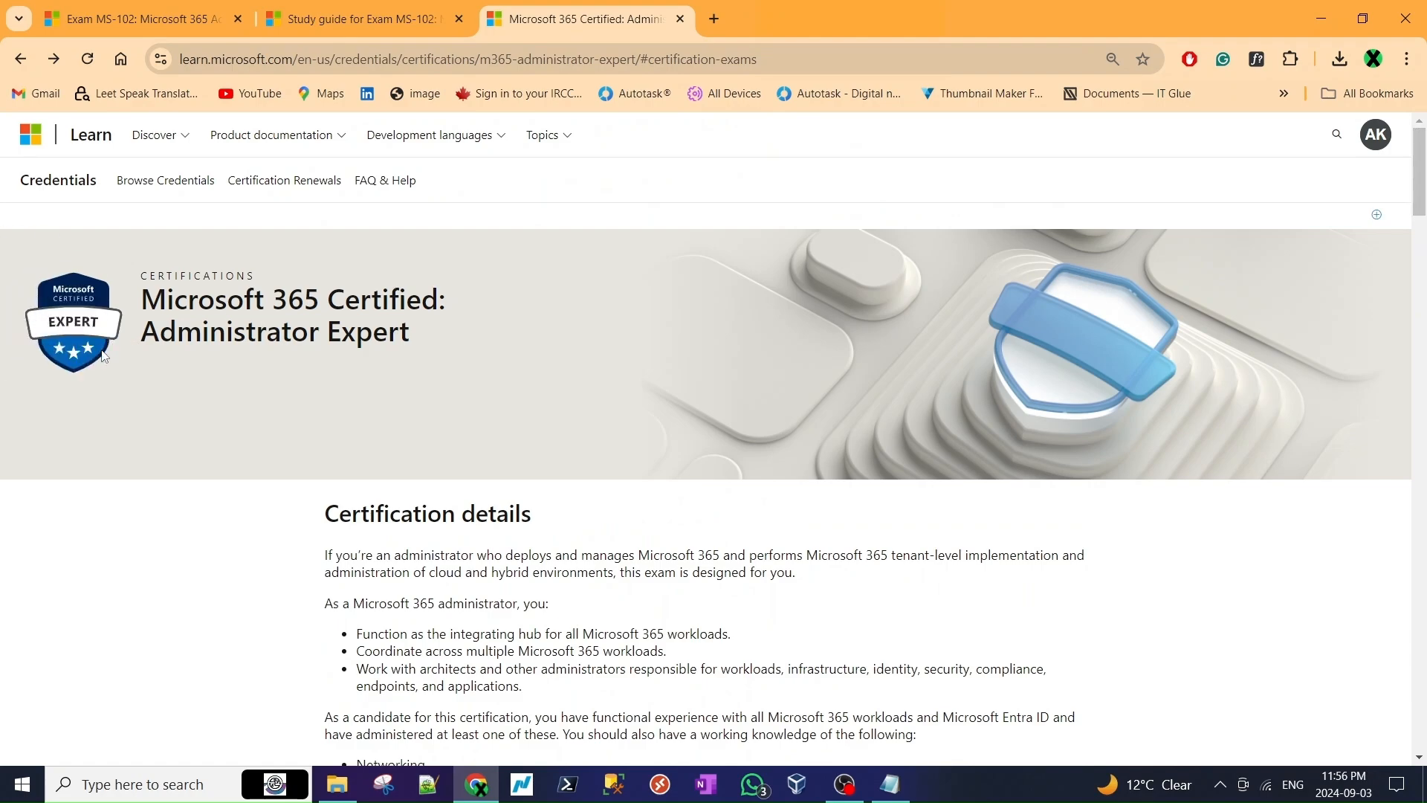
{"action": "mouse_move", "coordinate": [304, 364]}
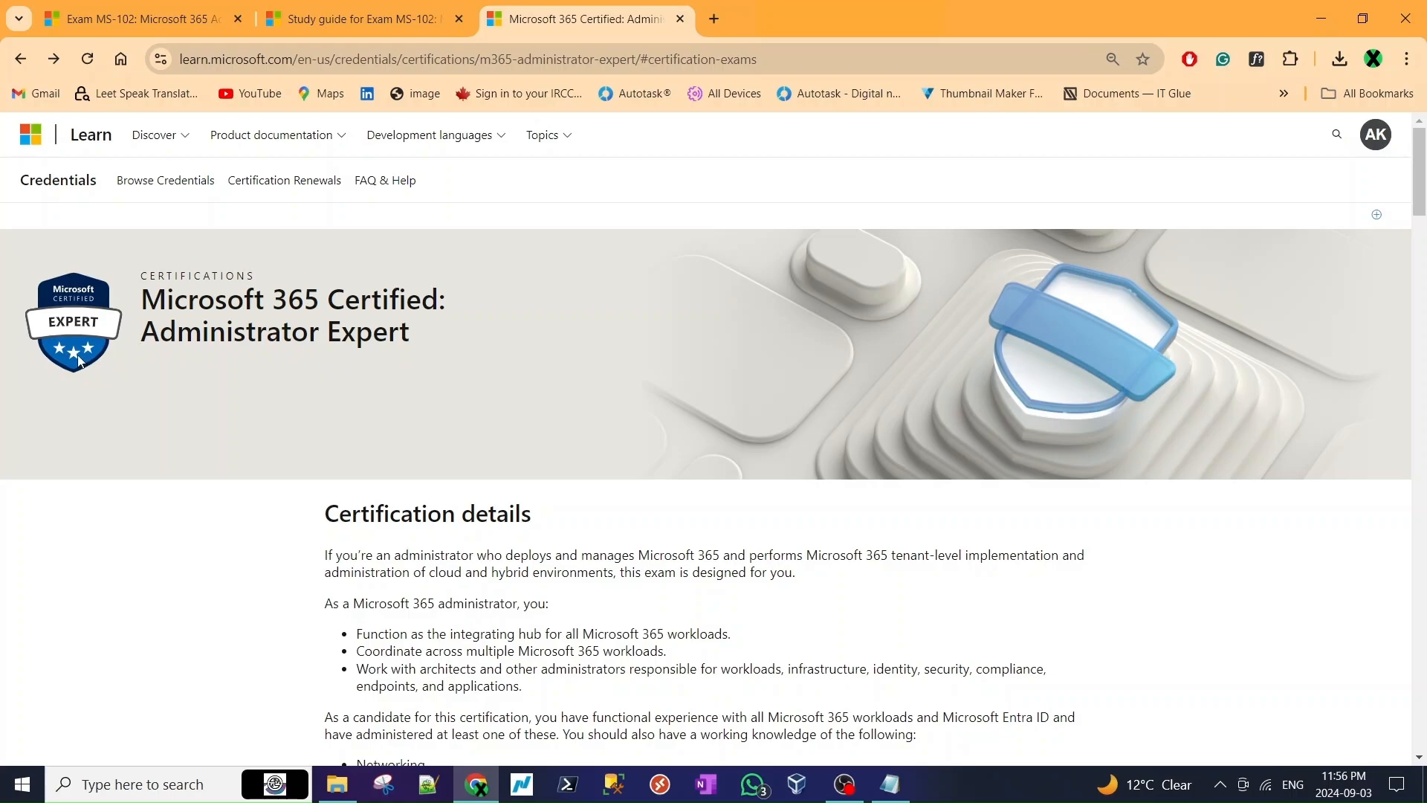
{"action": "scroll", "scroll_direction": "down", "scroll_amount": 3}
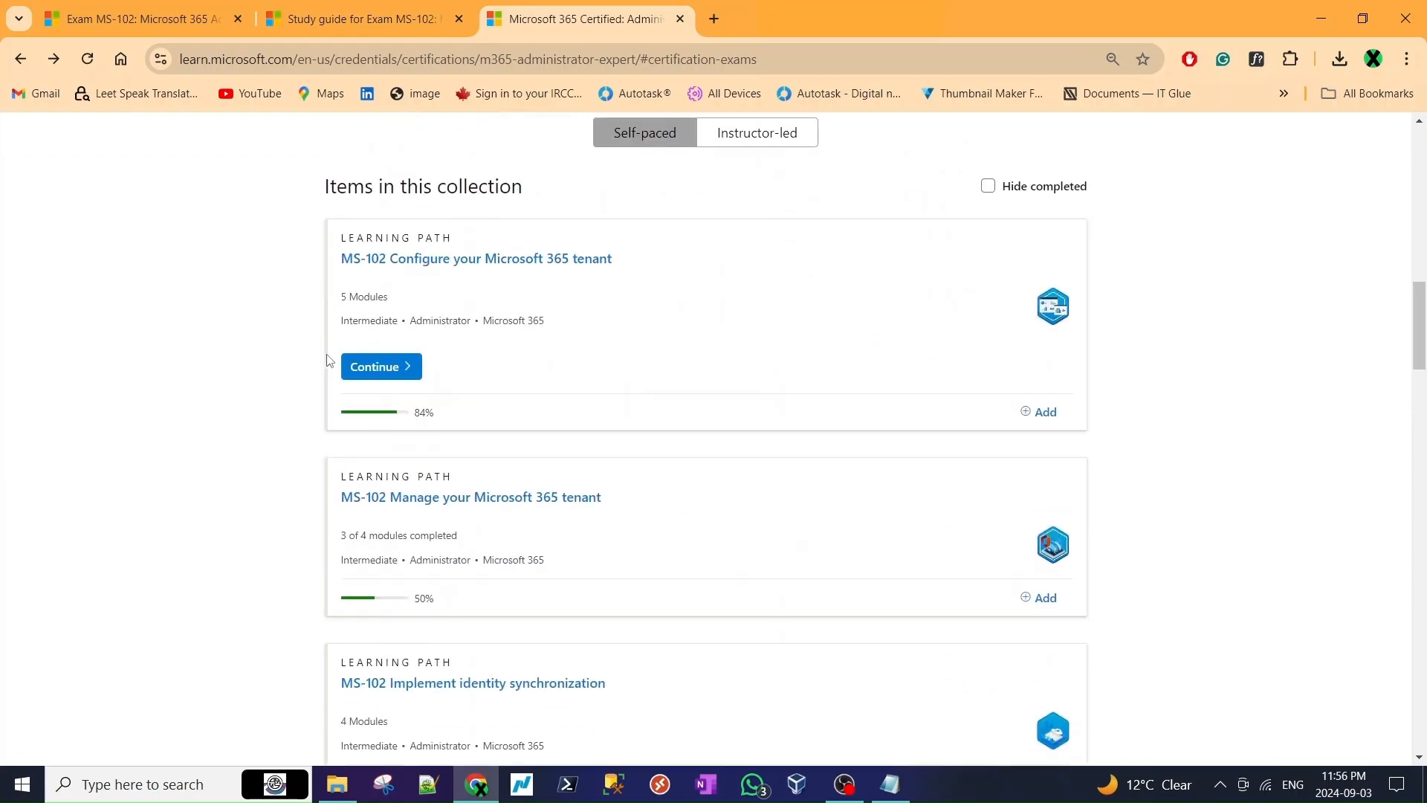
{"action": "left_click", "coordinate": [369, 20]}
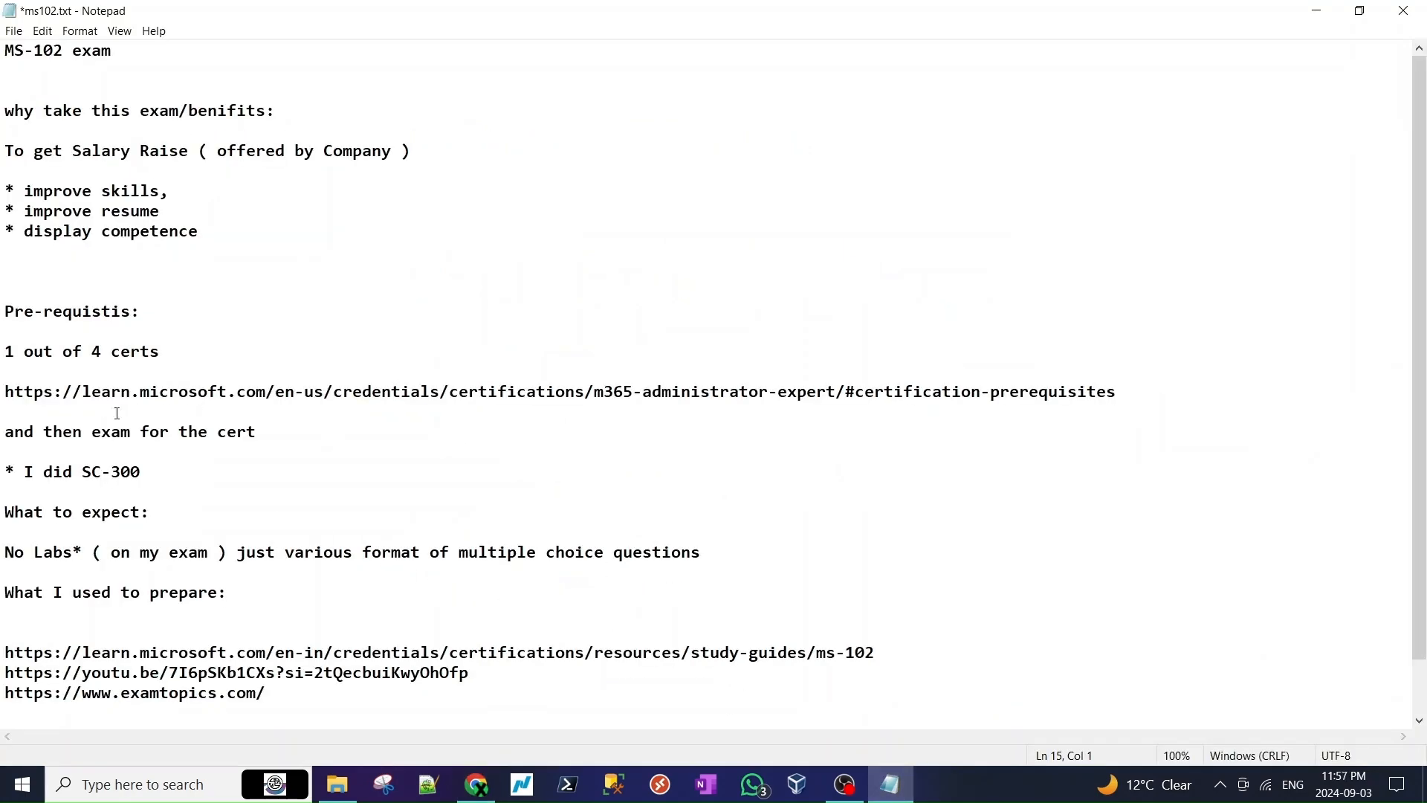
{"action": "left_click_drag", "start_coordinate": [5, 351], "coordinate": [90, 351]}
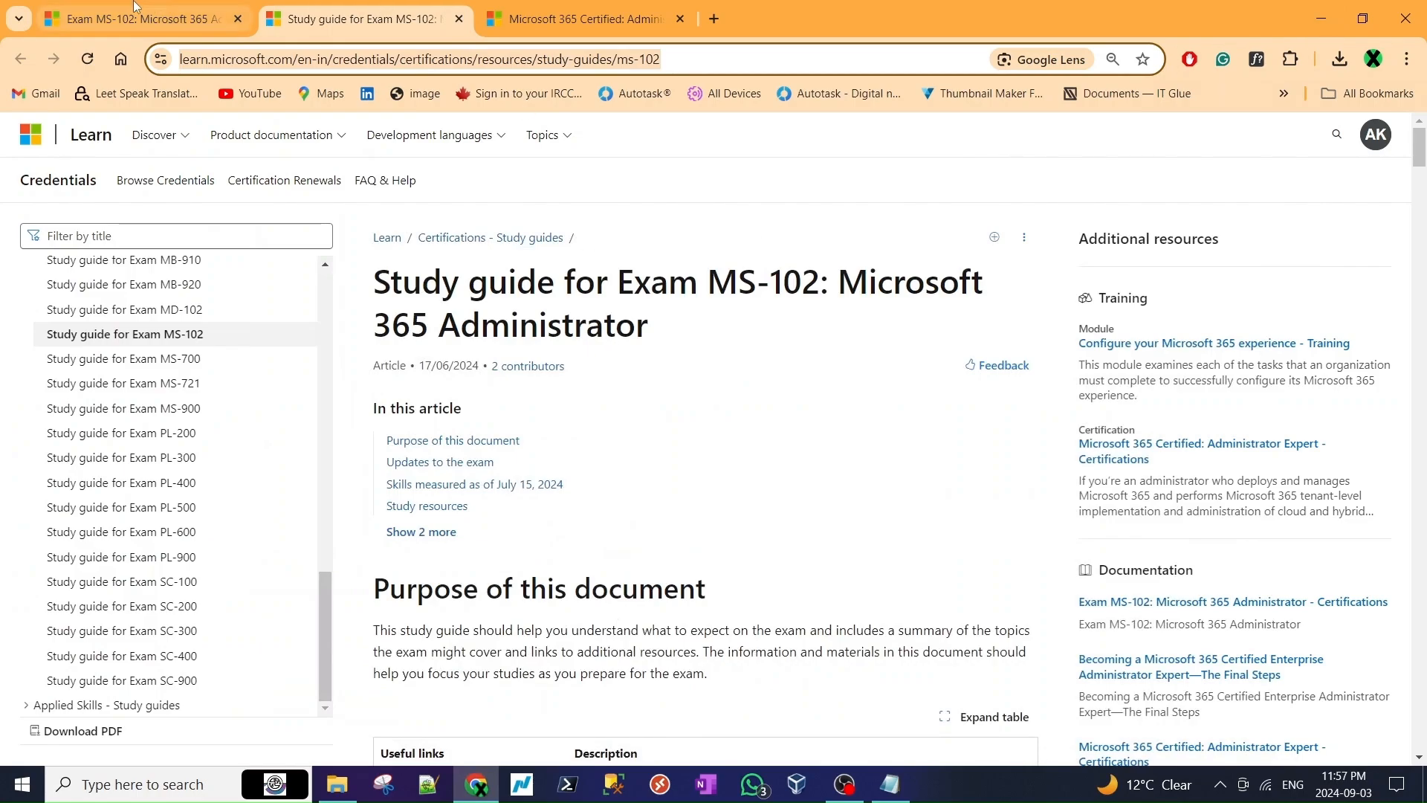
{"action": "left_click", "coordinate": [141, 21]}
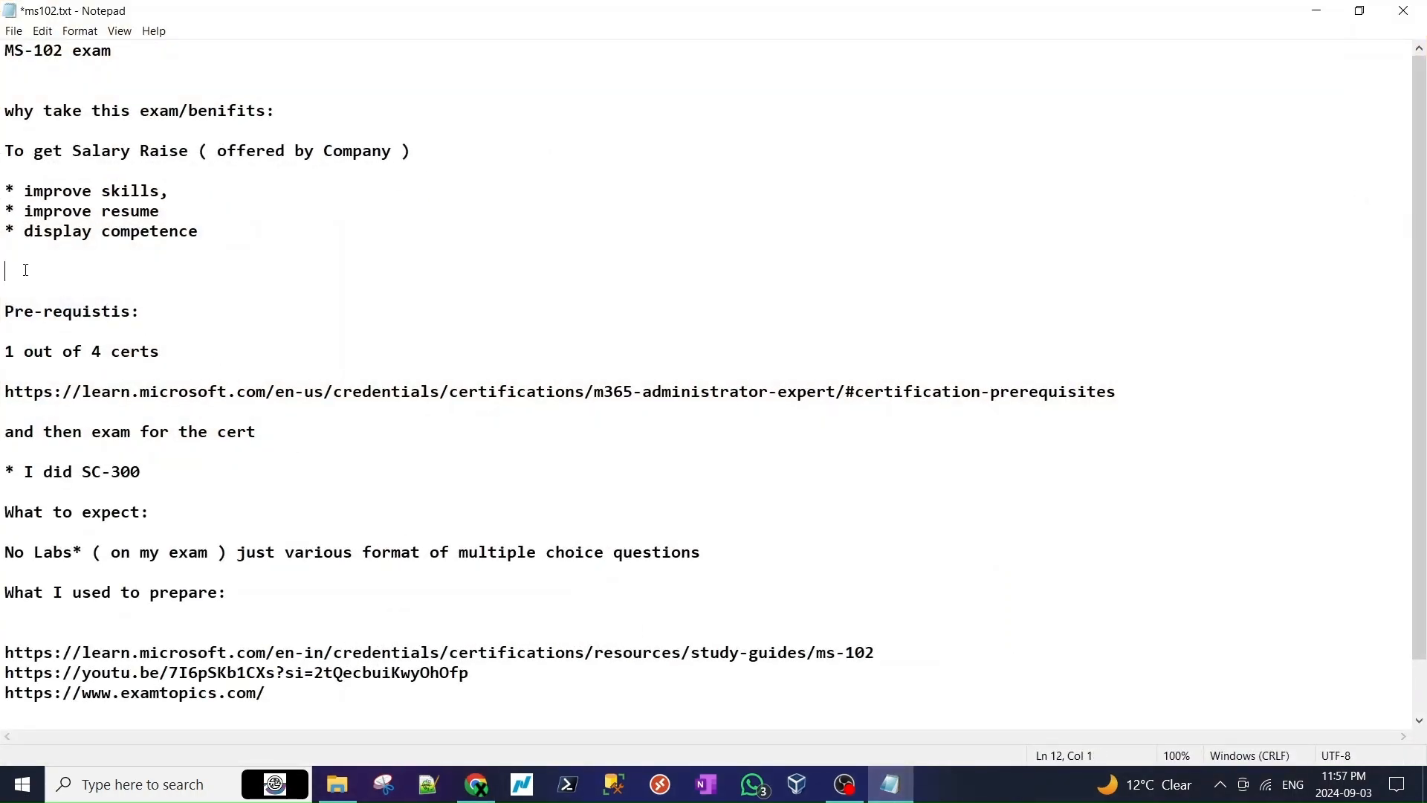
{"action": "type", "text": "https://learn.microsoft.com/en-us/credentials/certifications/exams/ms-102/"}
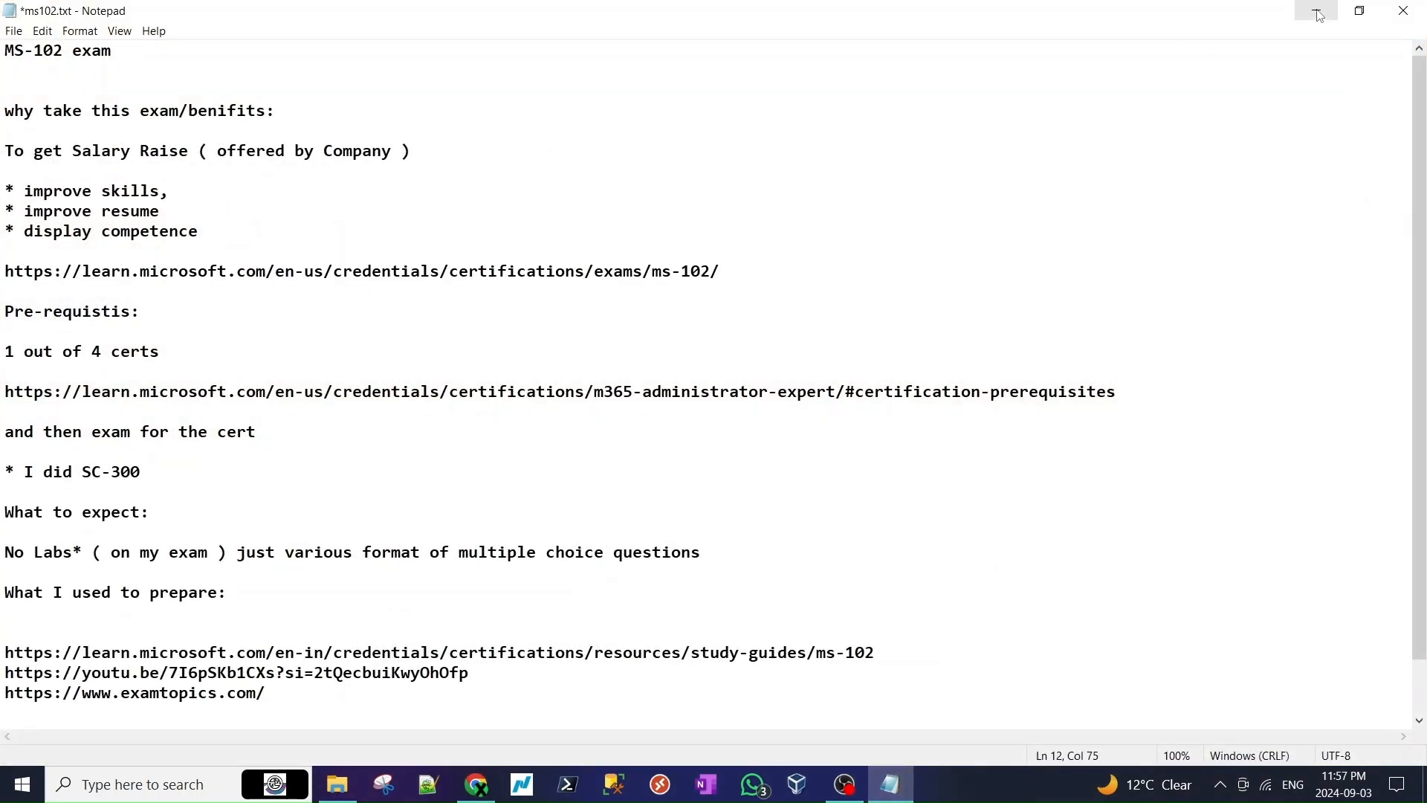
{"action": "left_click", "coordinate": [475, 785]}
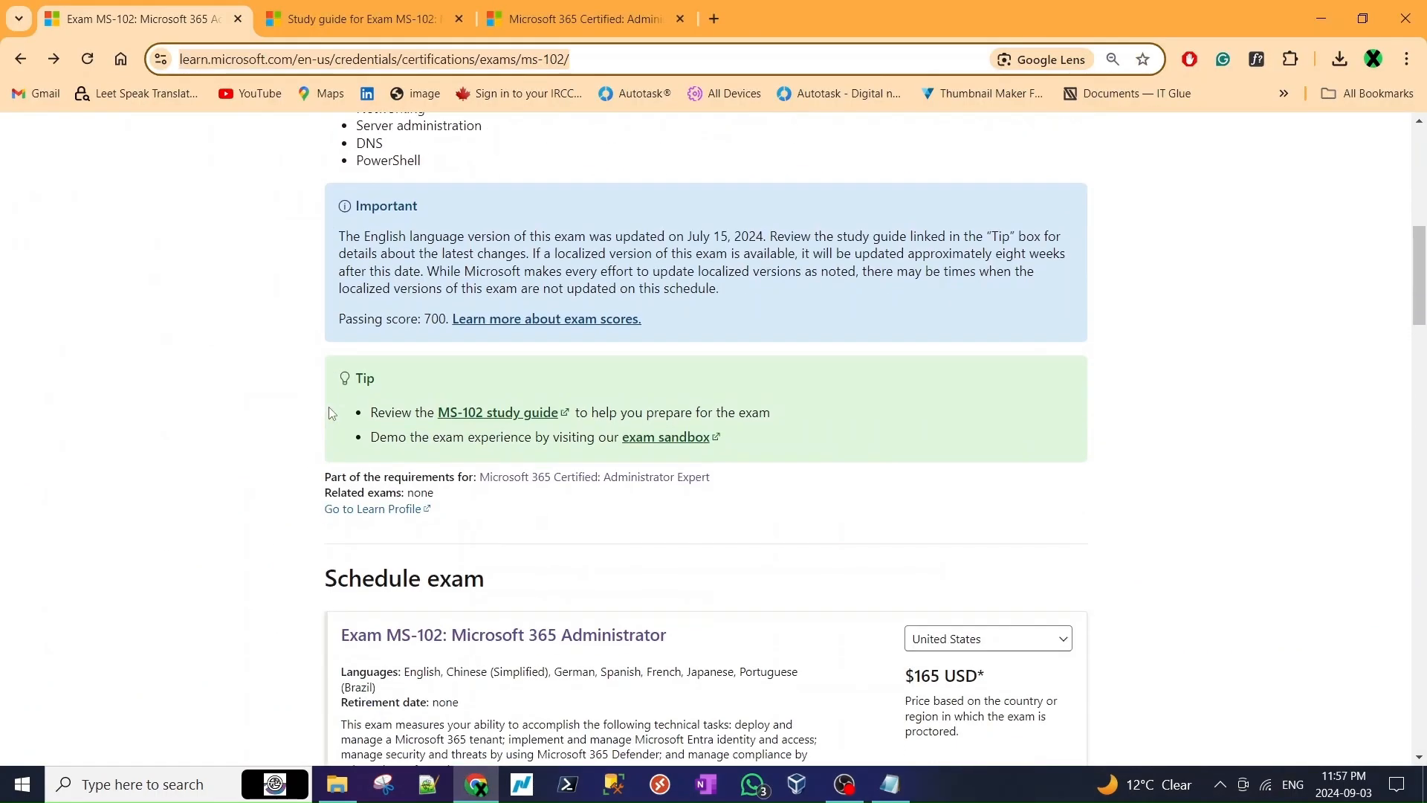
- Look through the MS-102 exam page sections in Microsoft Learn
{"action": "scroll", "scroll_direction": "down", "scroll_amount": 3}
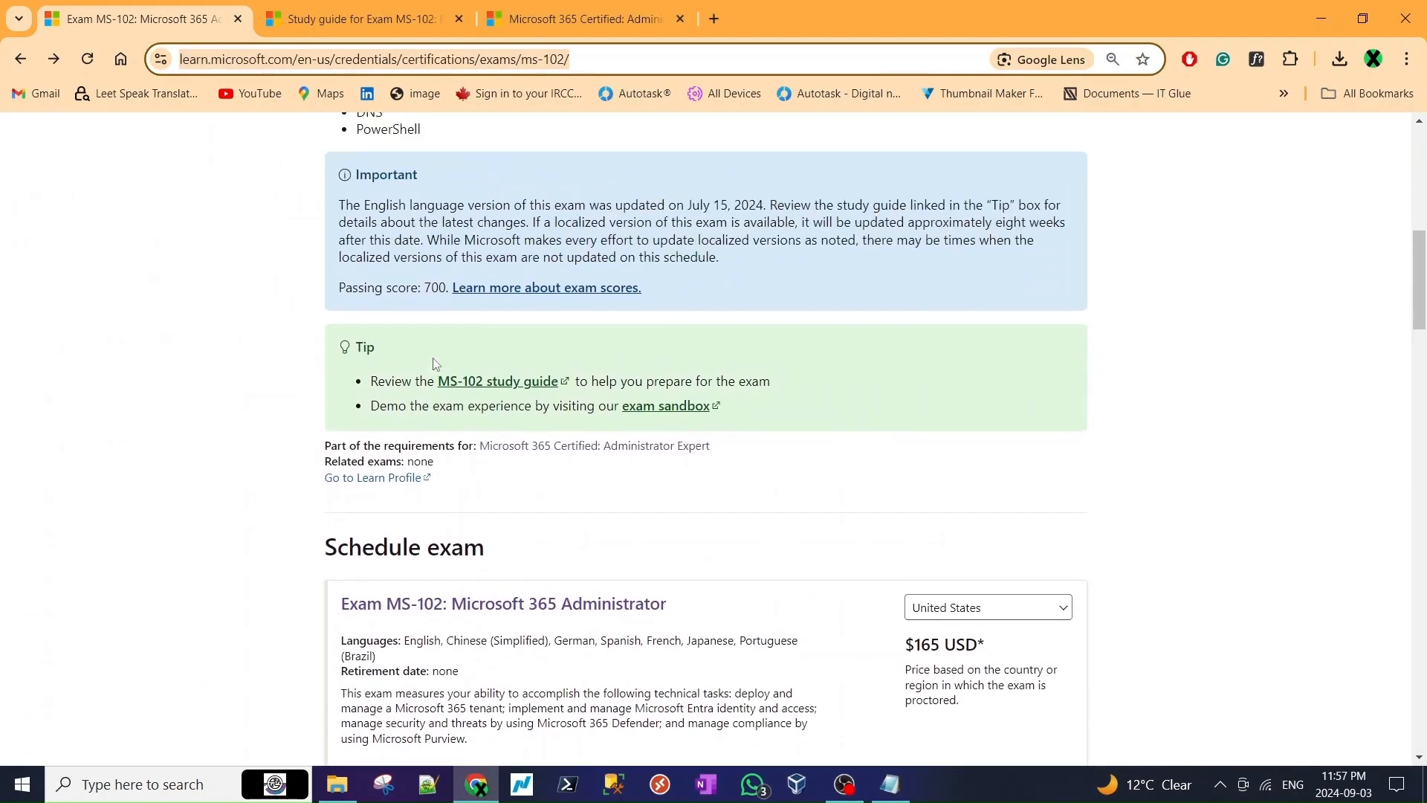
{"action": "scroll", "scroll_direction": "down", "scroll_amount": 3}
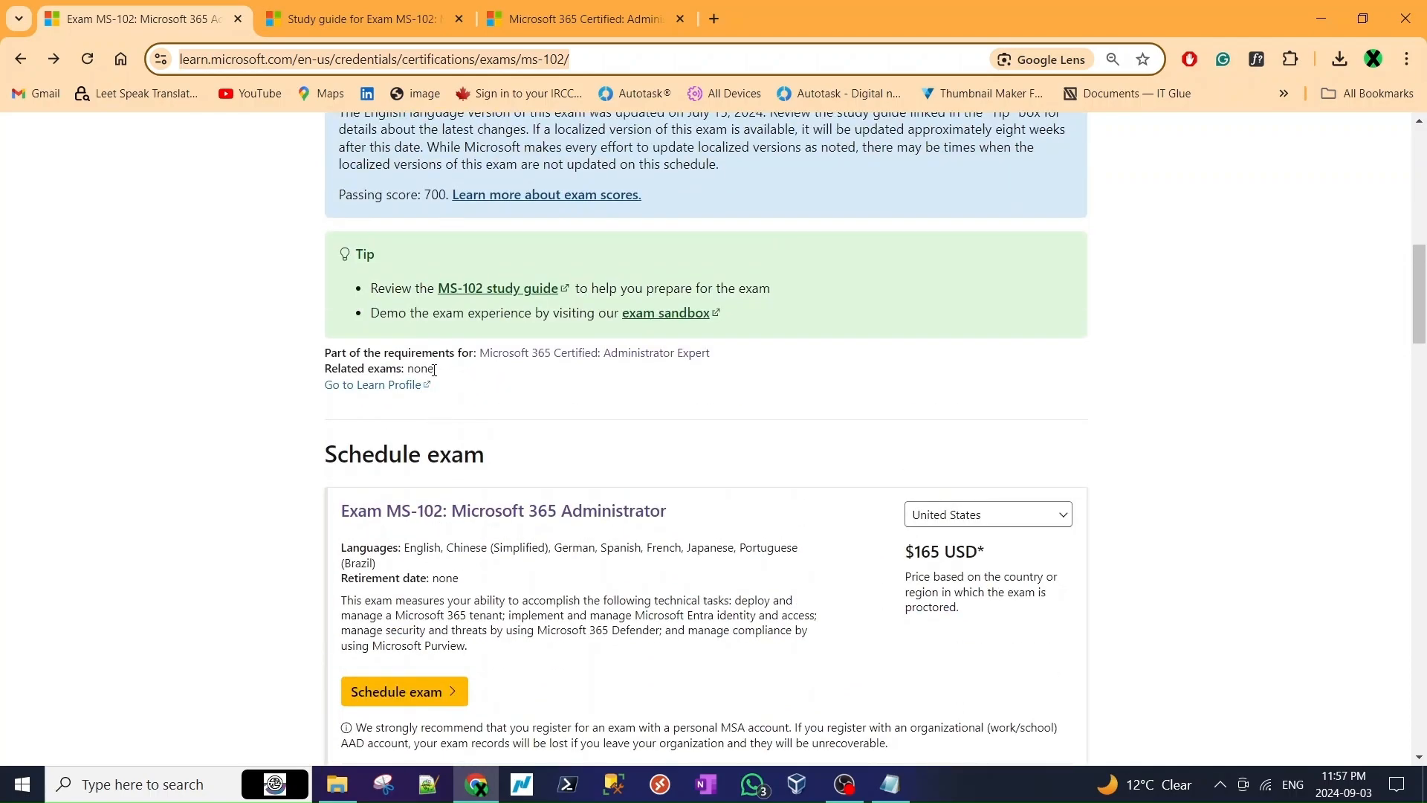
{"action": "scroll", "scroll_direction": "up", "scroll_amount": 3}
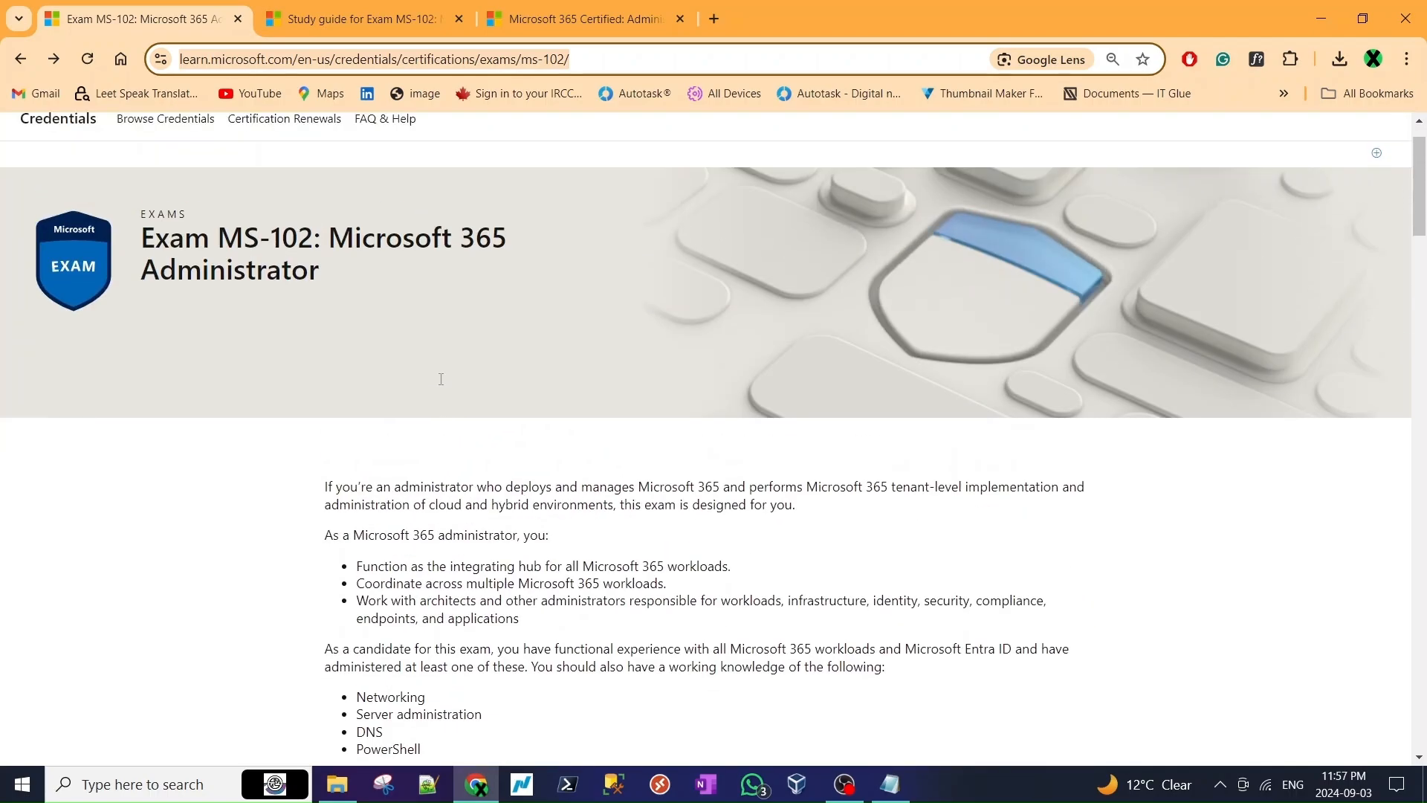
{"action": "scroll", "scroll_direction": "down", "scroll_amount": 3}
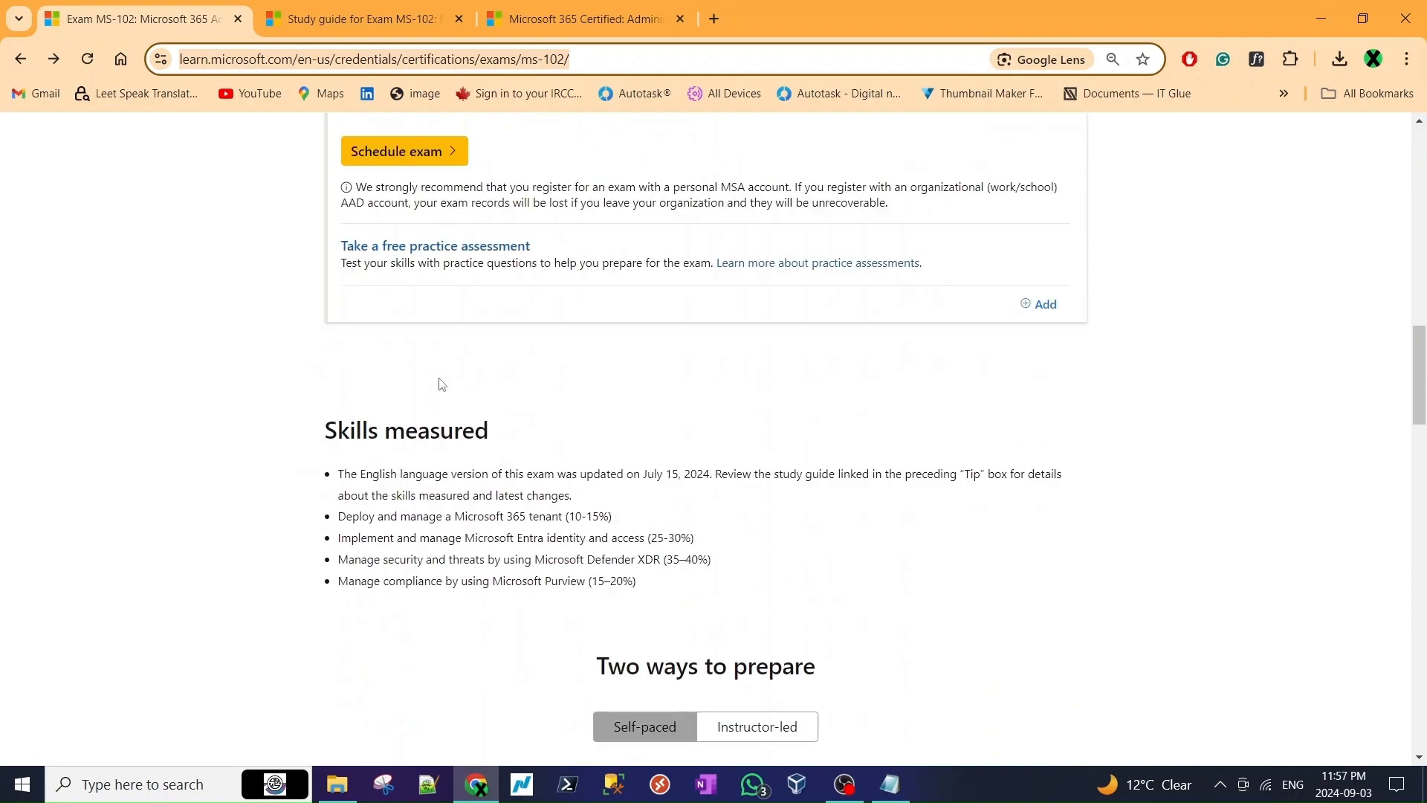
{"action": "scroll", "scroll_direction": "down", "scroll_amount": 3}
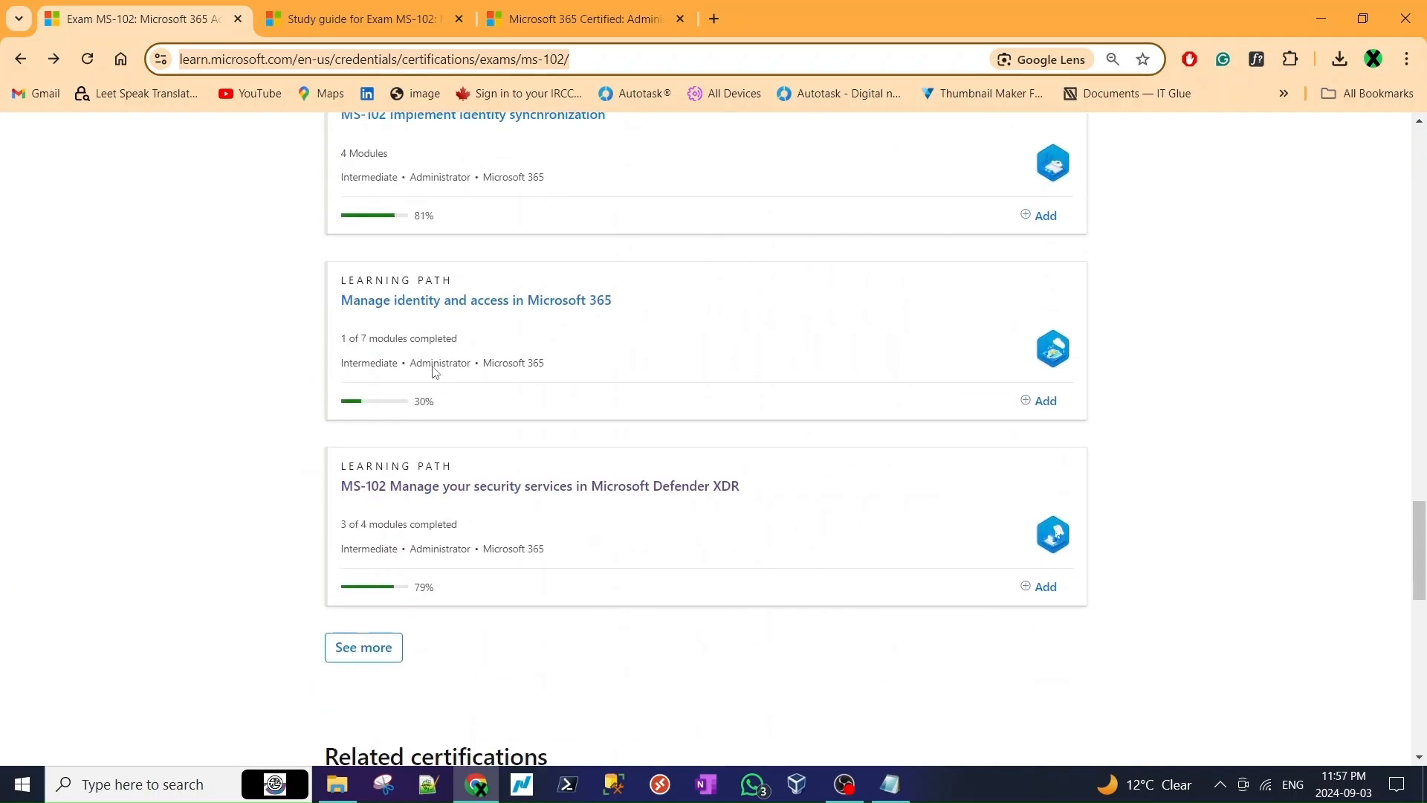
- On the Administrator Expert certification page, jump to its Prerequisites list of qualifying certifications
{"action": "left_click", "coordinate": [581, 19]}
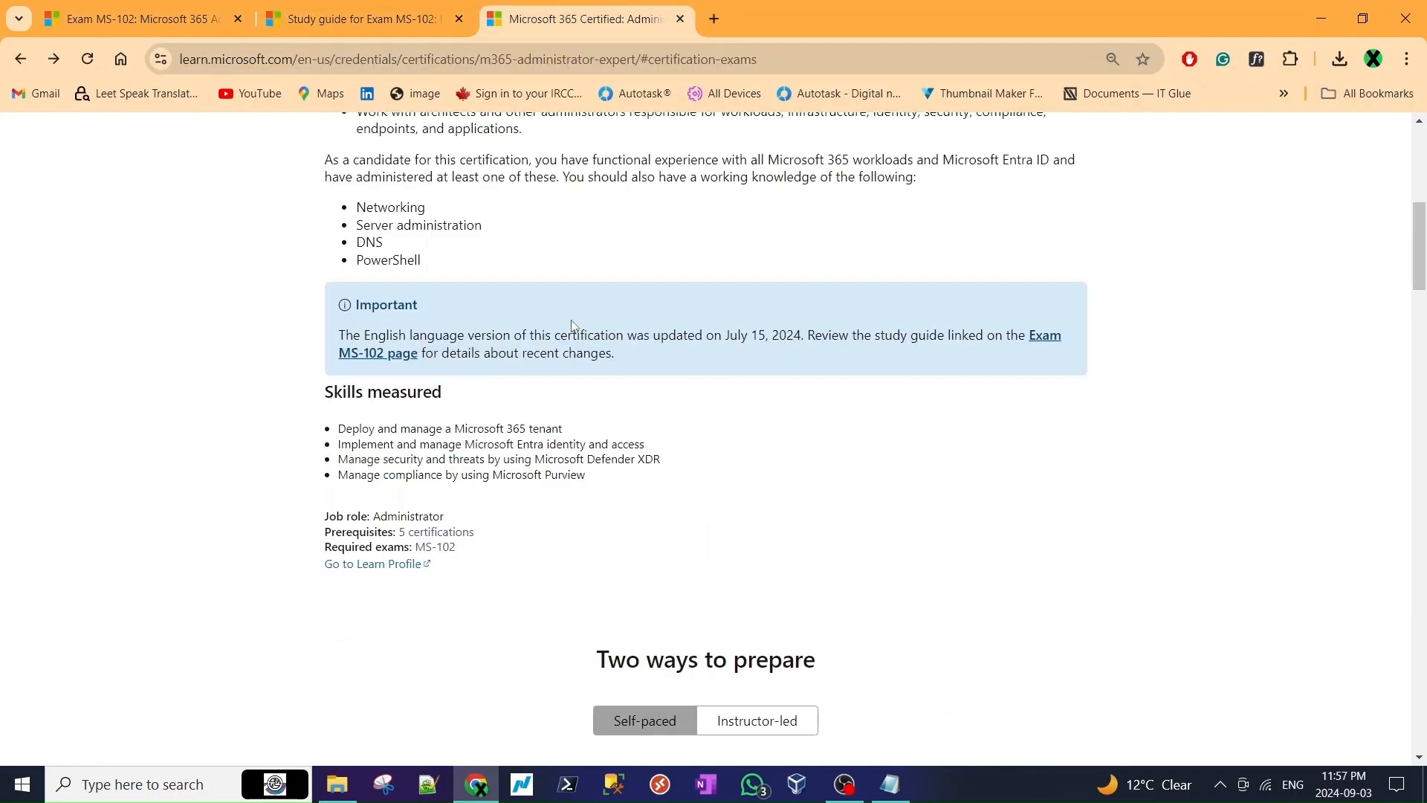
{"action": "scroll", "scroll_direction": "up", "scroll_amount": 3}
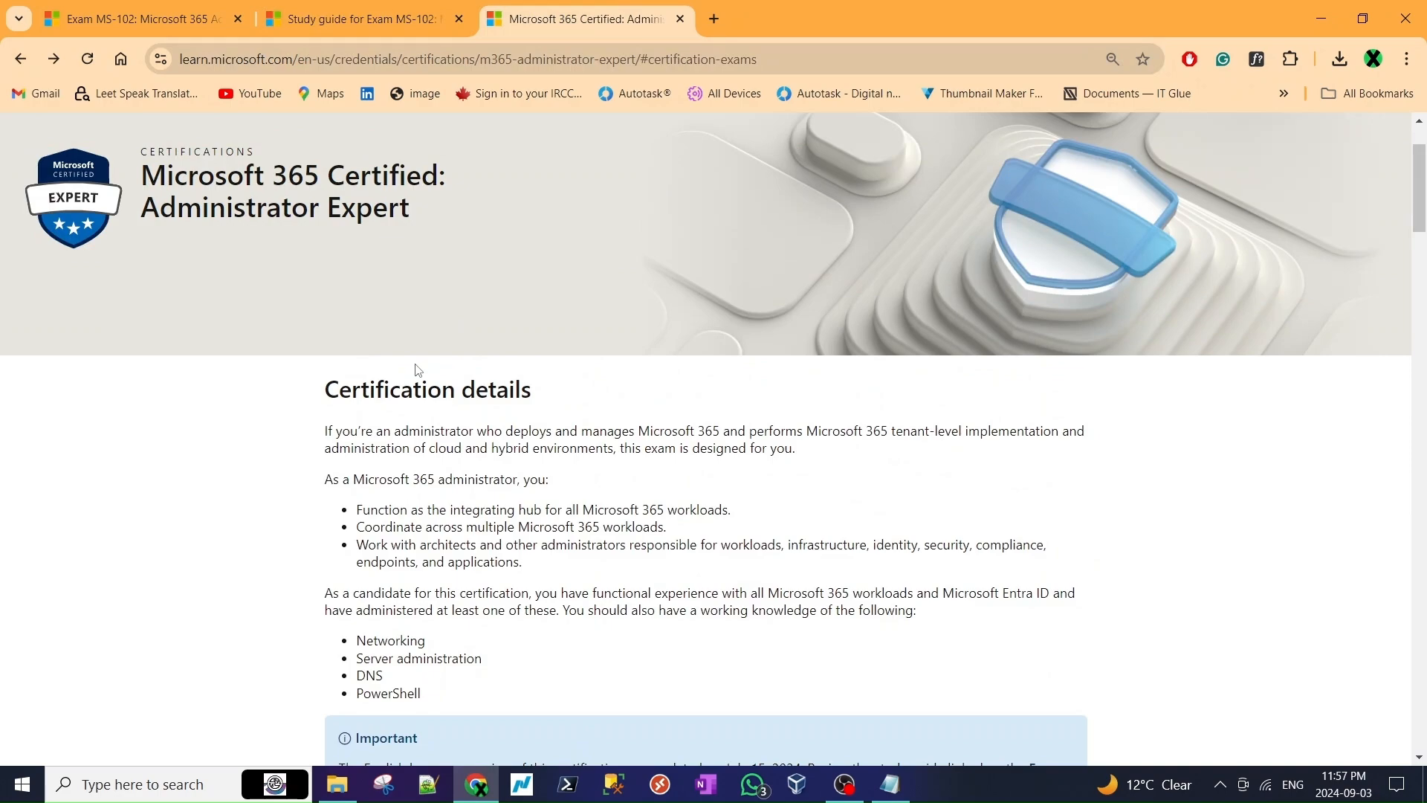
{"action": "scroll", "scroll_direction": "down", "scroll_amount": 3}
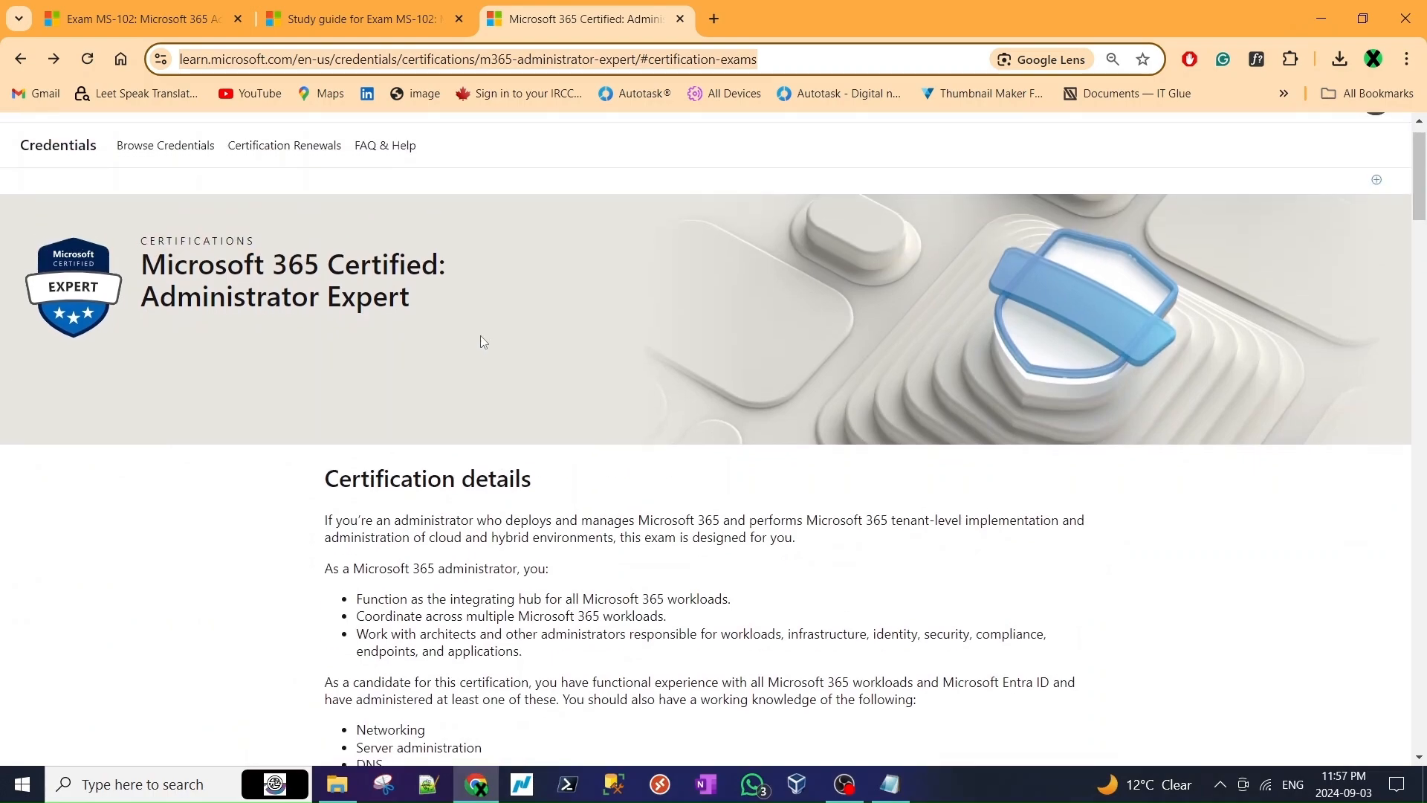
{"action": "scroll", "scroll_direction": "down", "scroll_amount": 3}
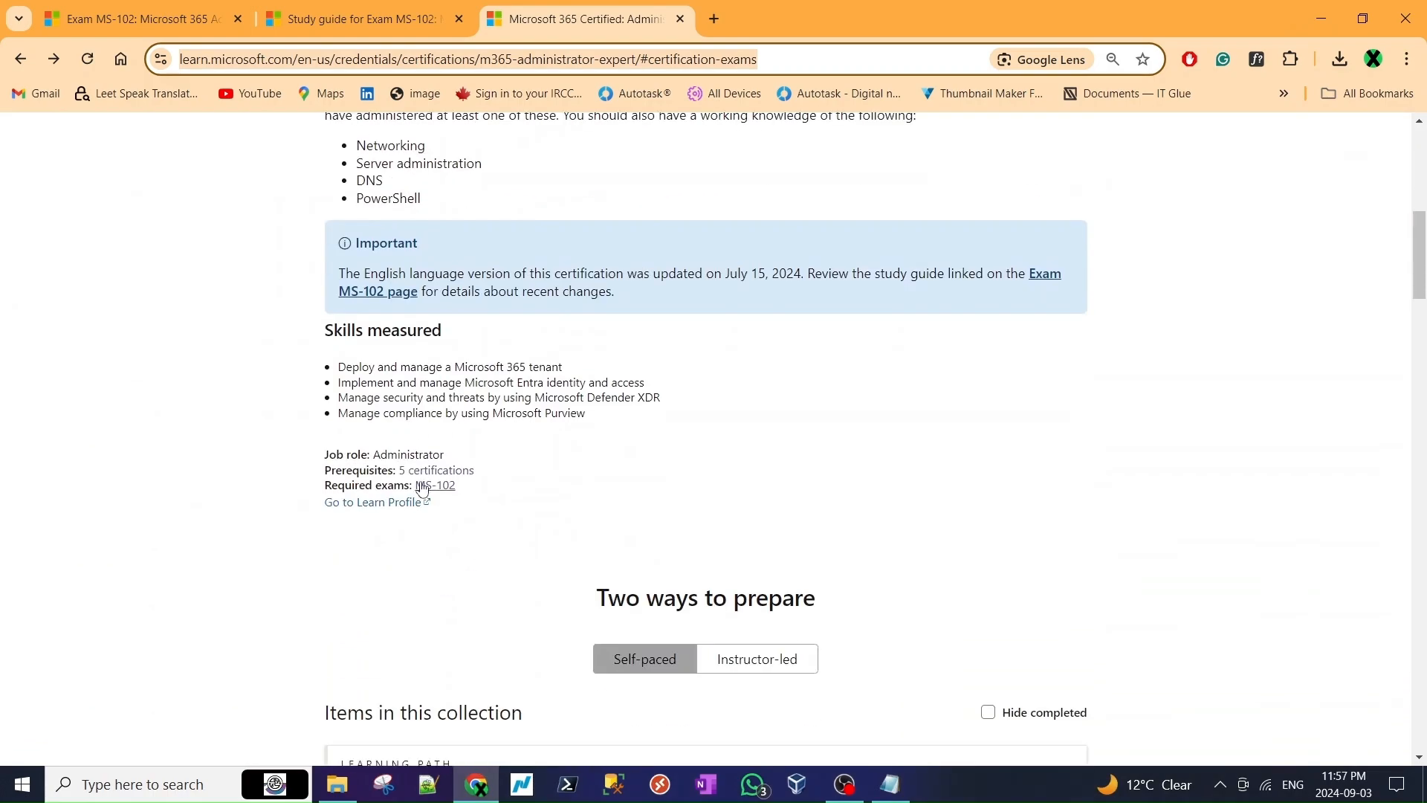
{"action": "left_click", "coordinate": [434, 470]}
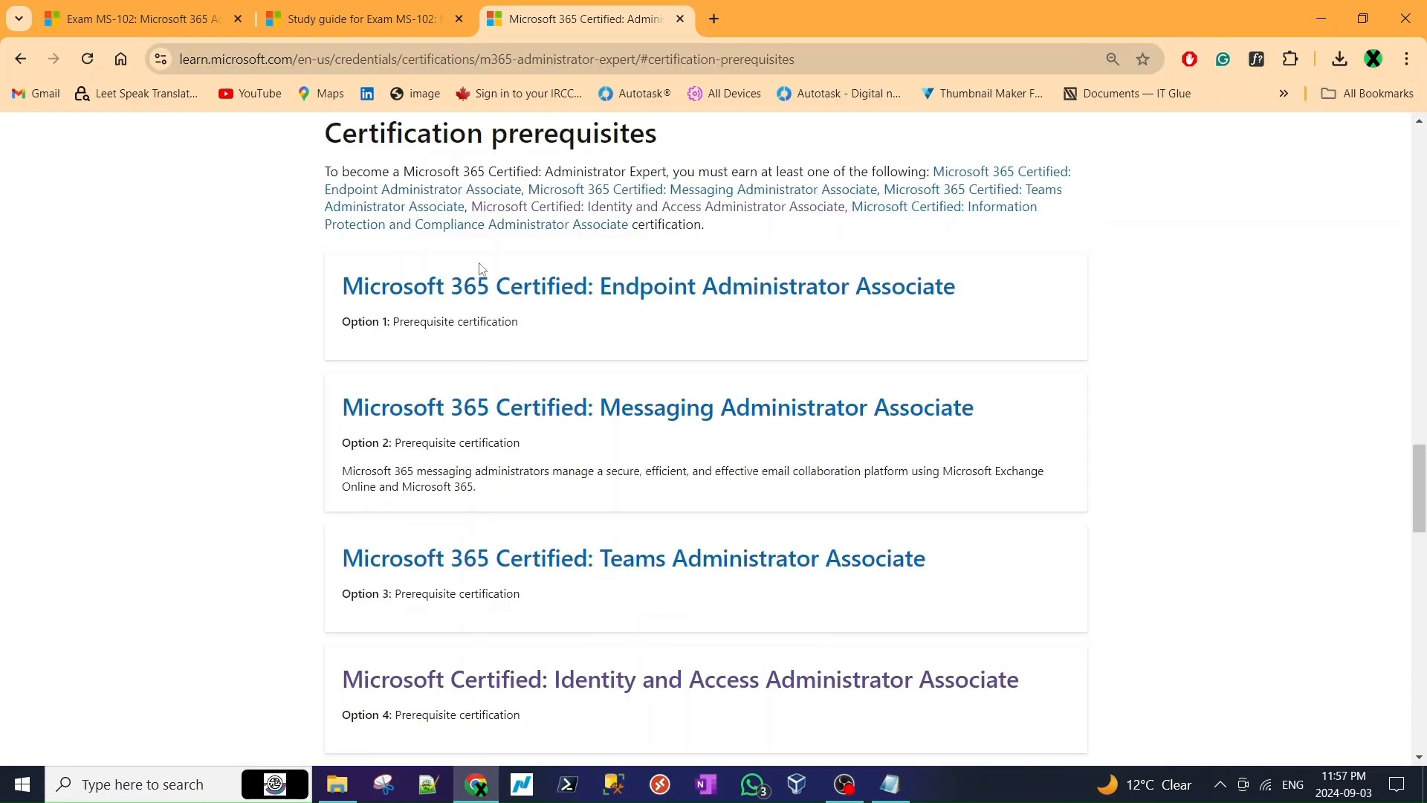
{"action": "mouse_move", "coordinate": [396, 173]}
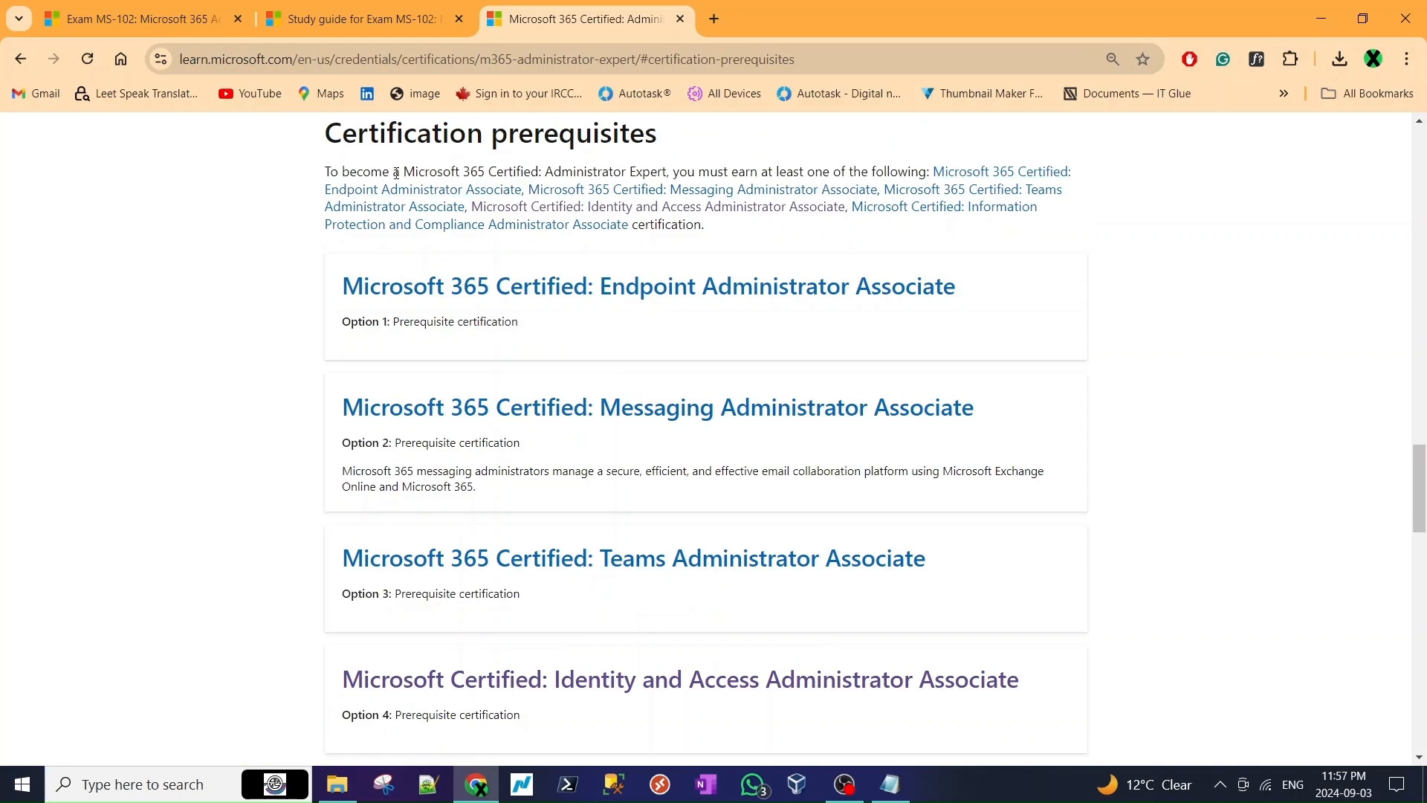
{"action": "mouse_move", "coordinate": [571, 179]}
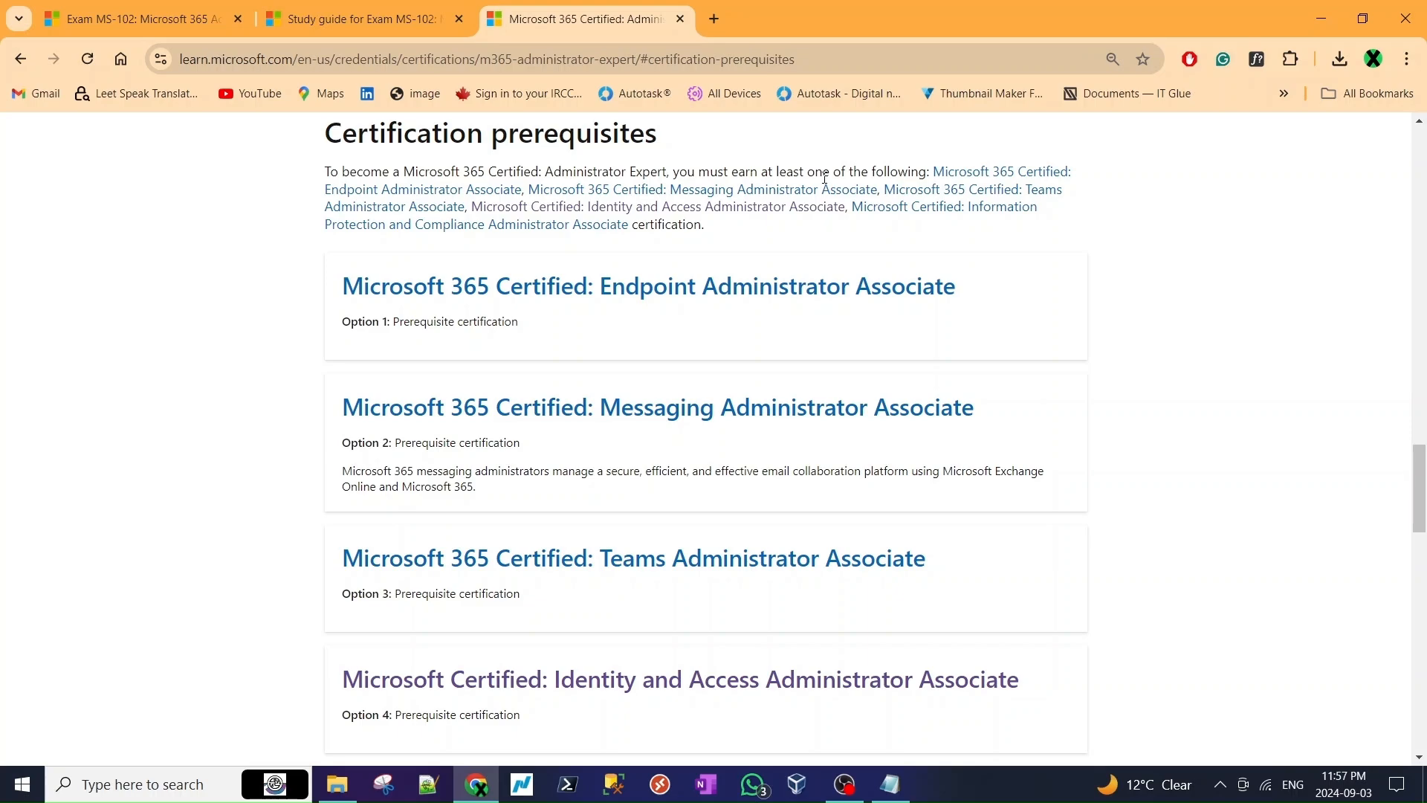
- Open the Identity and Access Administrator Associate certification from the prerequisites list
{"action": "scroll", "scroll_direction": "down", "scroll_amount": 3}
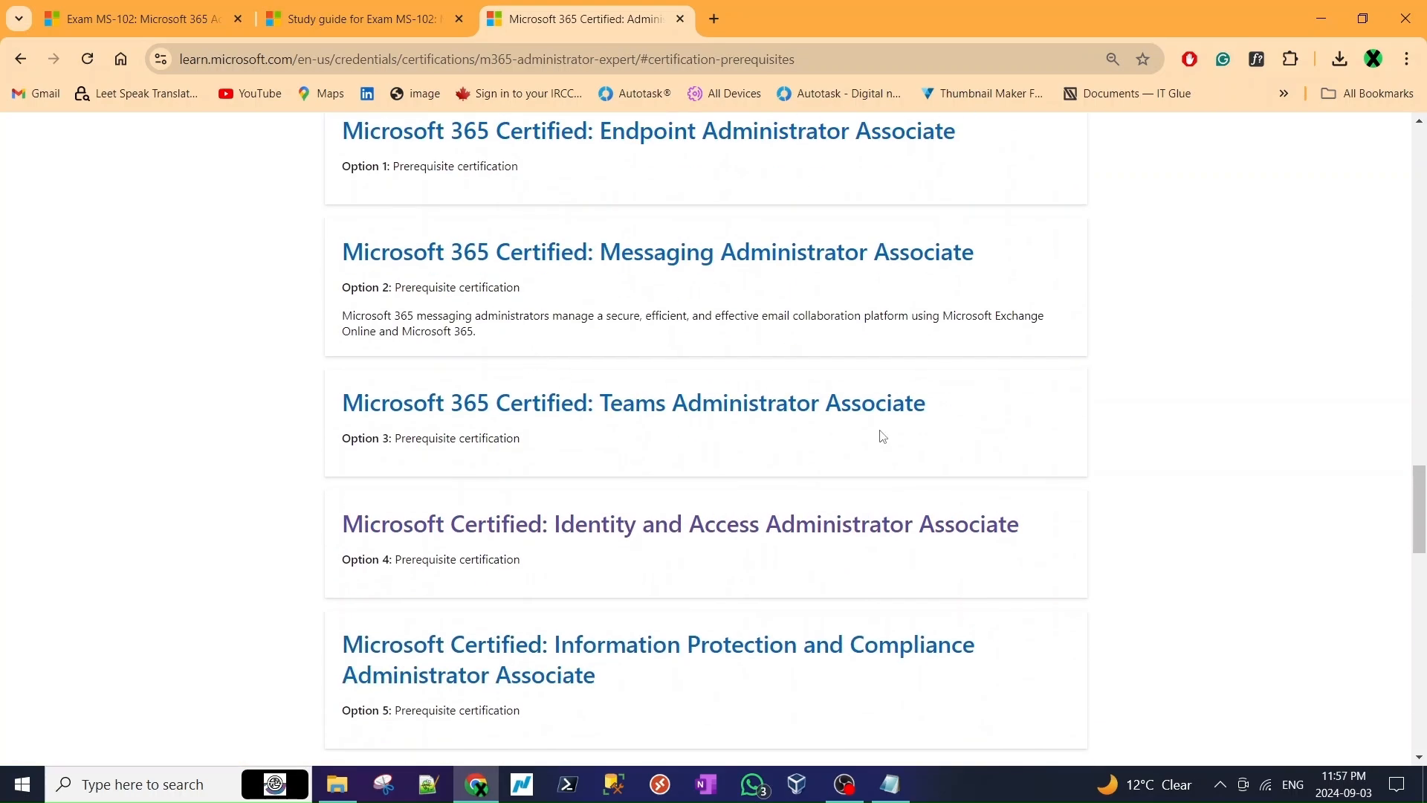
{"action": "mouse_move", "coordinate": [645, 533]}
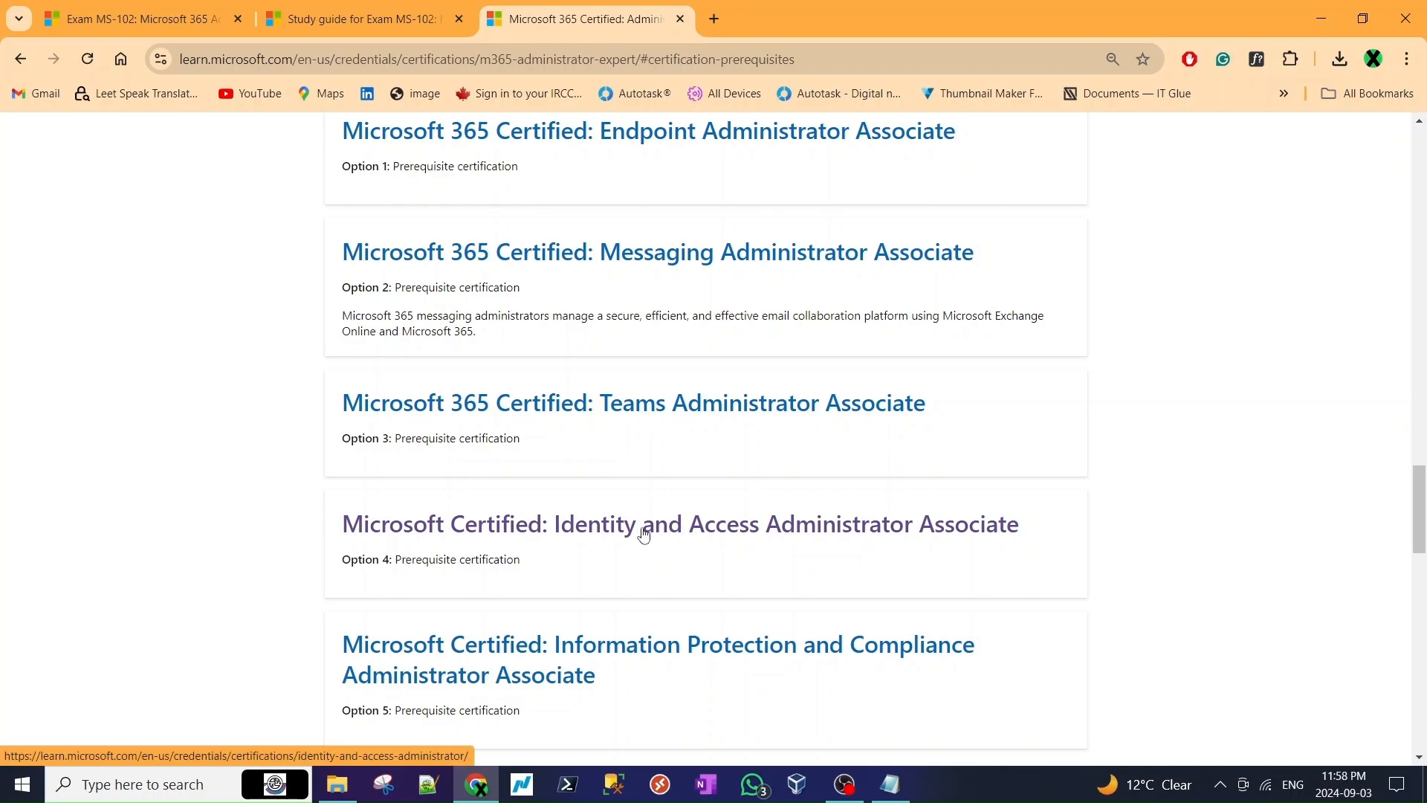
{"action": "mouse_move", "coordinate": [654, 531]}
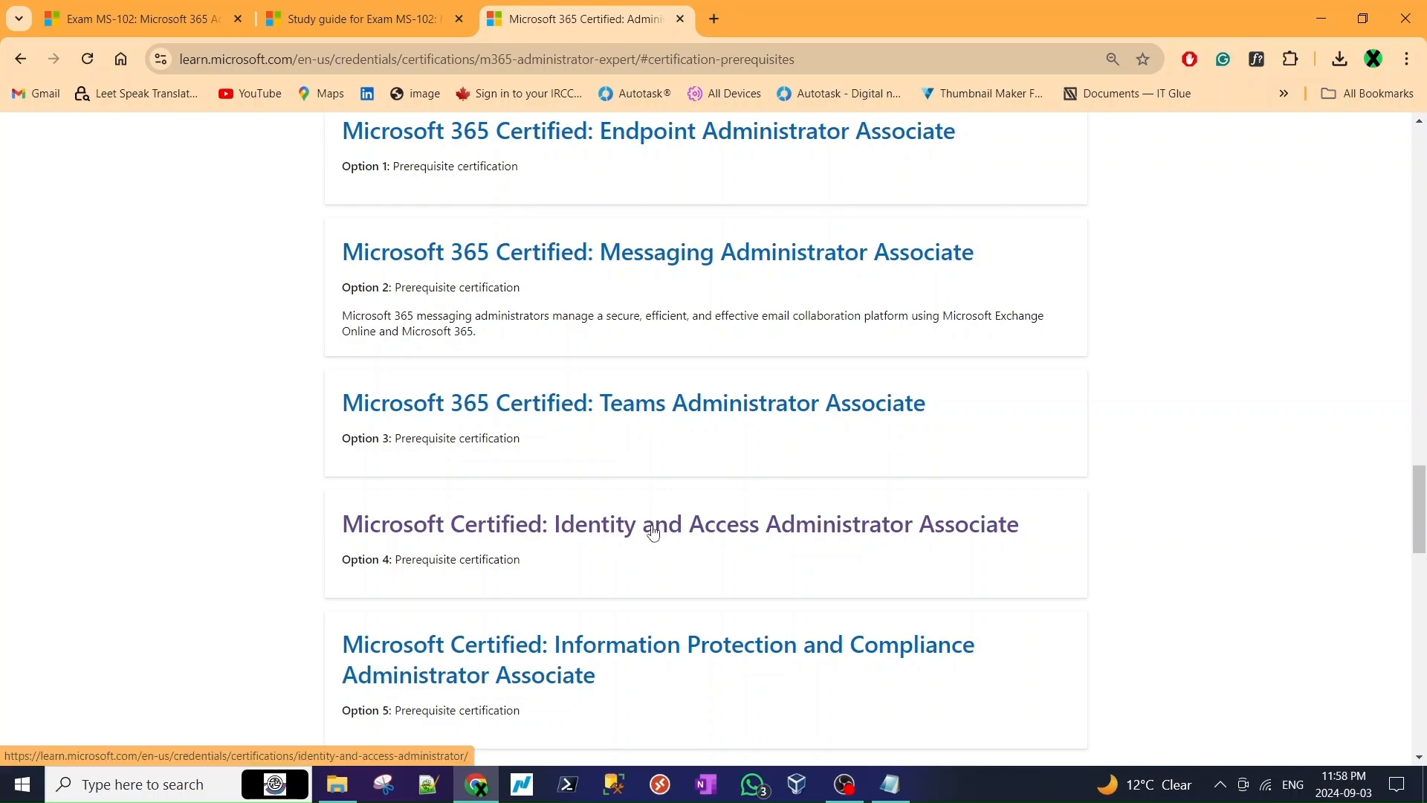
{"action": "left_click", "coordinate": [655, 523]}
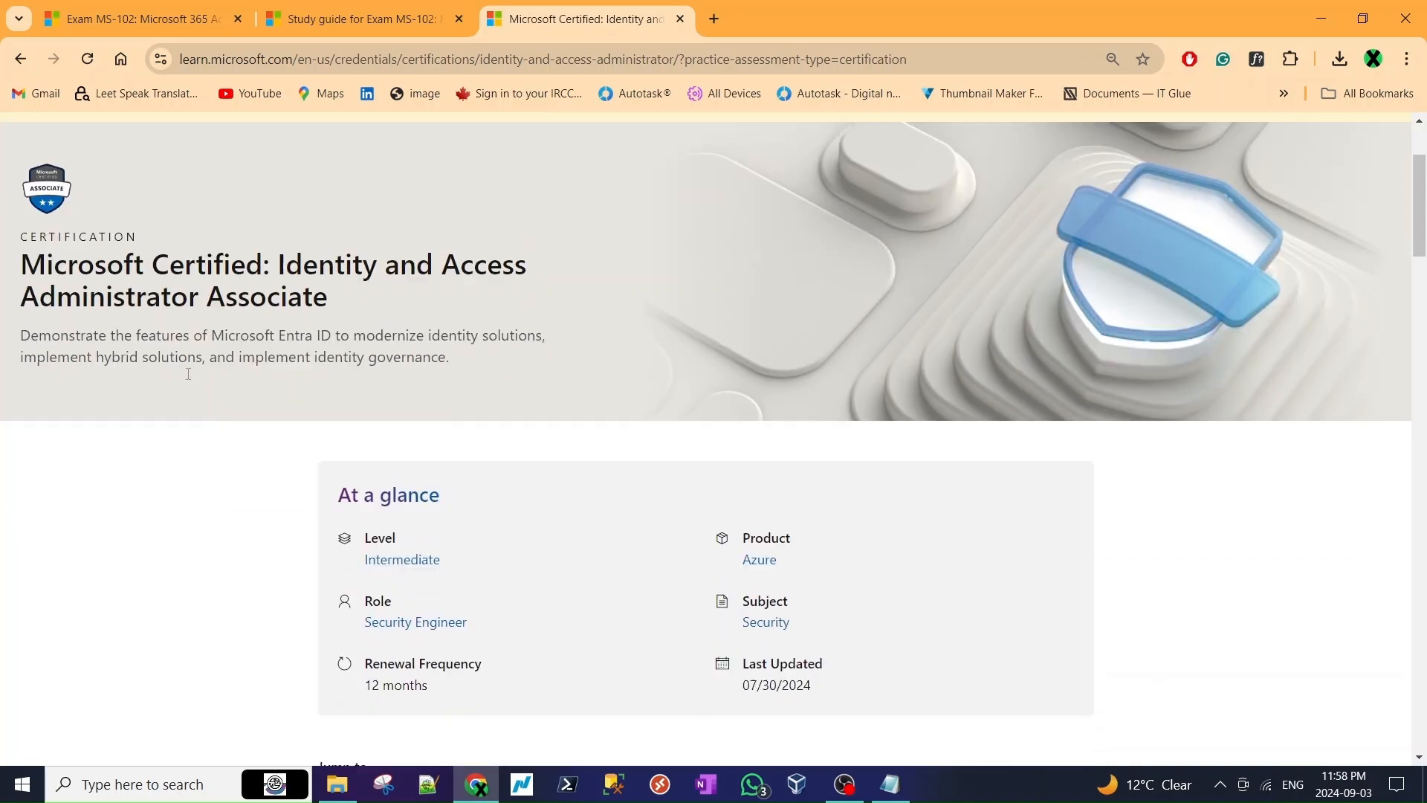
- Skim the Identity and Access Administrator Associate page and go back to the Administrator Expert certification
{"action": "scroll", "scroll_direction": "down", "scroll_amount": 3}
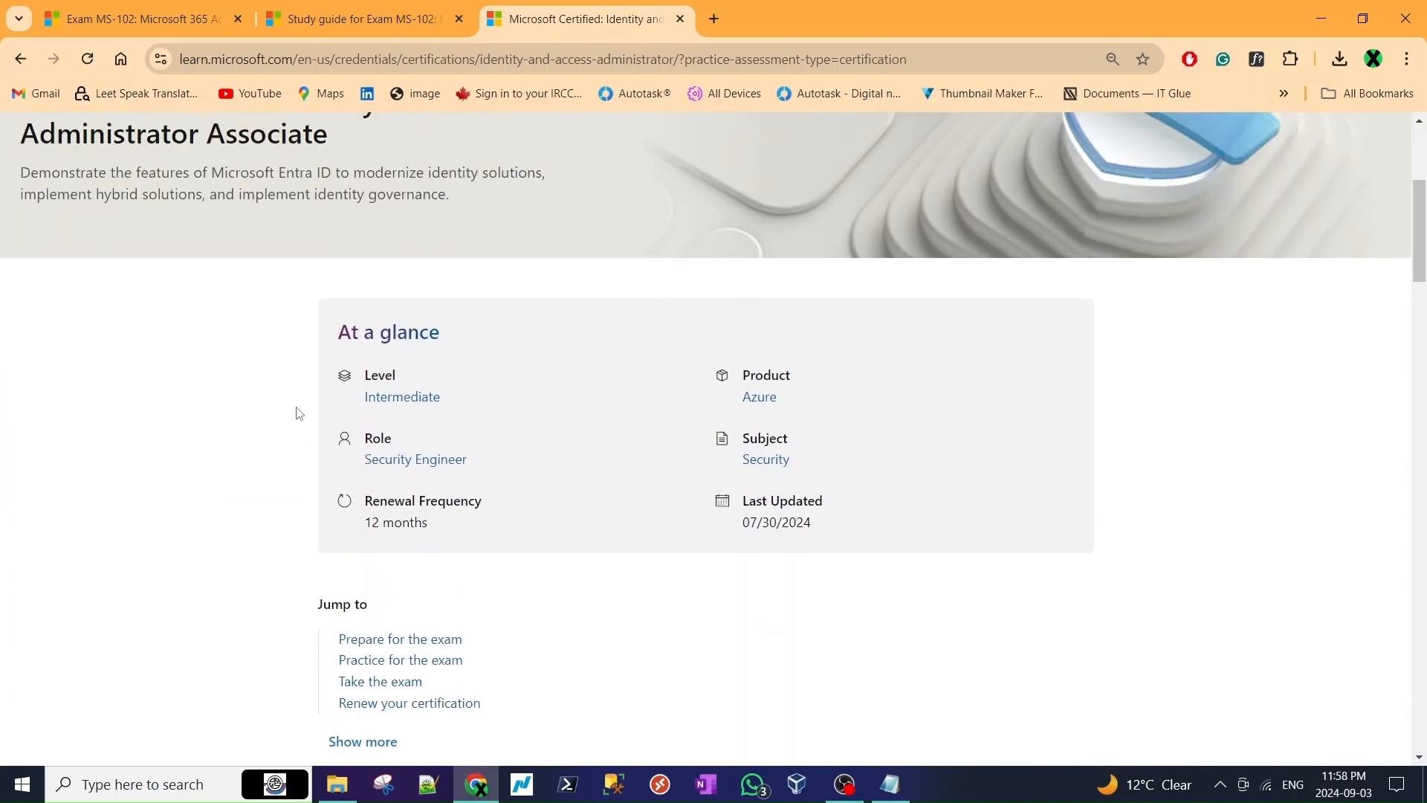
{"action": "scroll", "scroll_direction": "up", "scroll_amount": 3}
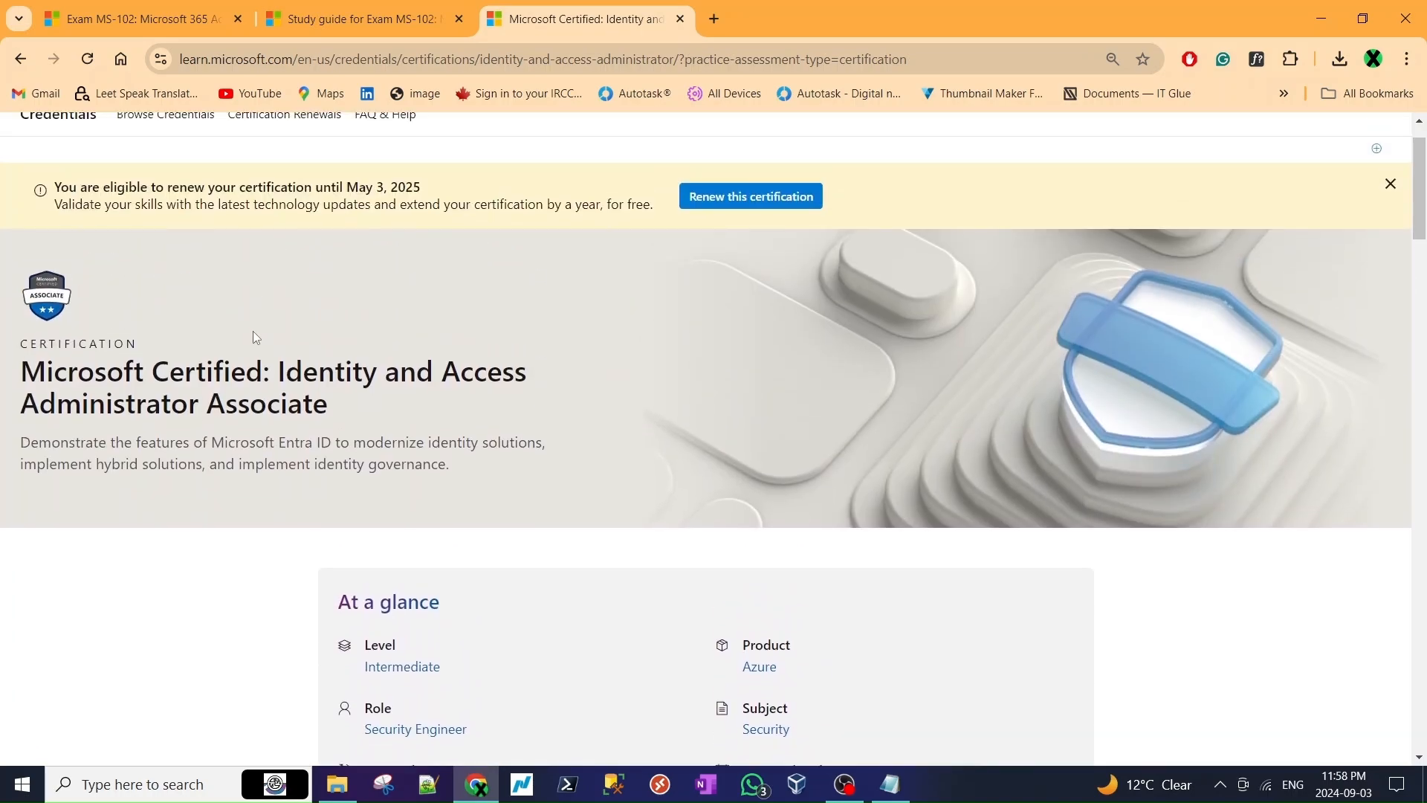
{"action": "mouse_move", "coordinate": [77, 306]}
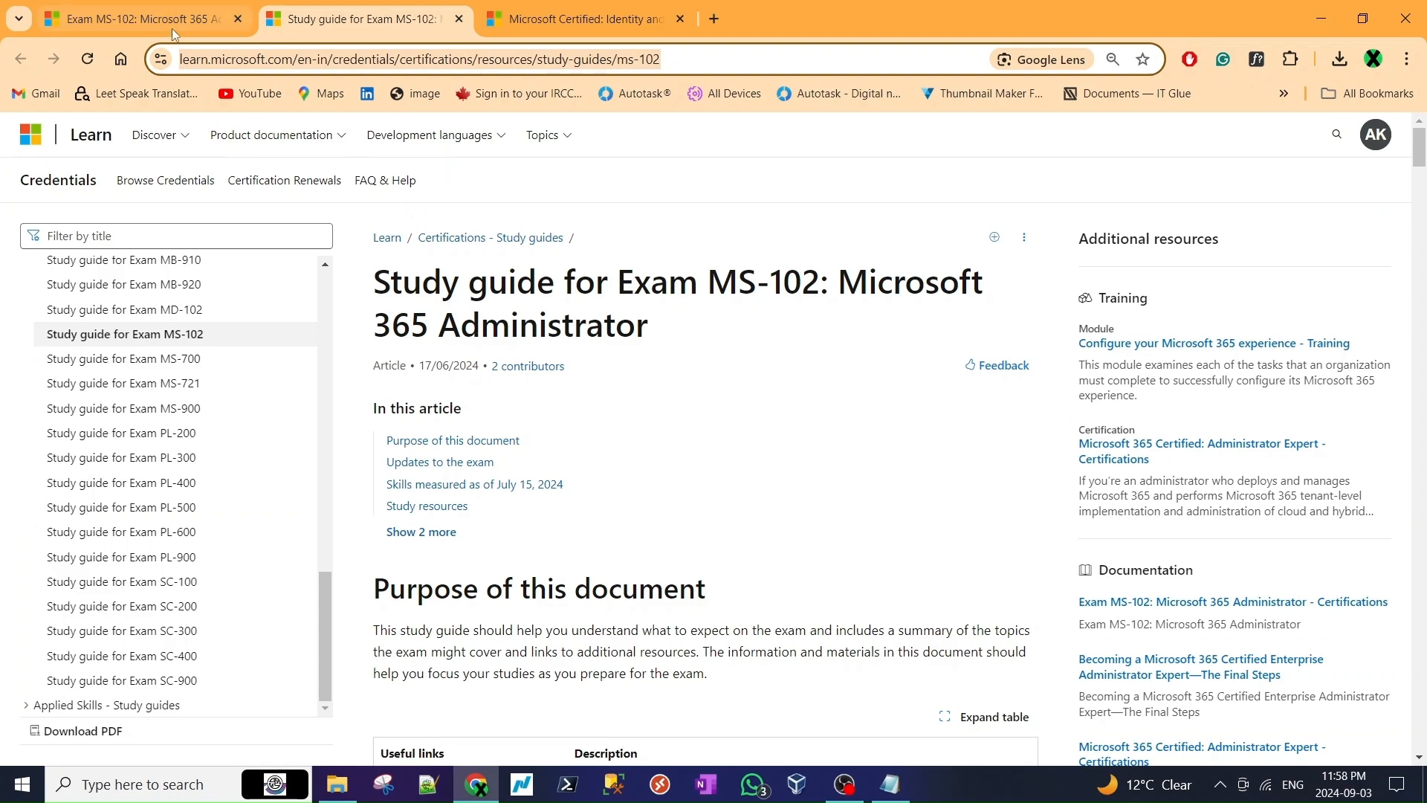
{"action": "left_click", "coordinate": [588, 20]}
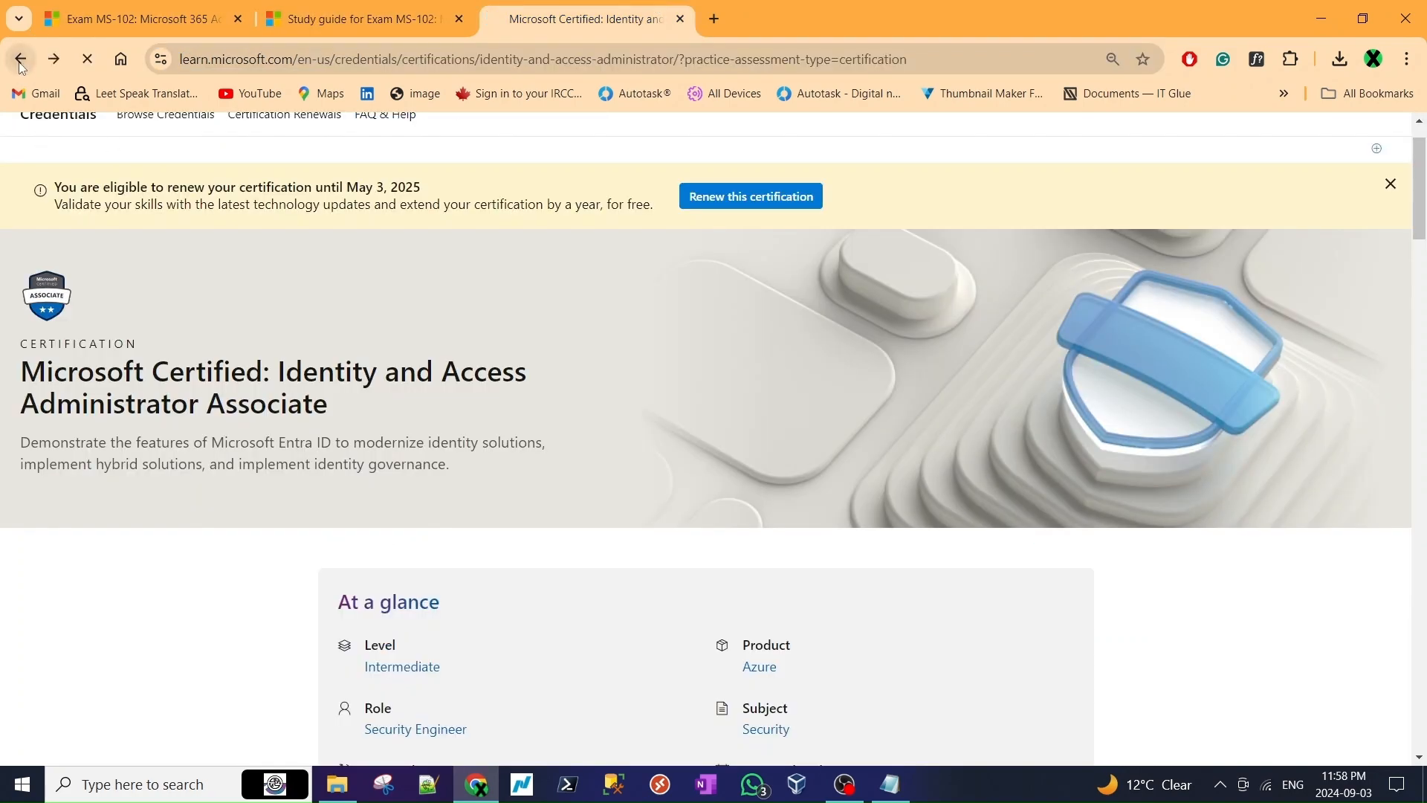
{"action": "left_click", "coordinate": [21, 60]}
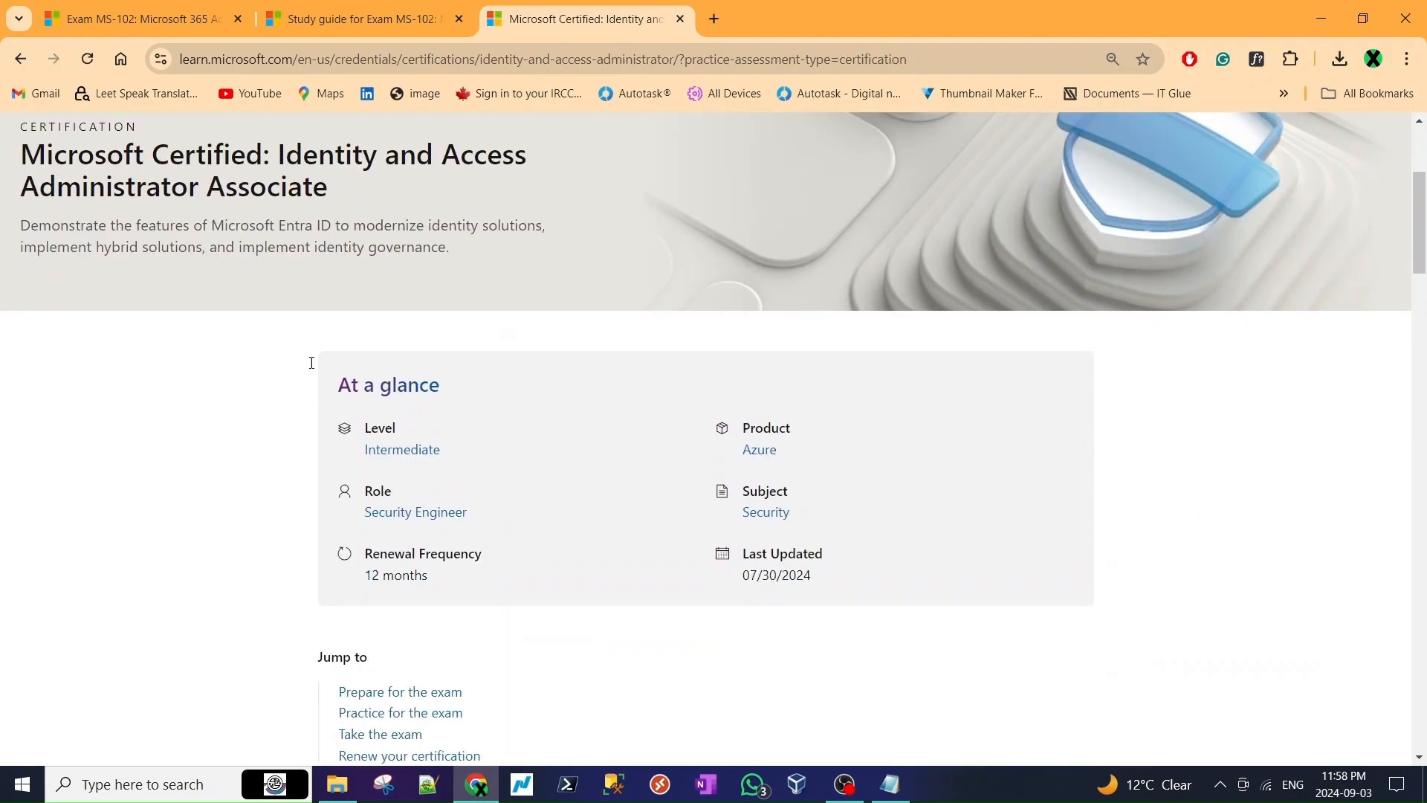
- Browse the Administrator Expert certification page and its learning paths, then bring the MS-102 notes back up
{"action": "scroll", "scroll_direction": "down", "scroll_amount": 3}
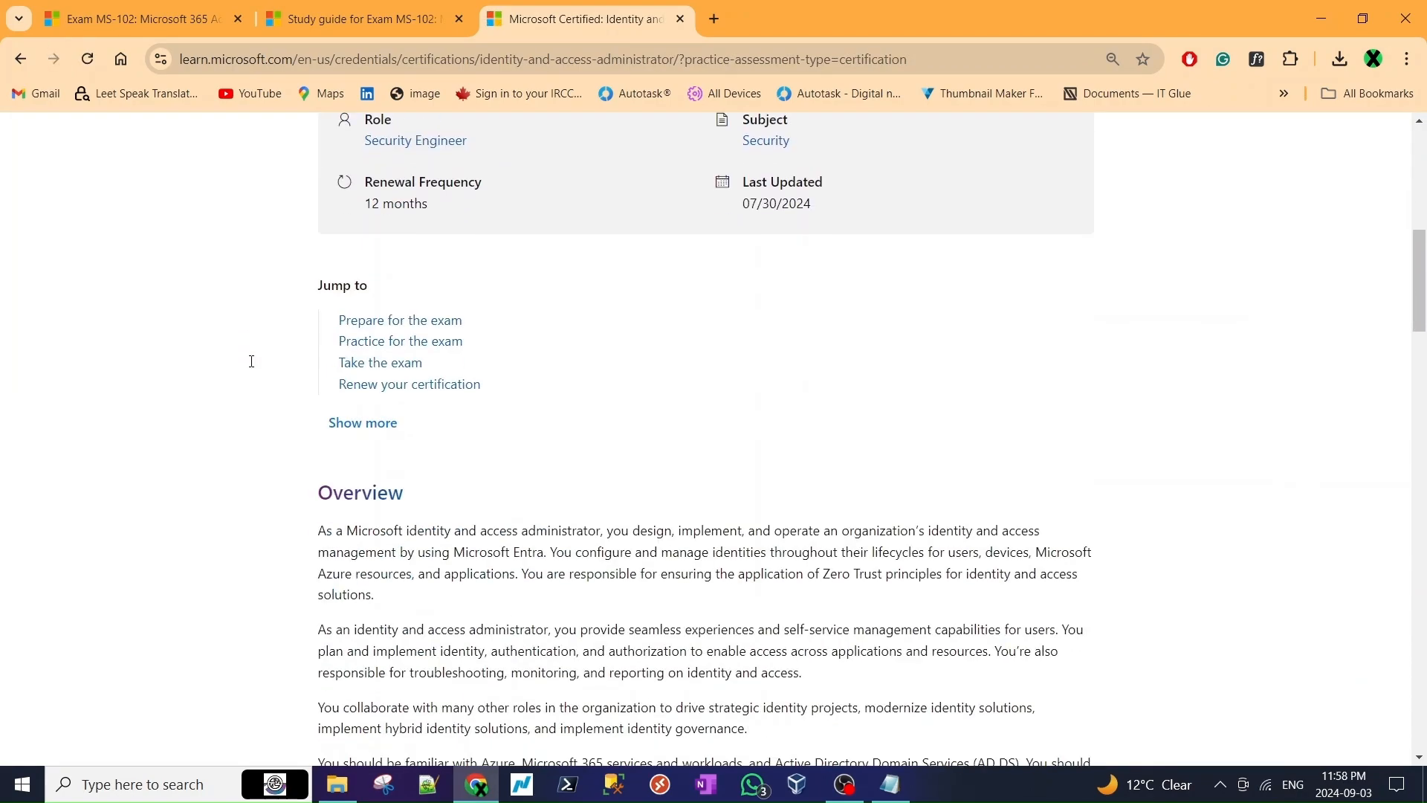
{"action": "scroll", "scroll_direction": "up", "scroll_amount": 3}
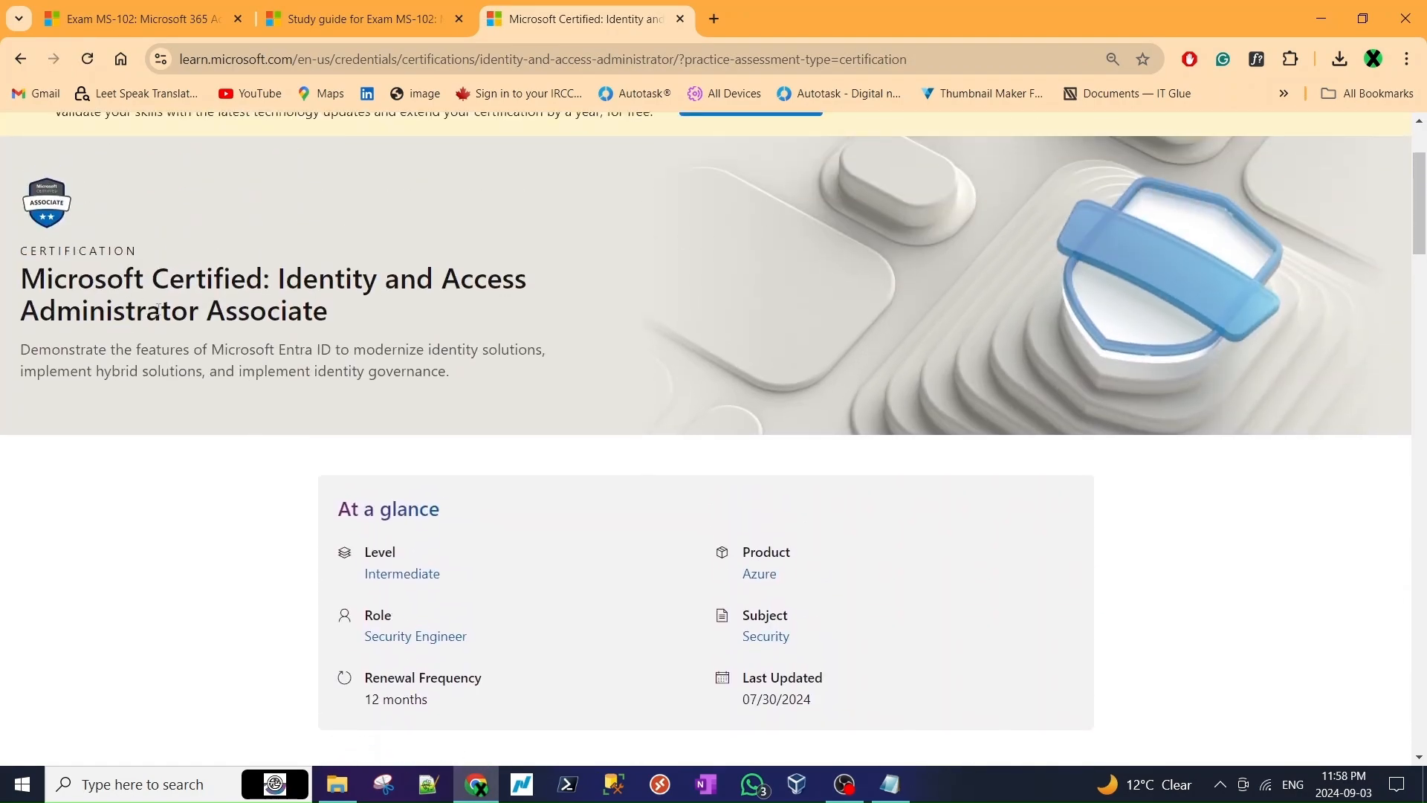
{"action": "double_click", "coordinate": [83, 278]}
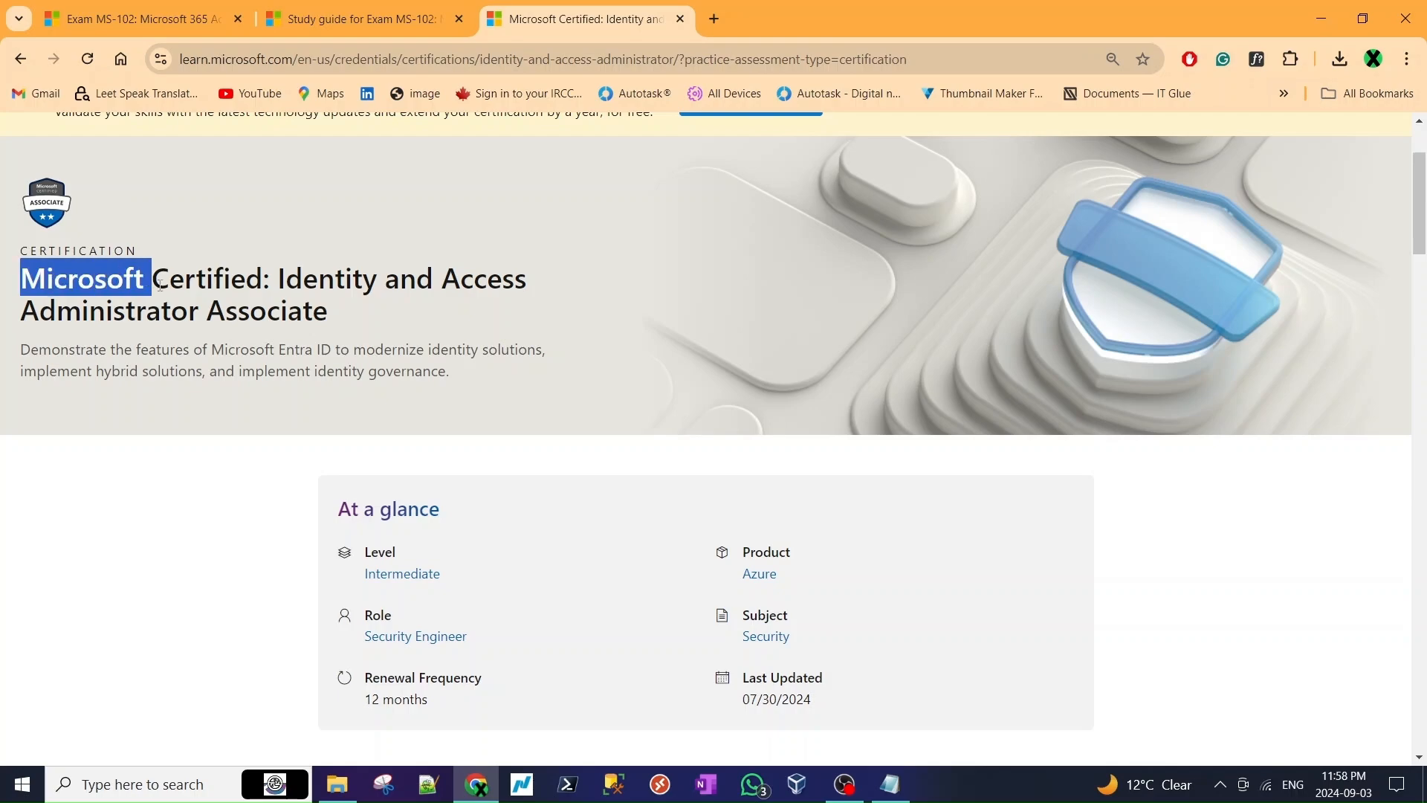
{"action": "mouse_move", "coordinate": [280, 369]}
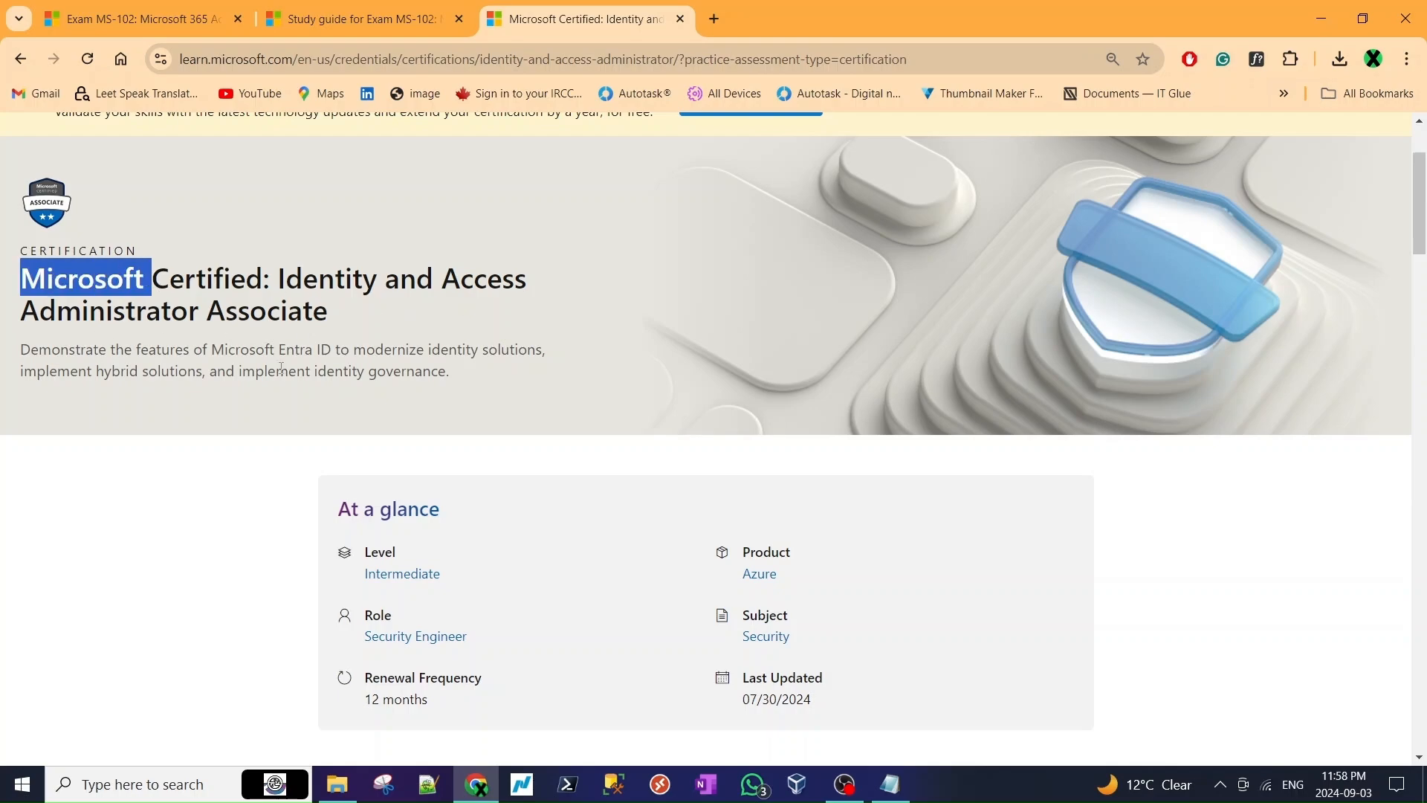
{"action": "scroll", "scroll_direction": "down", "scroll_amount": 3}
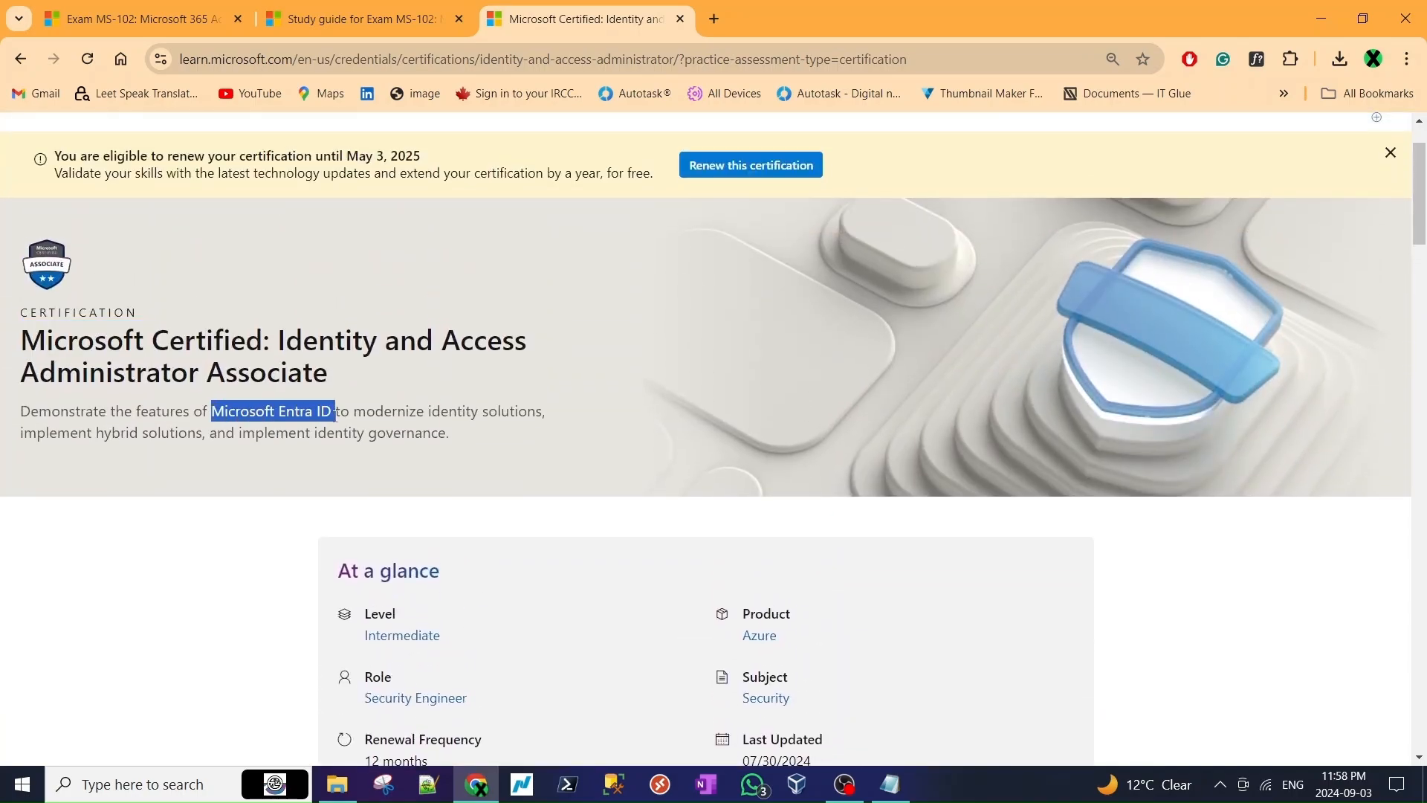
{"action": "scroll", "scroll_direction": "down", "scroll_amount": 3}
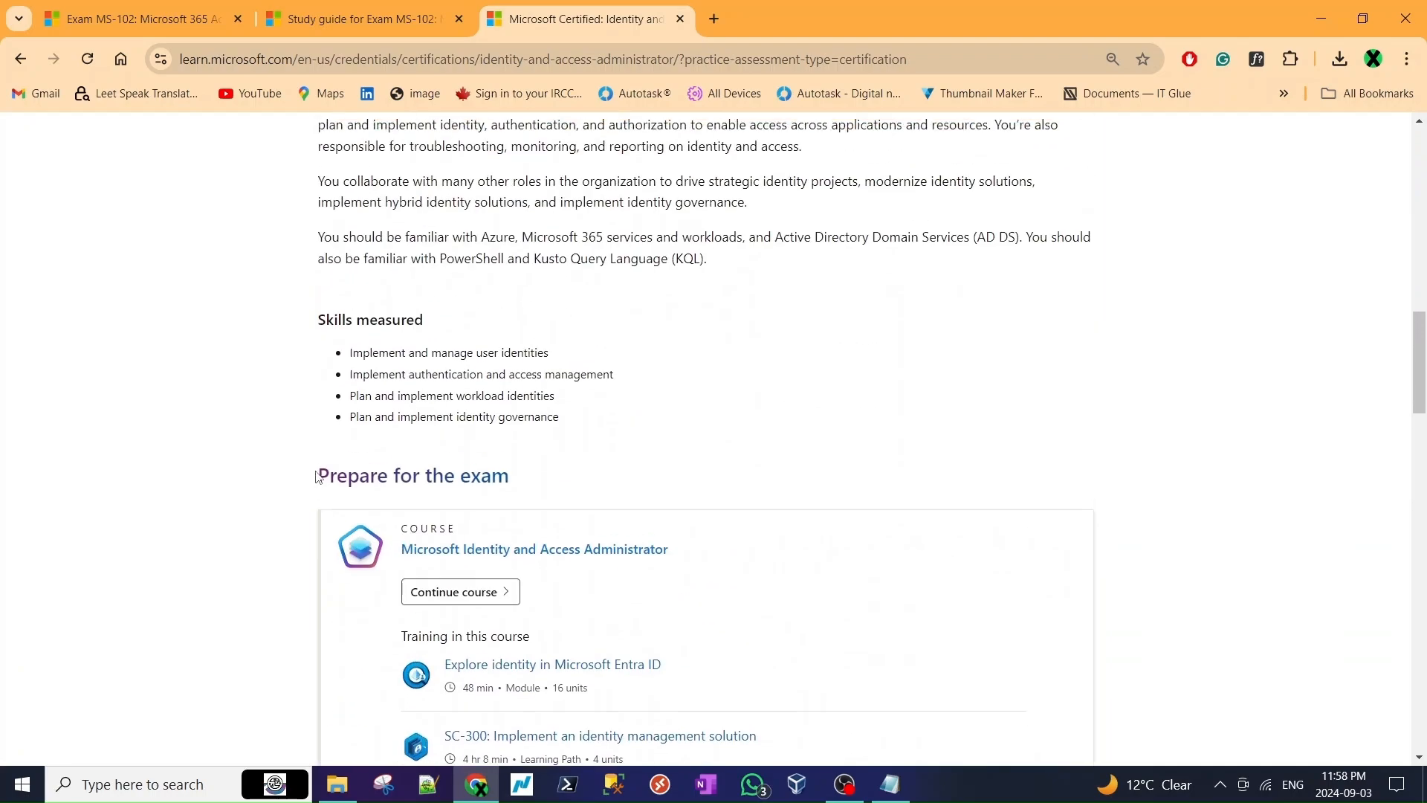
{"action": "scroll", "scroll_direction": "up", "scroll_amount": 3}
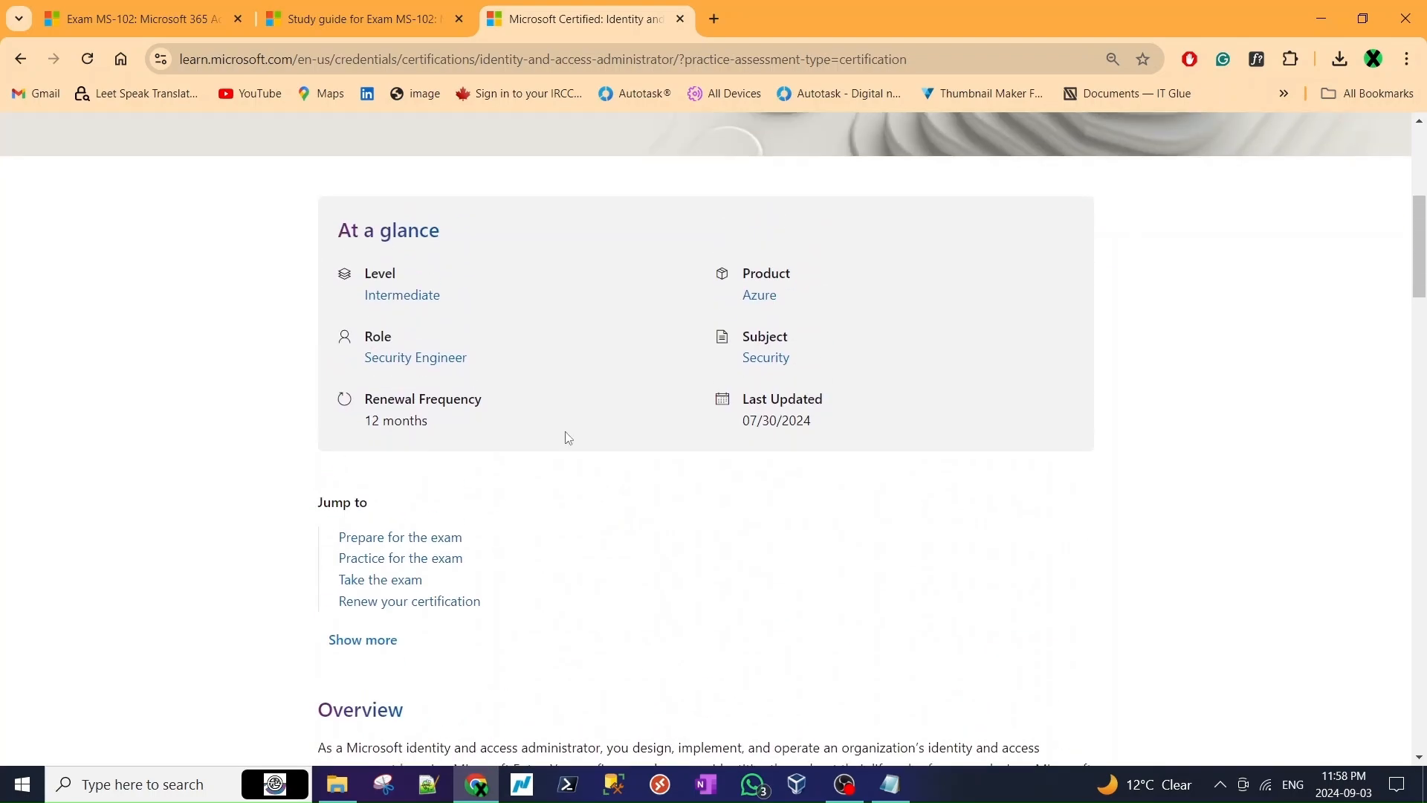
{"action": "scroll", "scroll_direction": "down", "scroll_amount": 3}
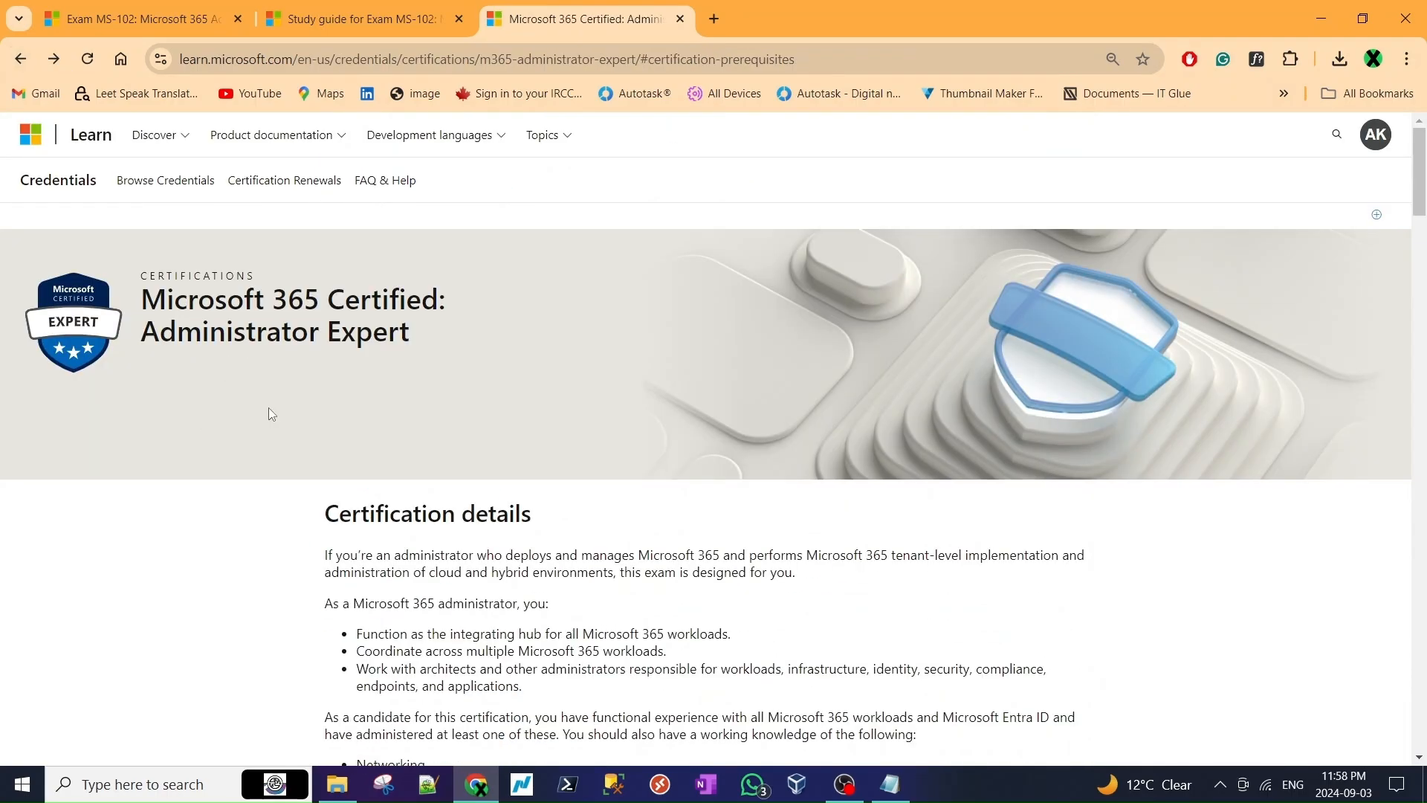
{"action": "mouse_move", "coordinate": [183, 309]}
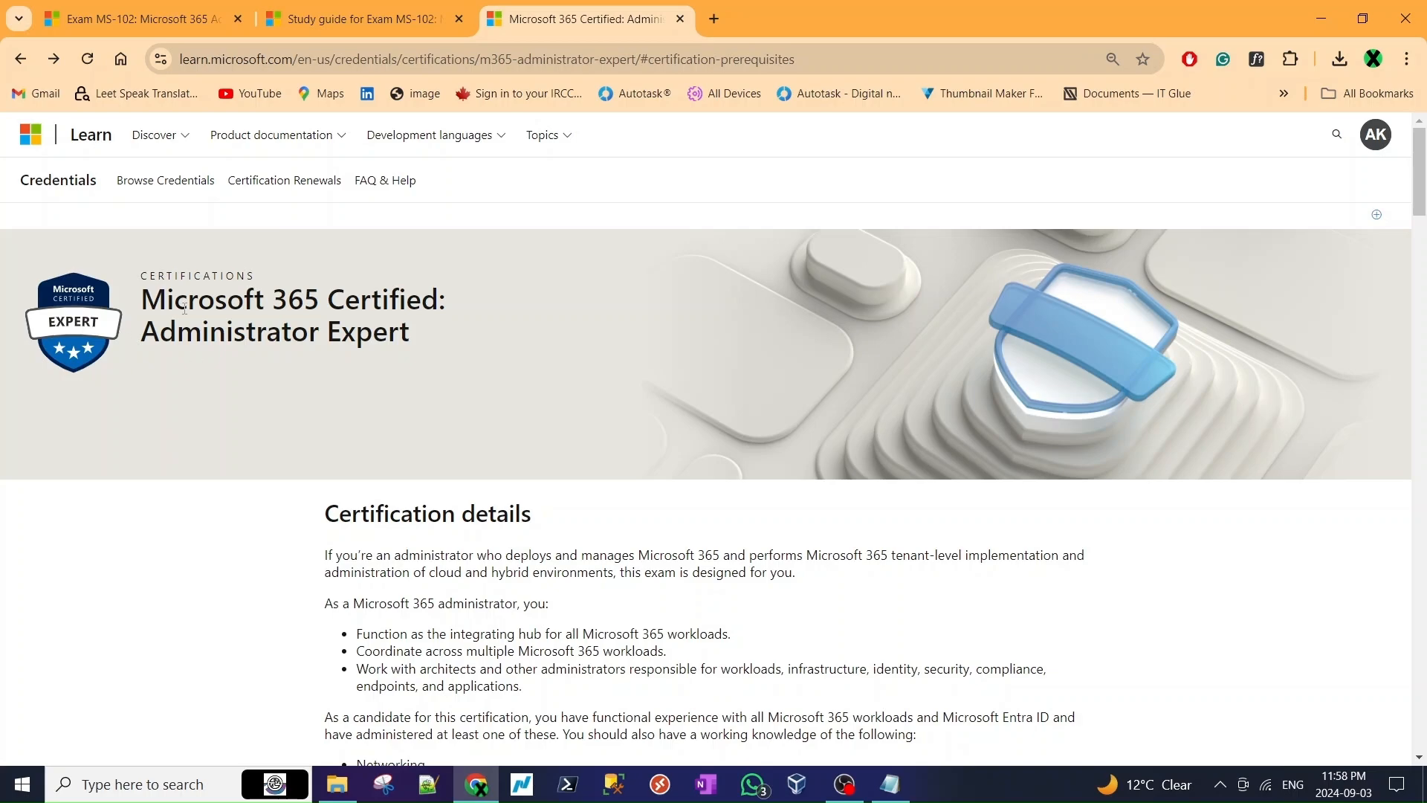
{"action": "mouse_move", "coordinate": [193, 358]}
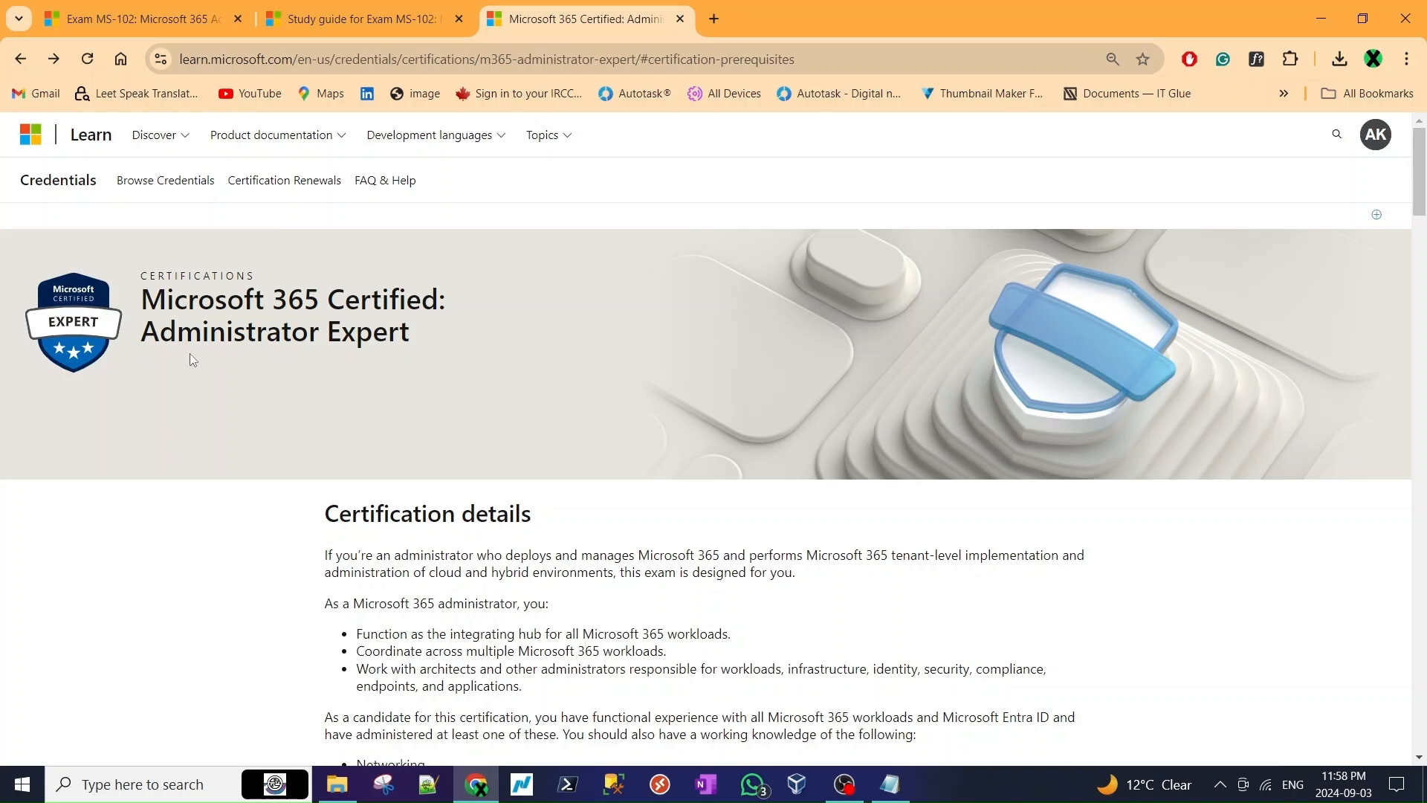
{"action": "scroll", "scroll_direction": "down", "scroll_amount": 3}
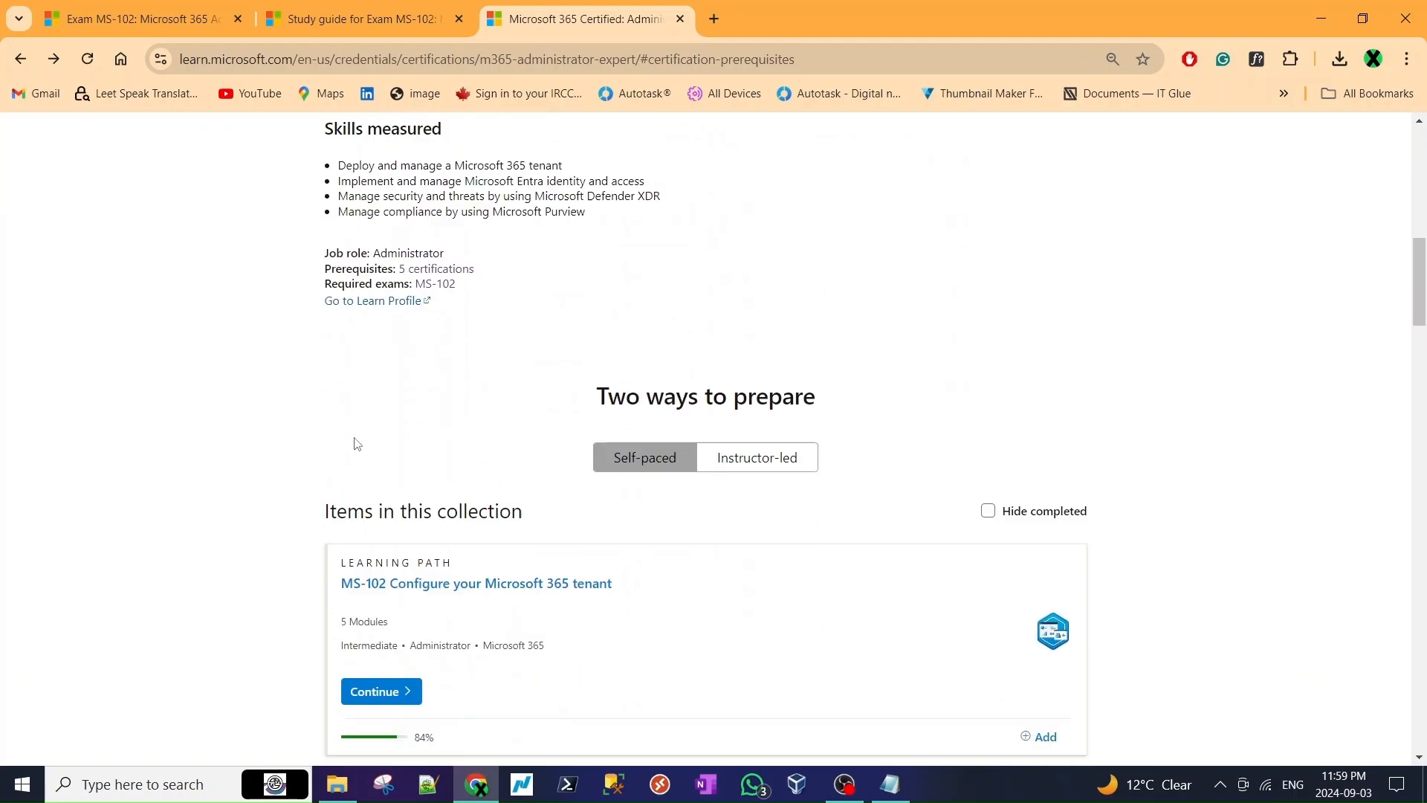
{"action": "left_click", "coordinate": [886, 785]}
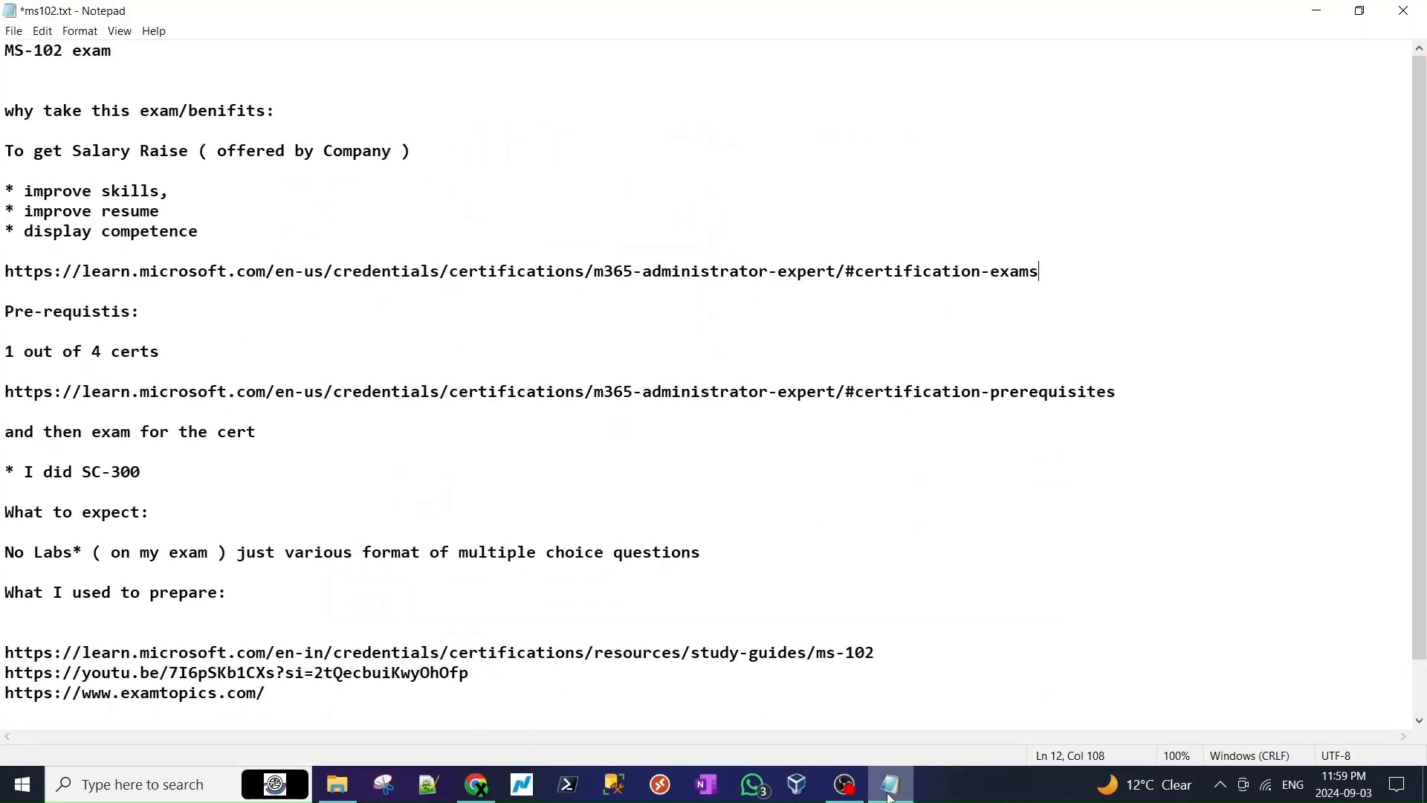
{"action": "mouse_move", "coordinate": [919, 470]}
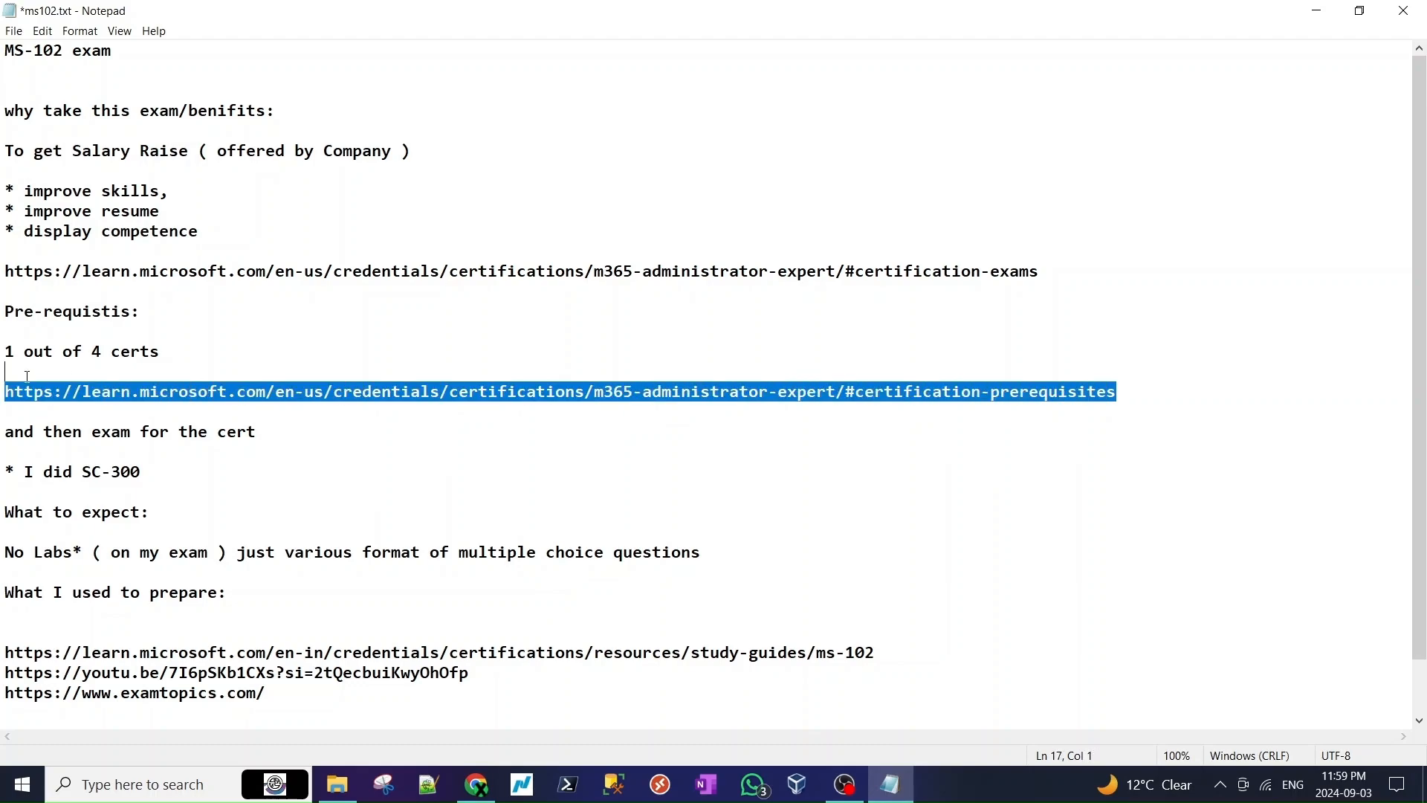
{"action": "left_click", "coordinate": [838, 577]}
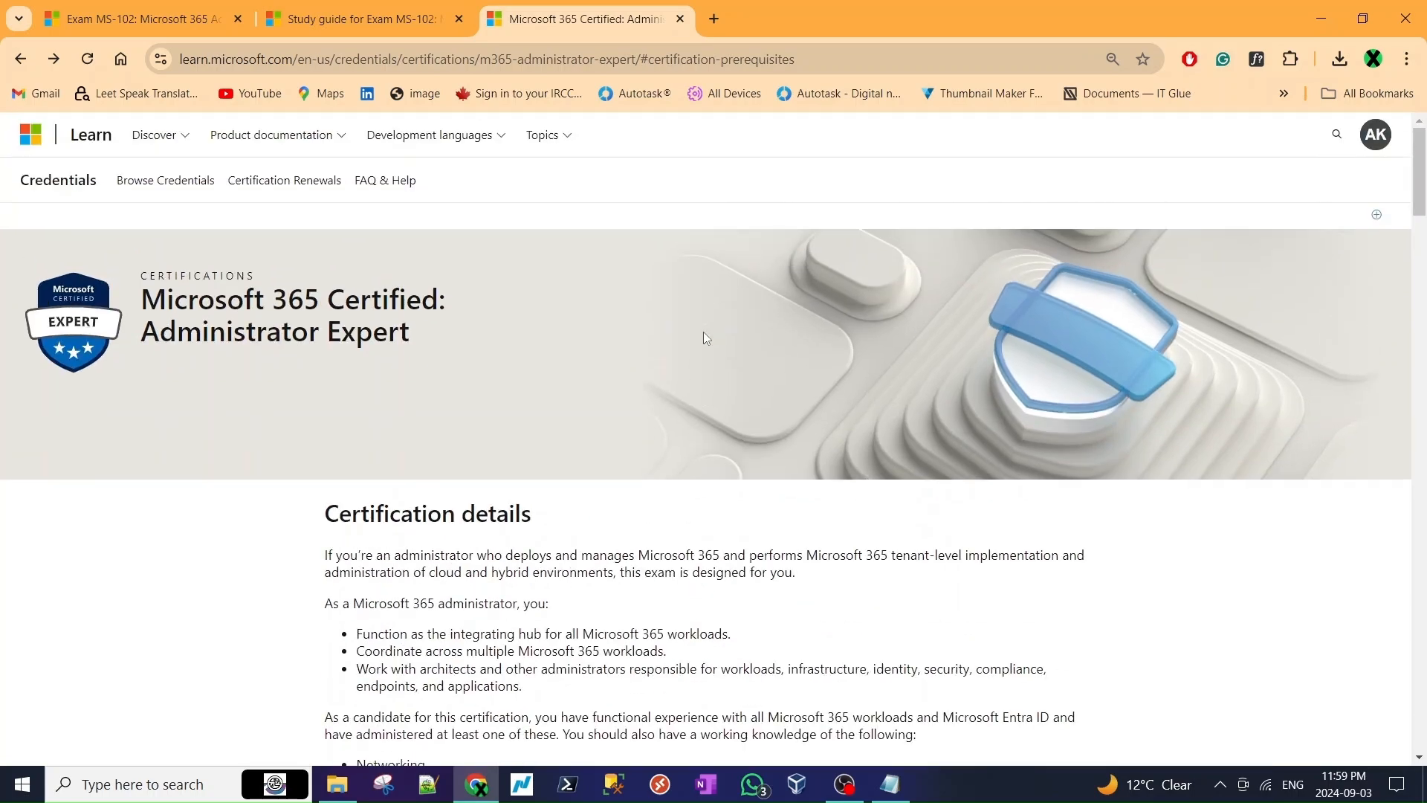
{"action": "scroll", "scroll_direction": "down", "scroll_amount": 3}
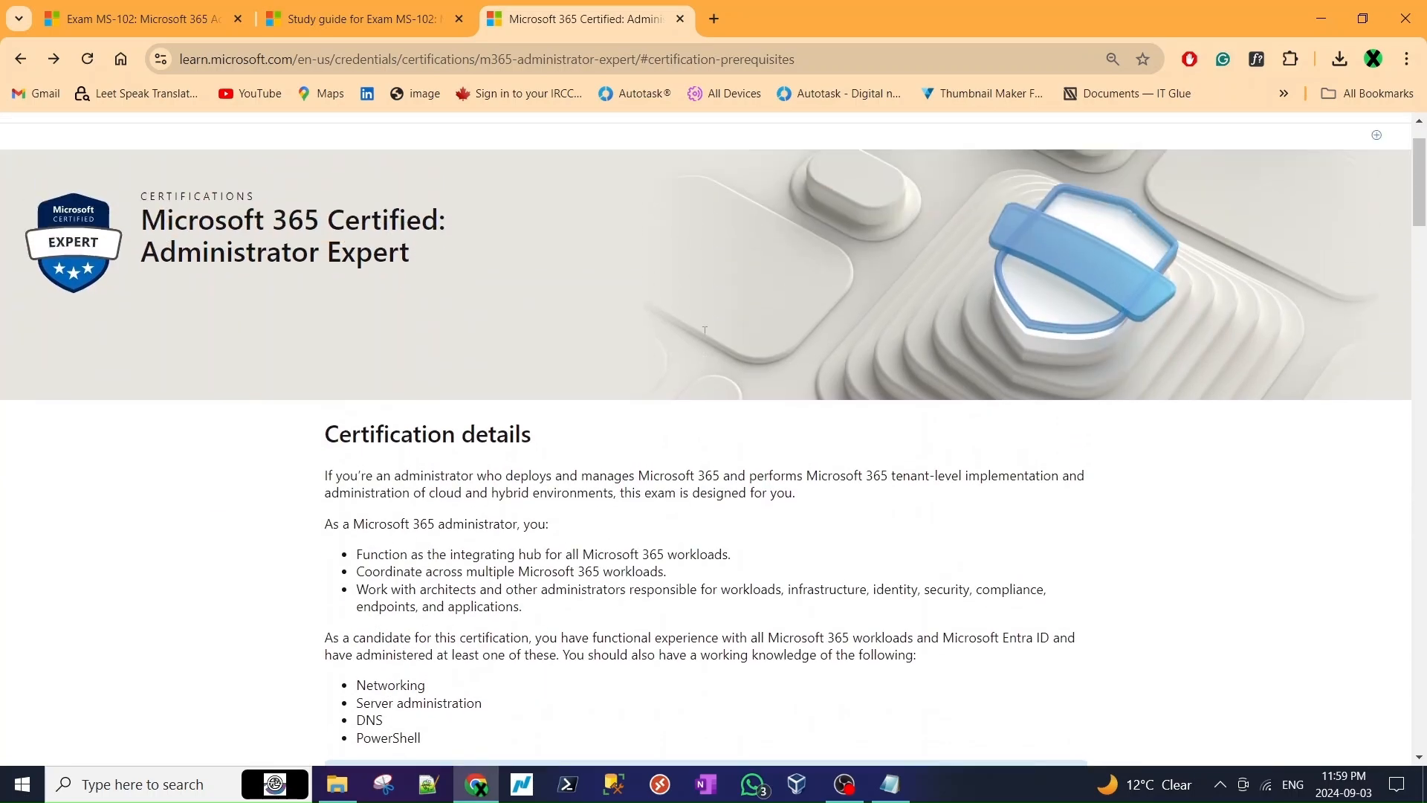
{"action": "scroll", "scroll_direction": "down", "scroll_amount": 3}
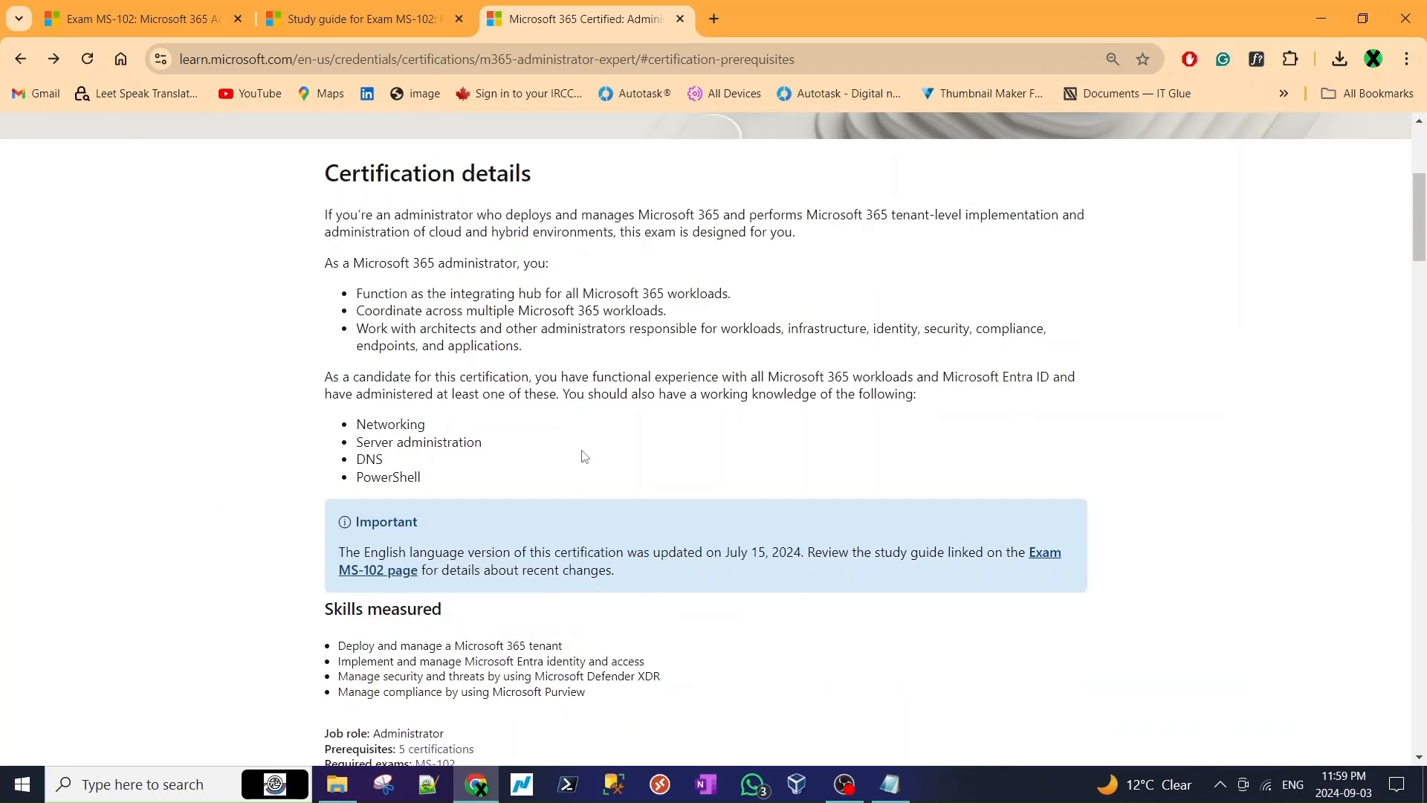
{"action": "scroll", "scroll_direction": "down", "scroll_amount": 3}
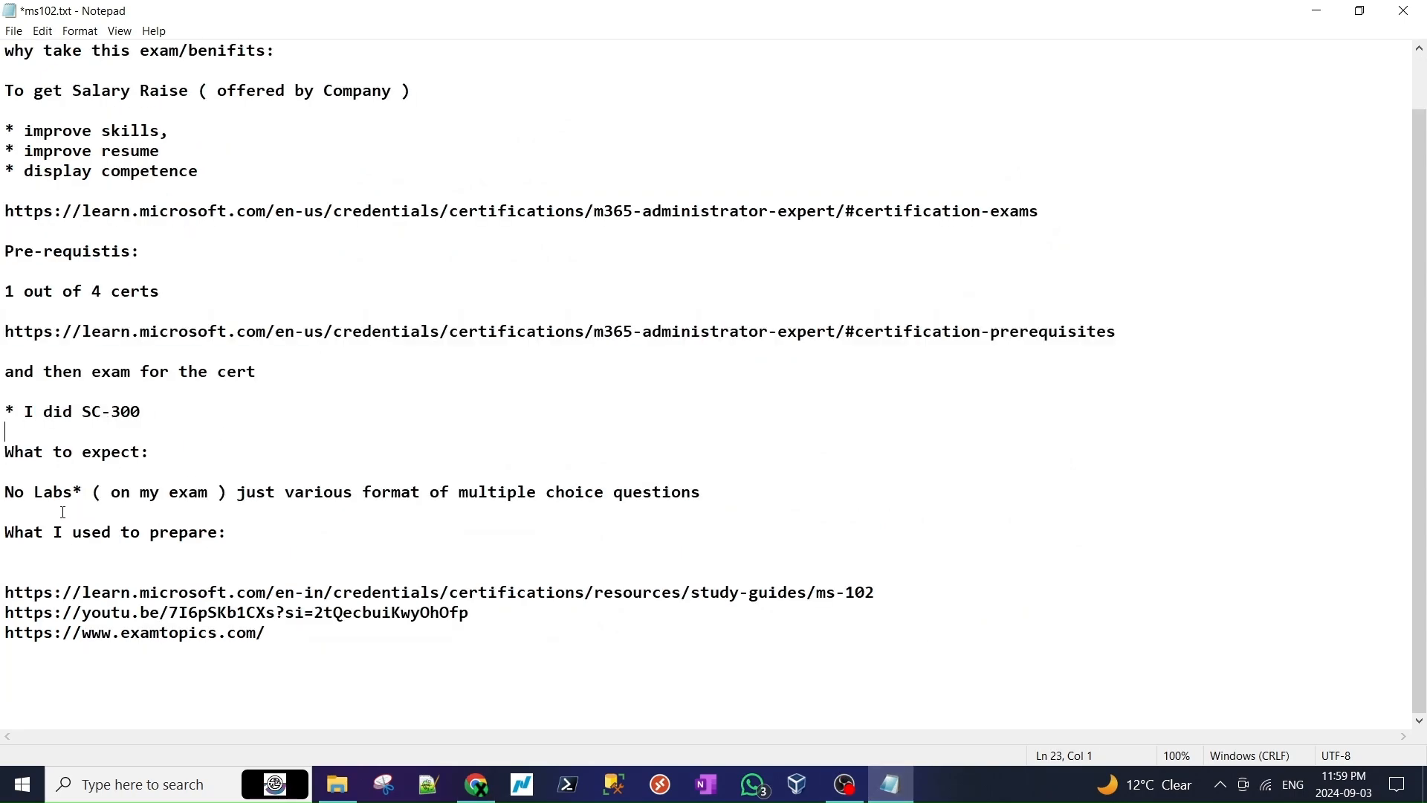
- Review the 'No Labs*' remark and the multiple-choice expectations line in the notes
{"action": "left_click", "coordinate": [192, 491]}
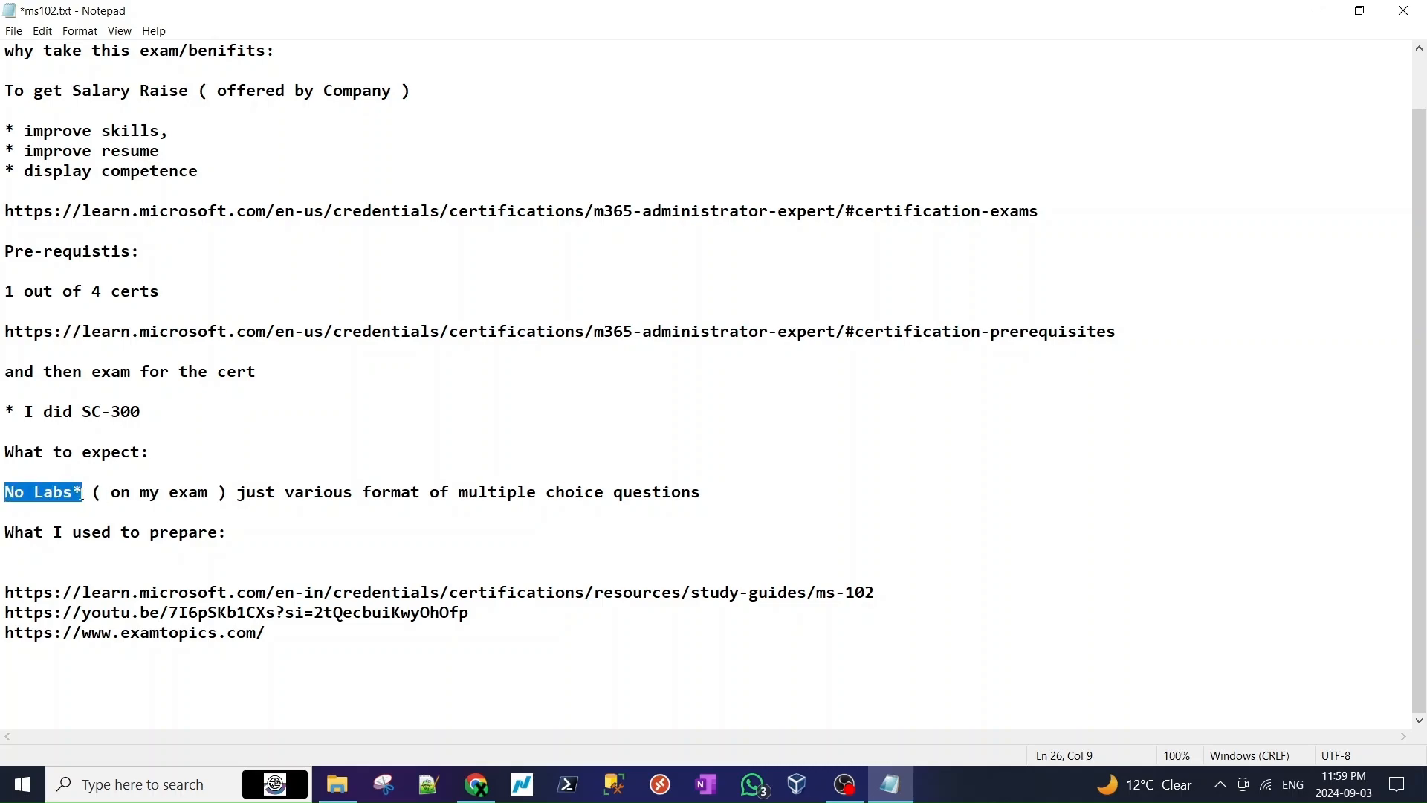
{"action": "left_click", "coordinate": [285, 492]}
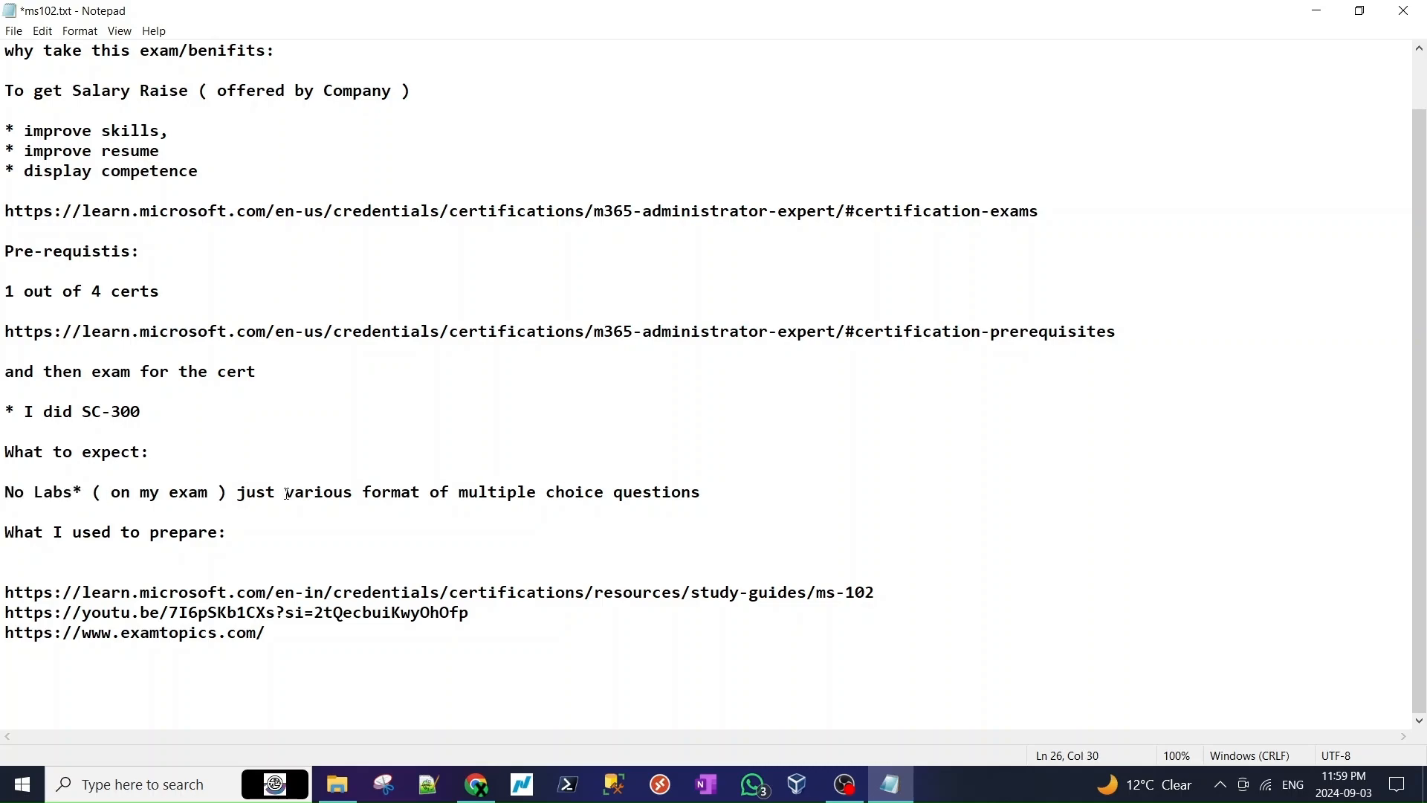
{"action": "double_click", "coordinate": [500, 492]}
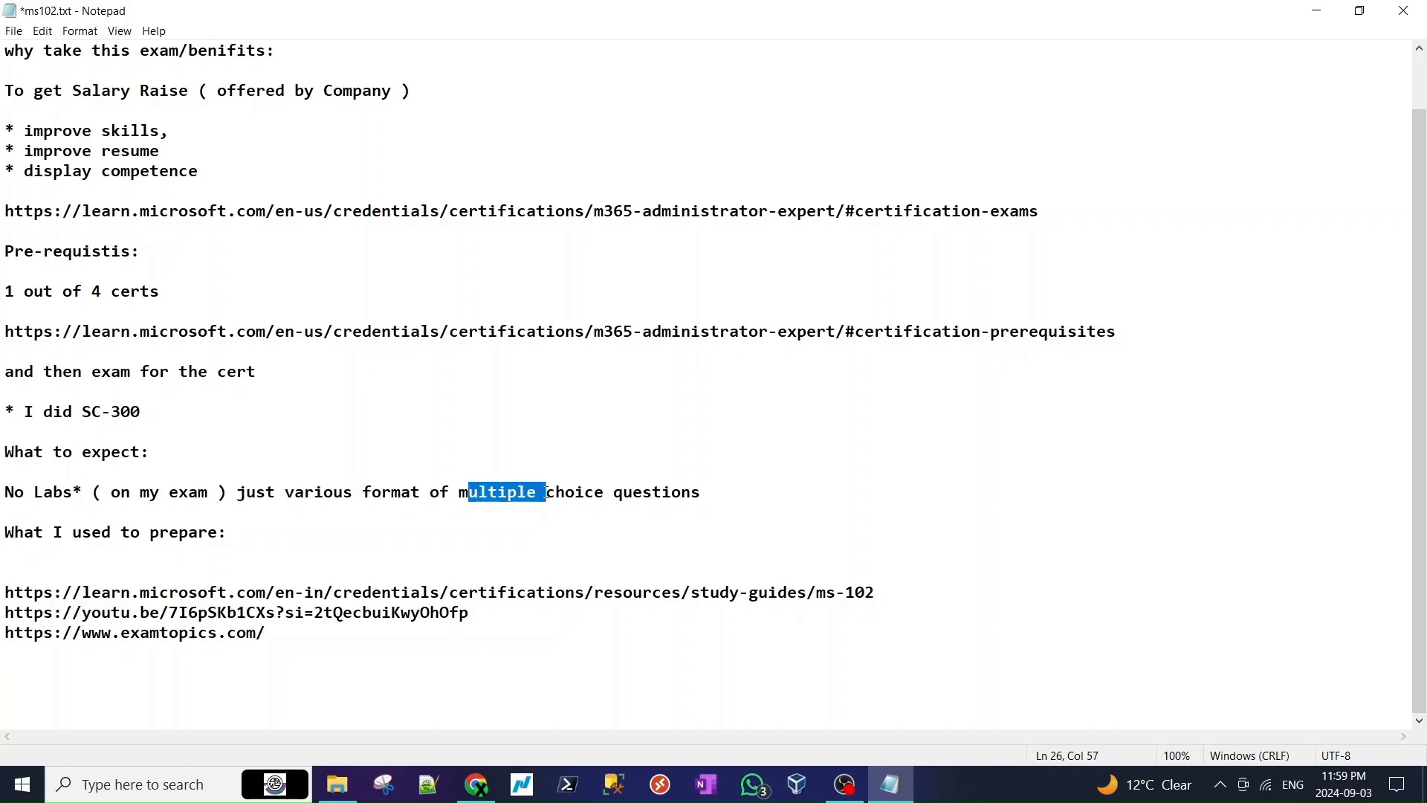
{"action": "left_click_drag", "start_coordinate": [536, 492], "coordinate": [700, 492]}
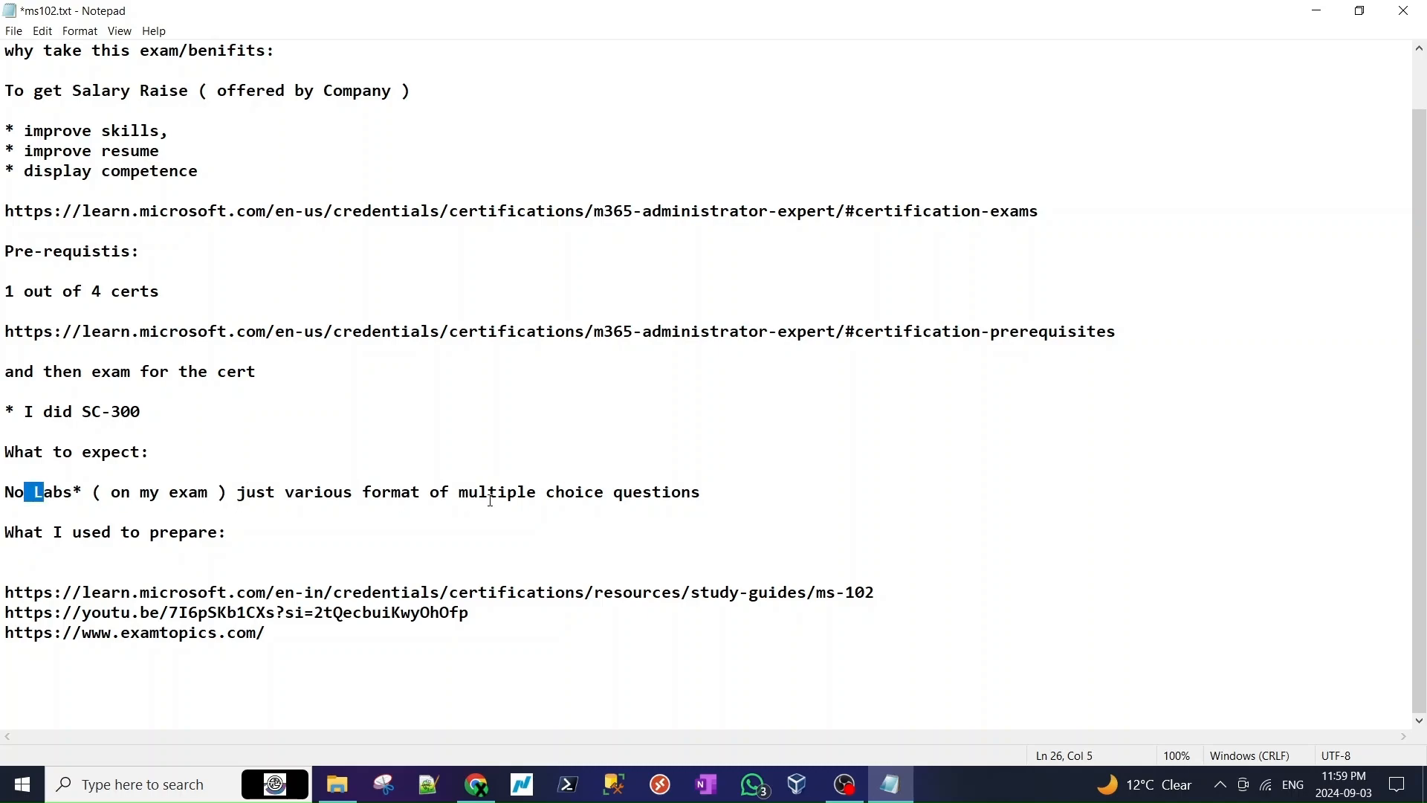
{"action": "mouse_move", "coordinate": [482, 532]}
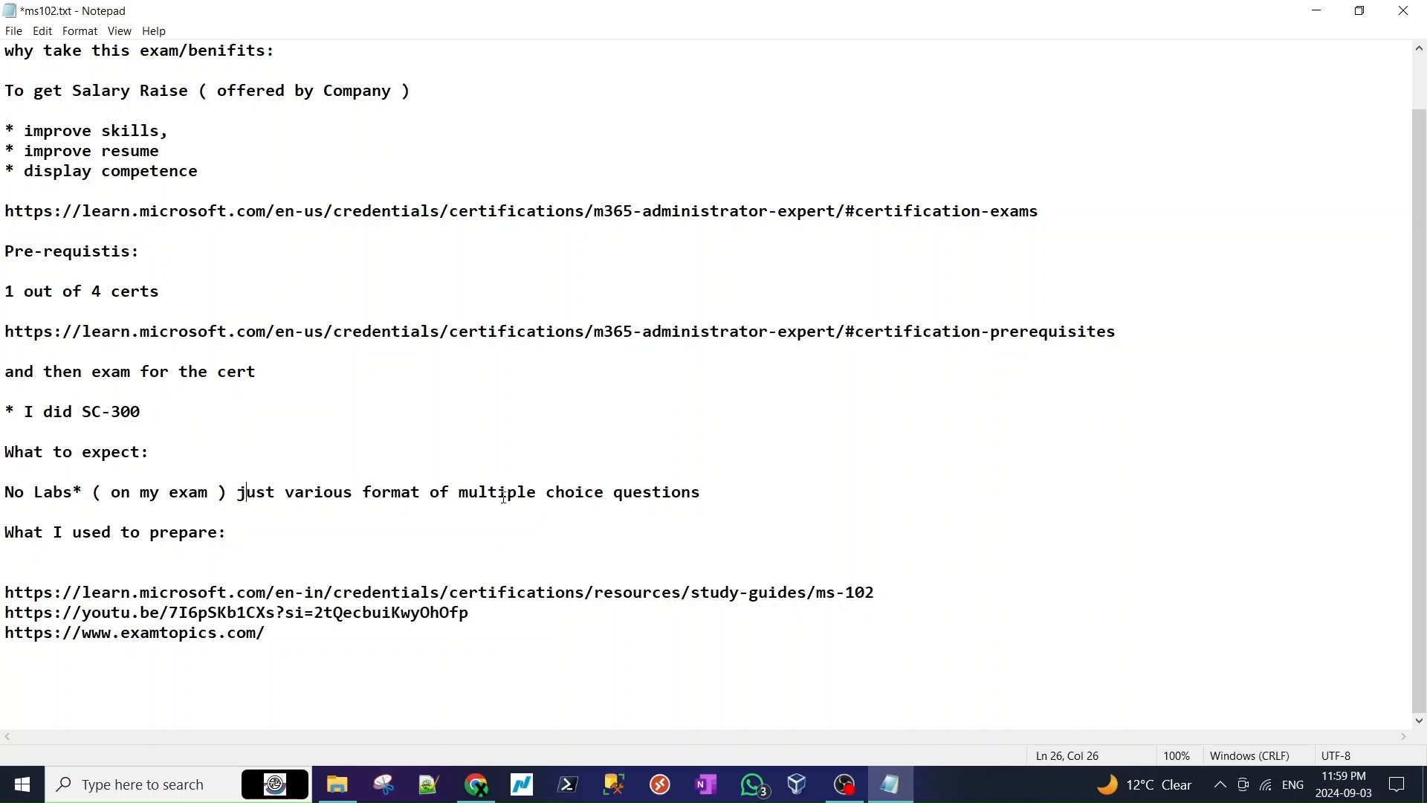
{"action": "double_click", "coordinate": [497, 492]}
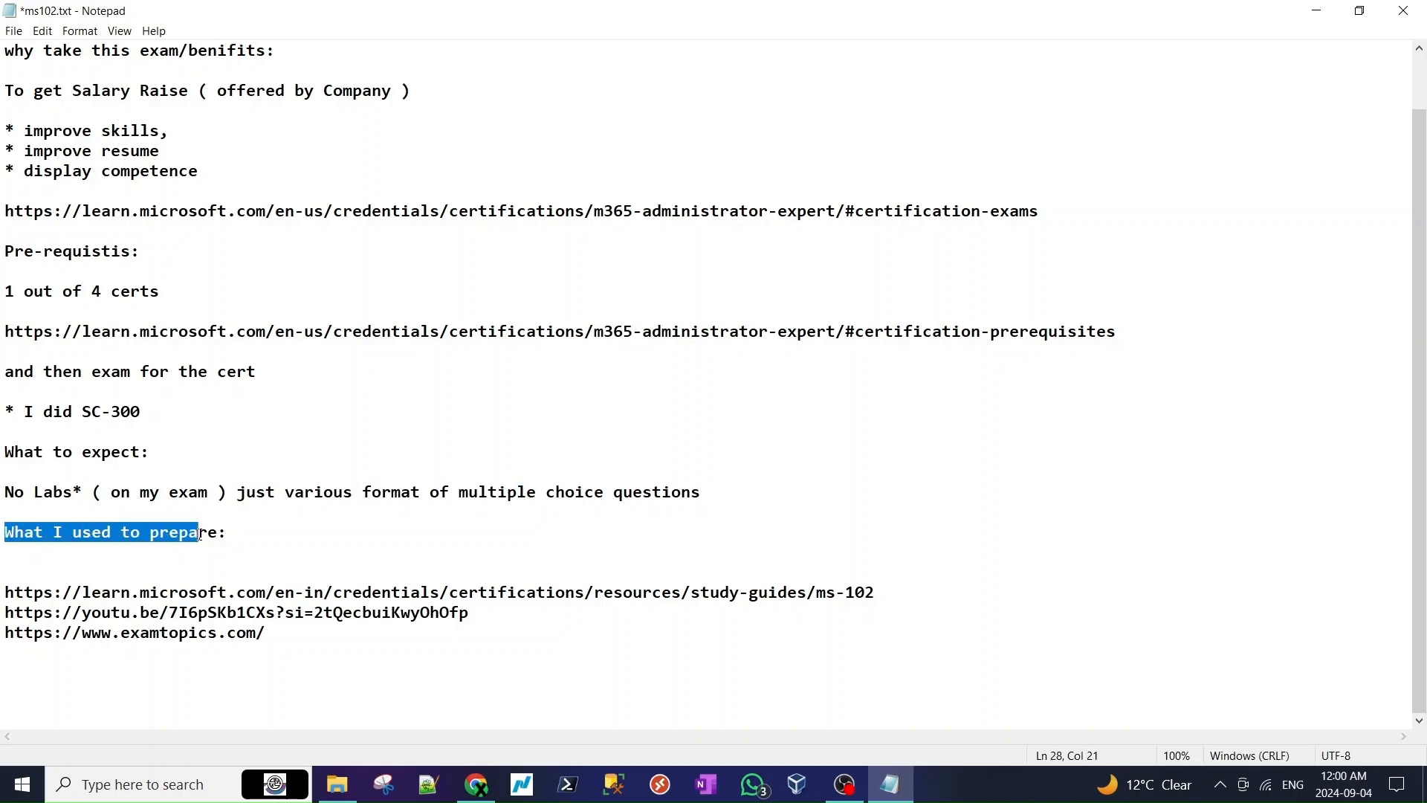
- Under the 'What I used to prepare:' heading, pick the study guide link for copying and move on
{"action": "left_click_drag", "start_coordinate": [197, 532], "coordinate": [217, 533]}
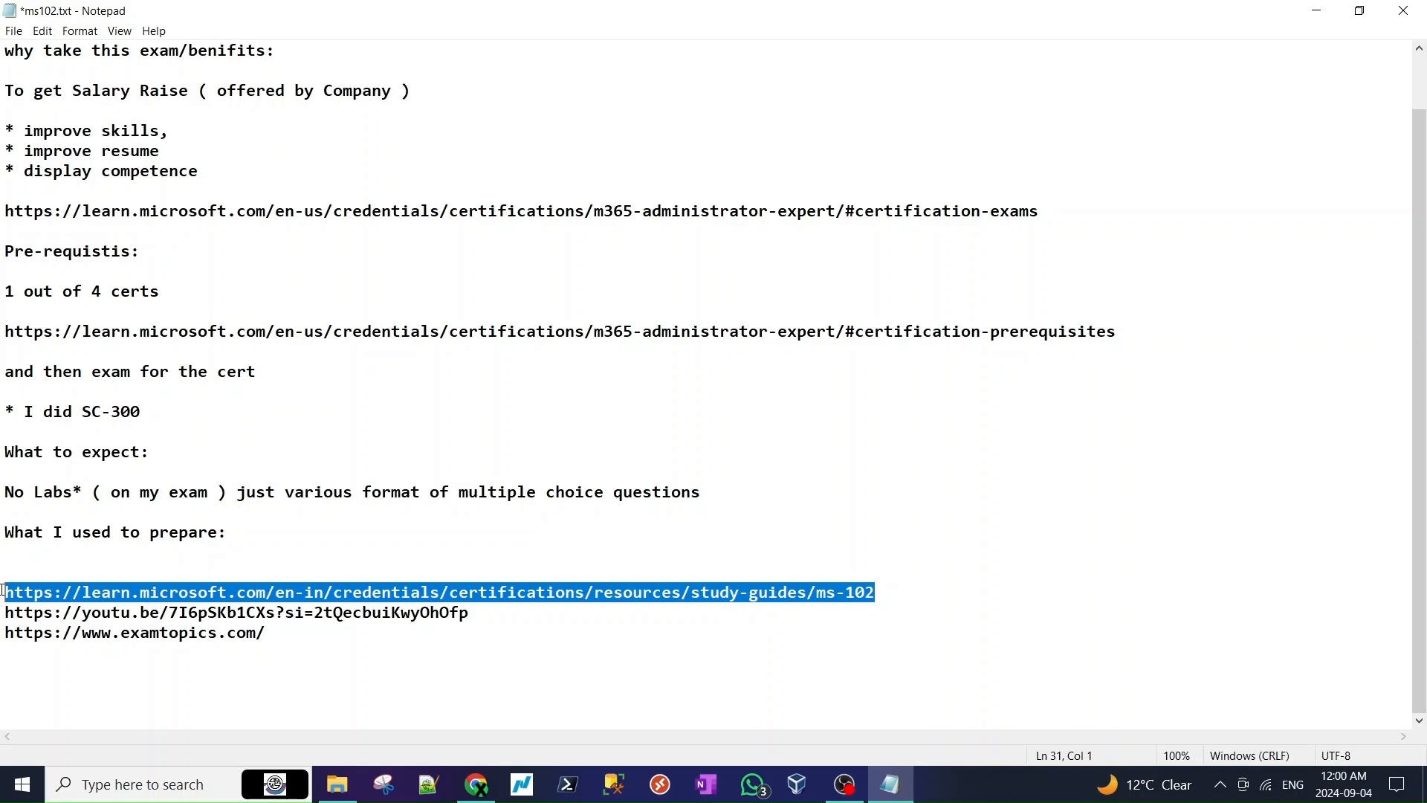
{"action": "left_click", "coordinate": [437, 613]}
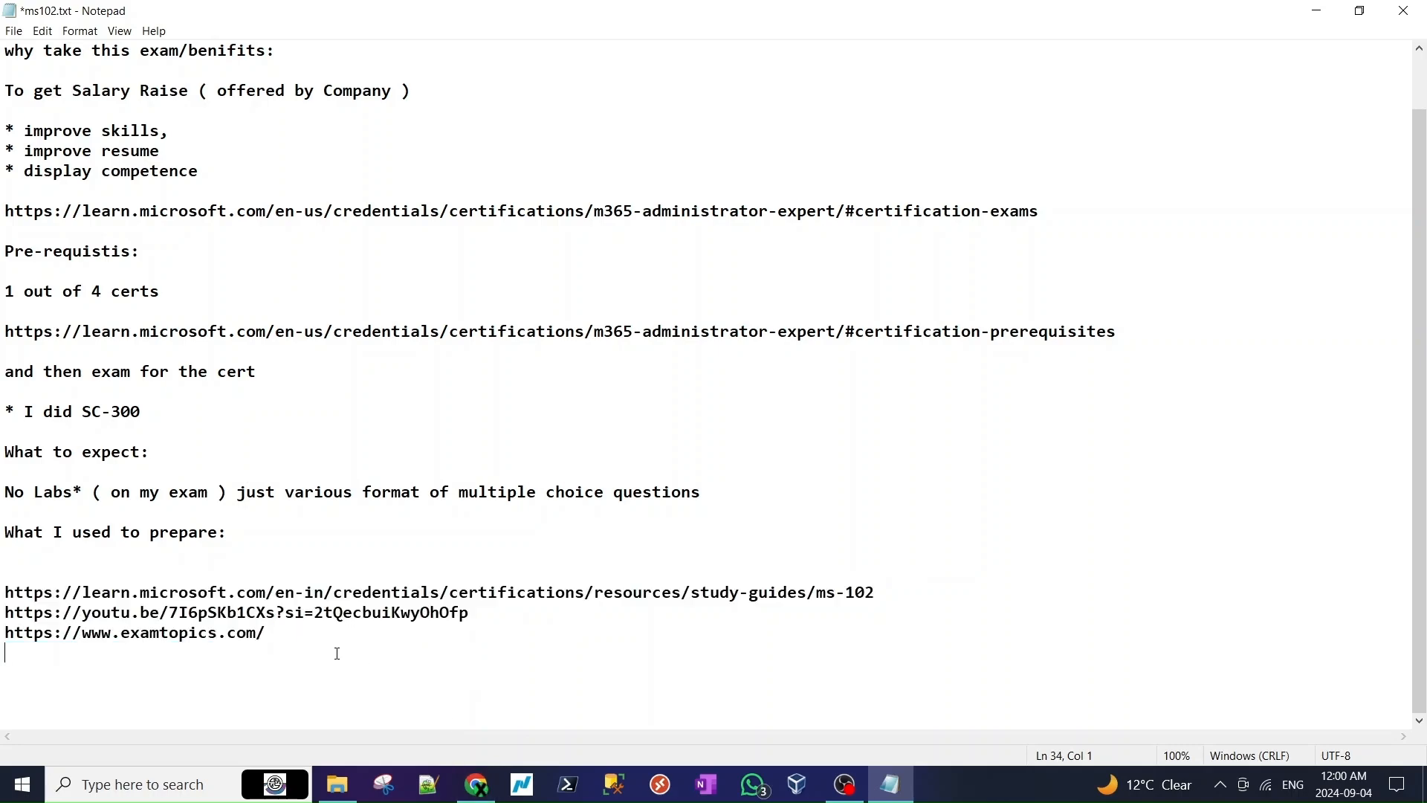
{"action": "mouse_move", "coordinate": [369, 644]}
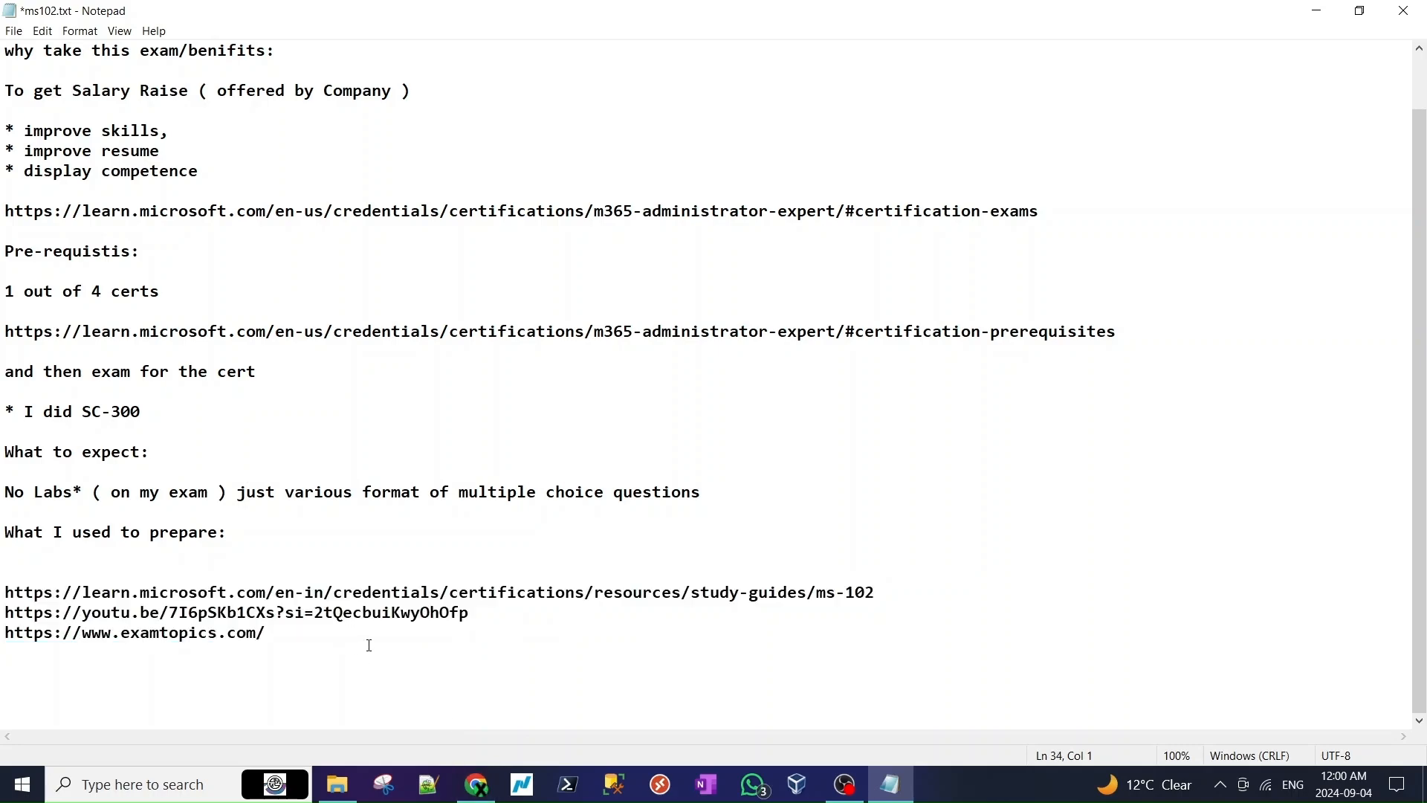
{"action": "left_click", "coordinate": [476, 785]}
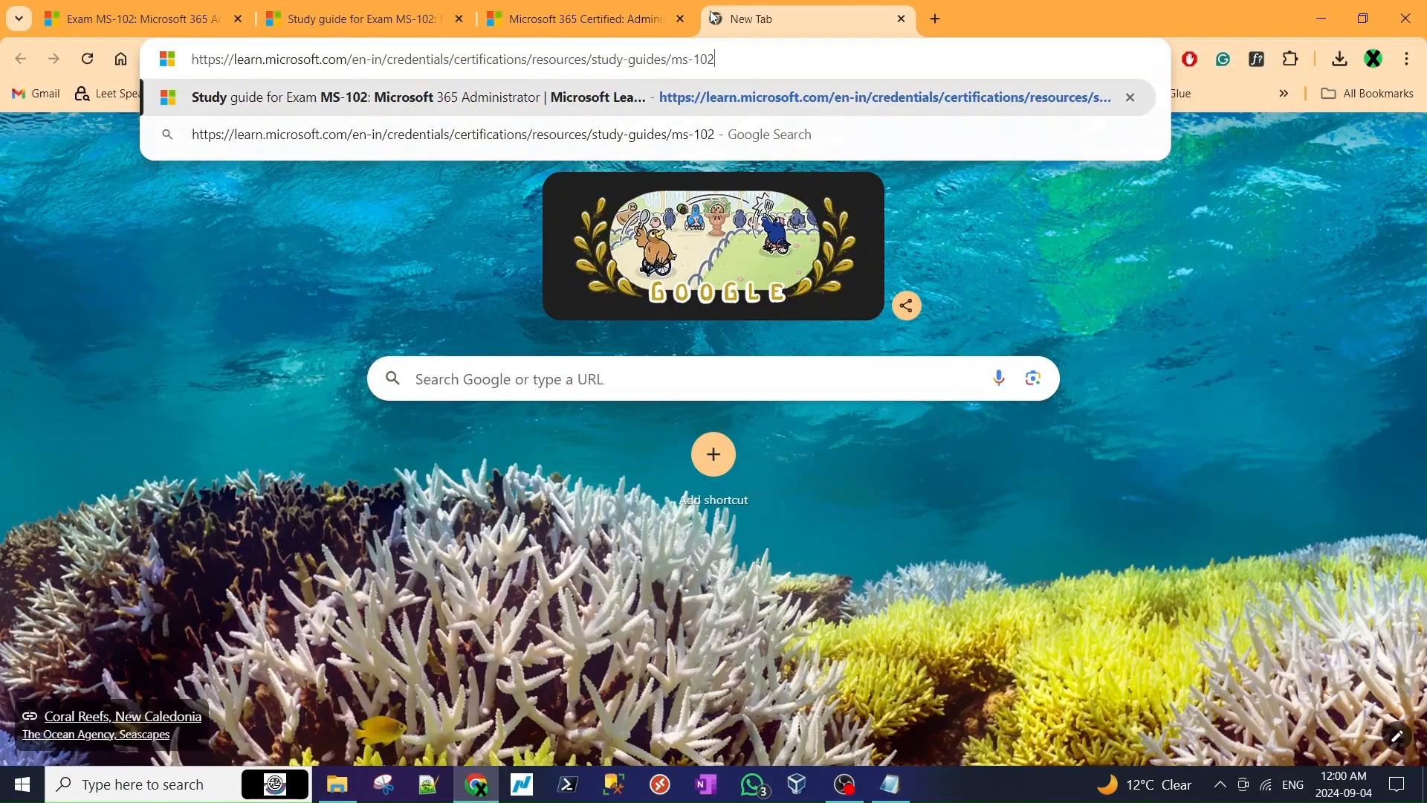
- Load the pasted MS-102 study guide address and read down through the study guide
{"action": "key", "text": "Enter"}
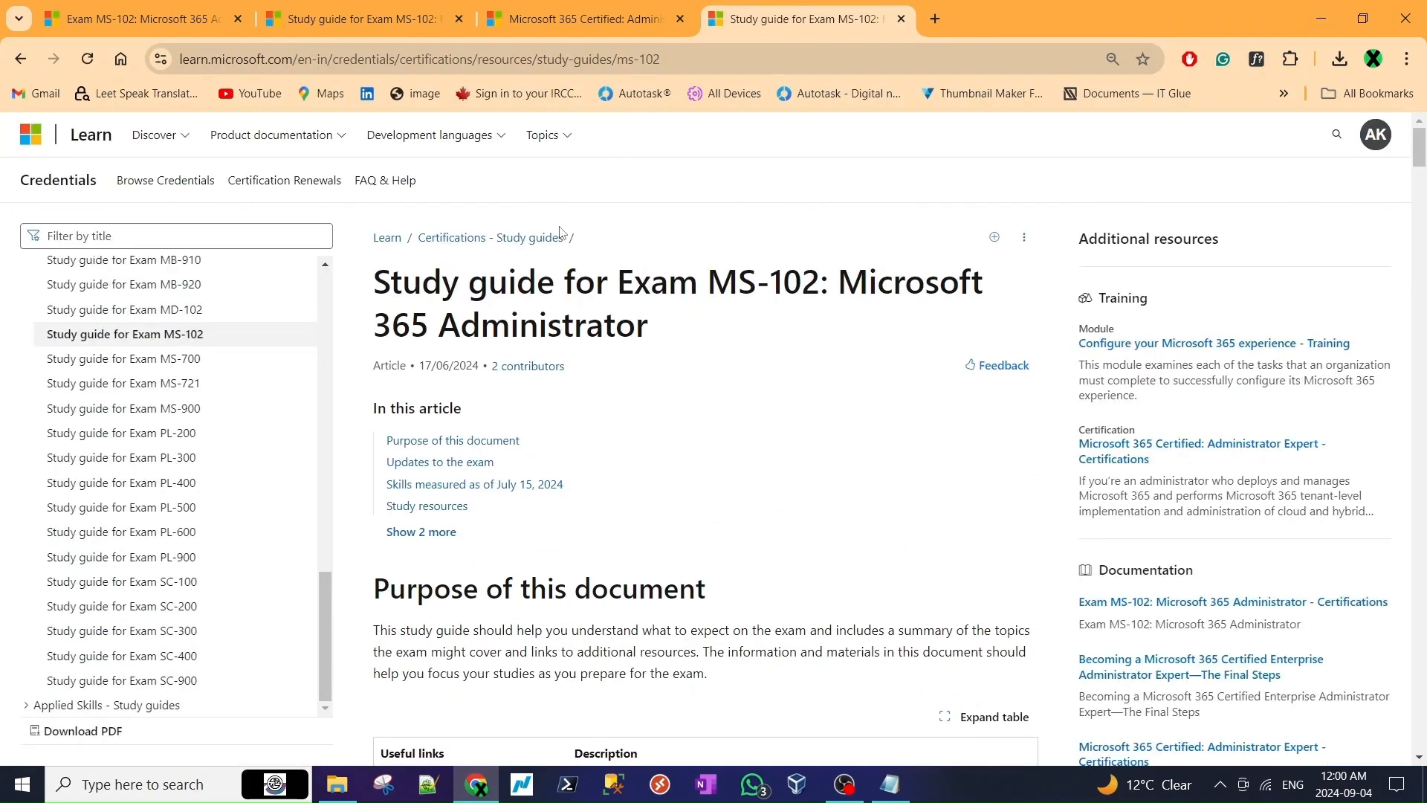
{"action": "scroll", "scroll_direction": "down", "scroll_amount": 3}
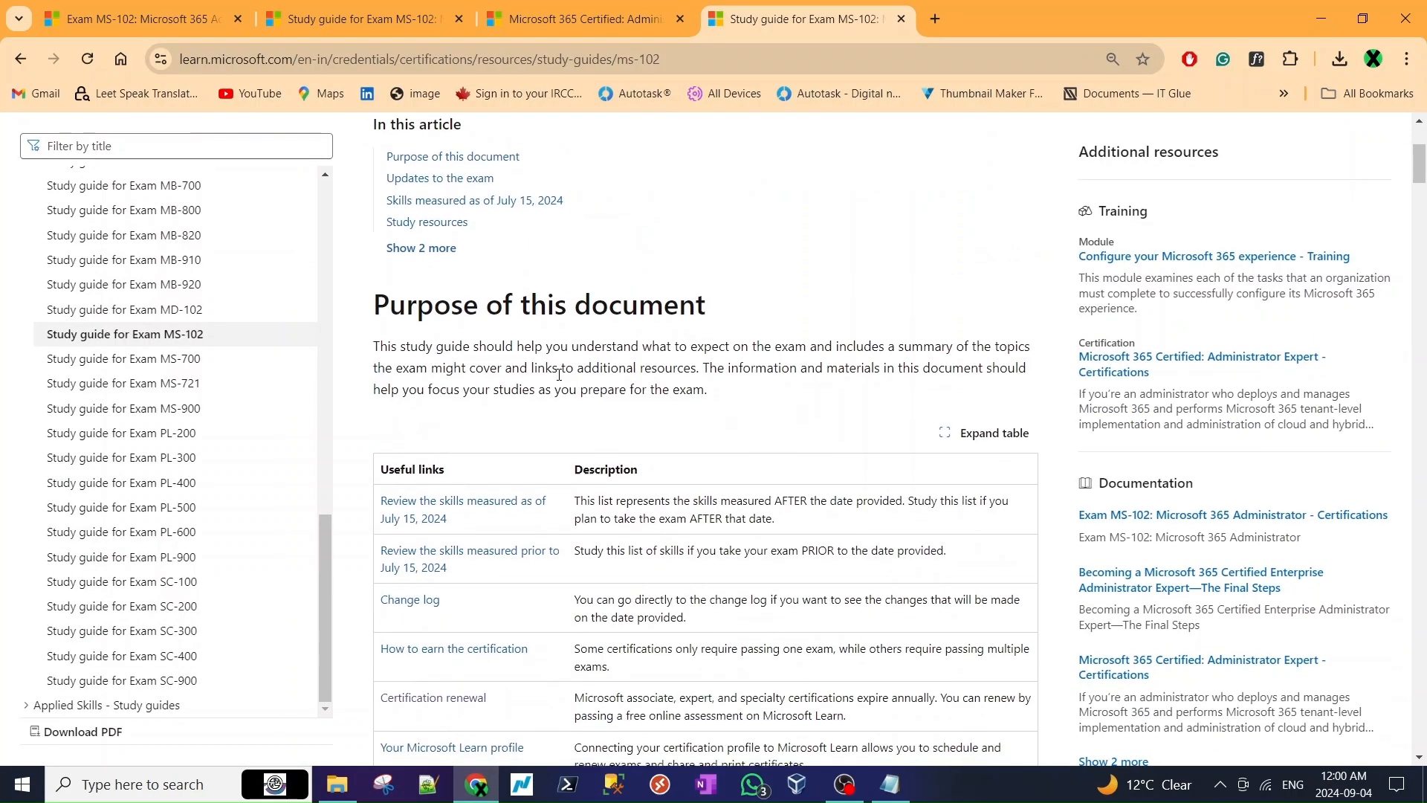
{"action": "scroll", "scroll_direction": "down", "scroll_amount": 3}
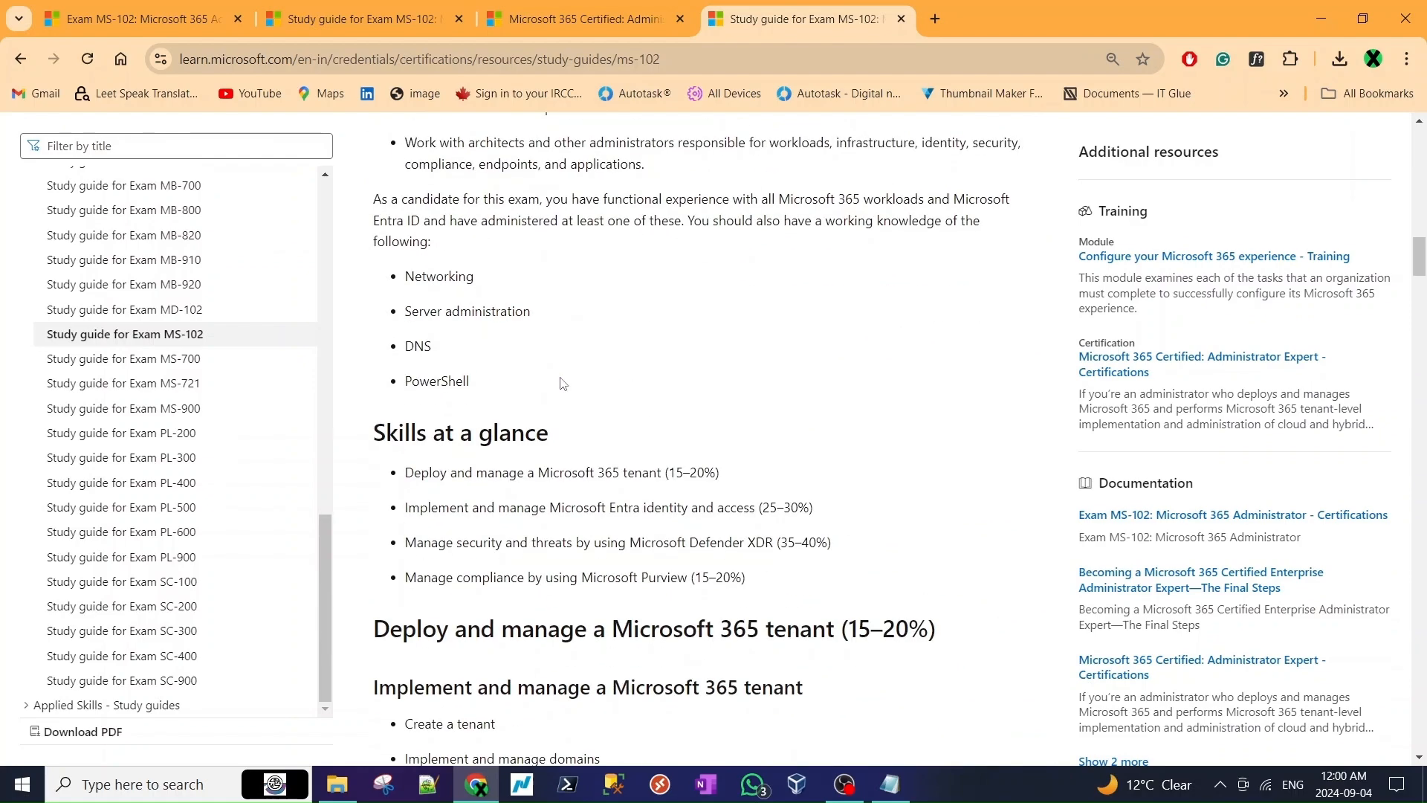
{"action": "scroll", "scroll_direction": "down", "scroll_amount": 3}
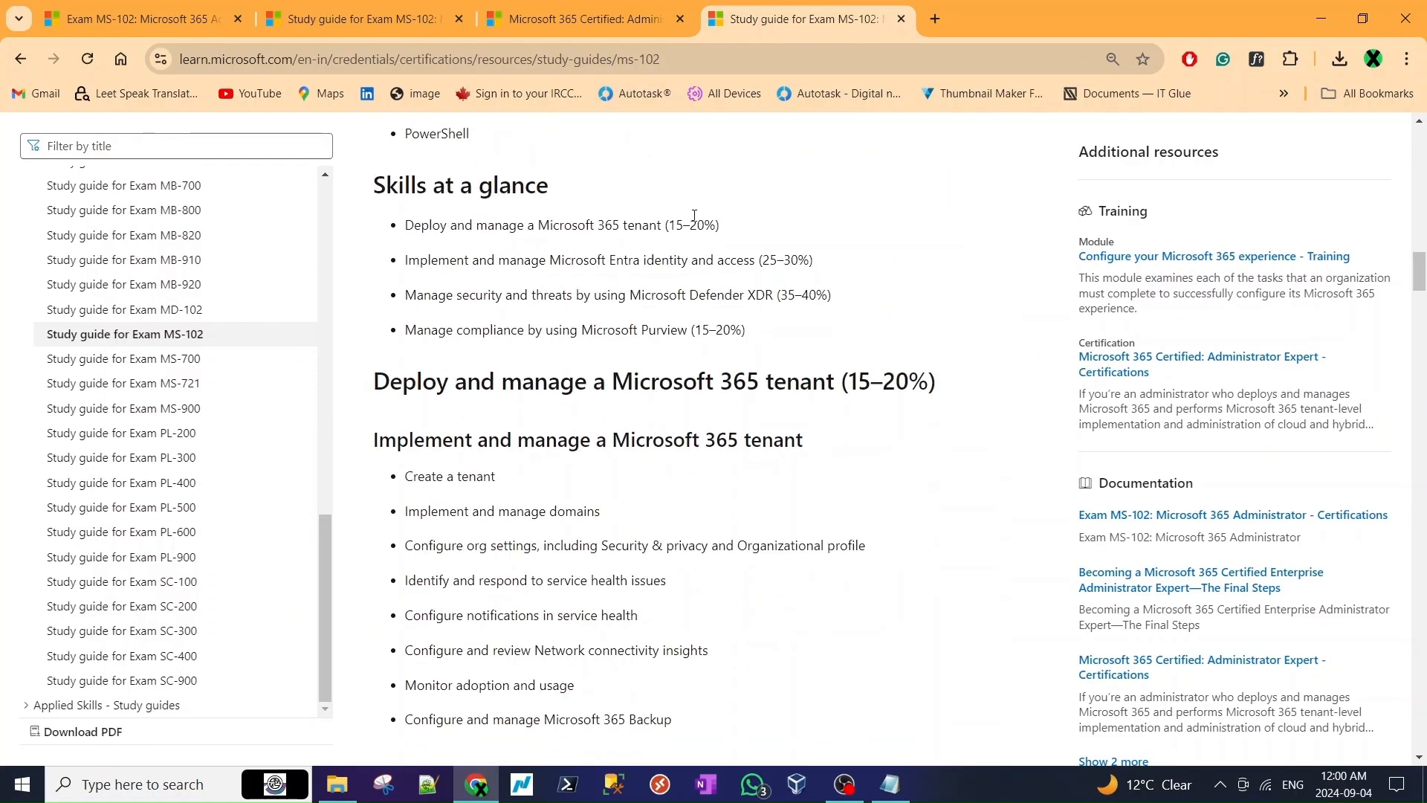
{"action": "mouse_move", "coordinate": [661, 247]}
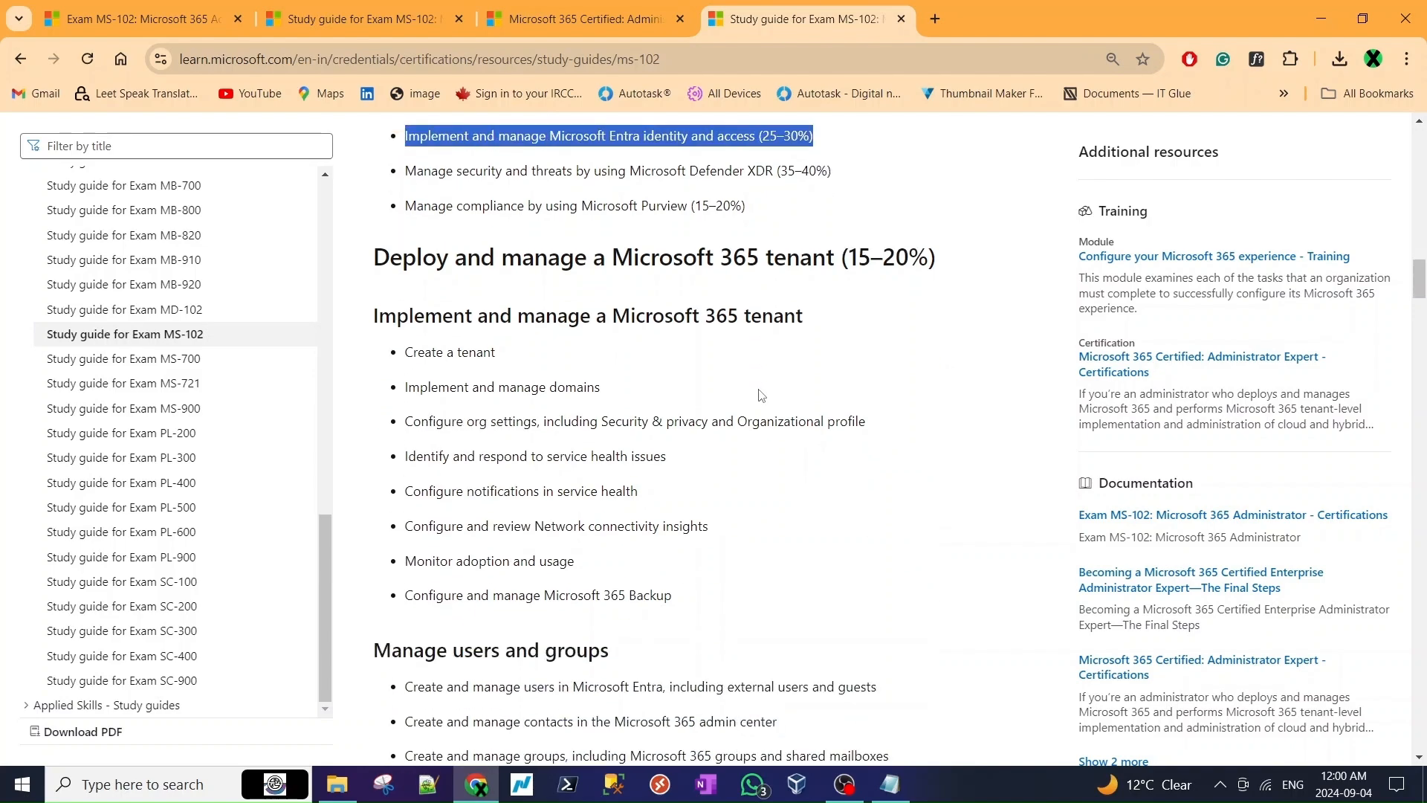
{"action": "scroll", "scroll_direction": "down", "scroll_amount": 3}
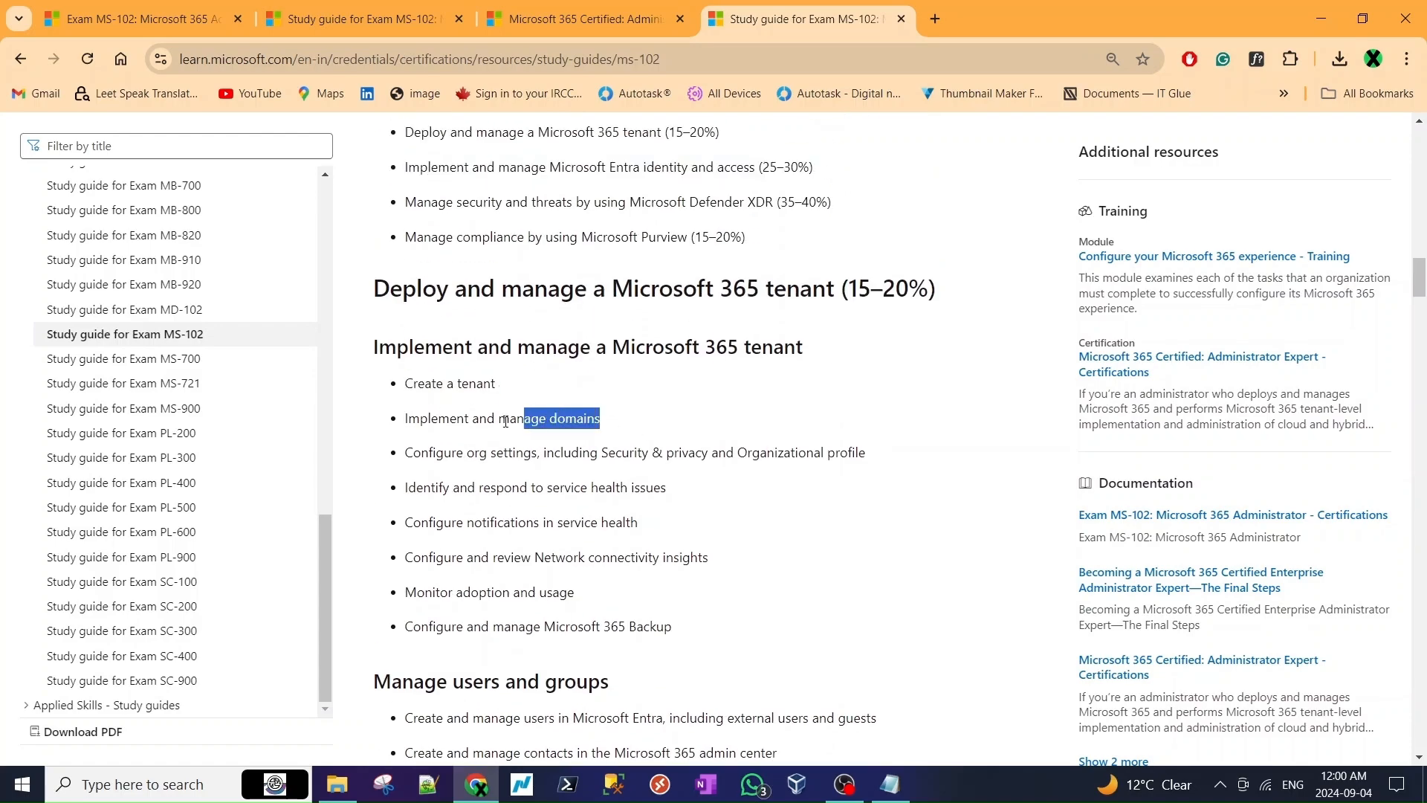
{"action": "scroll", "scroll_direction": "down", "scroll_amount": 3}
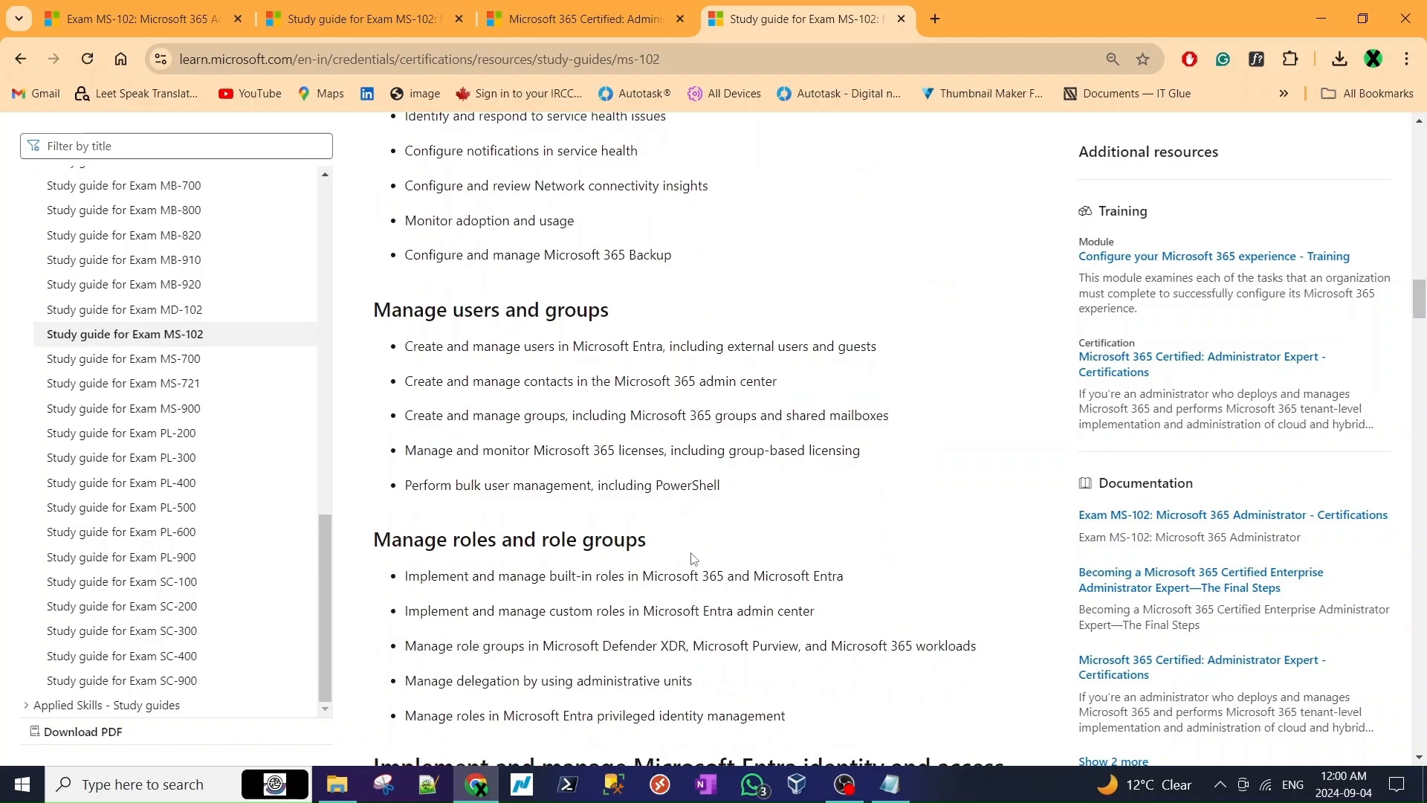
{"action": "scroll", "scroll_direction": "down", "scroll_amount": 3}
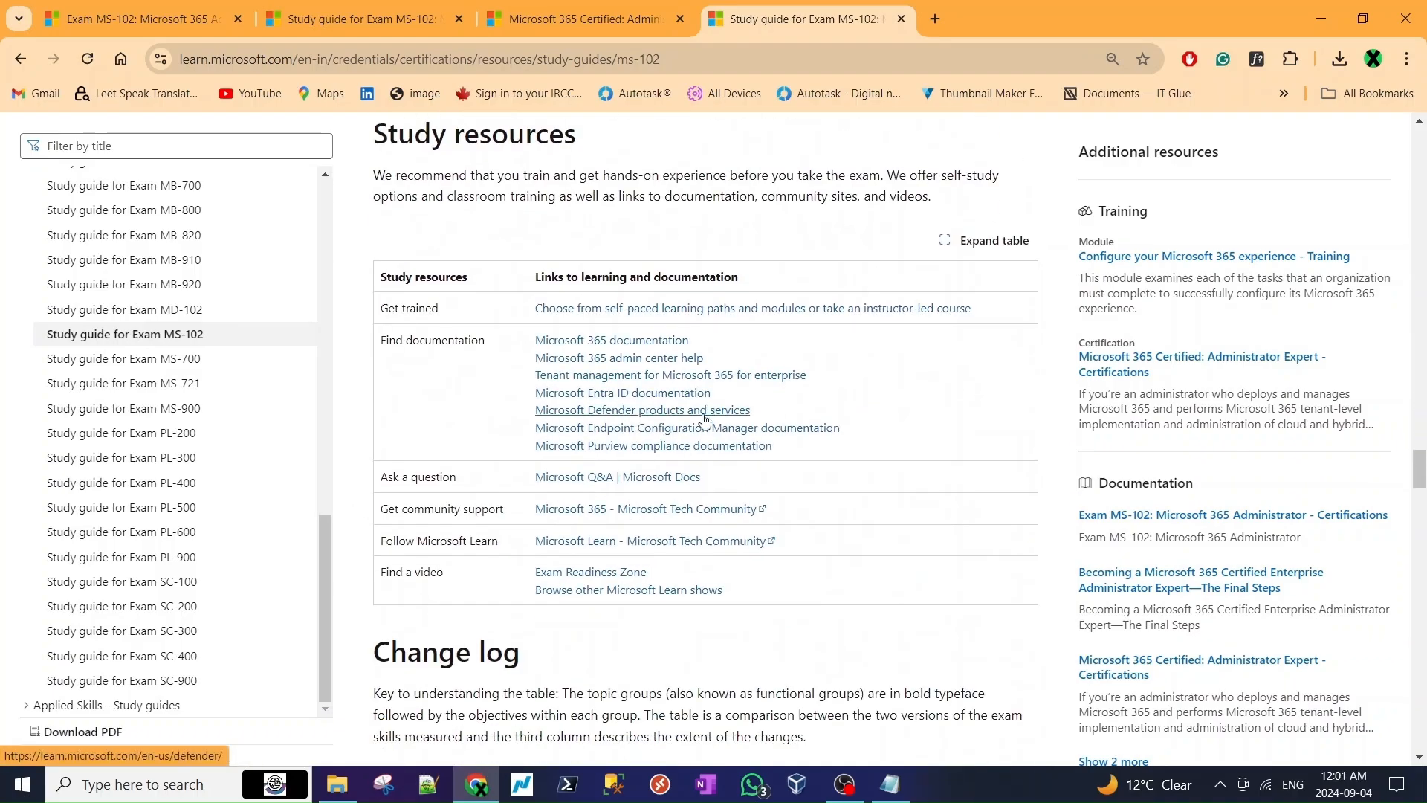
{"action": "scroll", "scroll_direction": "down", "scroll_amount": 3}
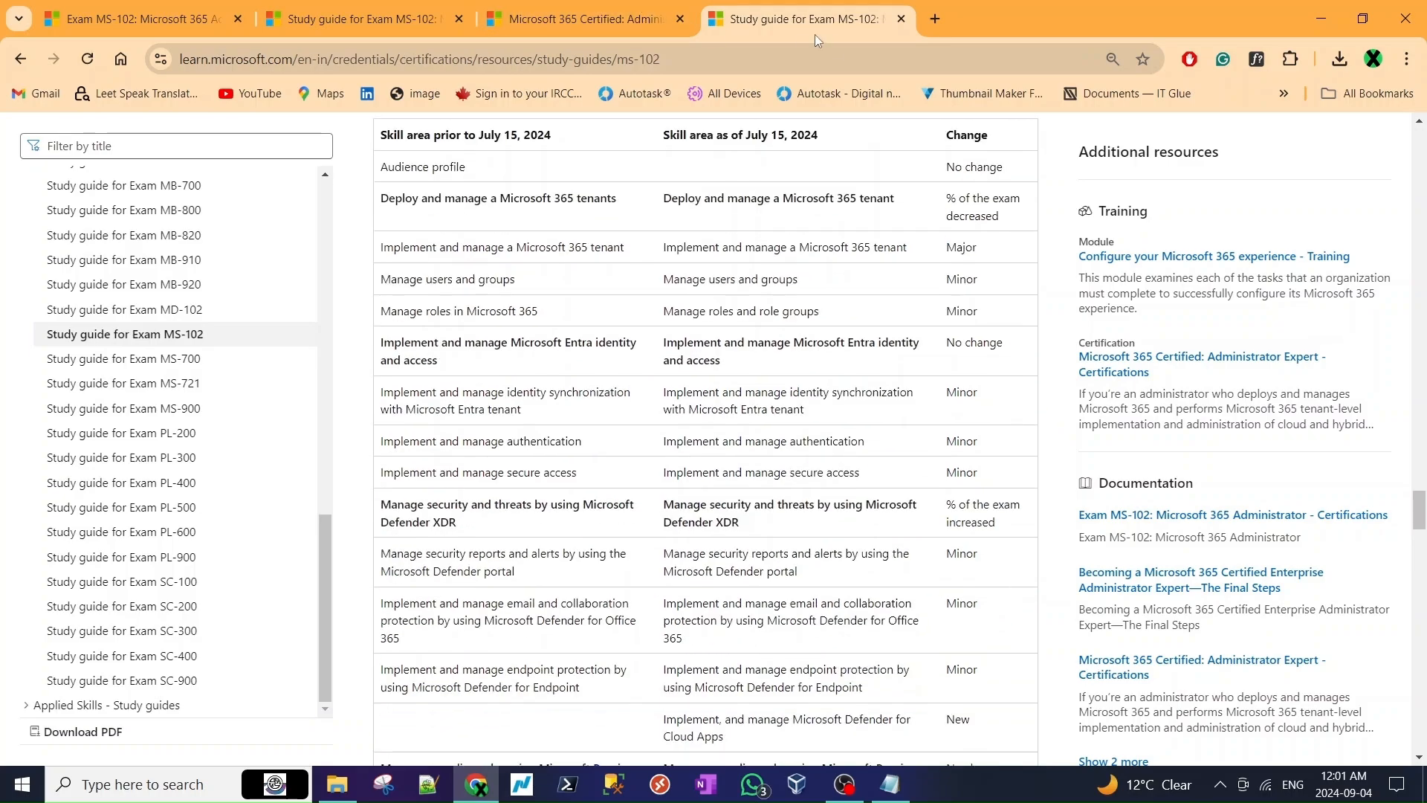
- Check the certification prerequisites page, then go to the Exam MS-102 page and its learning paths
{"action": "left_click", "coordinate": [581, 19]}
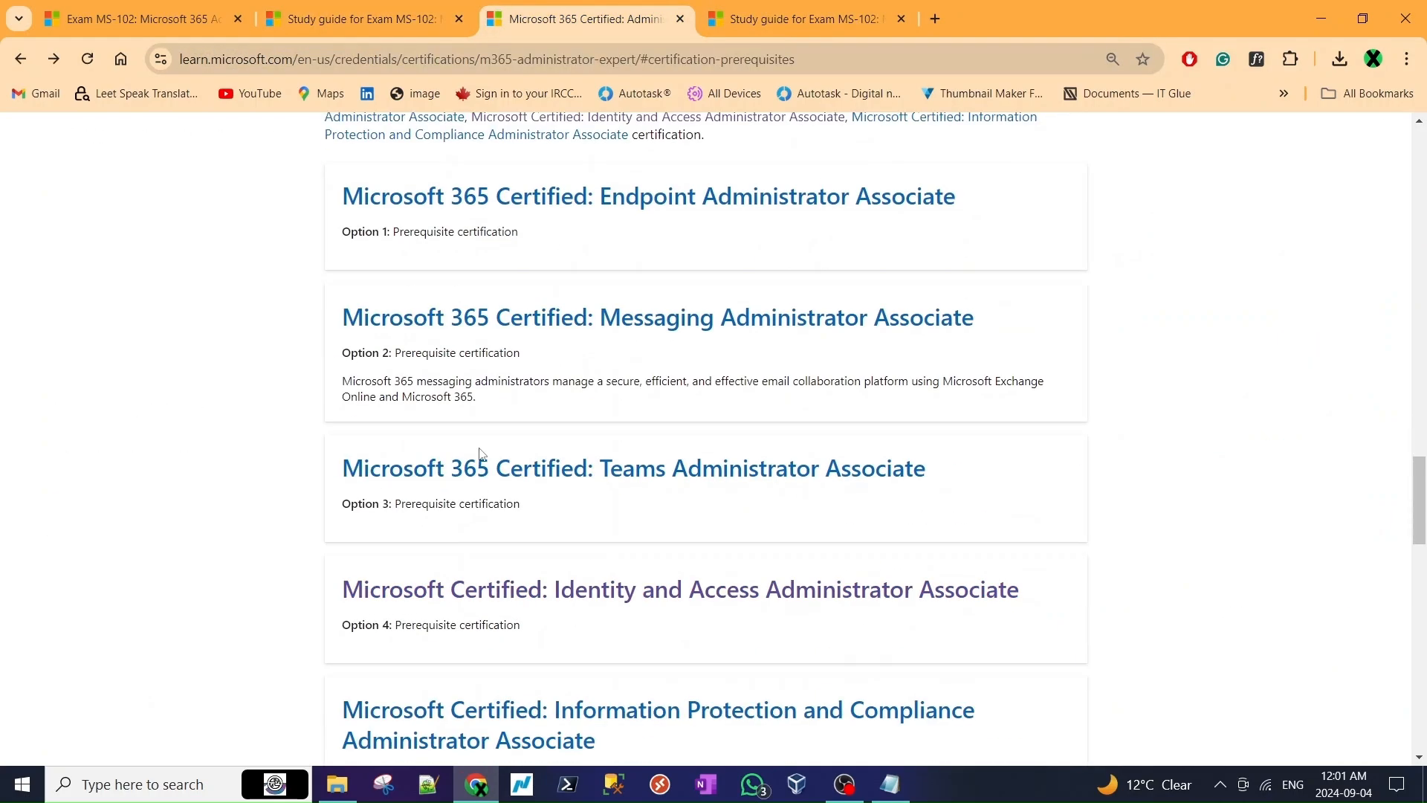
{"action": "scroll", "scroll_direction": "down", "scroll_amount": 3}
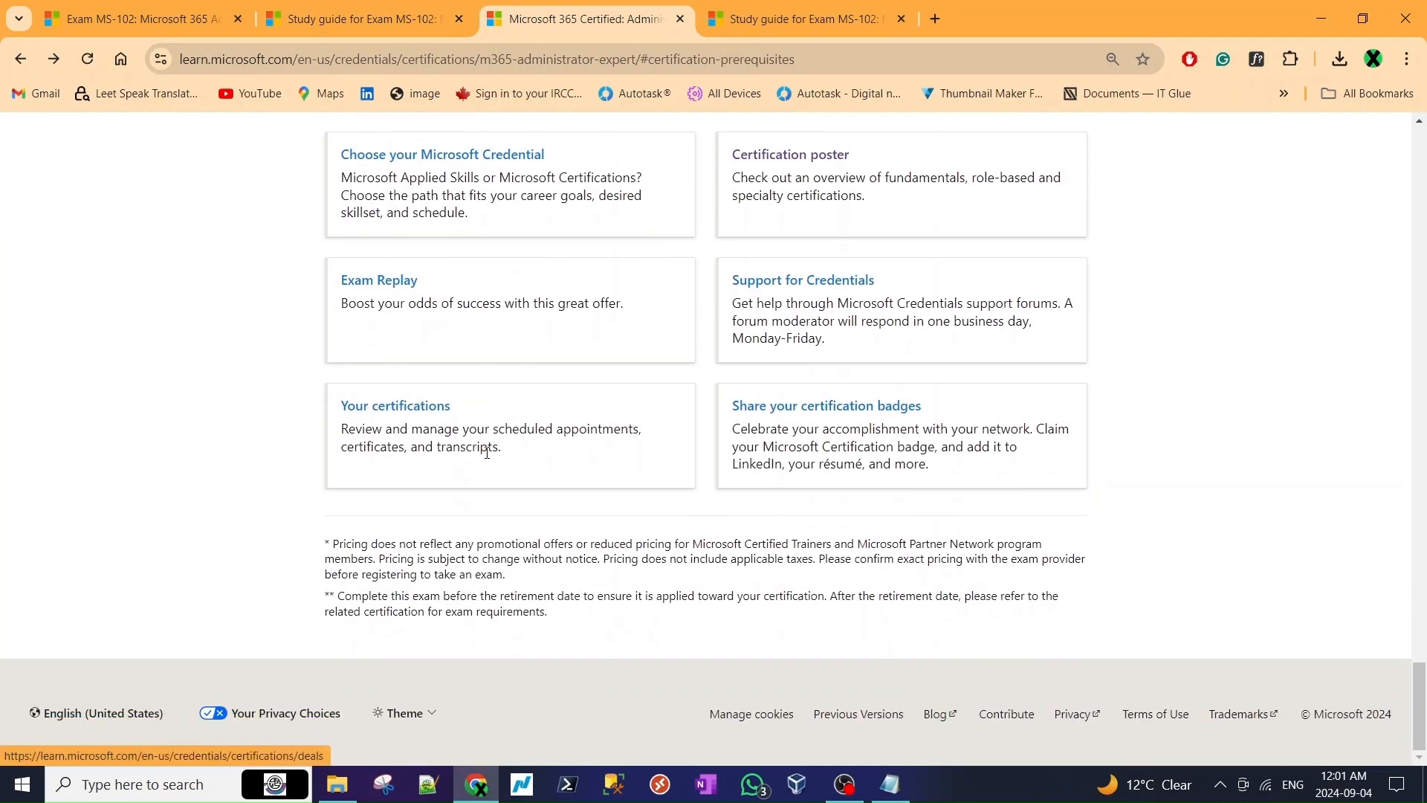
{"action": "left_click", "coordinate": [374, 19]}
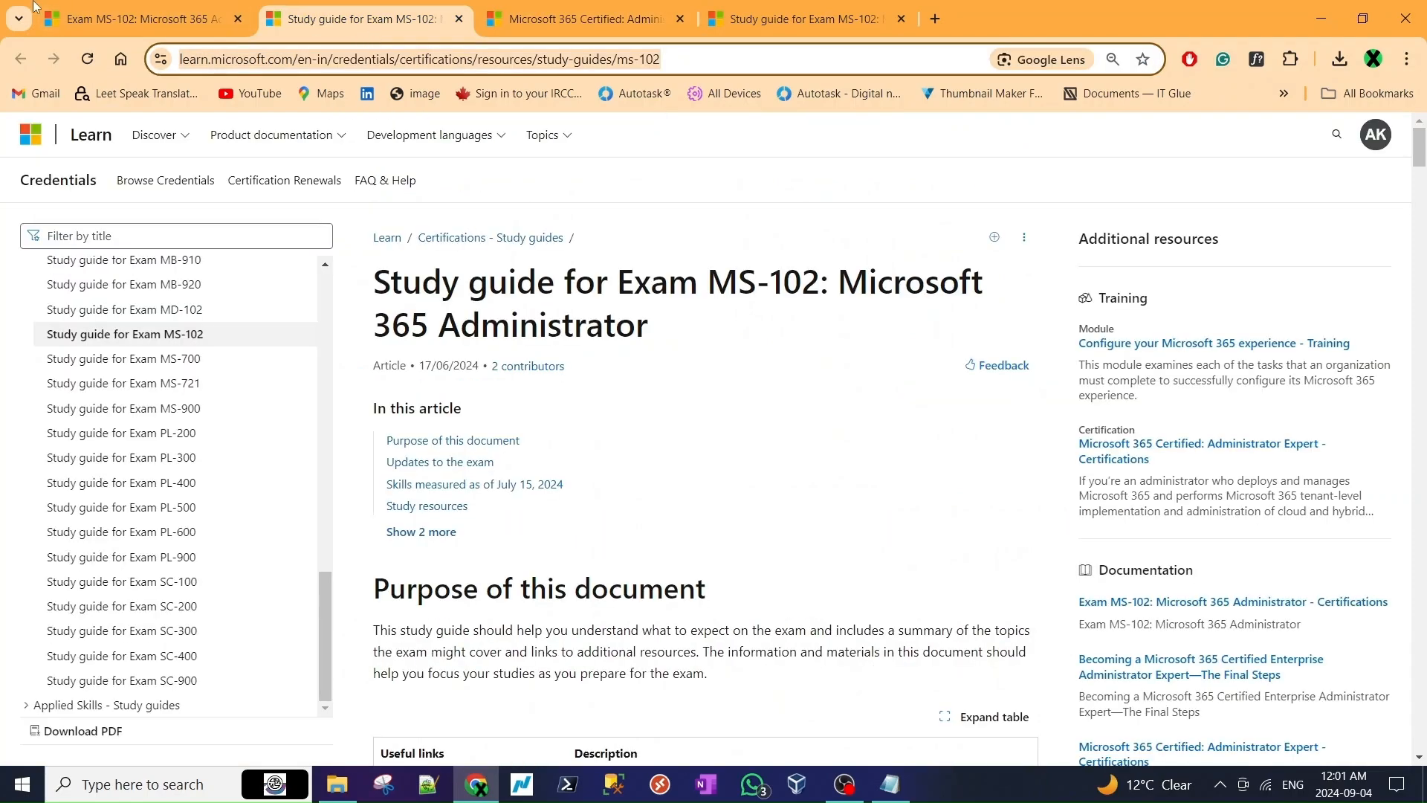
{"action": "left_click", "coordinate": [141, 21]}
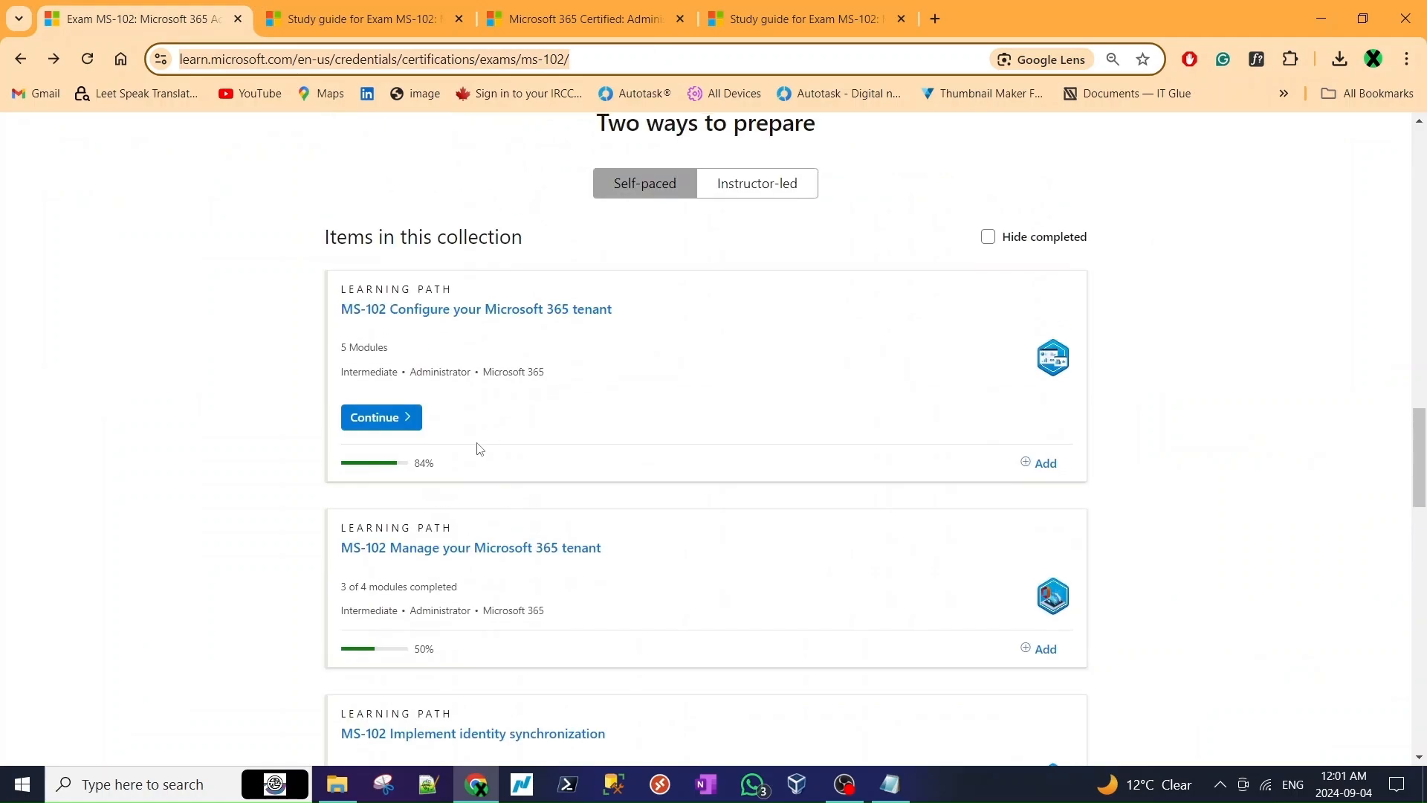
{"action": "scroll", "scroll_direction": "down", "scroll_amount": 3}
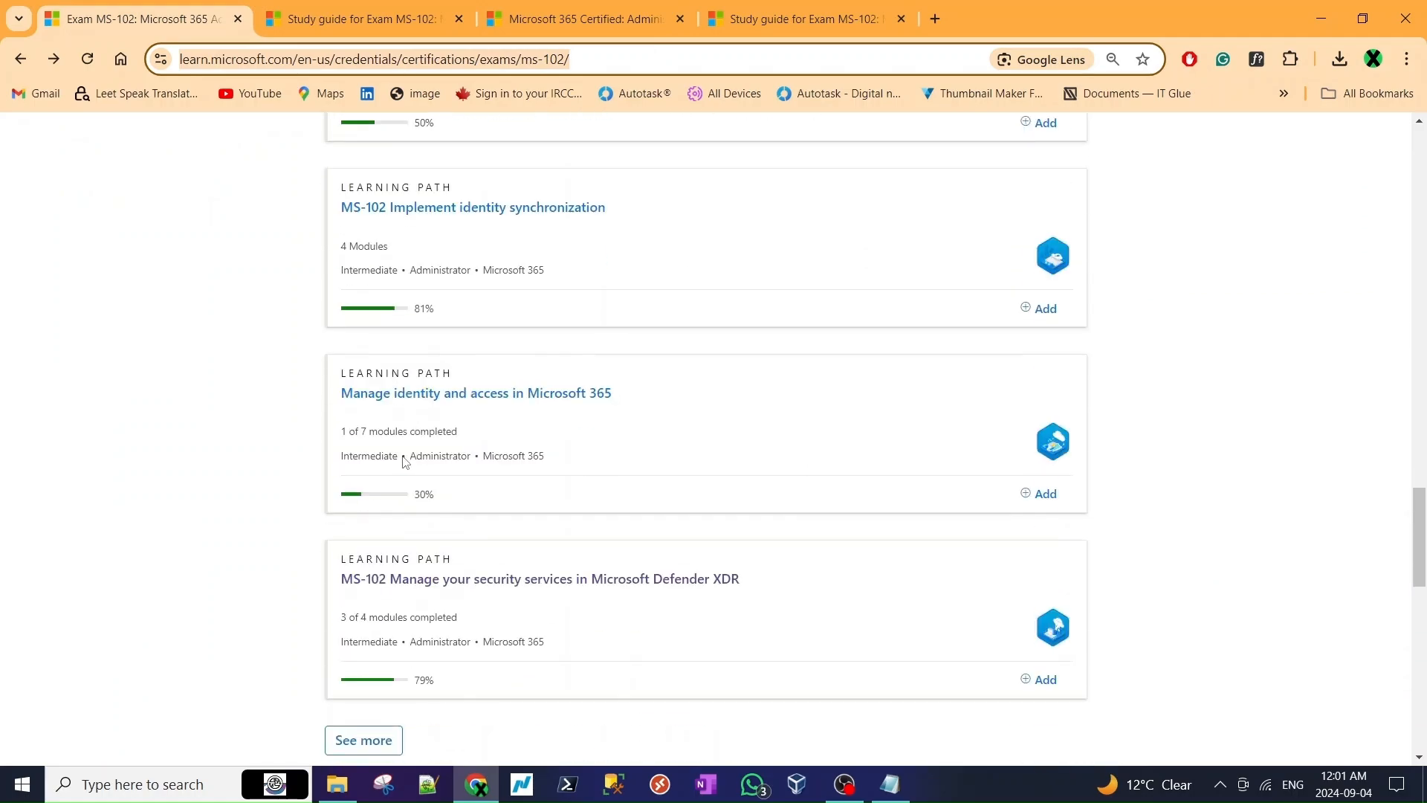
{"action": "scroll", "scroll_direction": "down", "scroll_amount": 3}
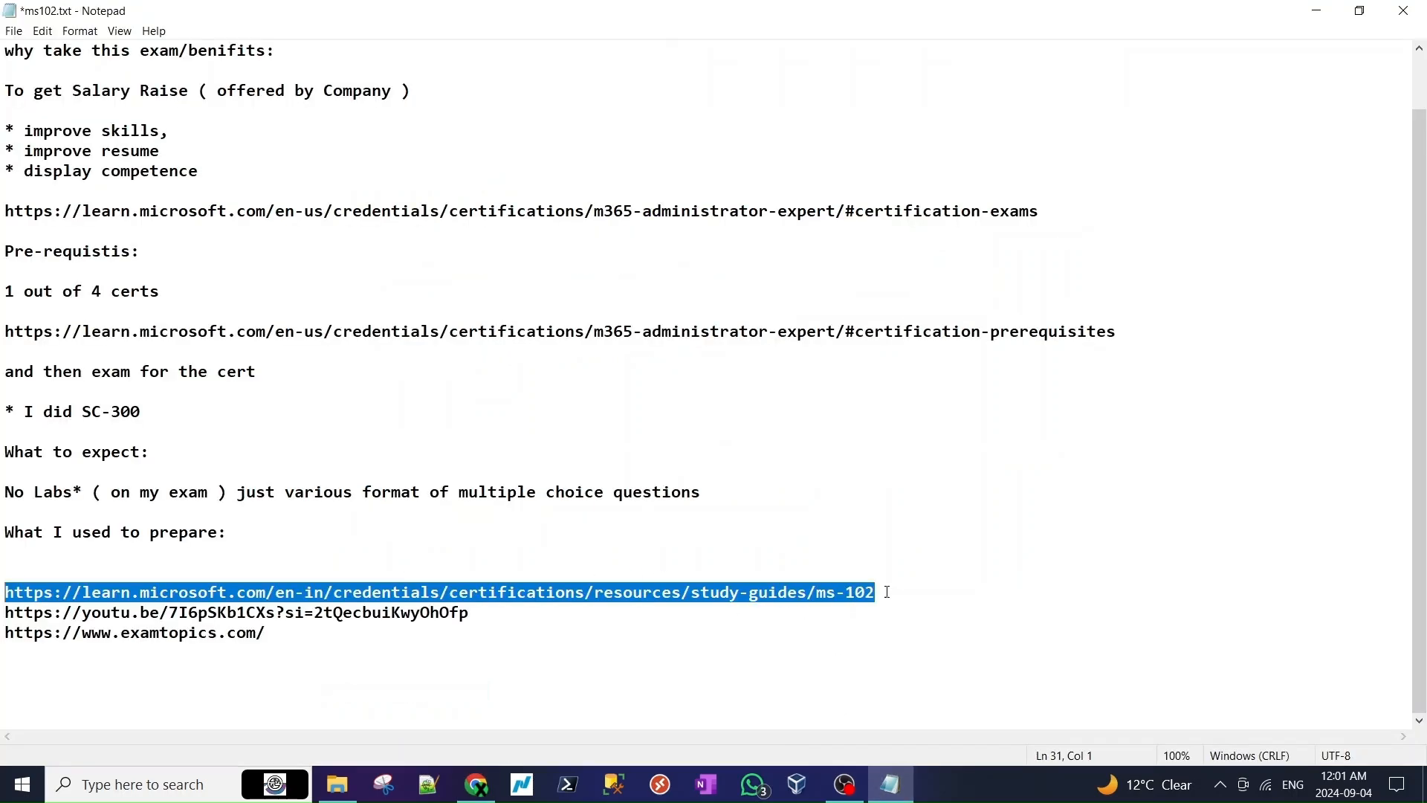
{"action": "type", "text": "https://learn.microsoft.com/en-us/credentials/certifications/exams/ms-102/"}
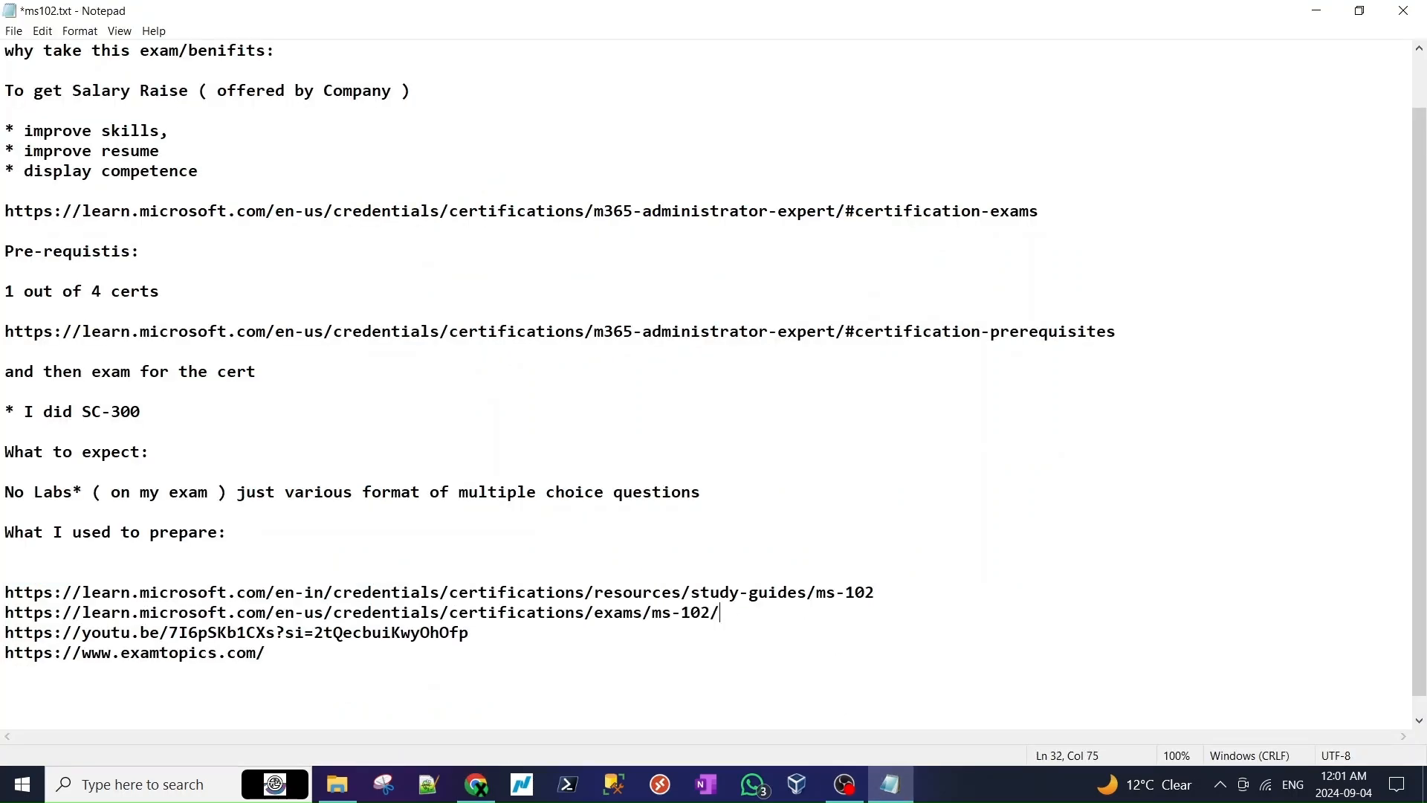
{"action": "left_click_drag", "start_coordinate": [400, 592], "coordinate": [872, 592]}
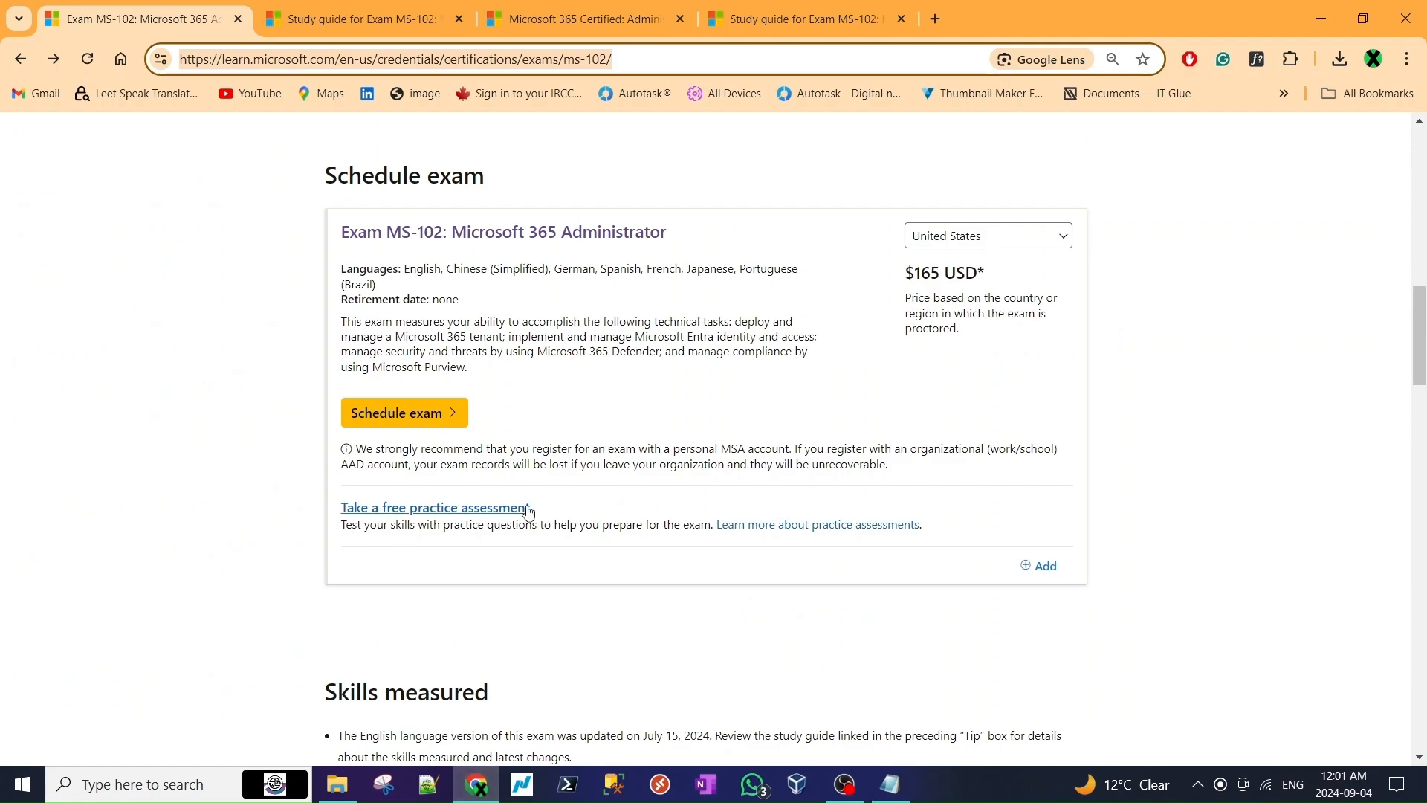
- Glance over the Exam MS-102 scheduling section and switch back to the Notepad notes
{"action": "scroll", "scroll_direction": "down", "scroll_amount": 3}
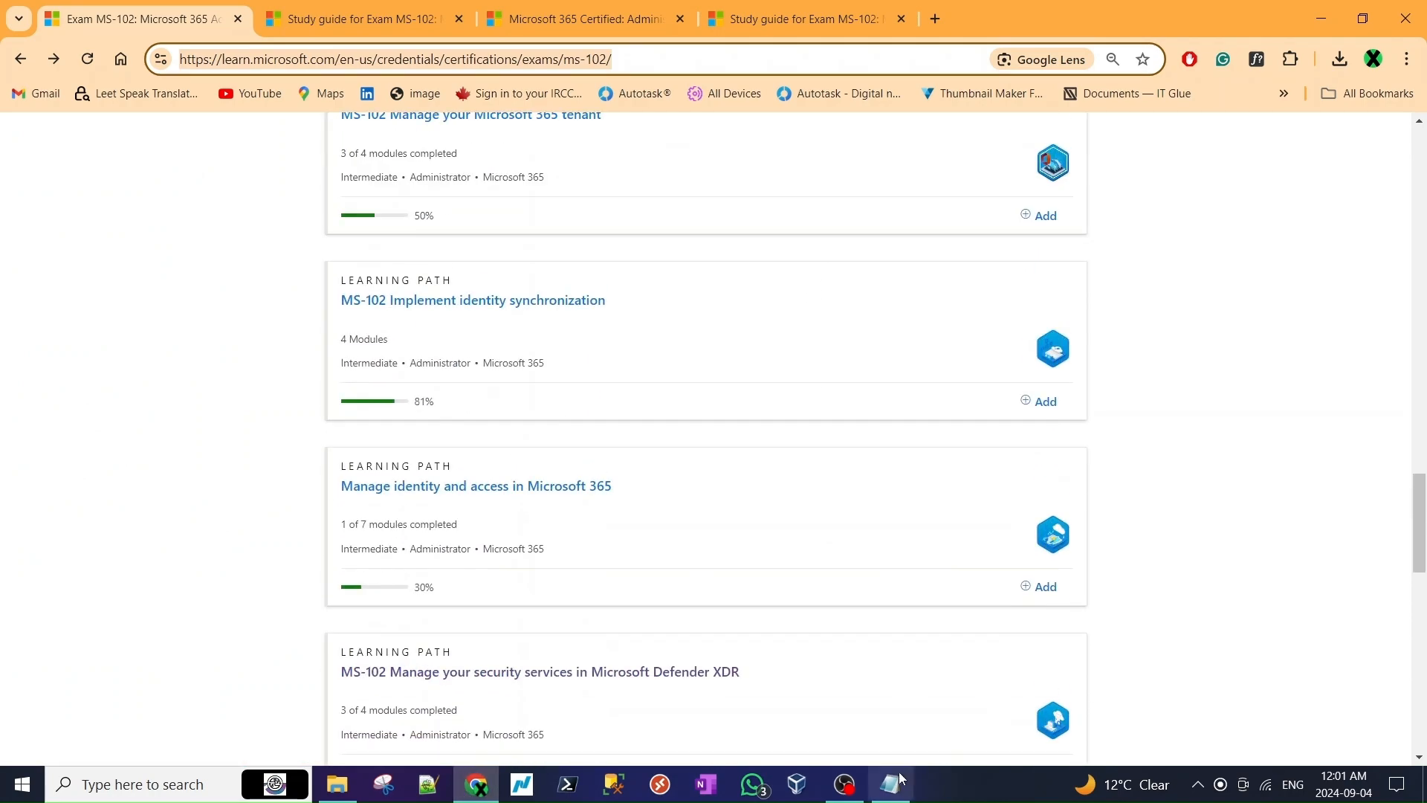
{"action": "left_click", "coordinate": [889, 783]}
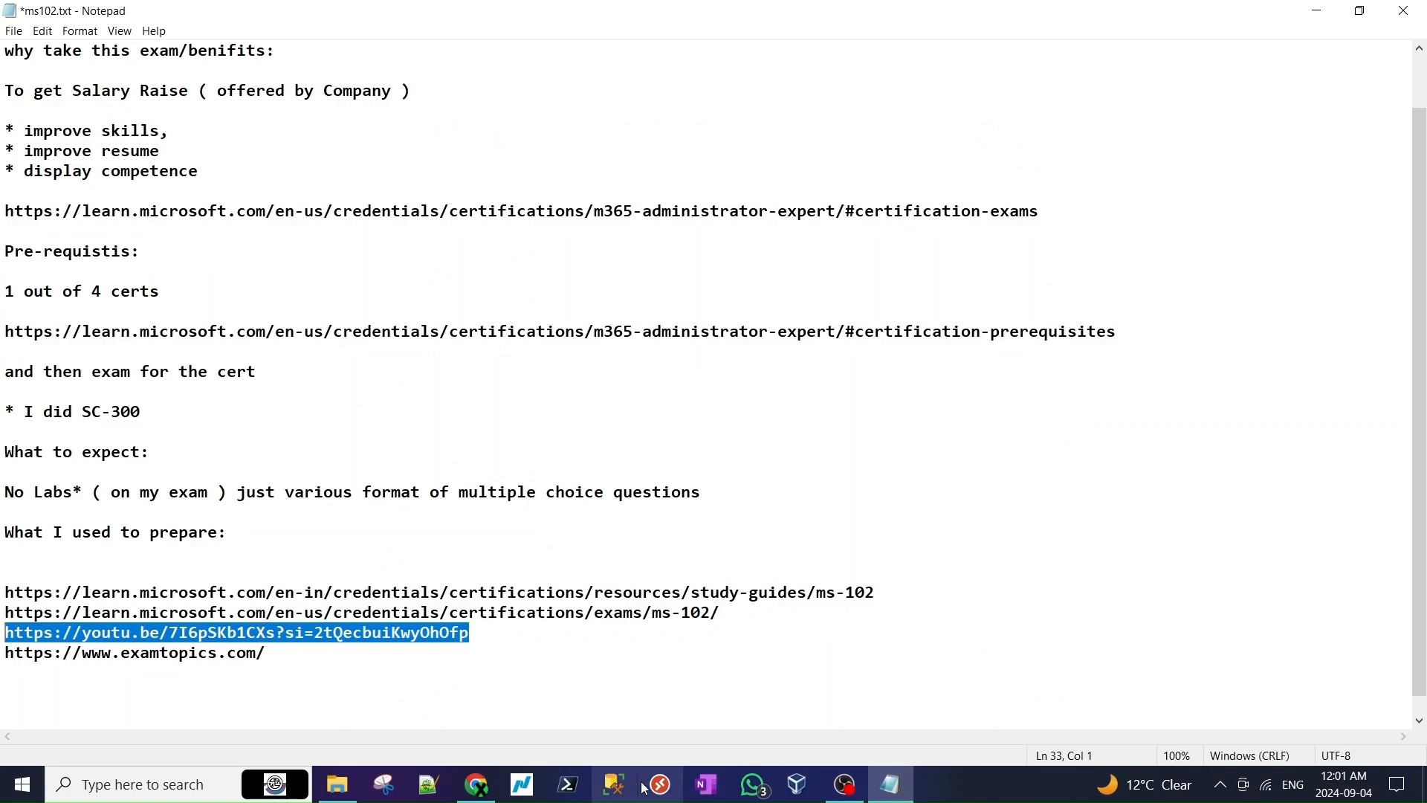
{"action": "mouse_move", "coordinate": [476, 785]}
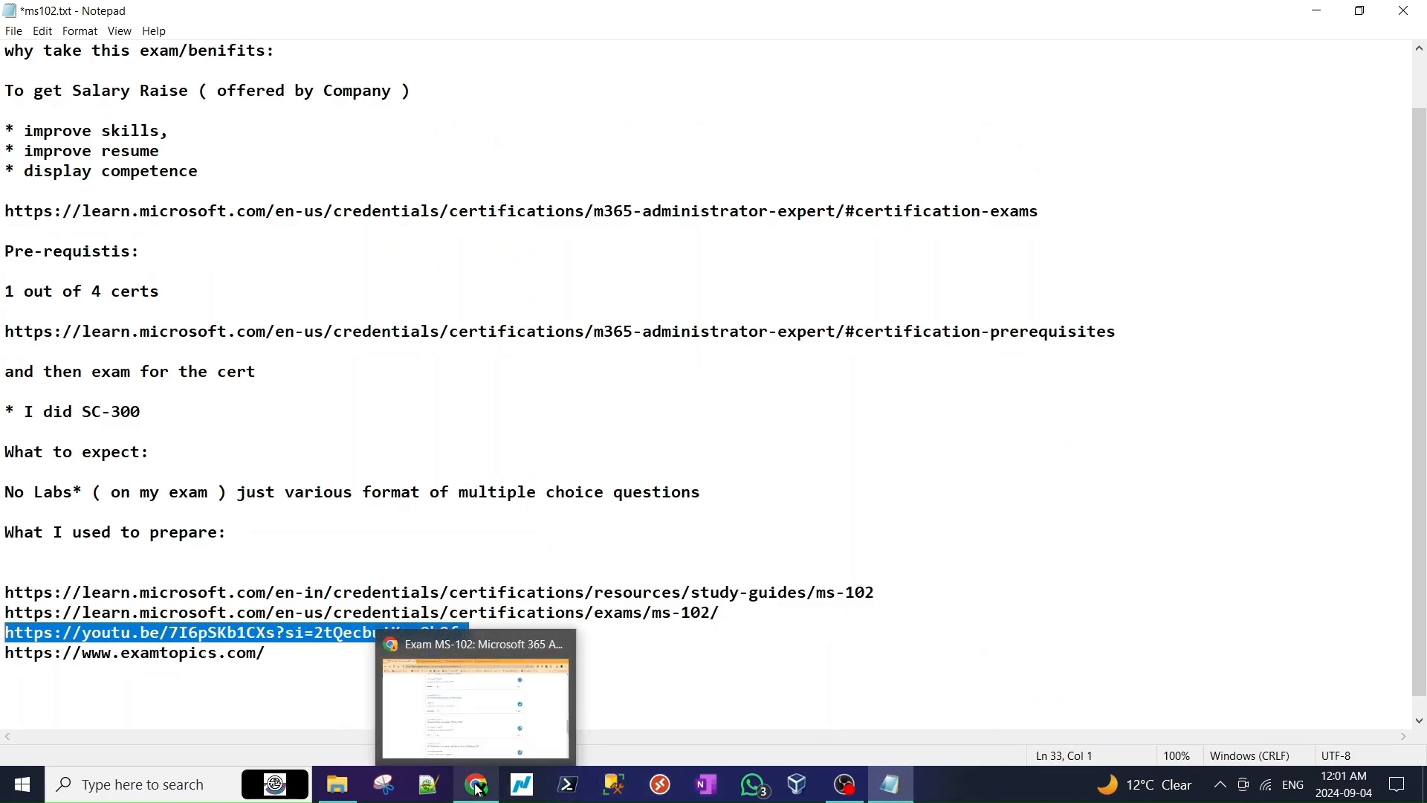
{"action": "mouse_move", "coordinate": [472, 785]}
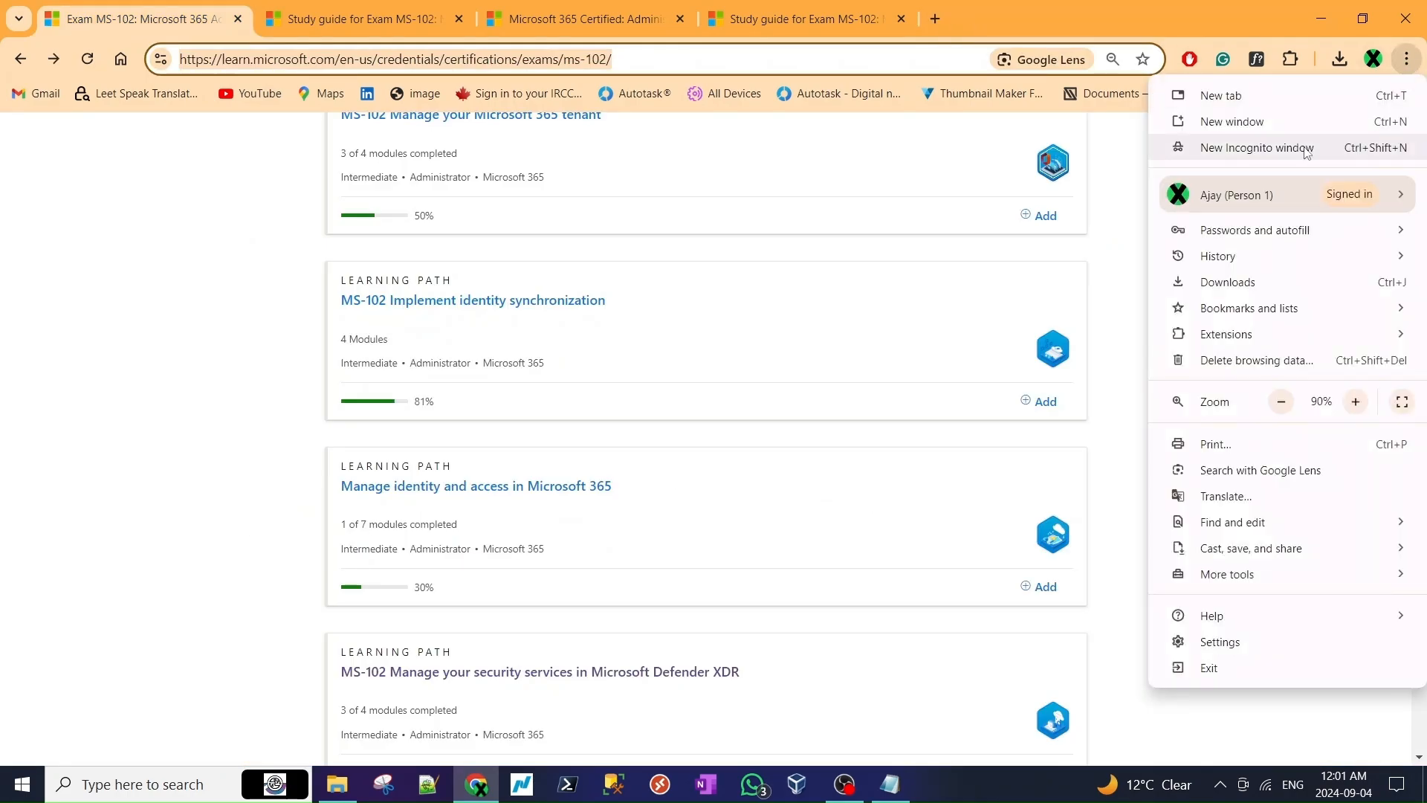
- Open the pasted YouTube video link in a new private window and go to the creator's channel
{"action": "left_click", "coordinate": [1257, 147]}
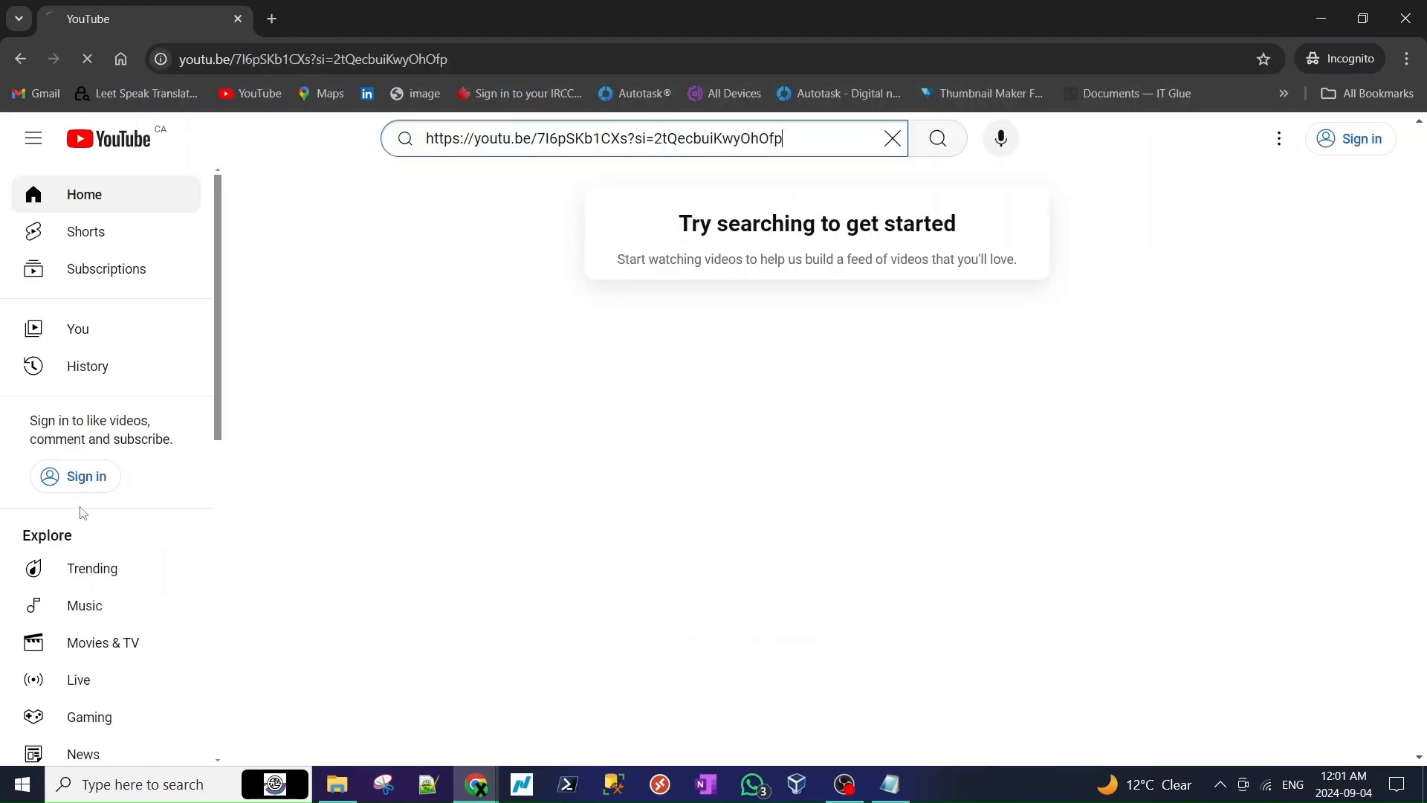
{"action": "key", "text": "Enter"}
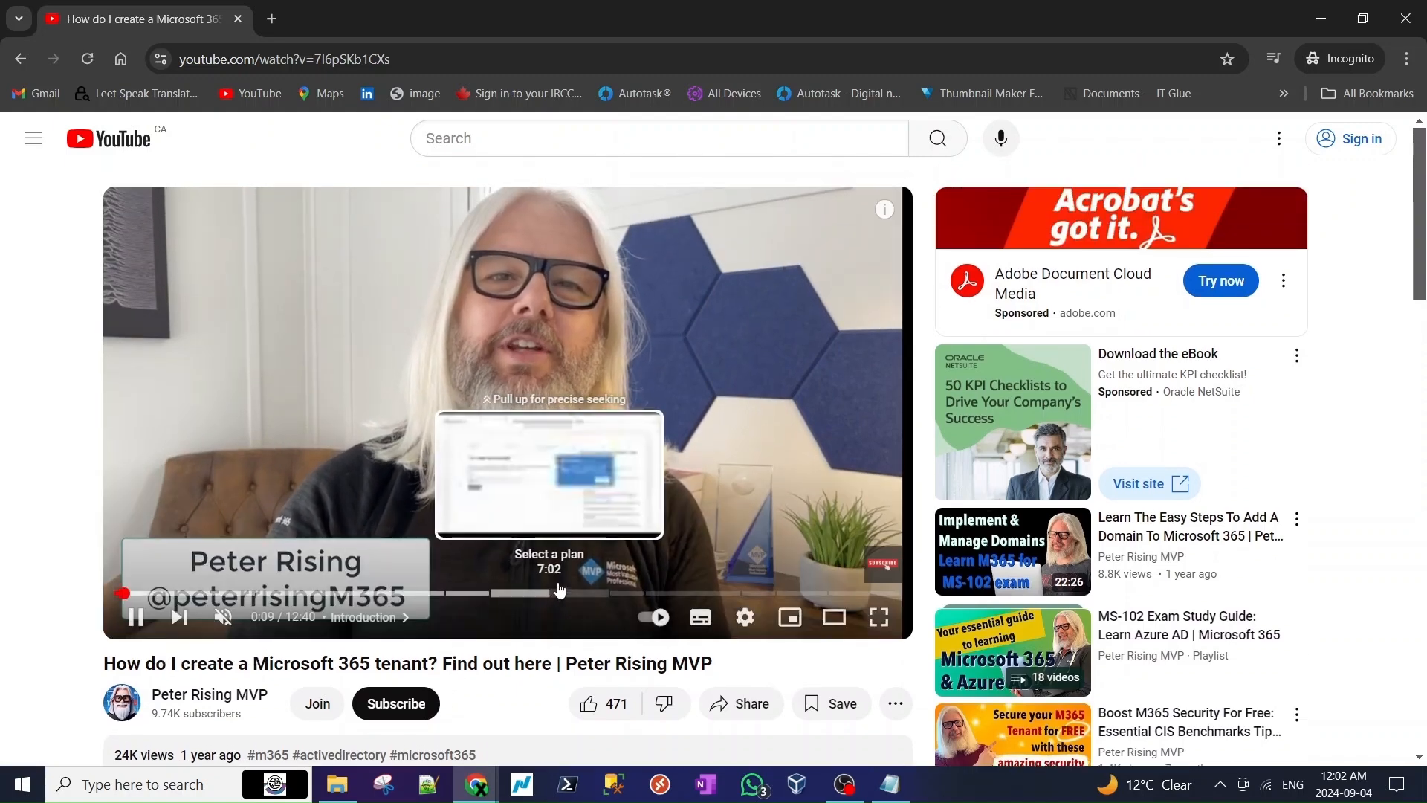
{"action": "scroll", "scroll_direction": "down", "scroll_amount": 3}
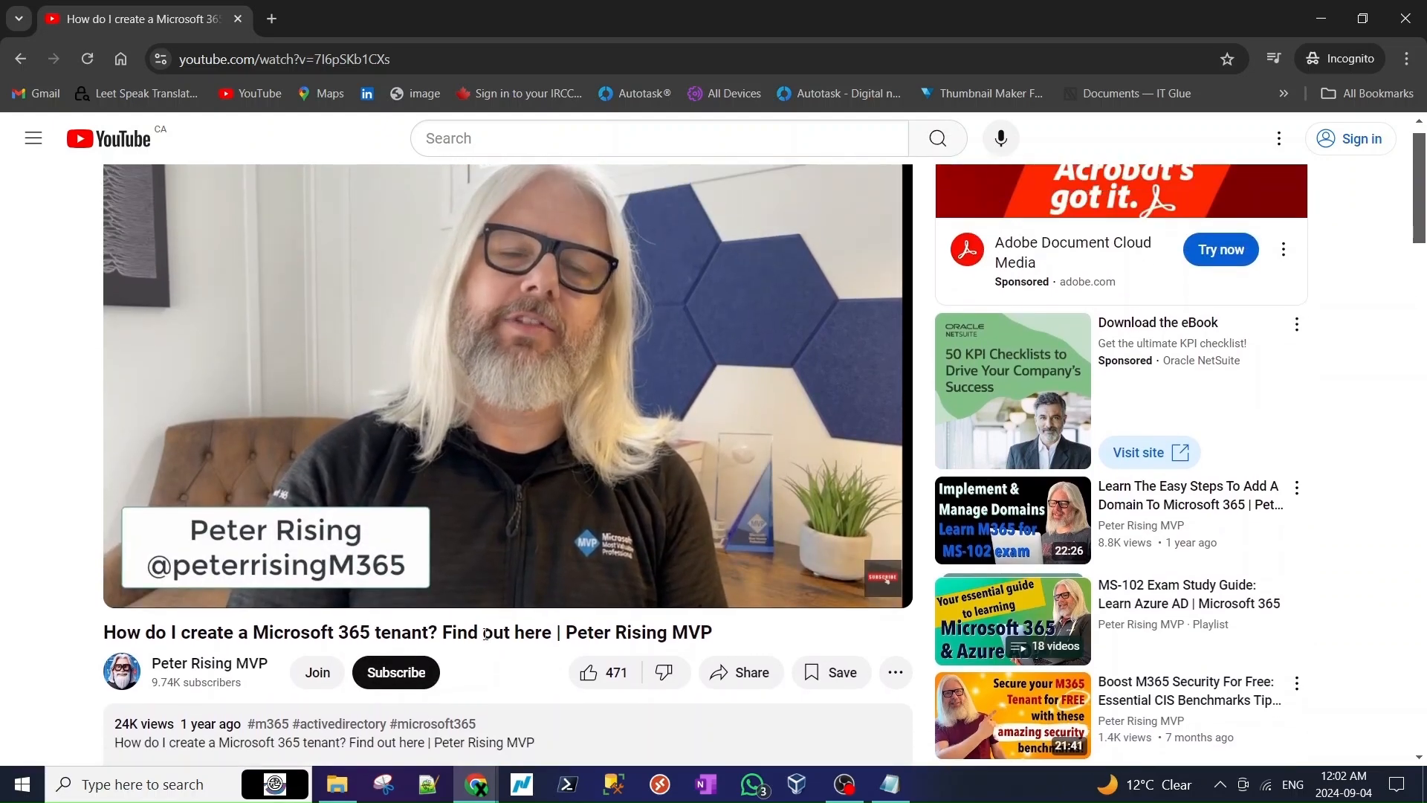
{"action": "scroll", "scroll_direction": "down", "scroll_amount": 3}
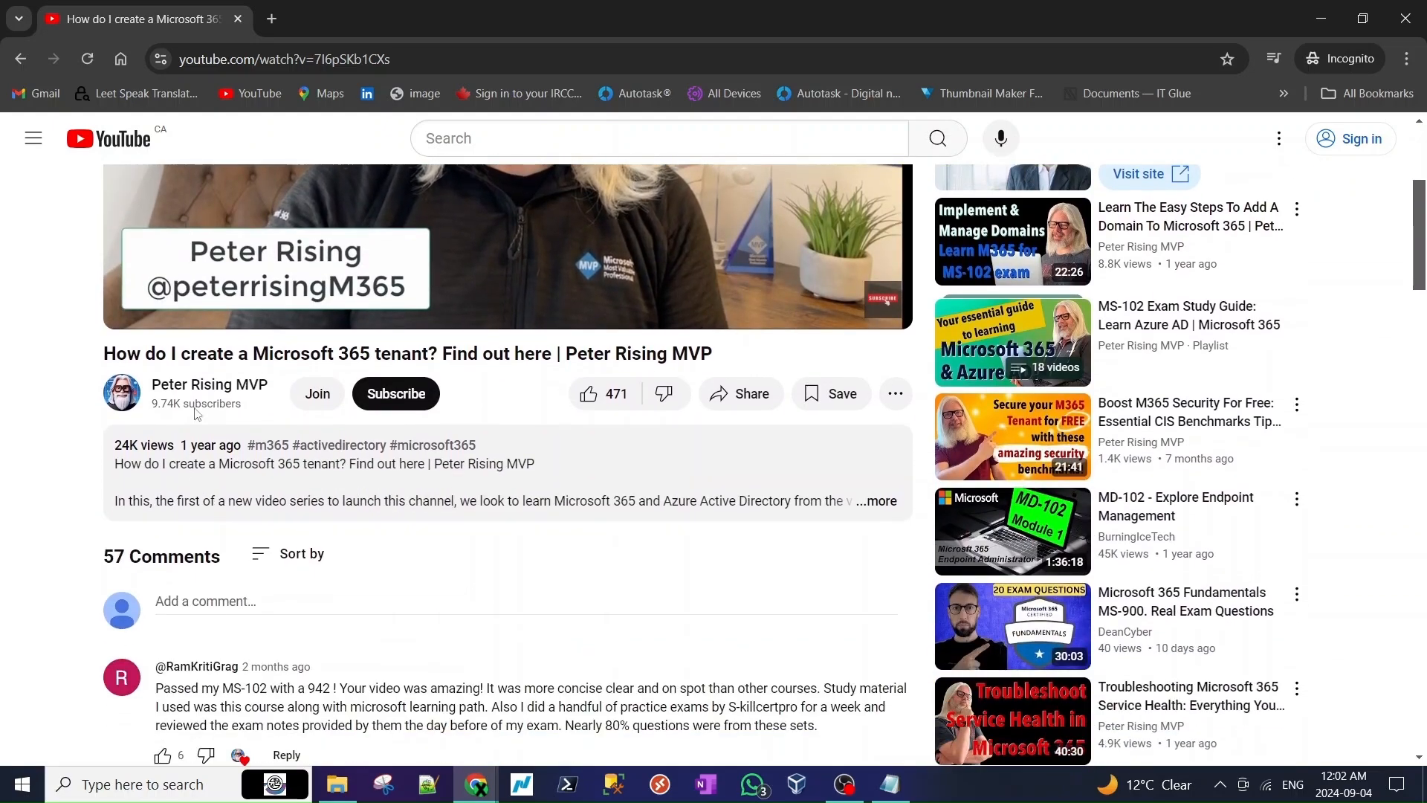
{"action": "left_click", "coordinate": [208, 383]}
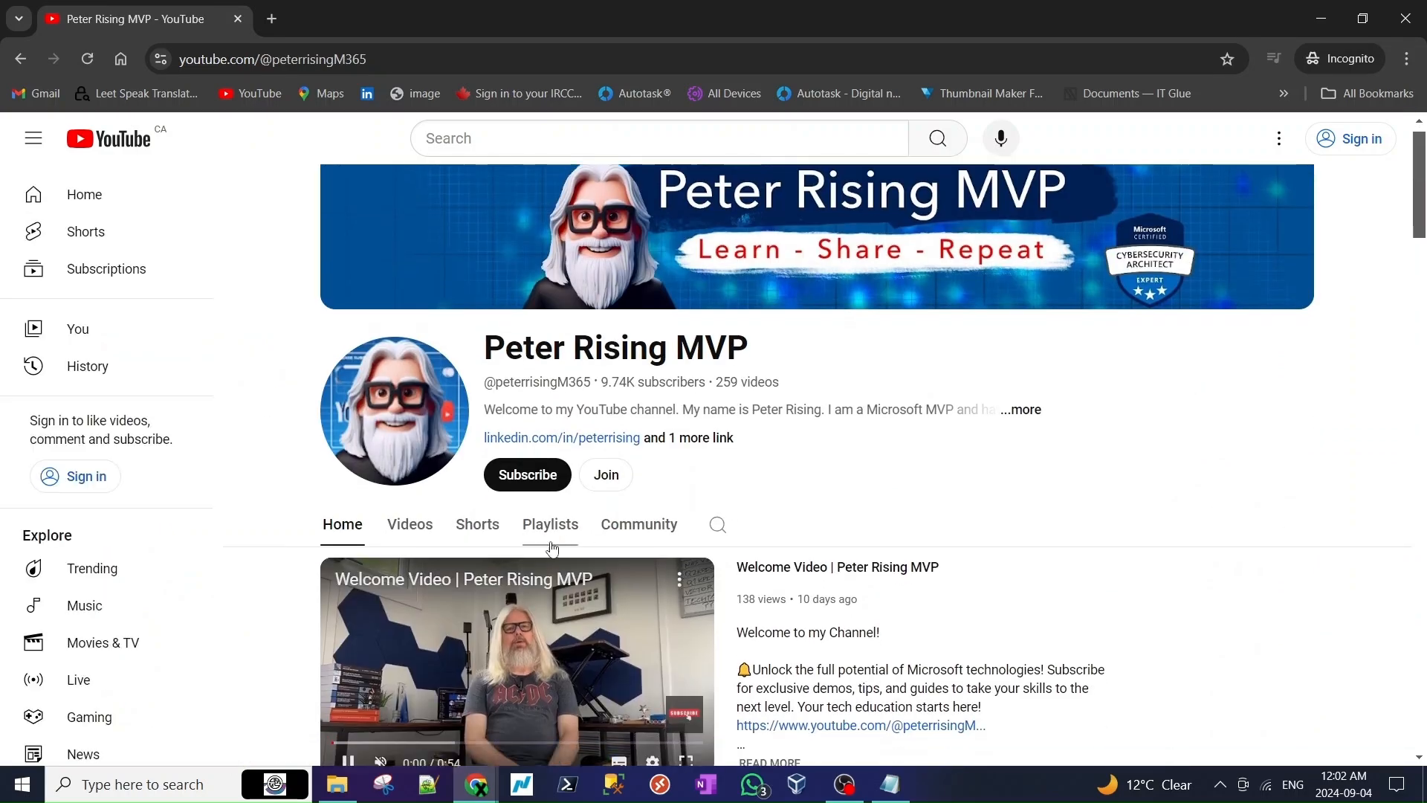
- From Peter Rising MVP's playlists, open the MS-102 Exam Study Guide: Learn Azure AD | Microsoft 365 playlist
{"action": "left_click", "coordinate": [550, 524]}
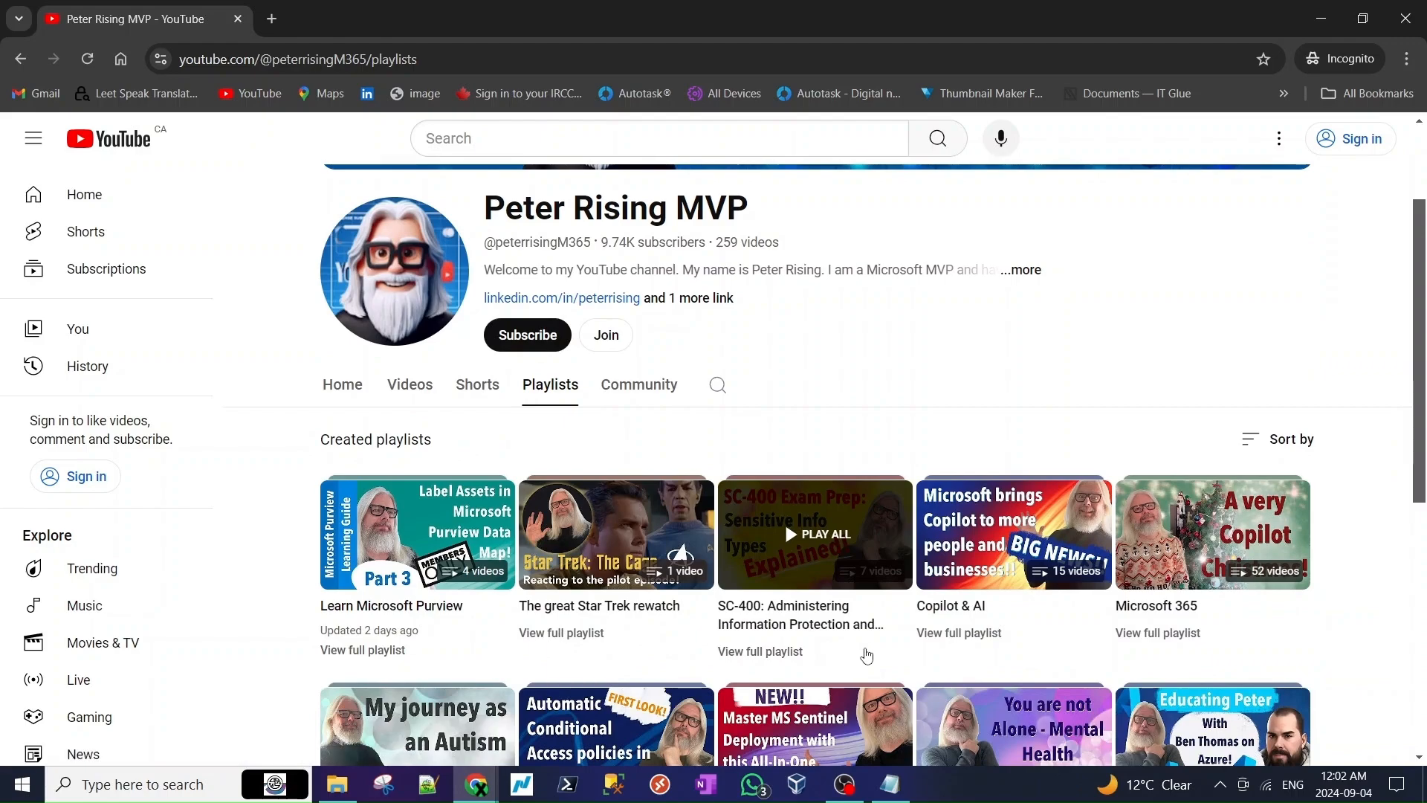
{"action": "scroll", "scroll_direction": "down", "scroll_amount": 3}
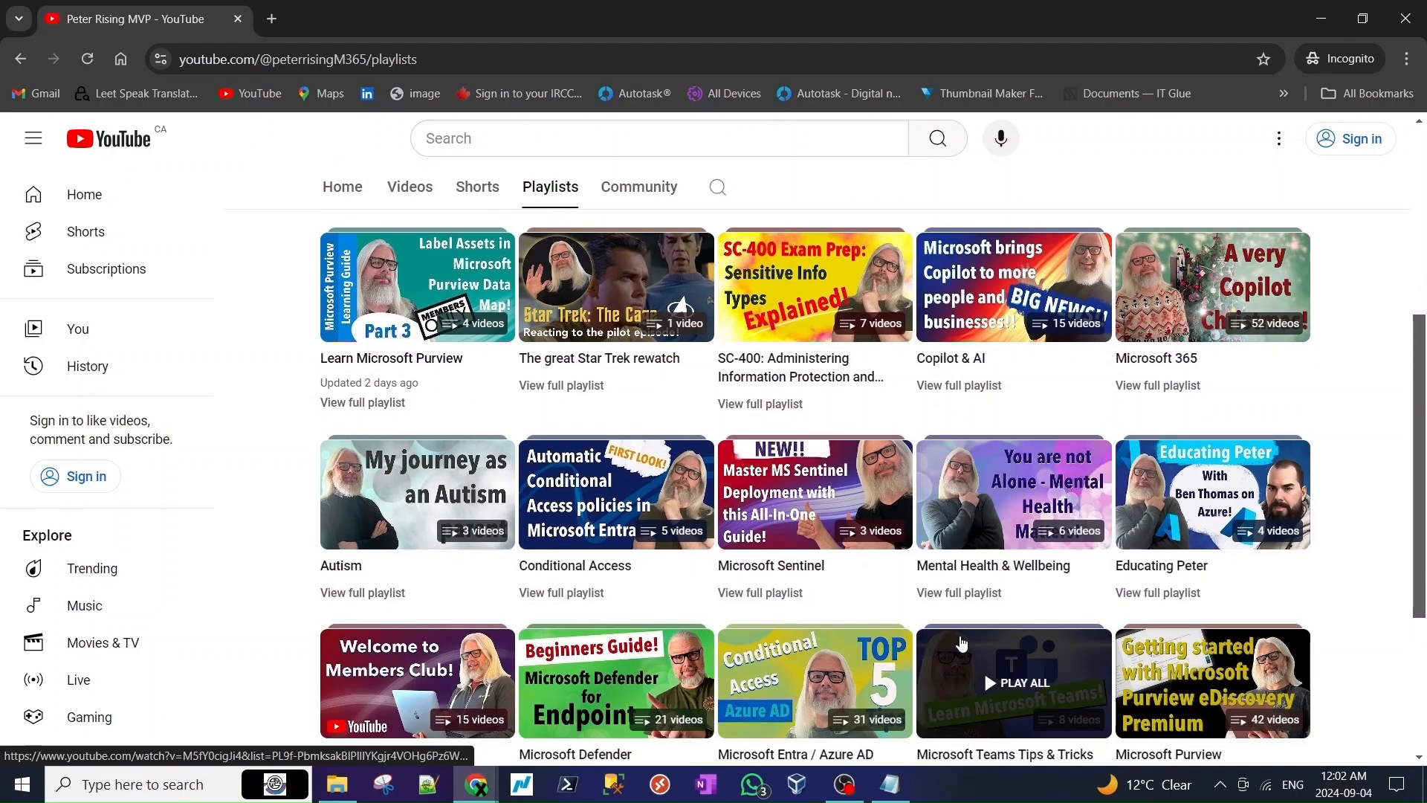
{"action": "scroll", "scroll_direction": "down", "scroll_amount": 3}
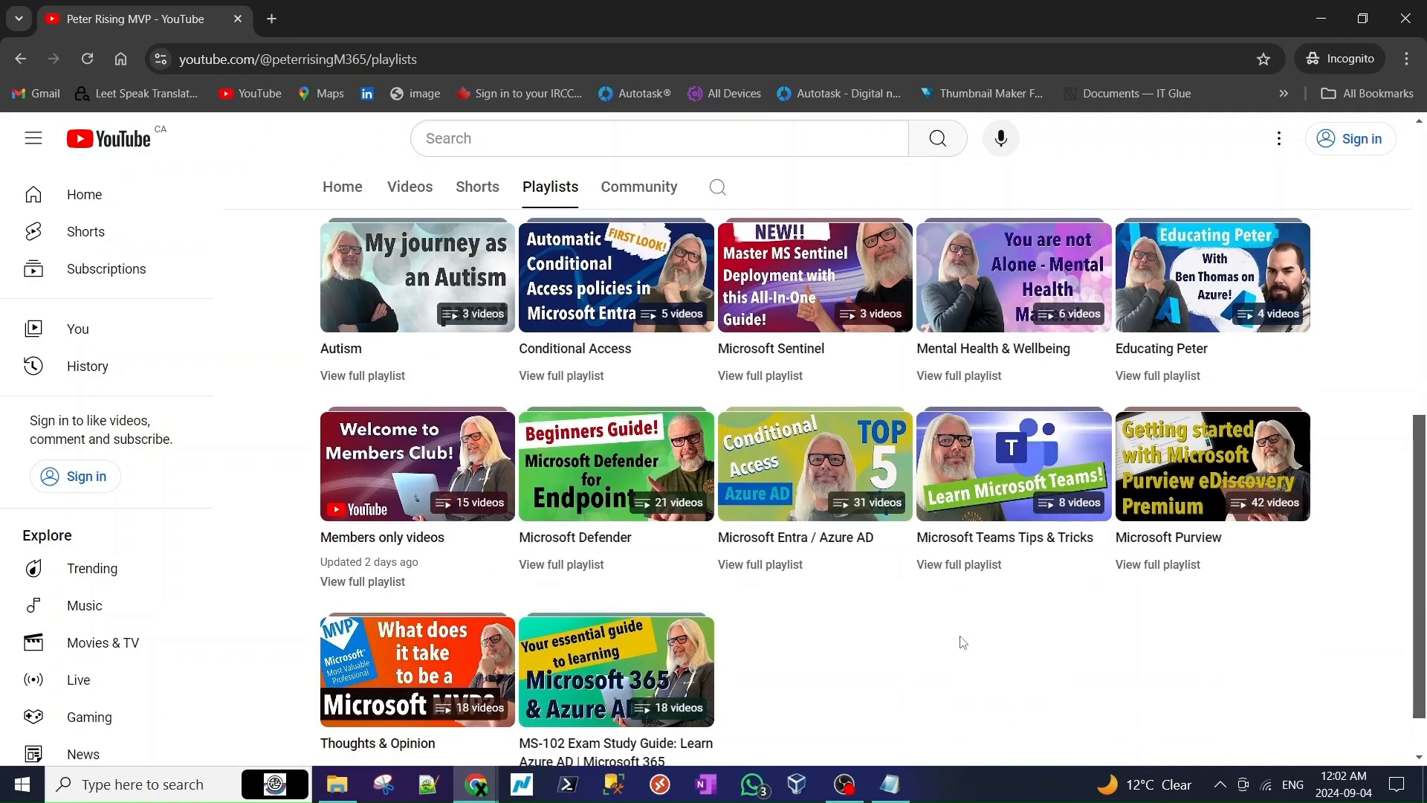
{"action": "scroll", "scroll_direction": "down", "scroll_amount": 3}
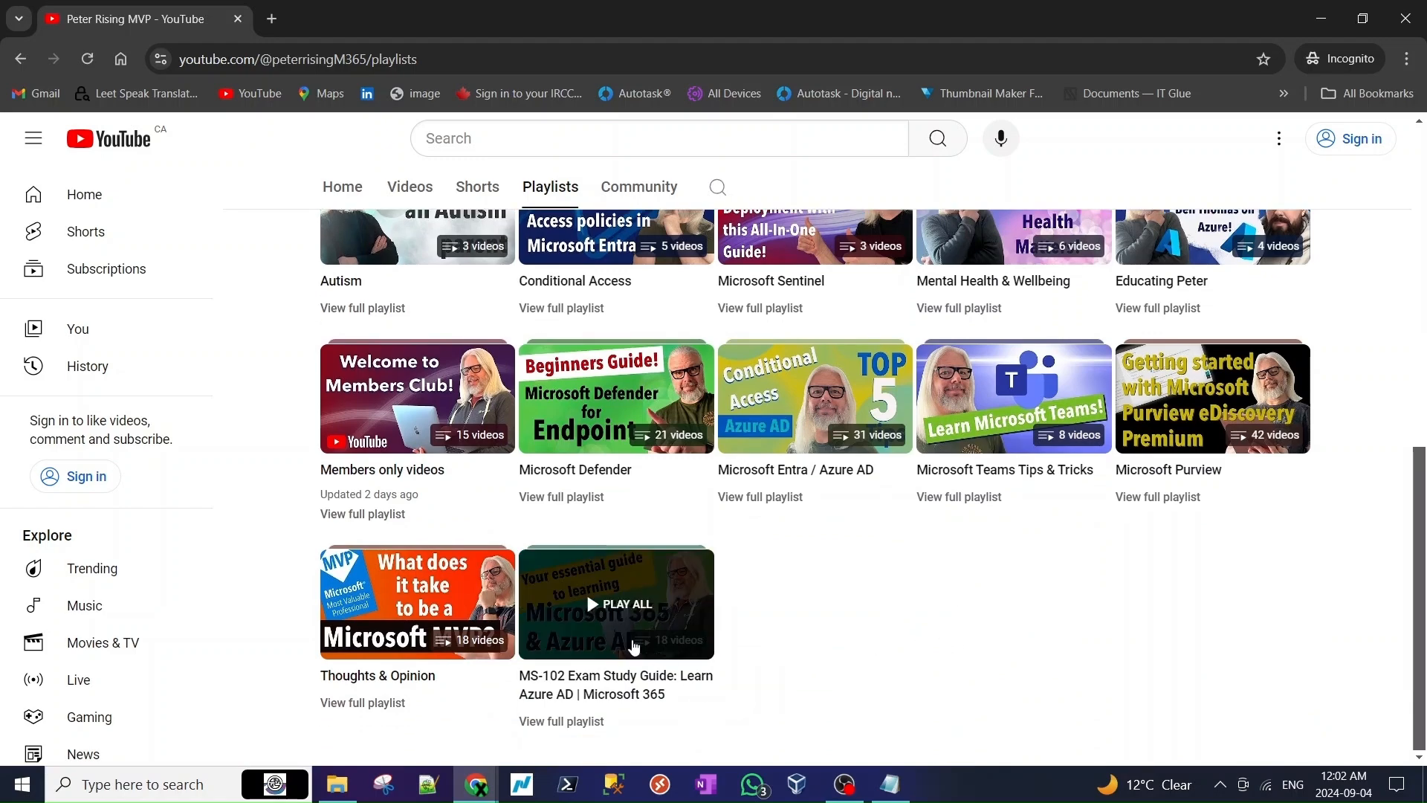
{"action": "mouse_move", "coordinate": [550, 721]}
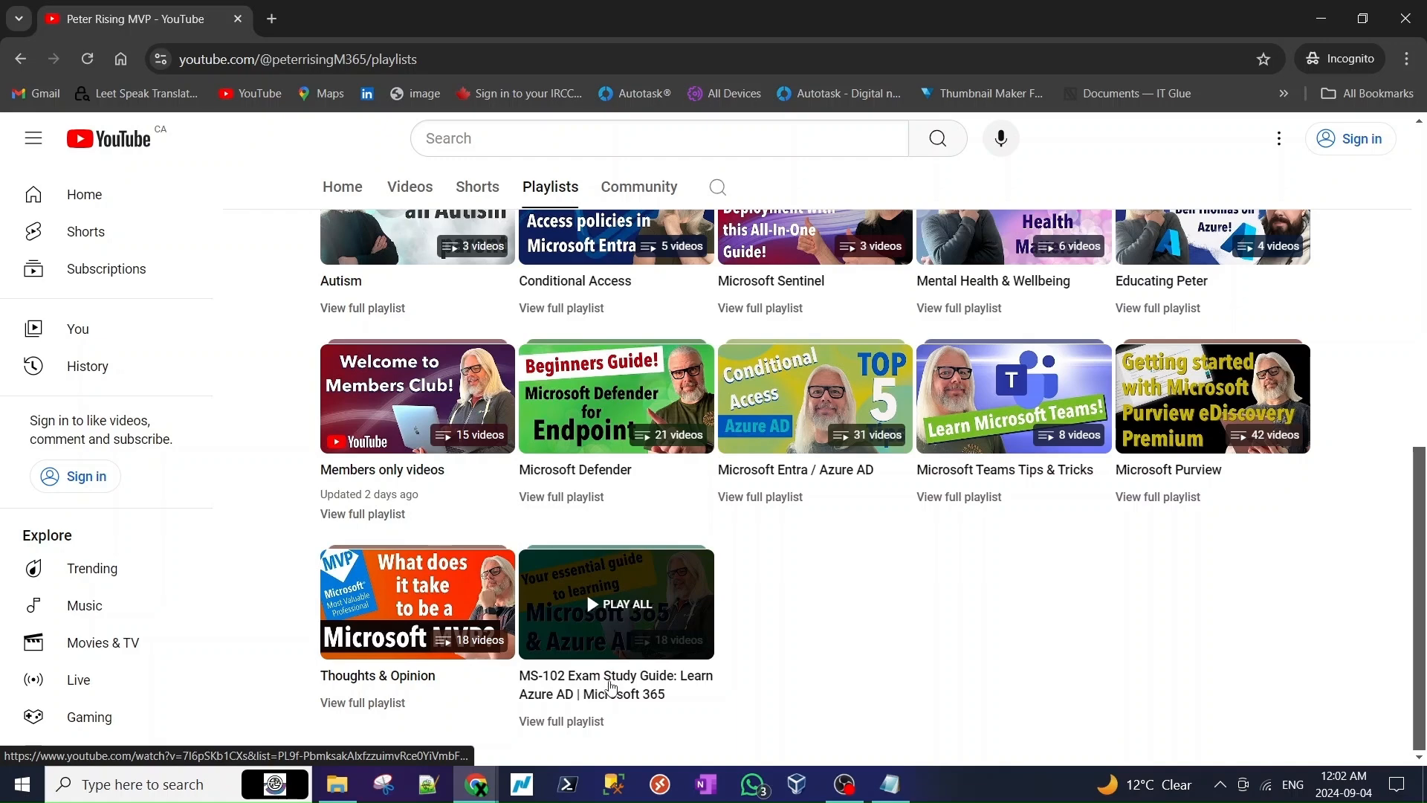
{"action": "left_click", "coordinate": [616, 604]}
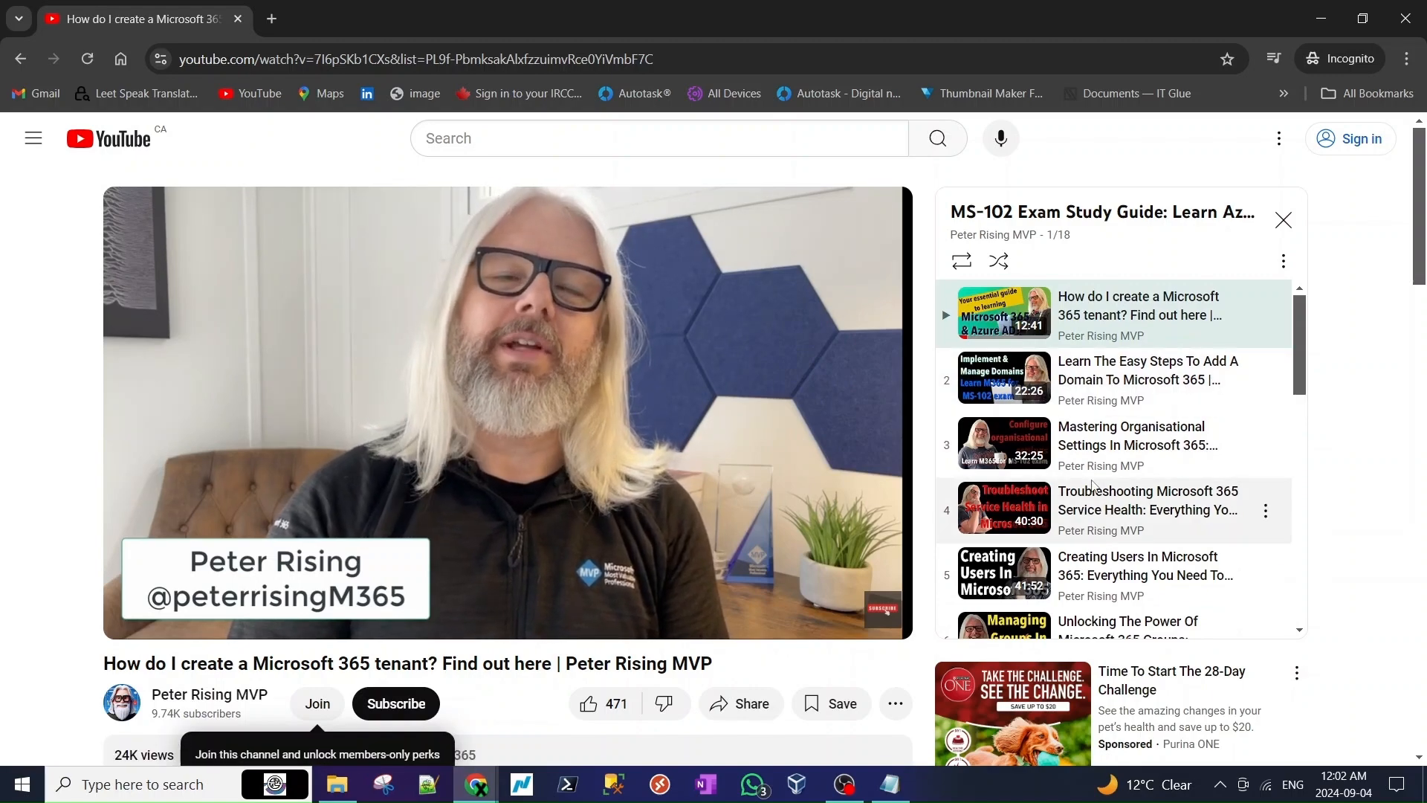
{"action": "mouse_move", "coordinate": [1108, 391]}
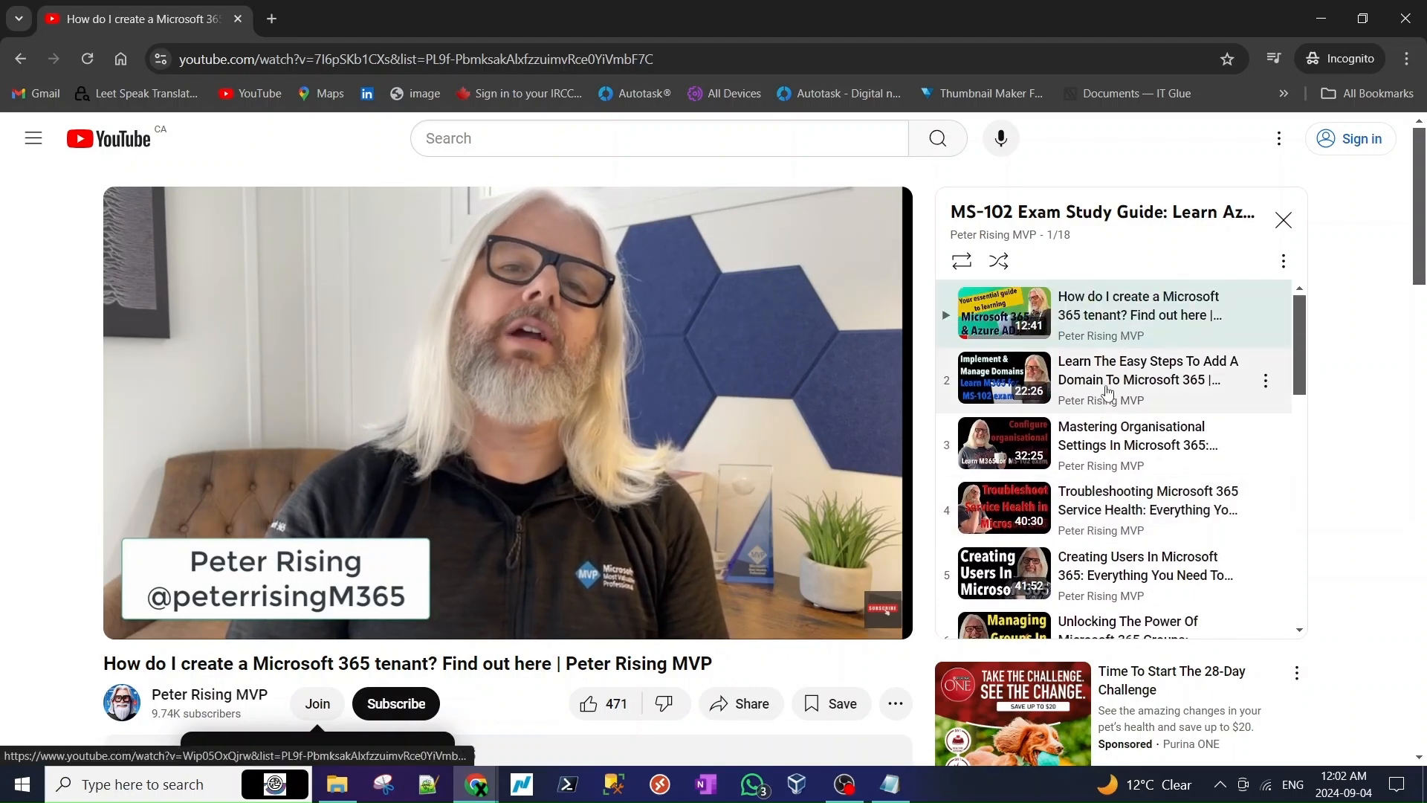
{"action": "scroll", "scroll_direction": "down", "scroll_amount": 3}
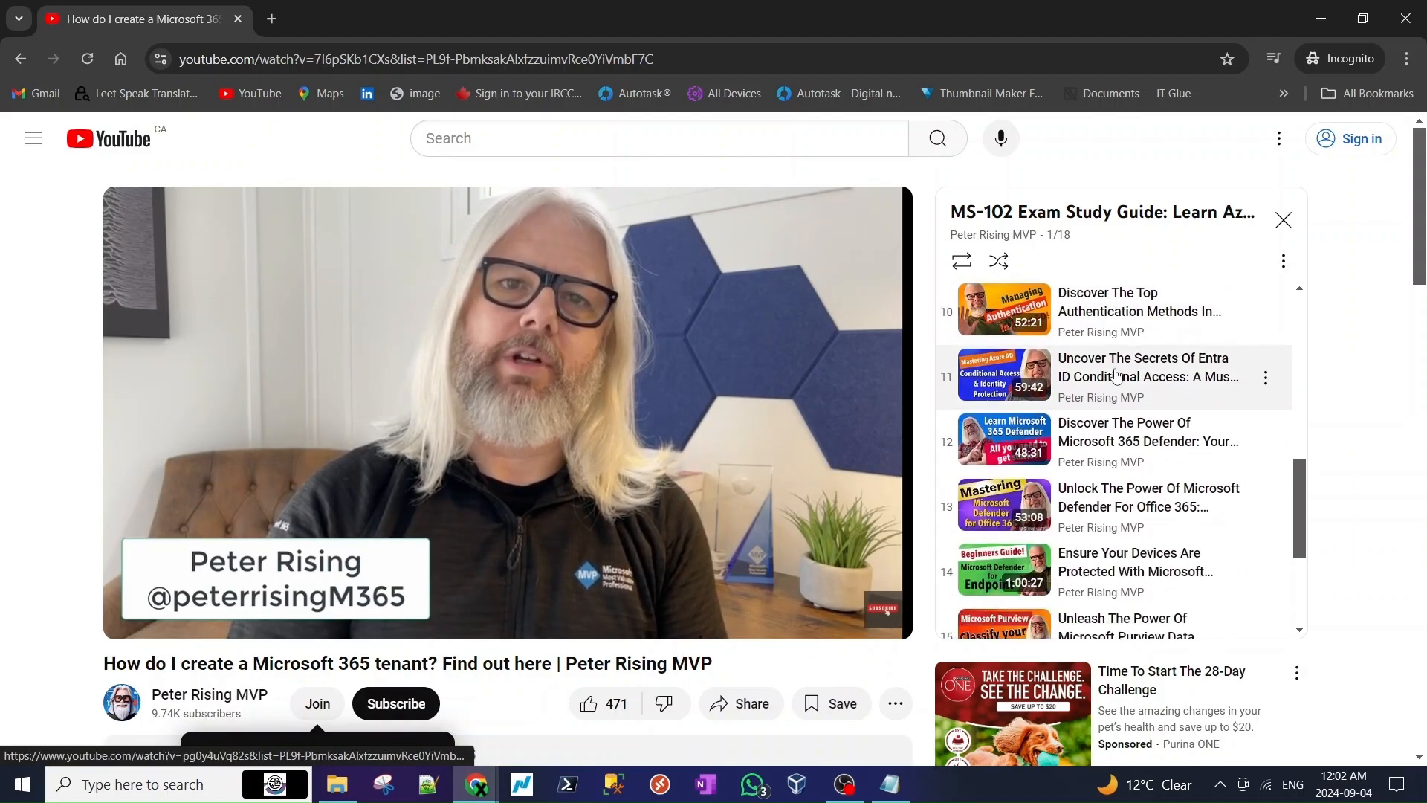
{"action": "scroll", "scroll_direction": "down", "scroll_amount": 3}
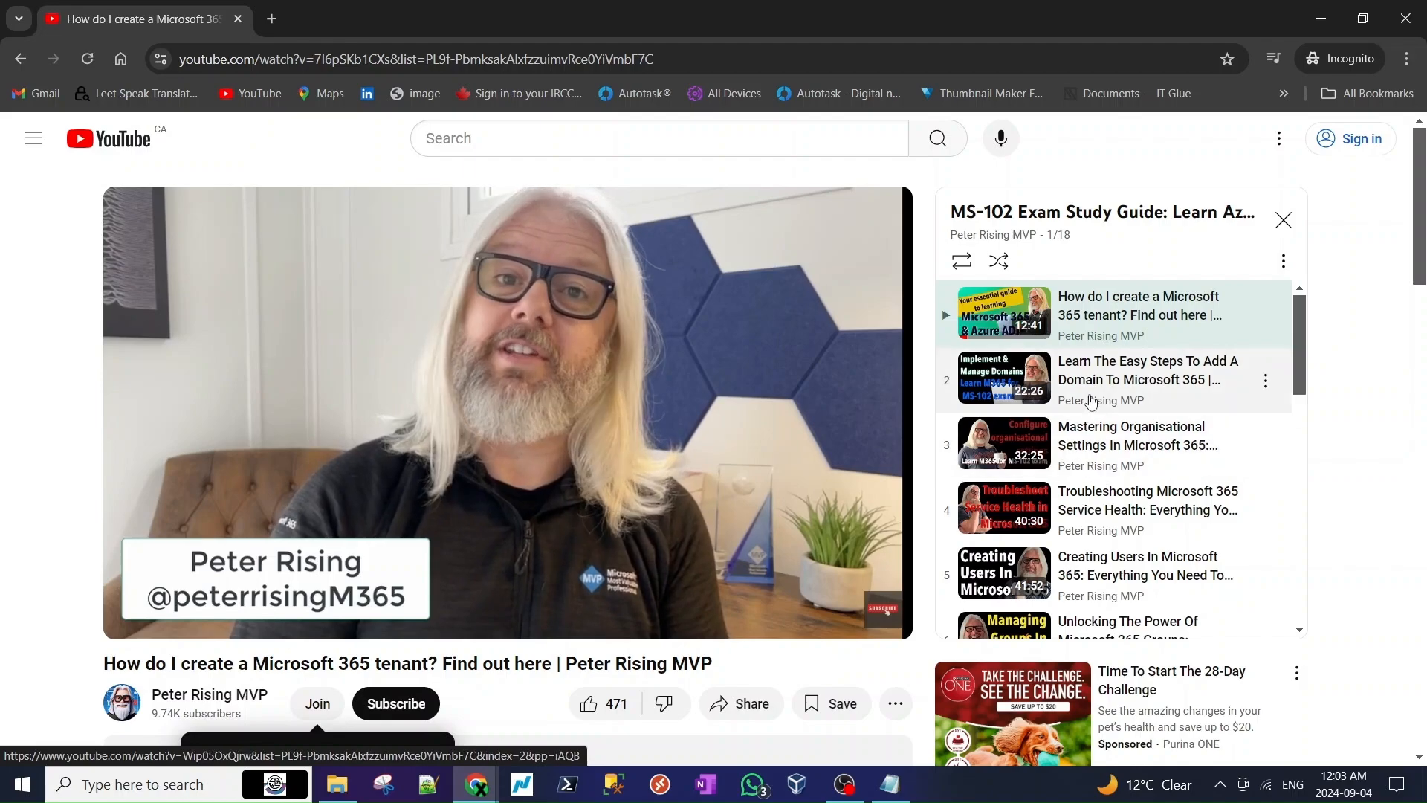
{"action": "scroll", "scroll_direction": "down", "scroll_amount": 3}
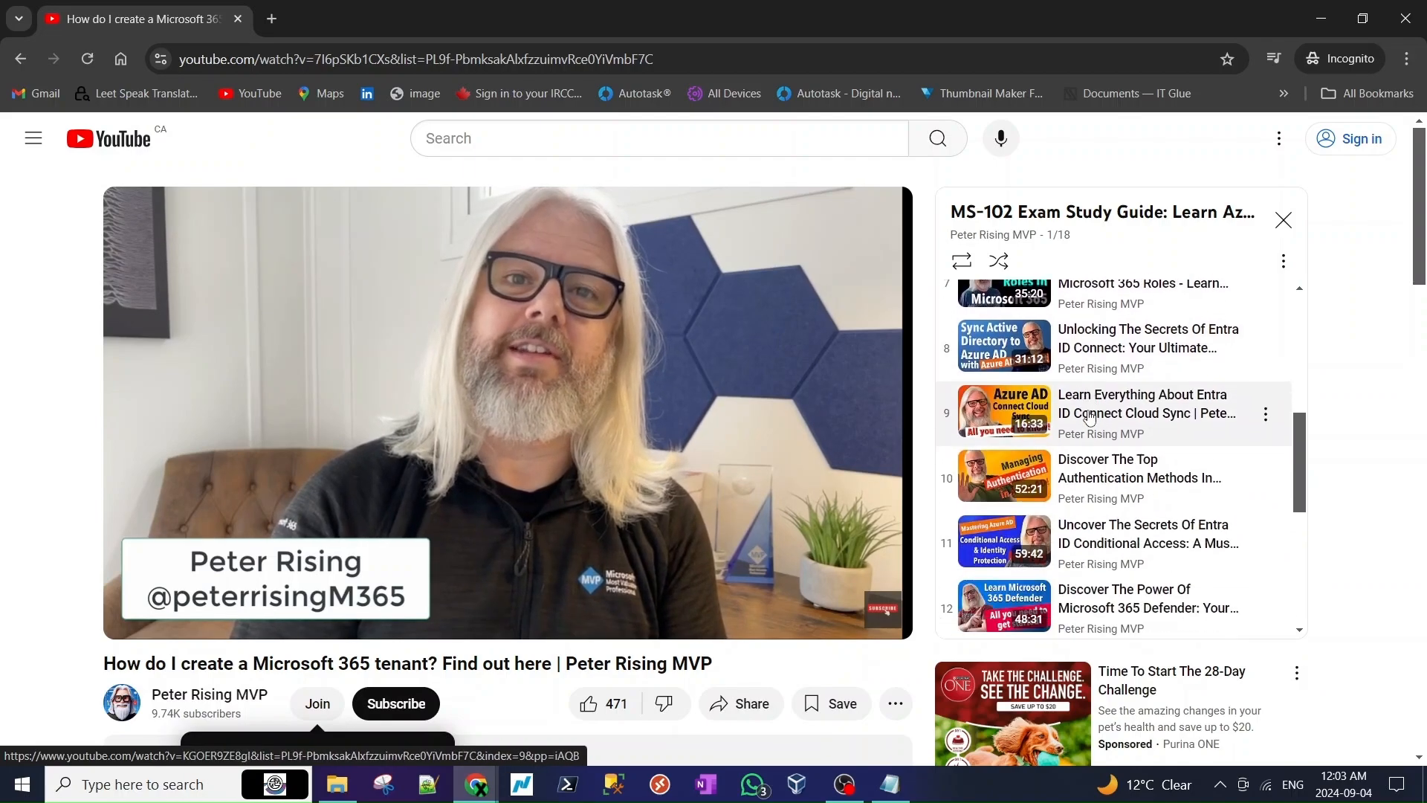
{"action": "scroll", "scroll_direction": "down", "scroll_amount": 3}
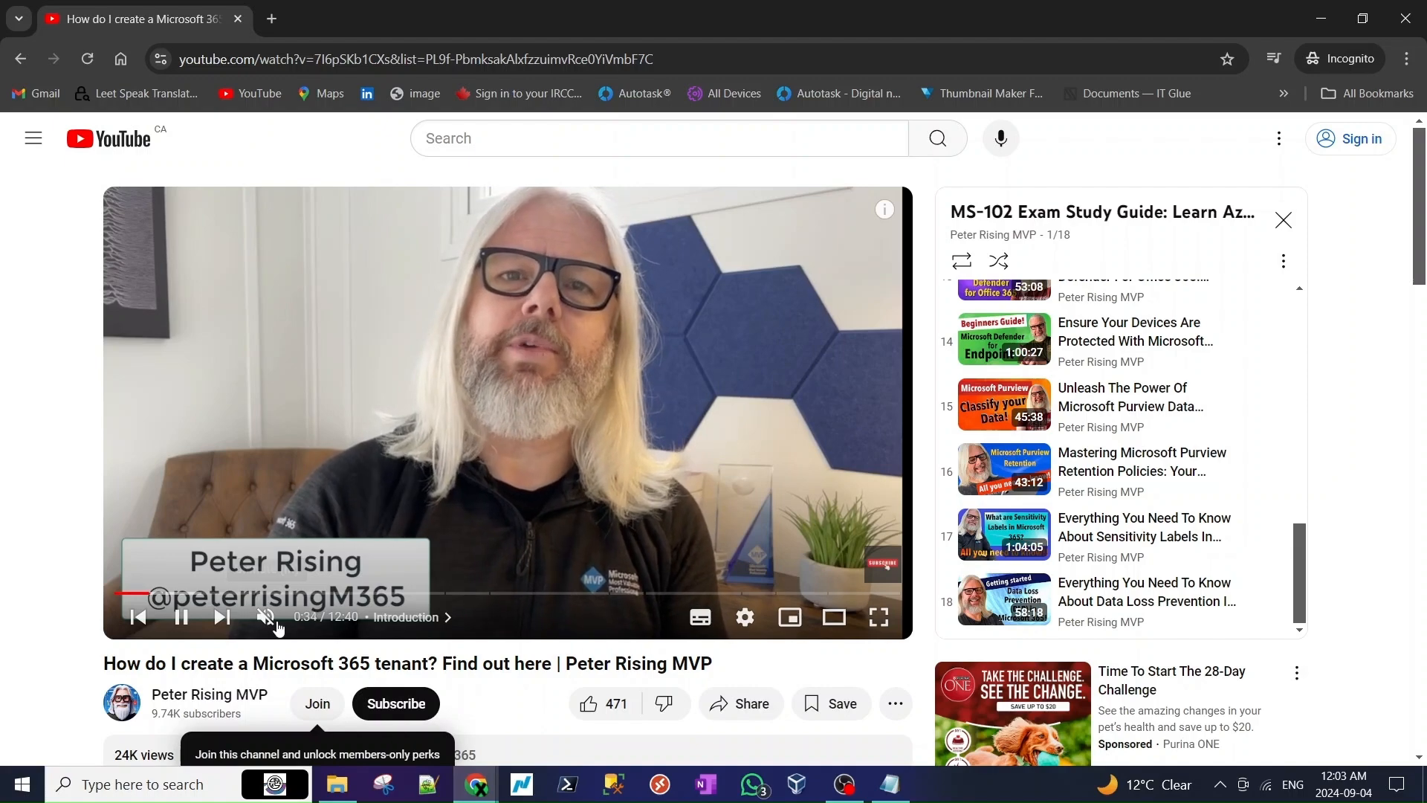
{"action": "left_click", "coordinate": [265, 617]}
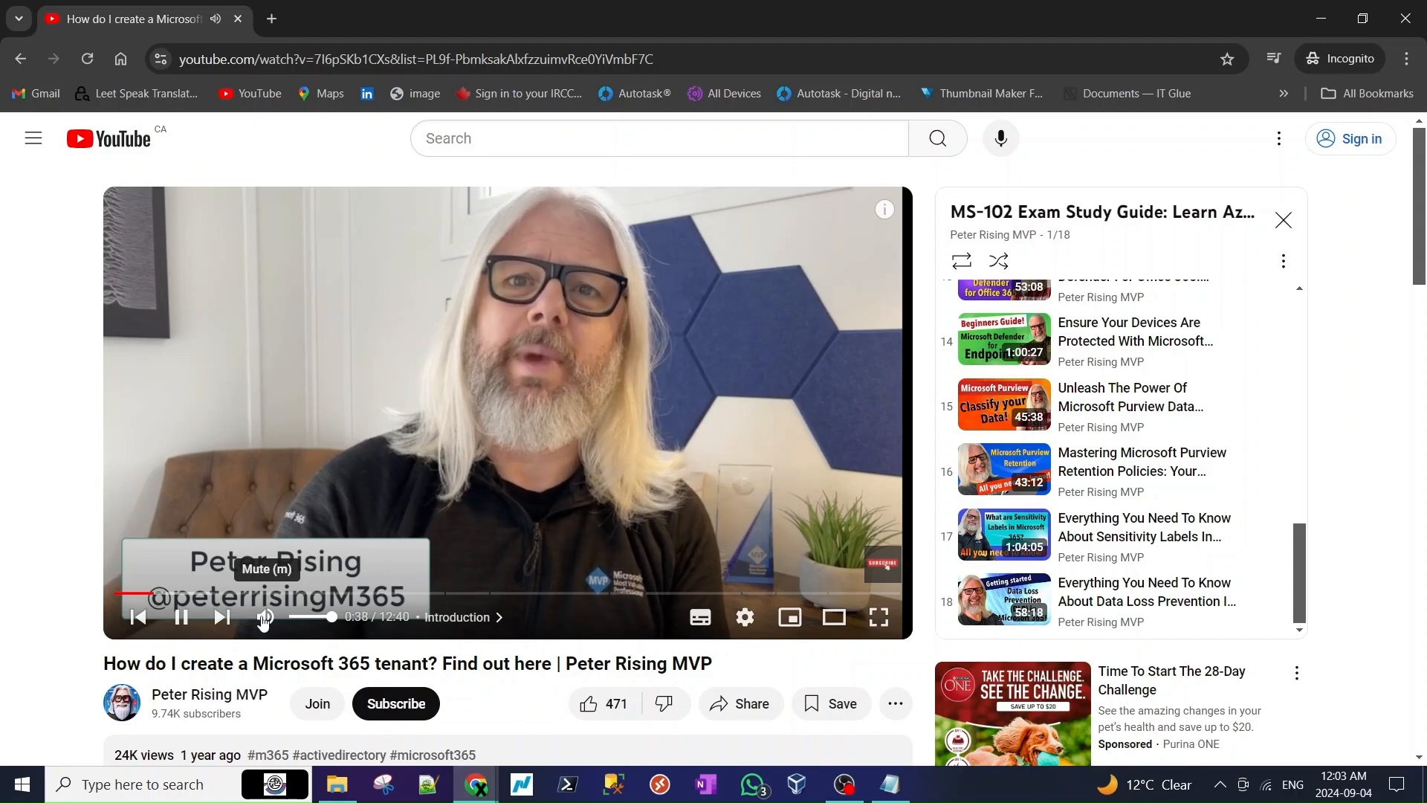
{"action": "left_click", "coordinate": [265, 617]}
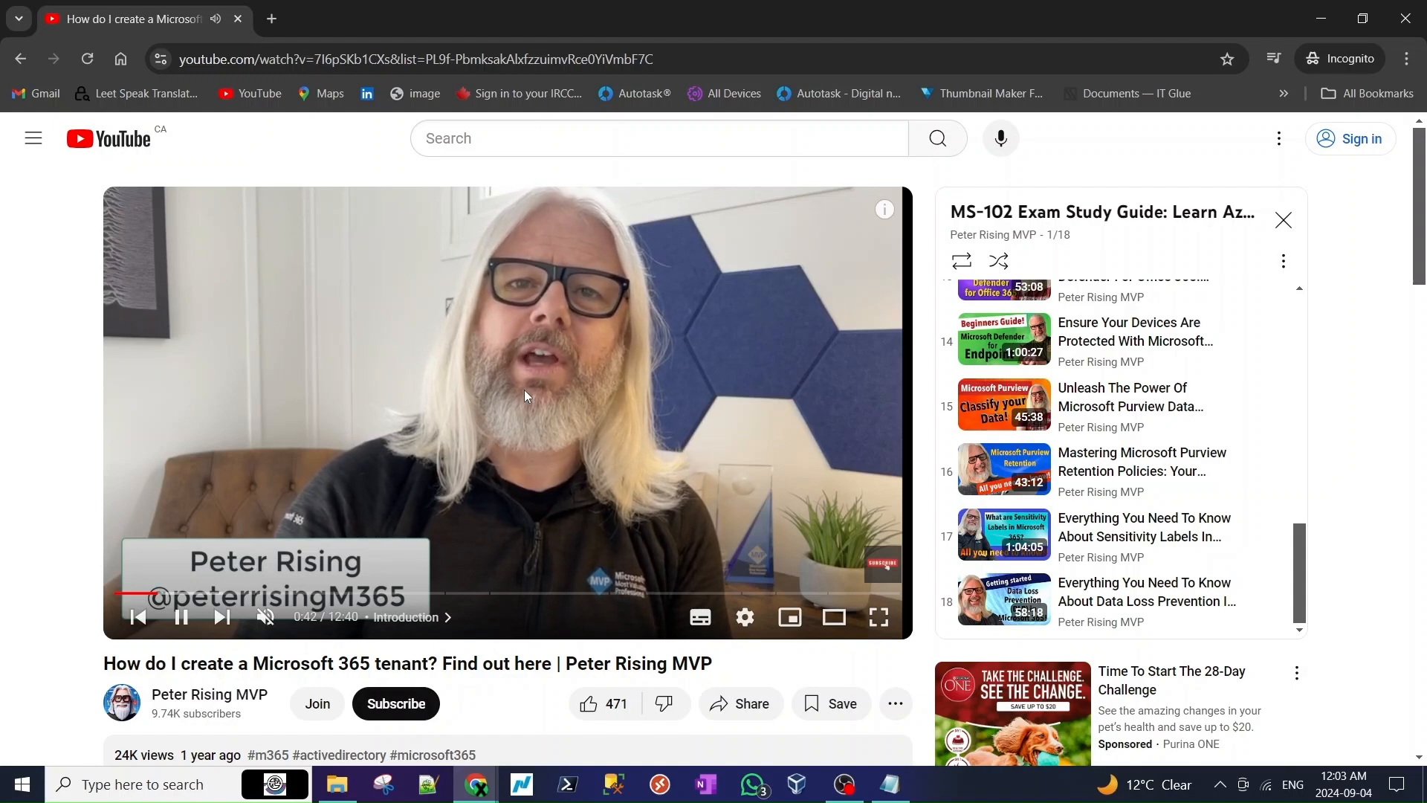
{"action": "mouse_move", "coordinate": [466, 457]}
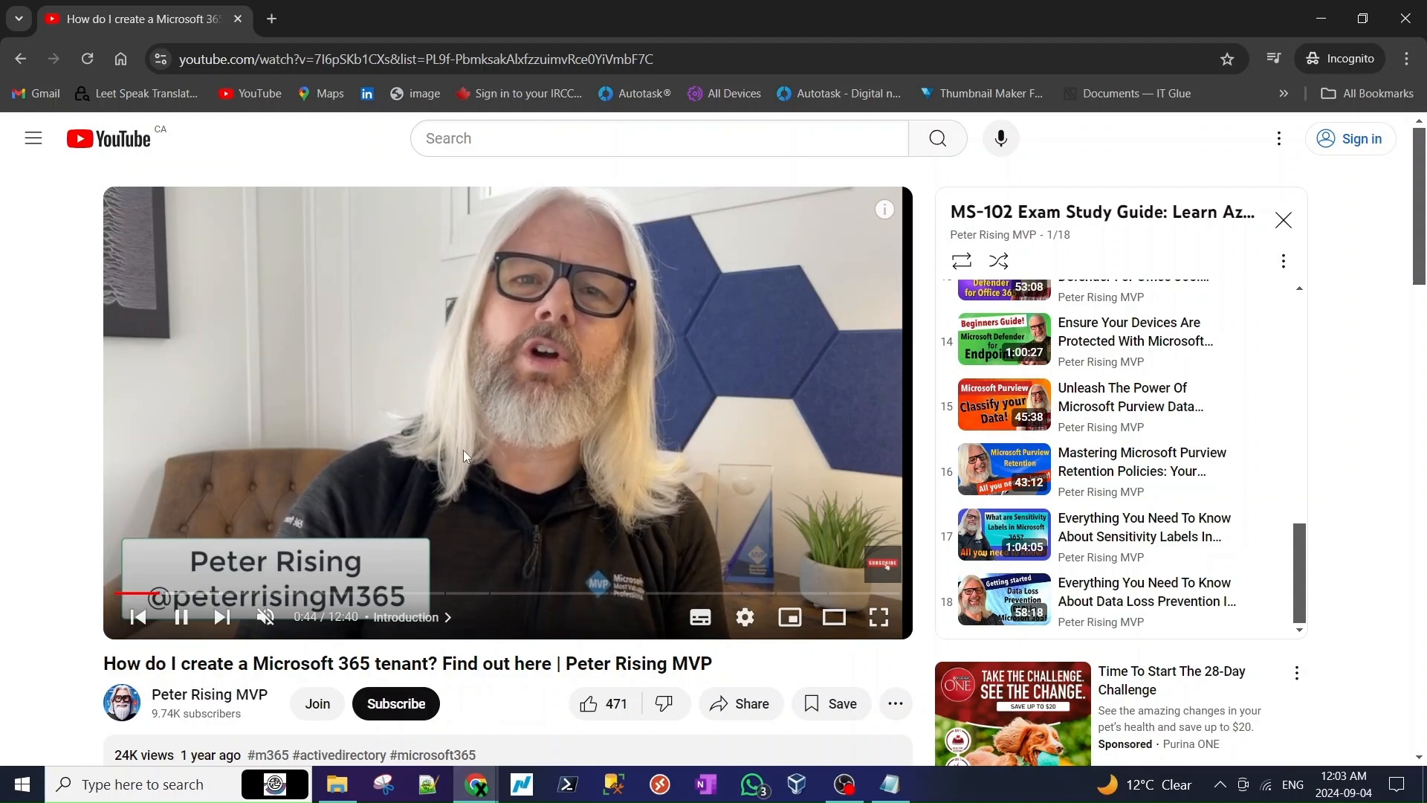
{"action": "scroll", "scroll_direction": "down", "scroll_amount": 3}
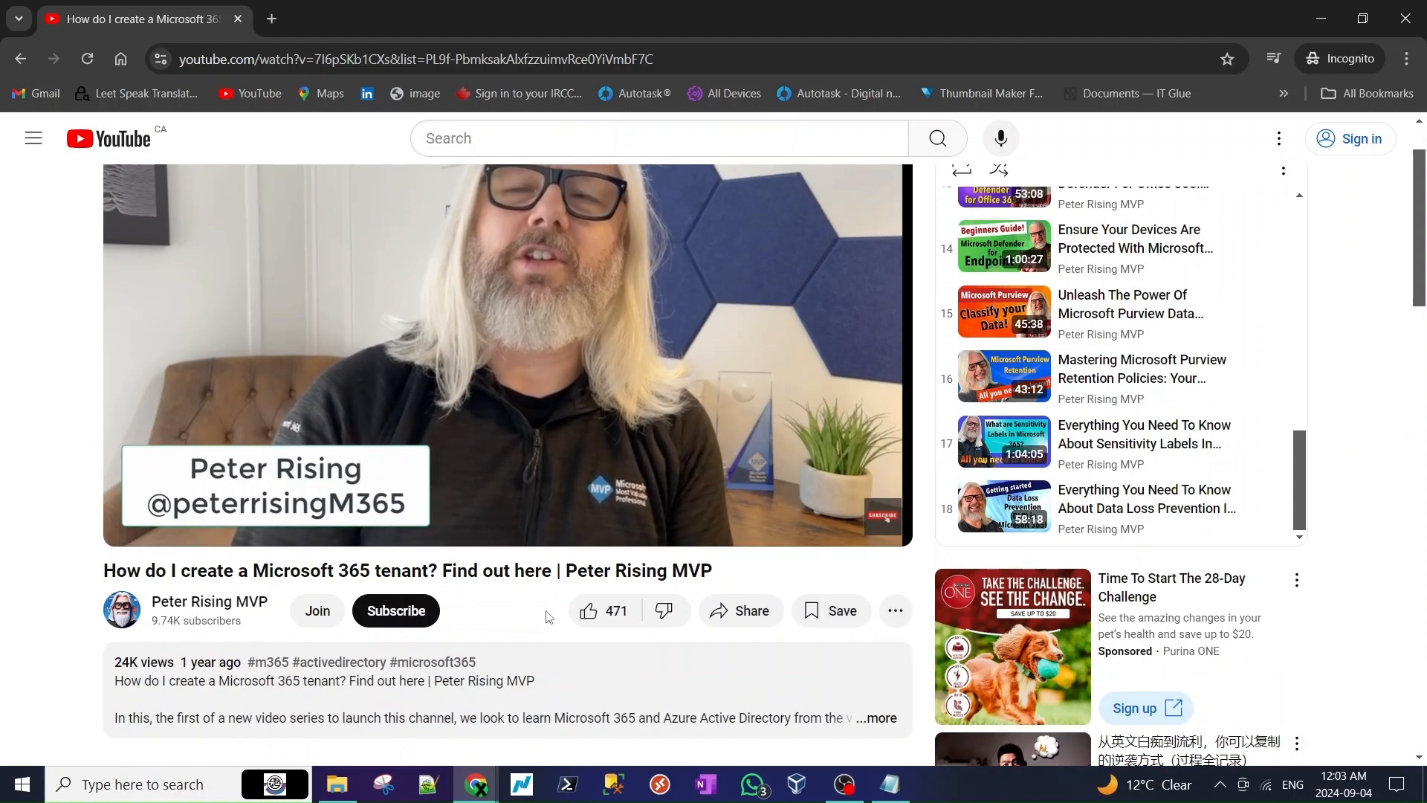
{"action": "scroll", "scroll_direction": "down", "scroll_amount": 3}
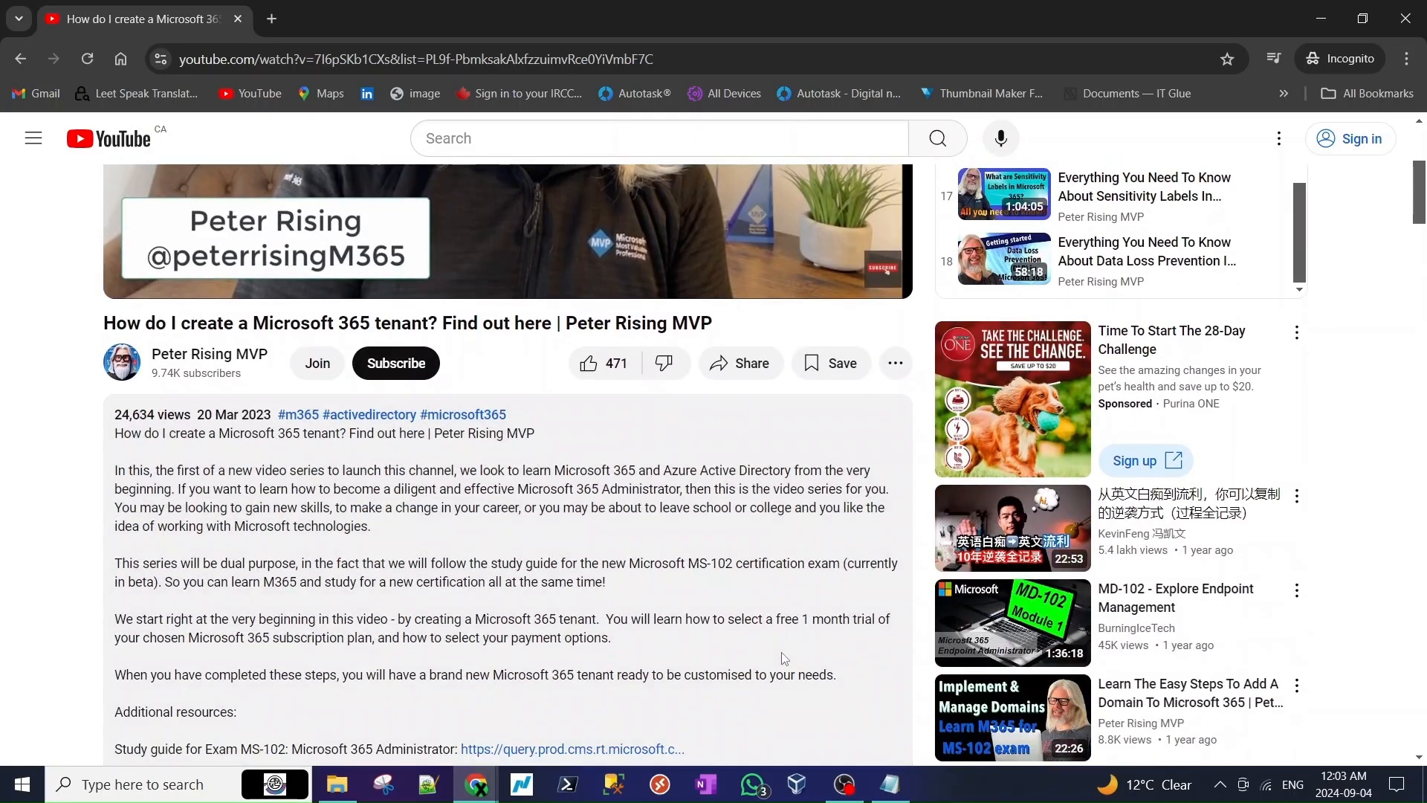
{"action": "scroll", "scroll_direction": "down", "scroll_amount": 3}
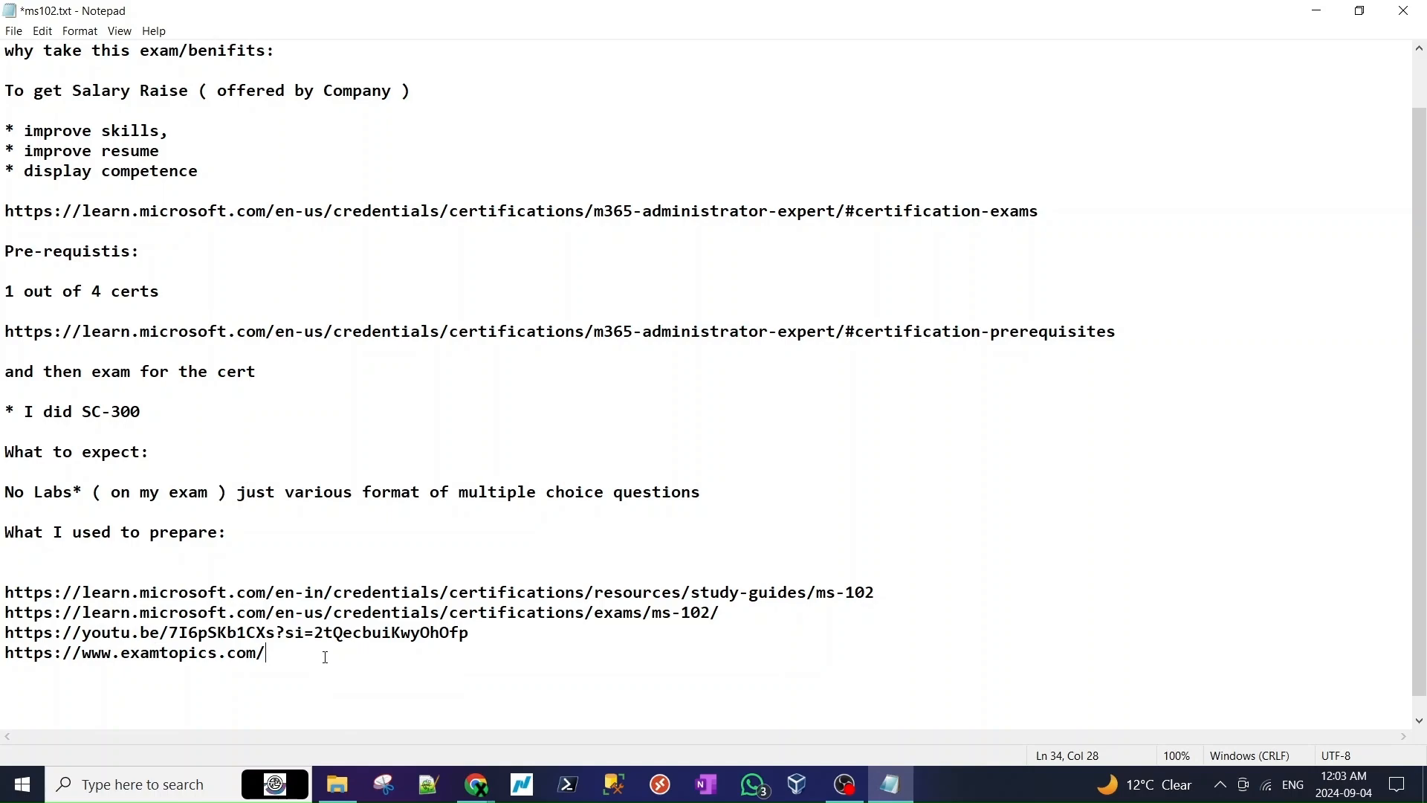
{"action": "mouse_move", "coordinate": [478, 785]}
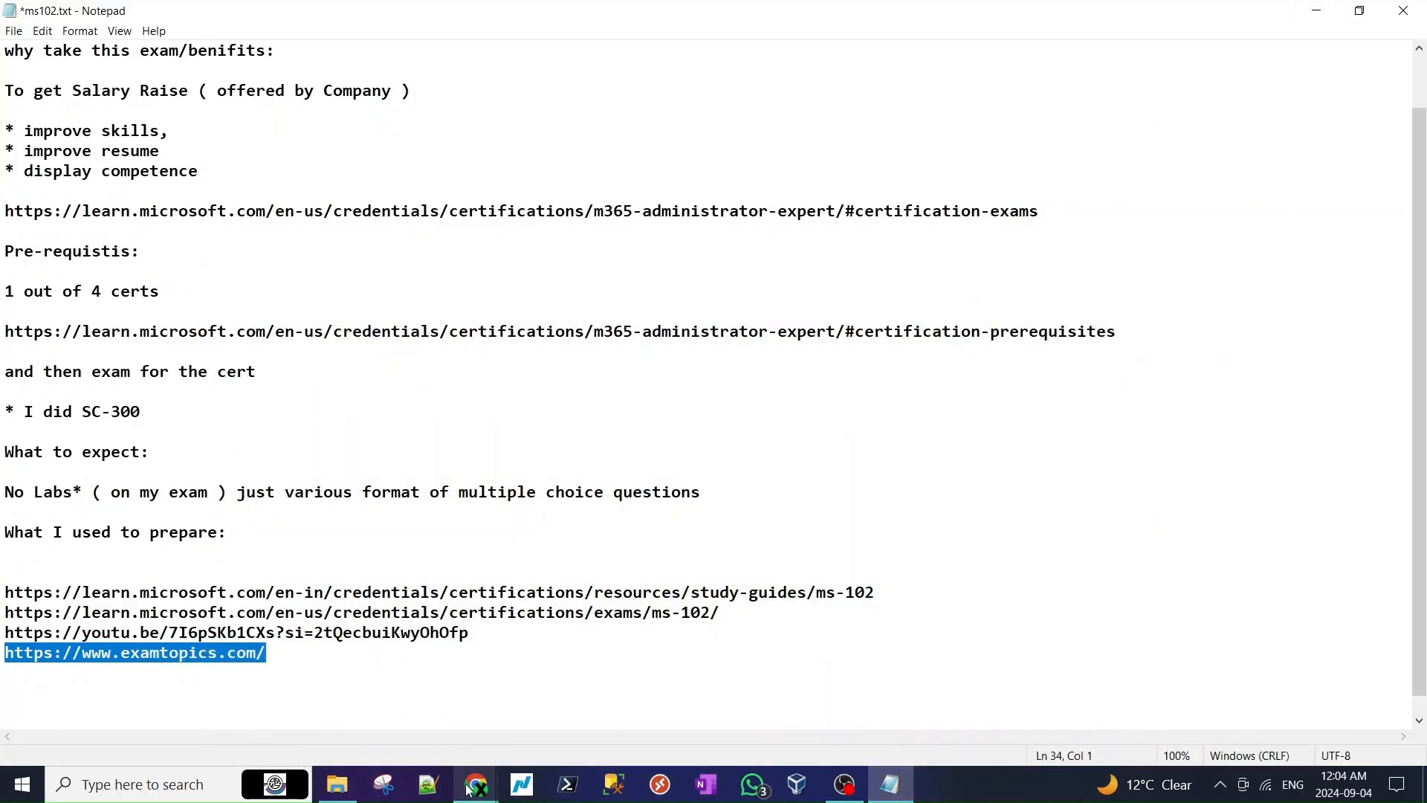
- Switch from Notepad back to the Chrome browser window
{"action": "left_click", "coordinate": [473, 785]}
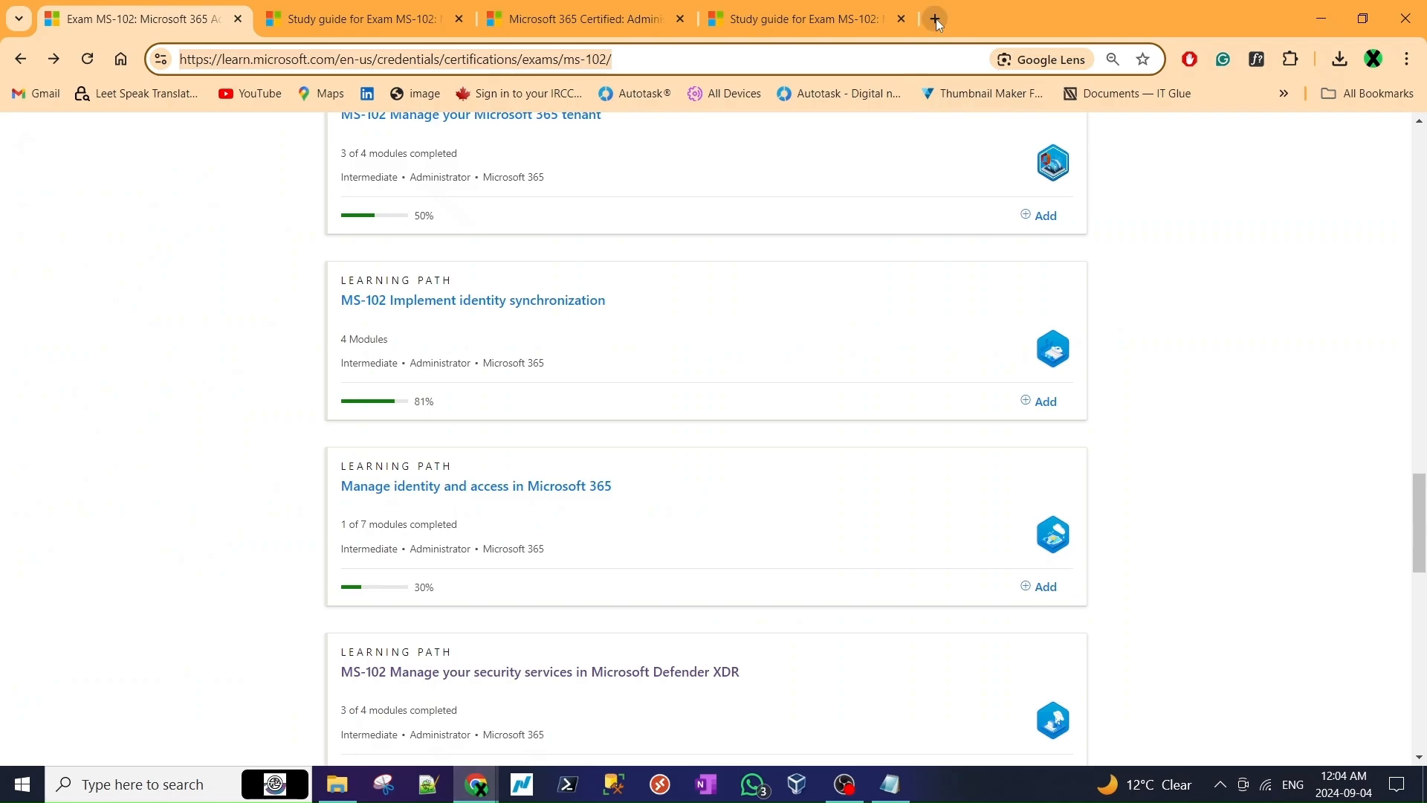
- In a new tab on examtopics.com, browse Microsoft exams and open the MS-102 exam page
{"action": "left_click", "coordinate": [937, 21]}
{"action": "type", "text": "examtopics.com"}
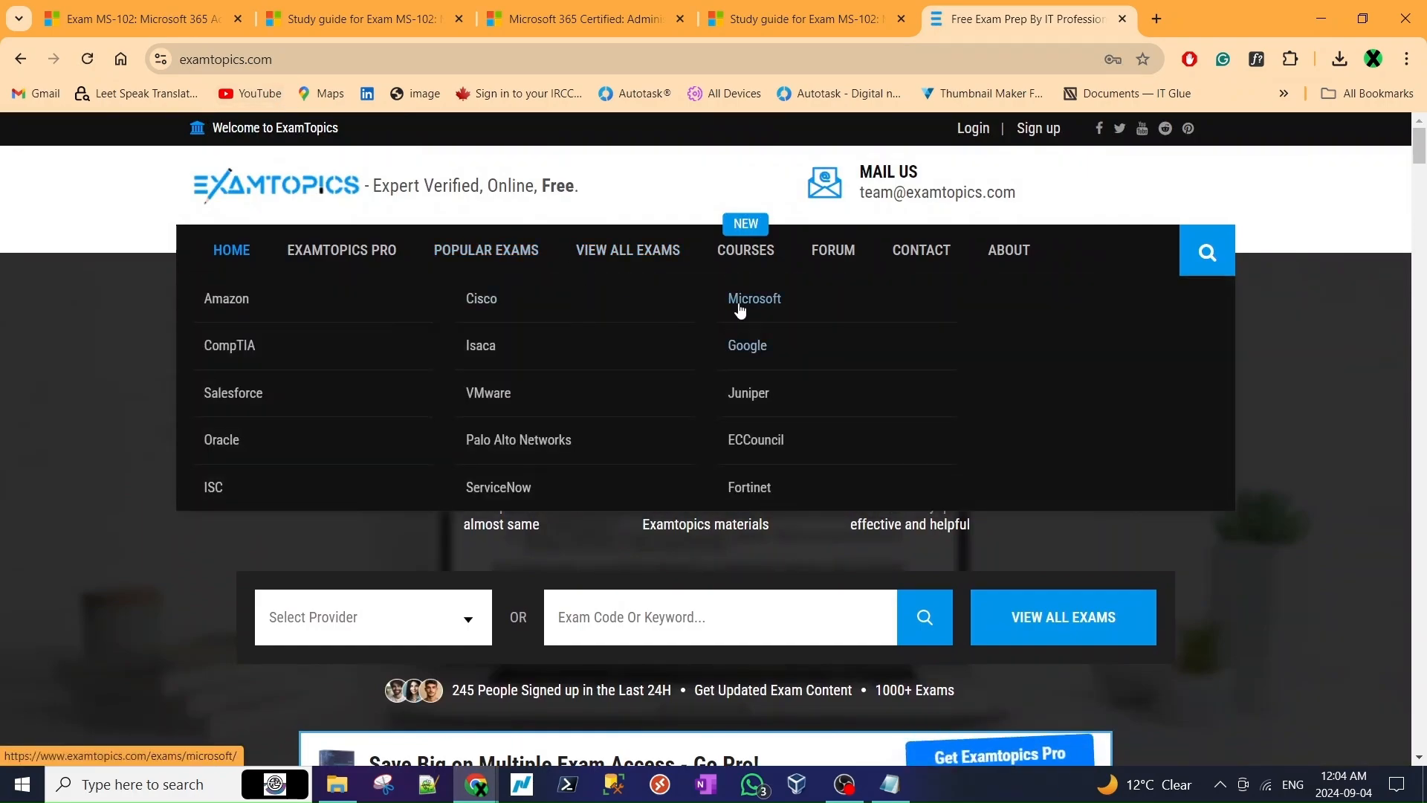
{"action": "left_click", "coordinate": [754, 297]}
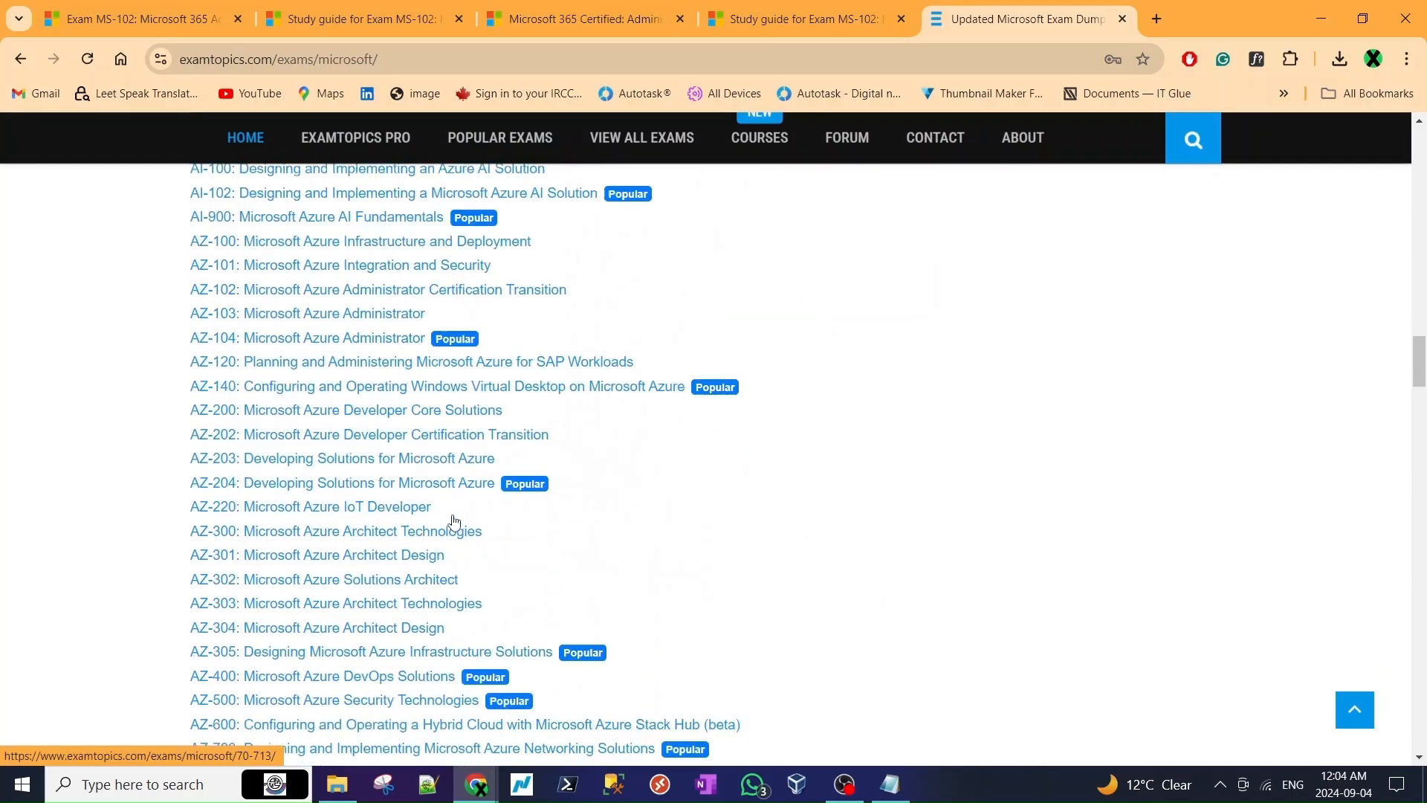
{"action": "scroll", "scroll_direction": "down", "scroll_amount": 3}
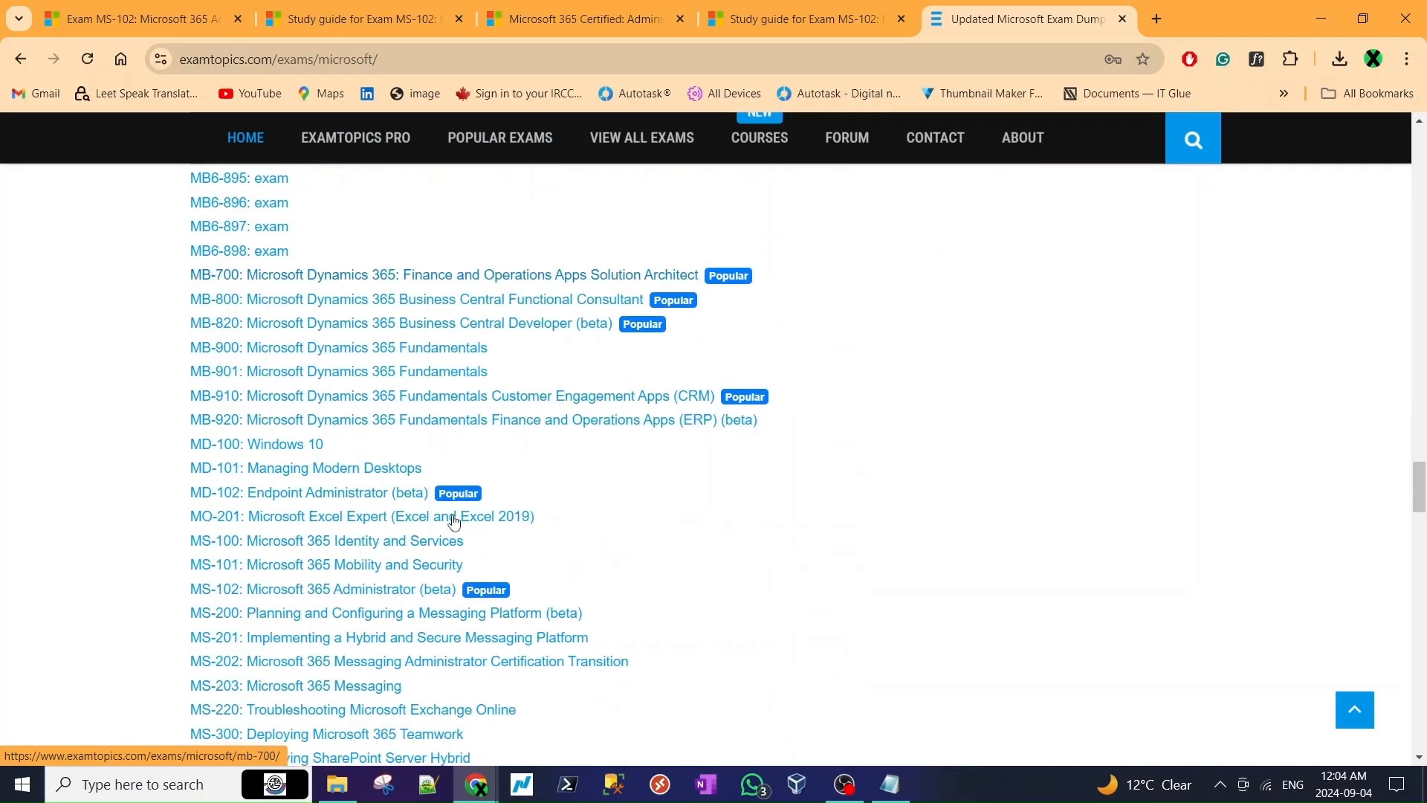
{"action": "scroll", "scroll_direction": "down", "scroll_amount": 3}
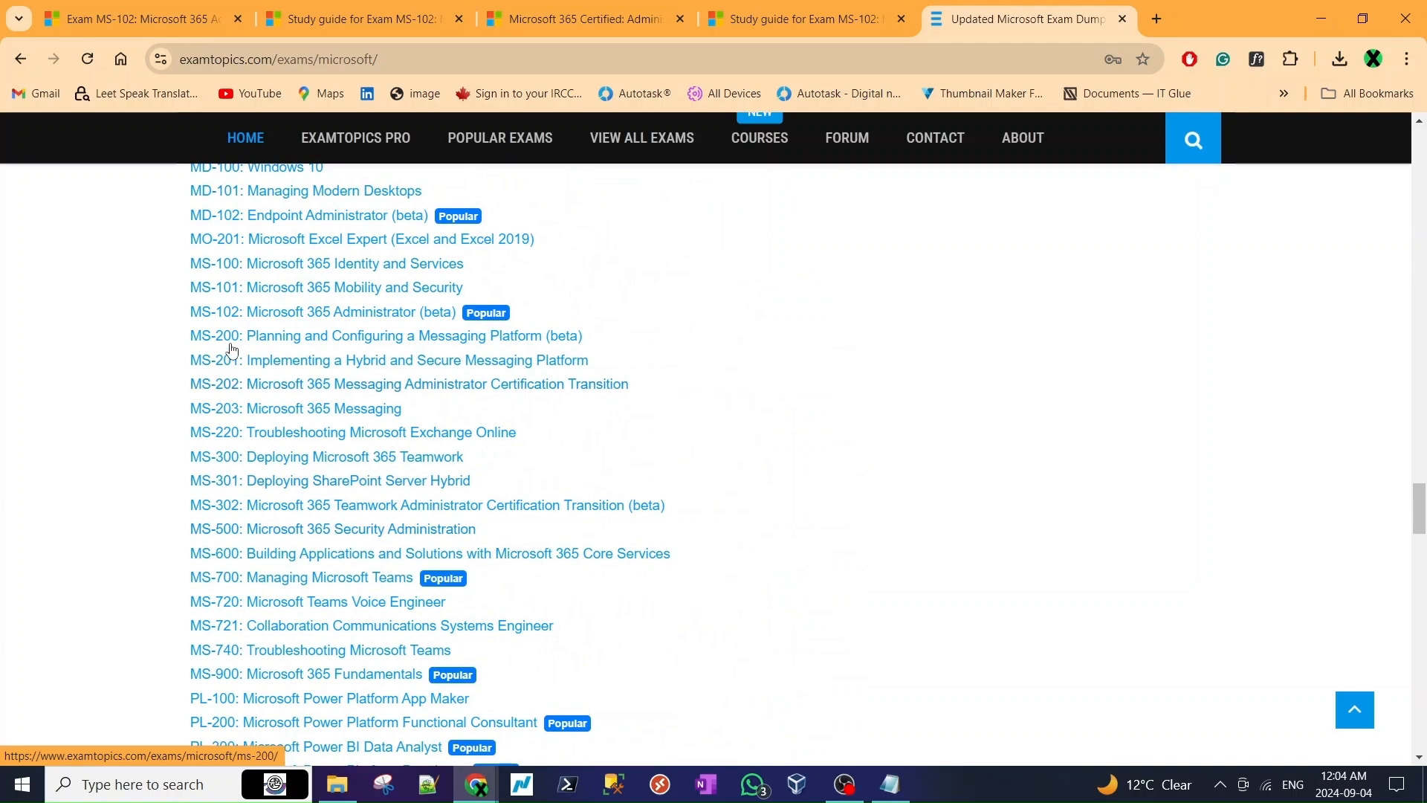
{"action": "left_click", "coordinate": [323, 312]}
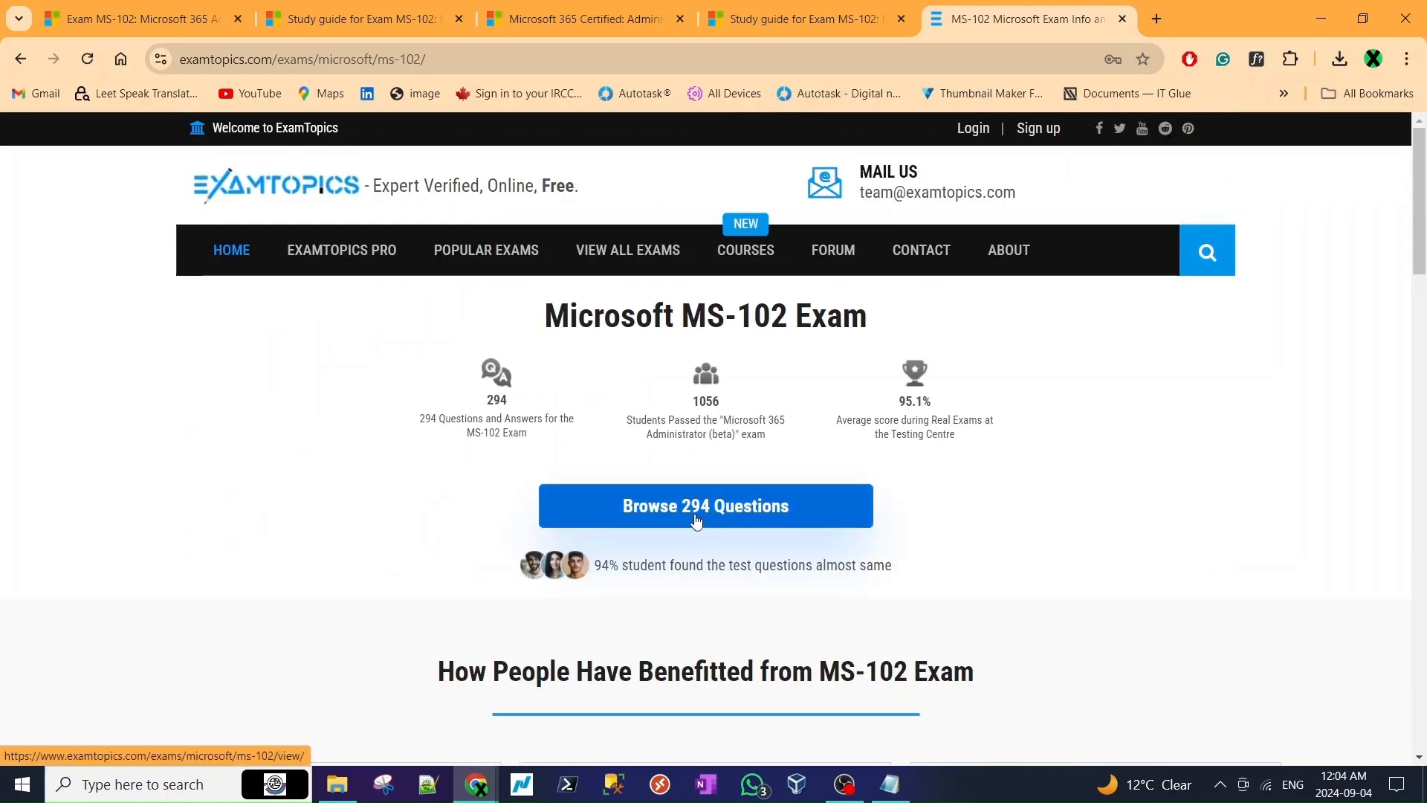
{"action": "left_click", "coordinate": [705, 506]}
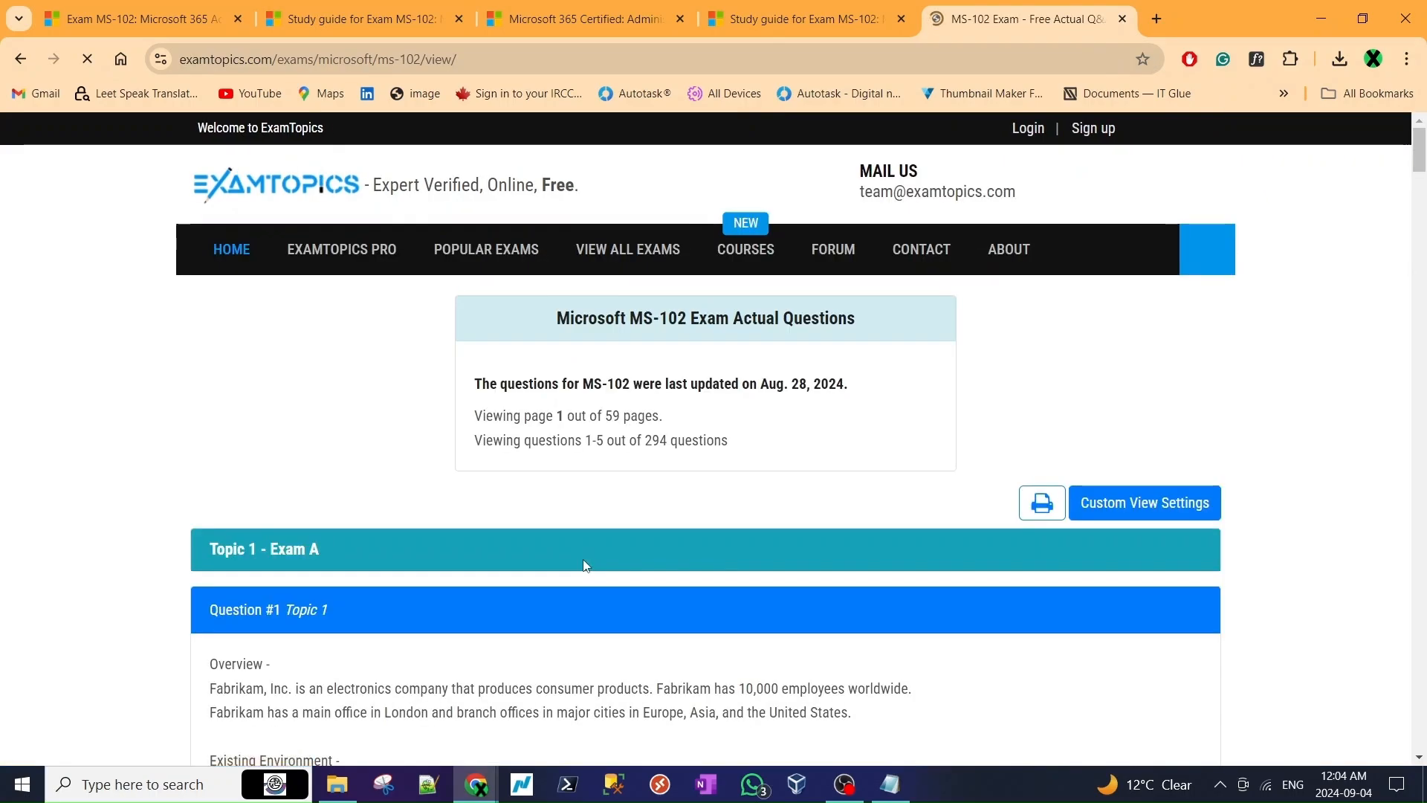
{"action": "scroll", "scroll_direction": "down", "scroll_amount": 3}
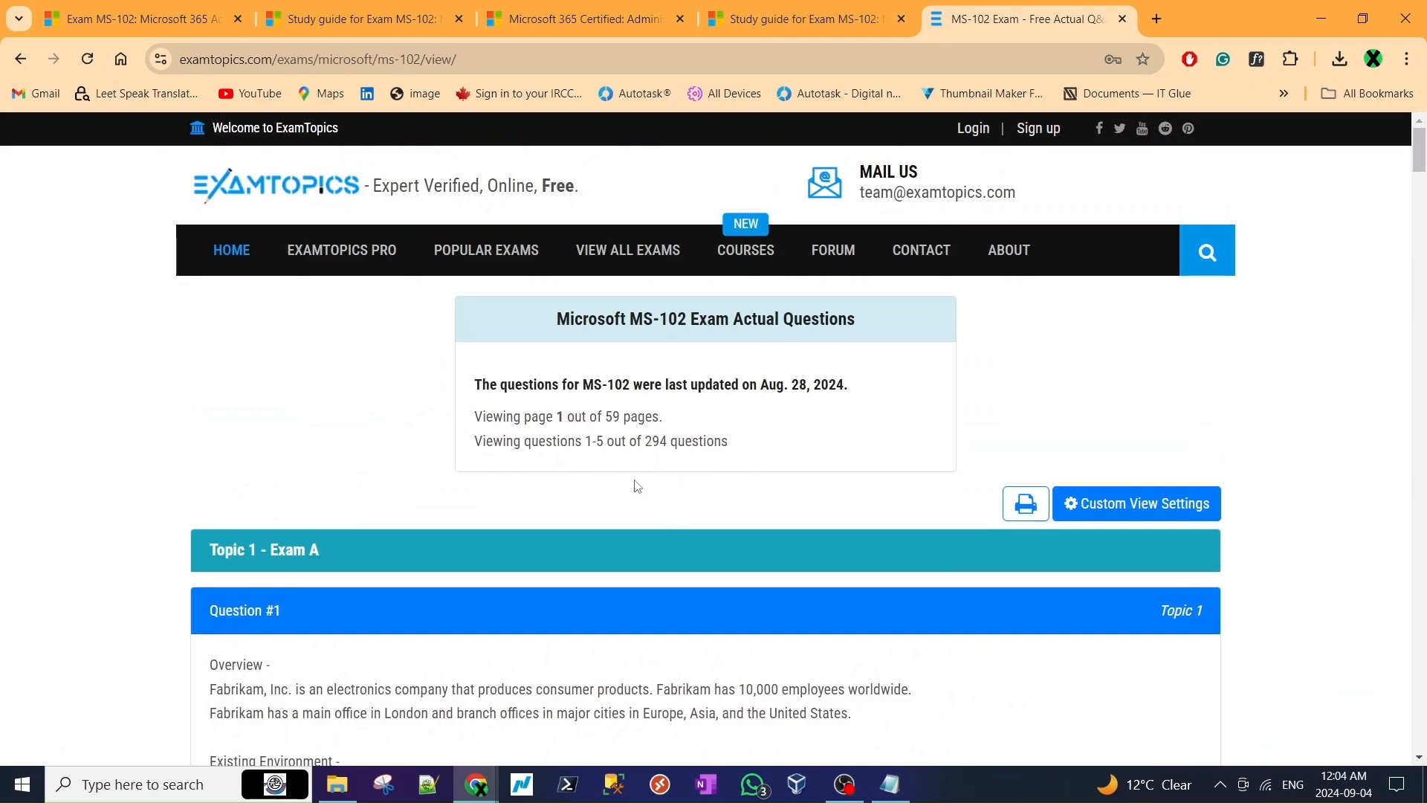
{"action": "mouse_move", "coordinate": [607, 417]}
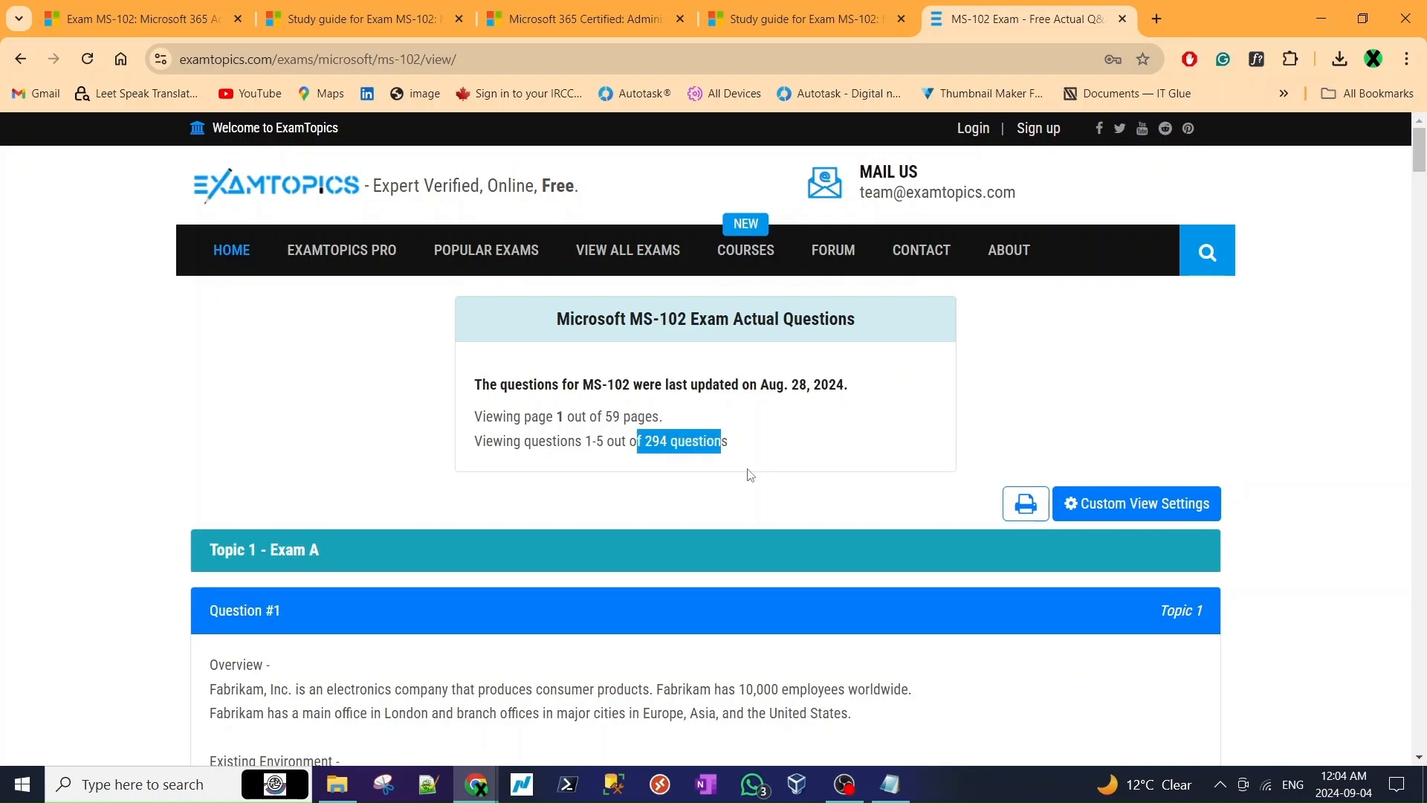
{"action": "scroll", "scroll_direction": "down", "scroll_amount": 3}
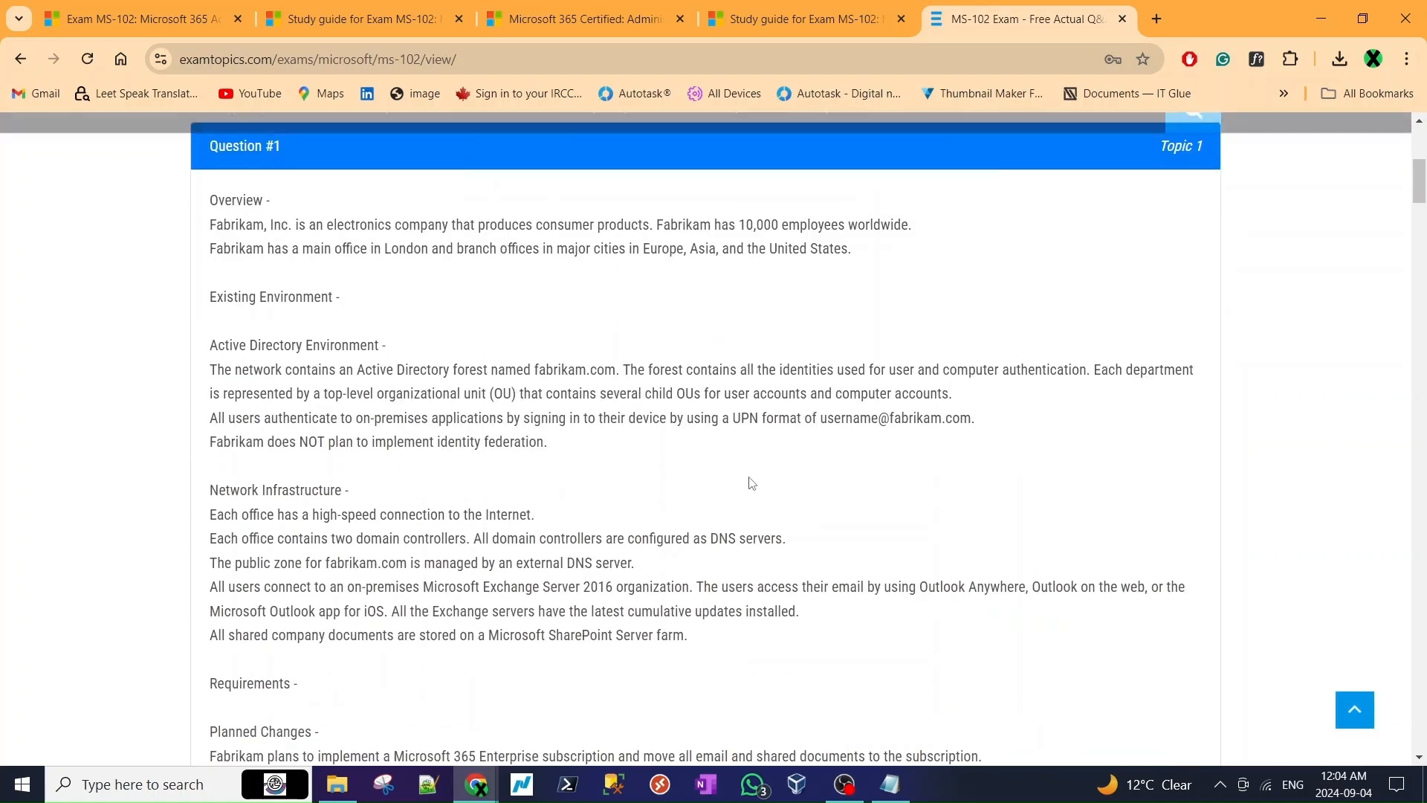
{"action": "scroll", "scroll_direction": "down", "scroll_amount": 3}
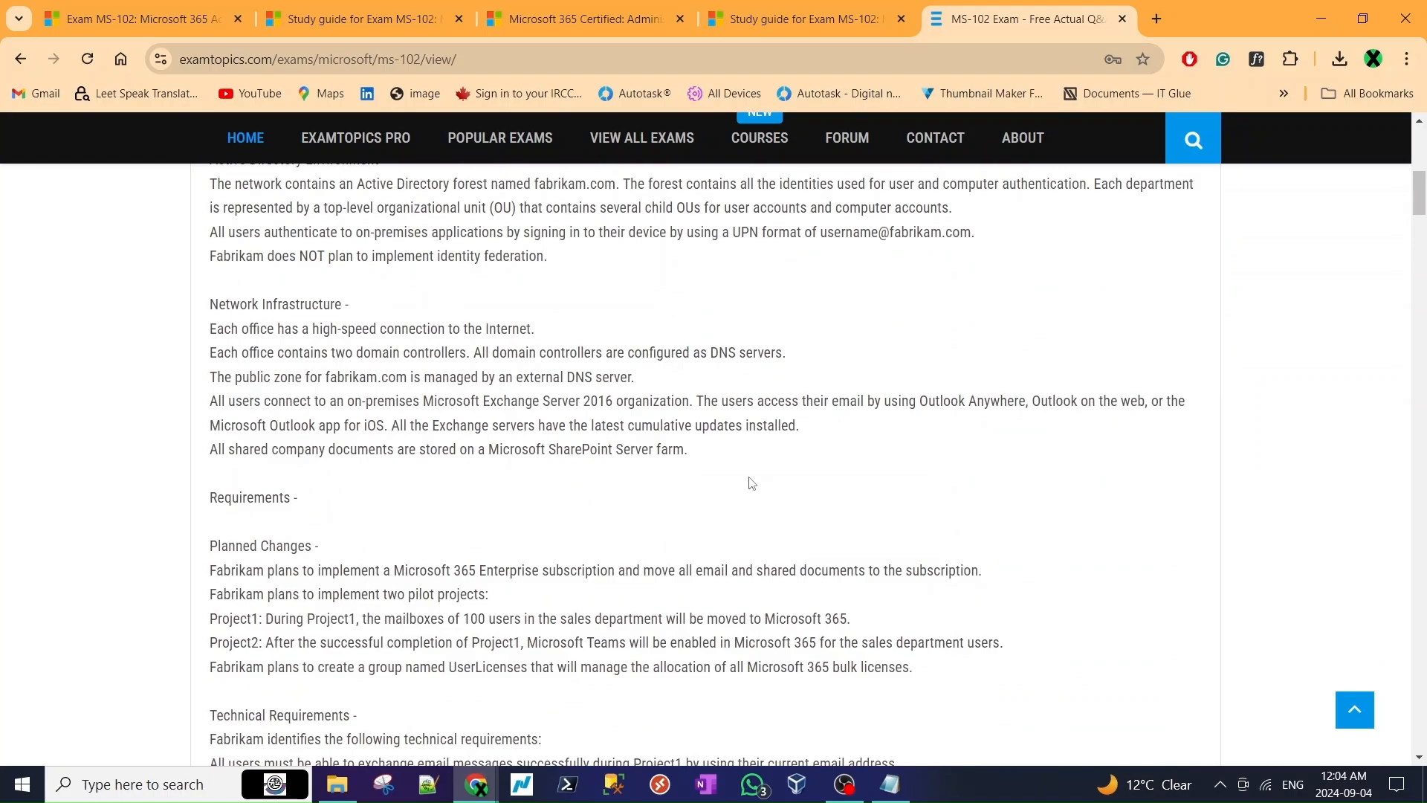
{"action": "scroll", "scroll_direction": "down", "scroll_amount": 3}
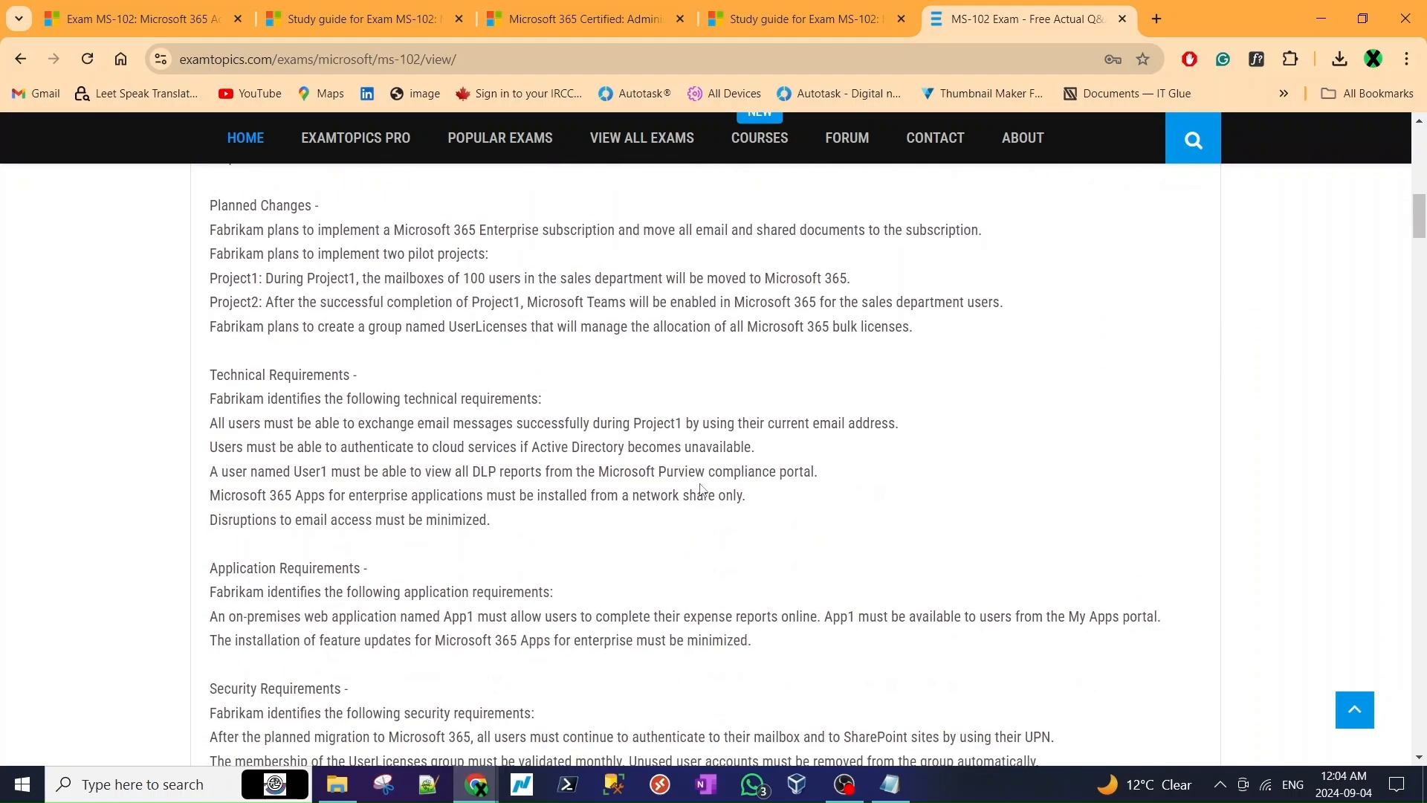
{"action": "scroll", "scroll_direction": "down", "scroll_amount": 3}
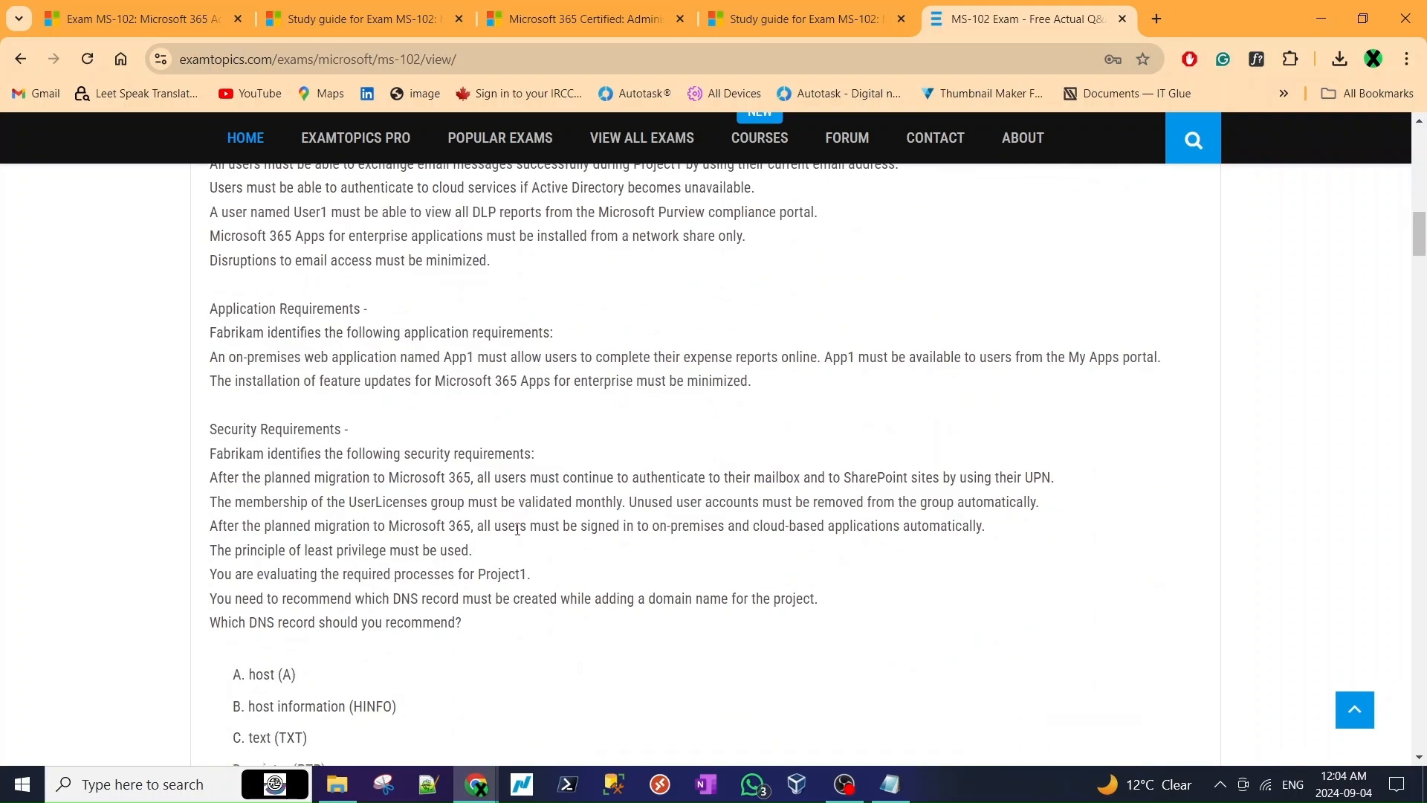
{"action": "scroll", "scroll_direction": "down", "scroll_amount": 3}
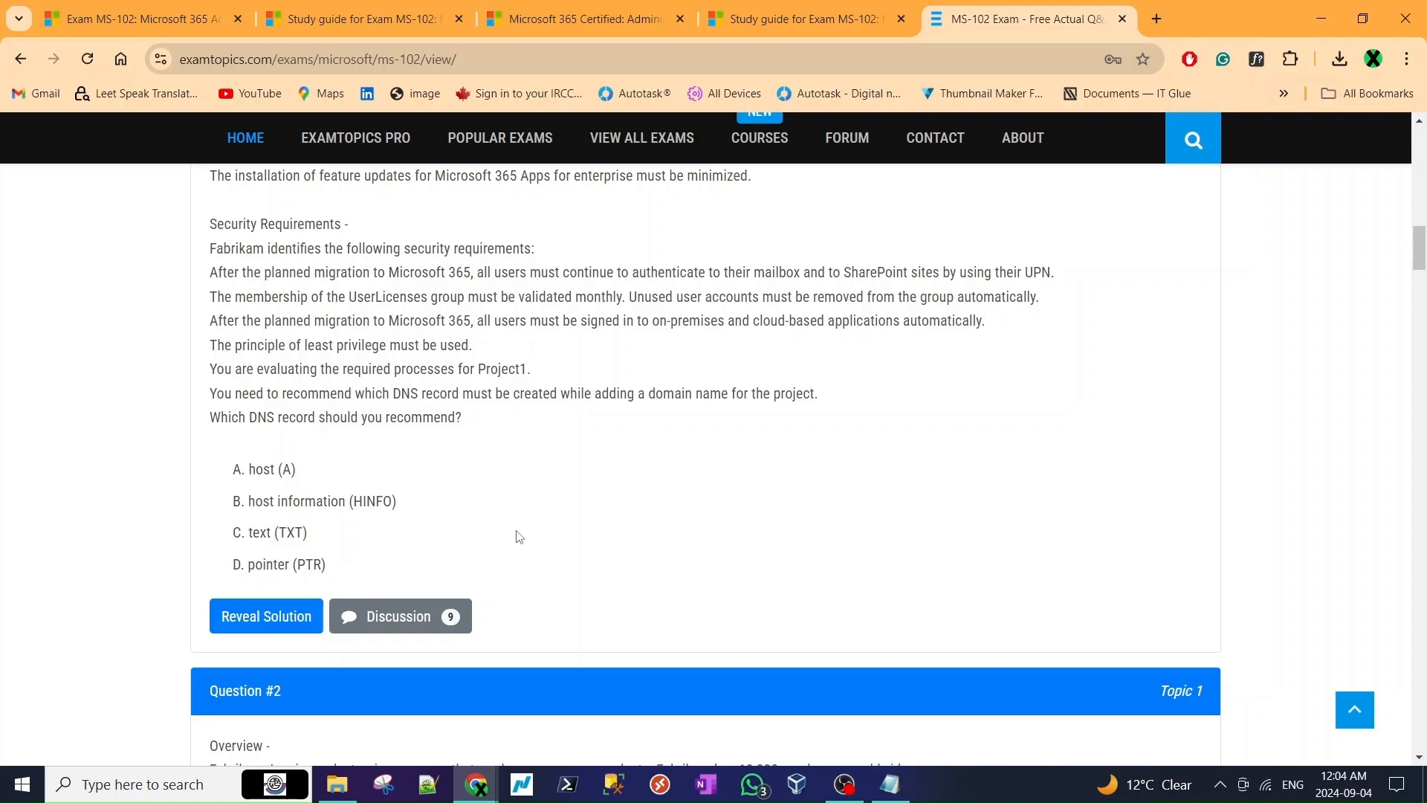
{"action": "scroll", "scroll_direction": "down", "scroll_amount": 3}
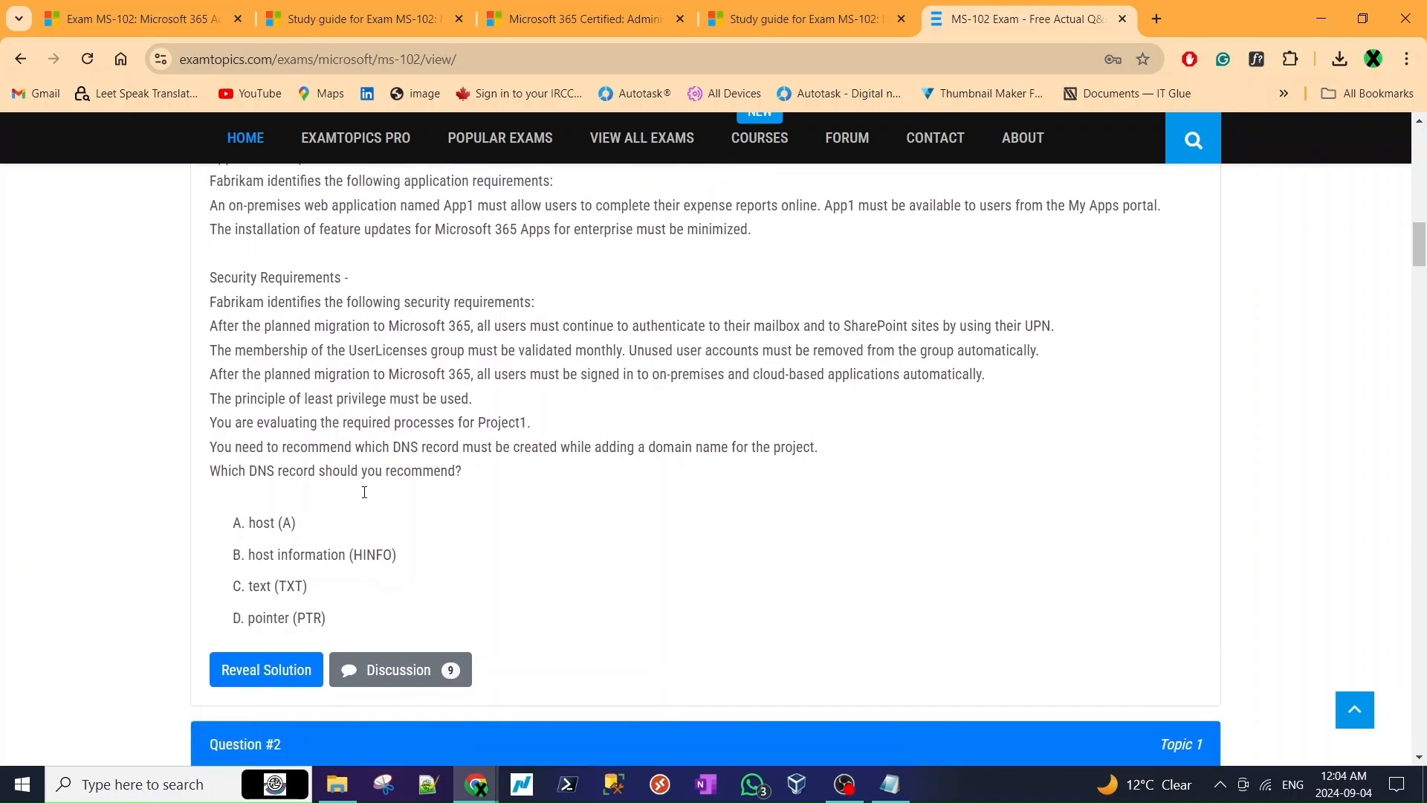
{"action": "scroll", "scroll_direction": "down", "scroll_amount": 3}
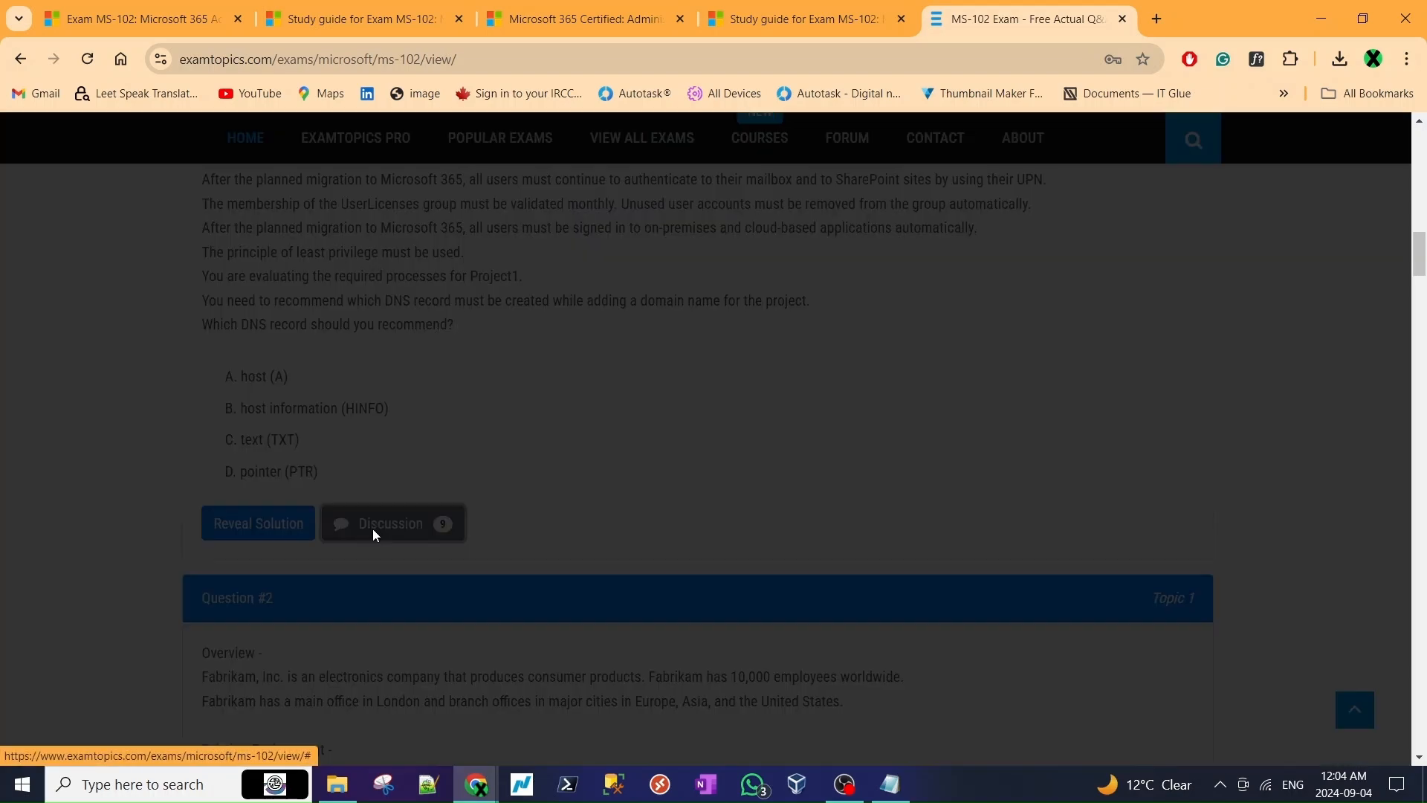
- Read the community discussion for Question #1, then close it
{"action": "left_click", "coordinate": [389, 523]}
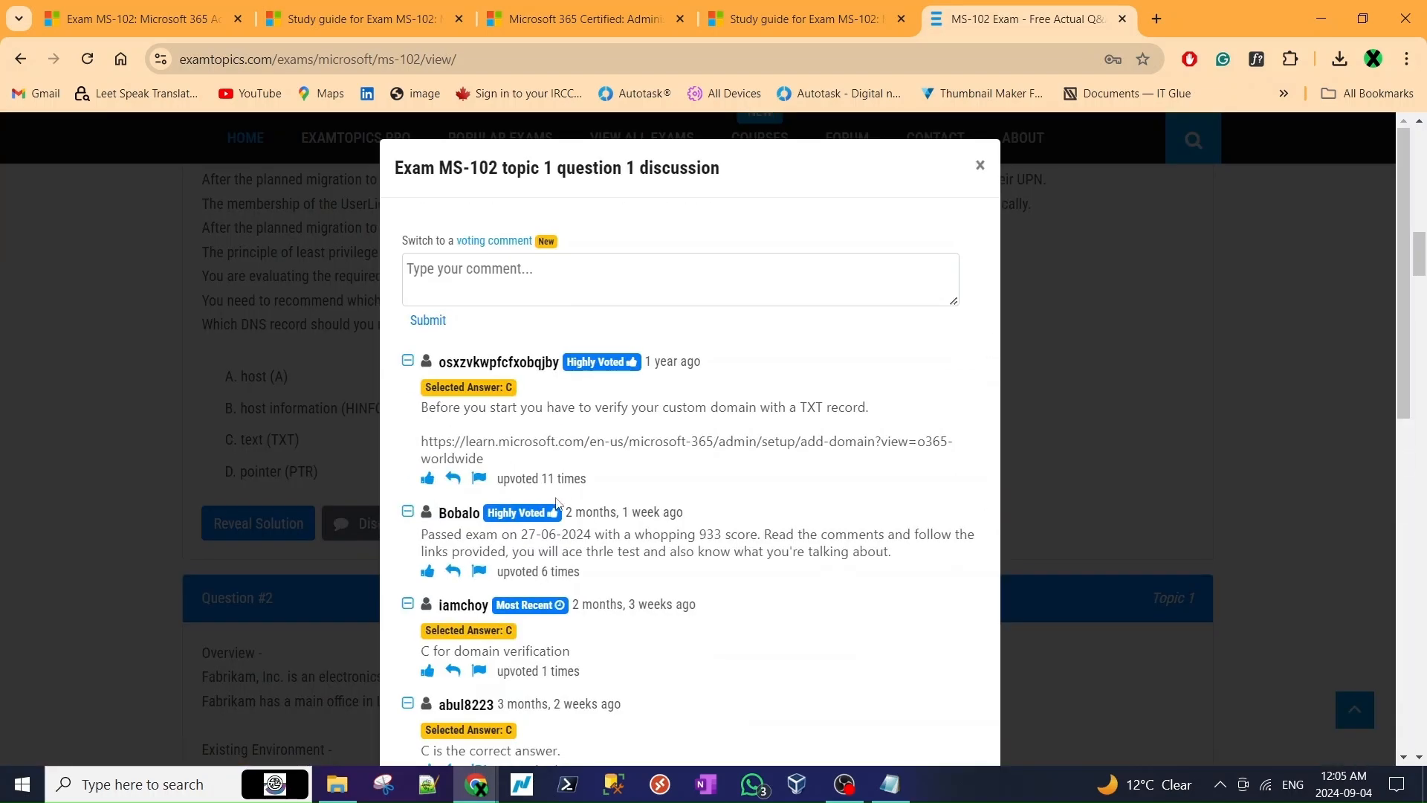
{"action": "scroll", "scroll_direction": "down", "scroll_amount": 3}
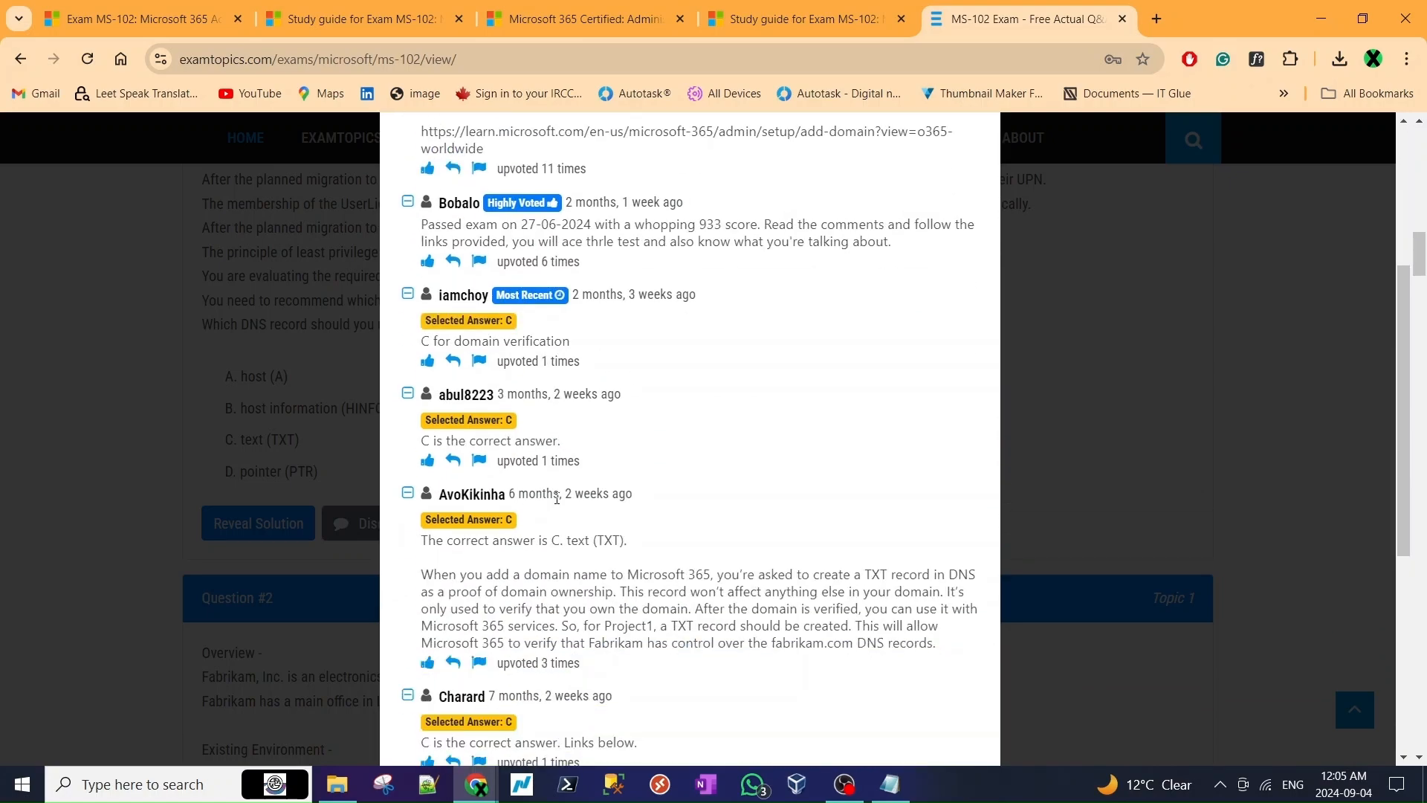
{"action": "mouse_move", "coordinate": [556, 495]}
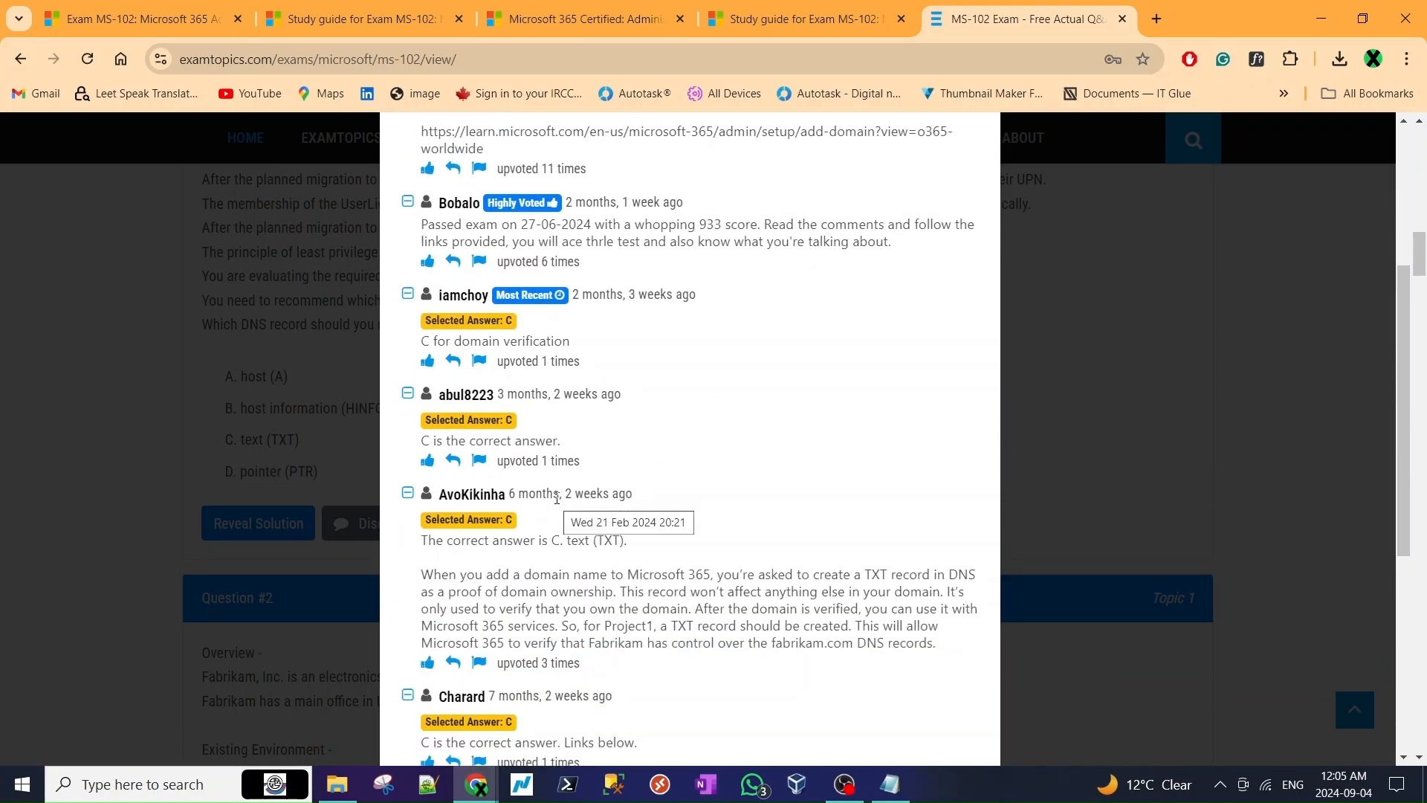
{"action": "left_click_drag", "start_coordinate": [421, 574], "coordinate": [823, 662]}
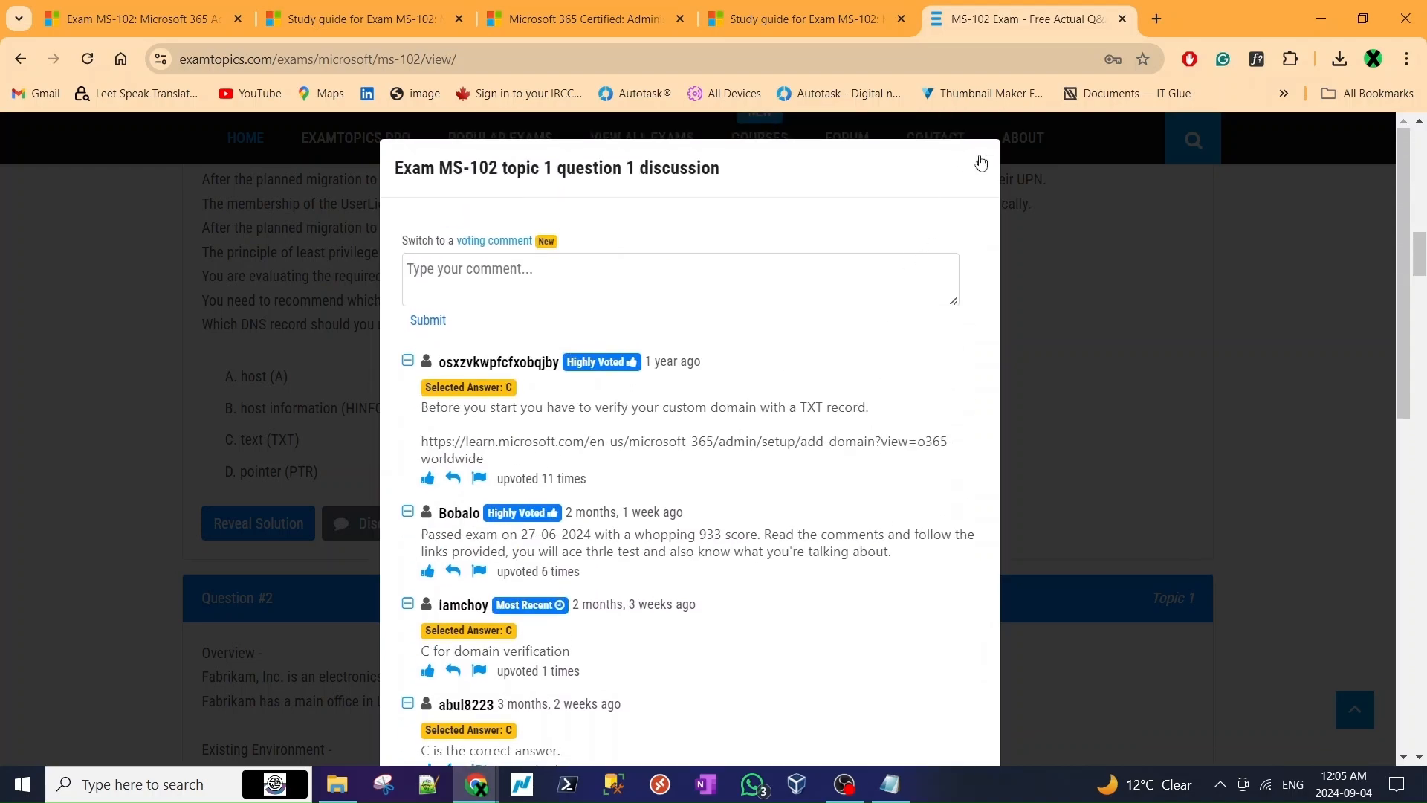
{"action": "left_click", "coordinate": [981, 160]}
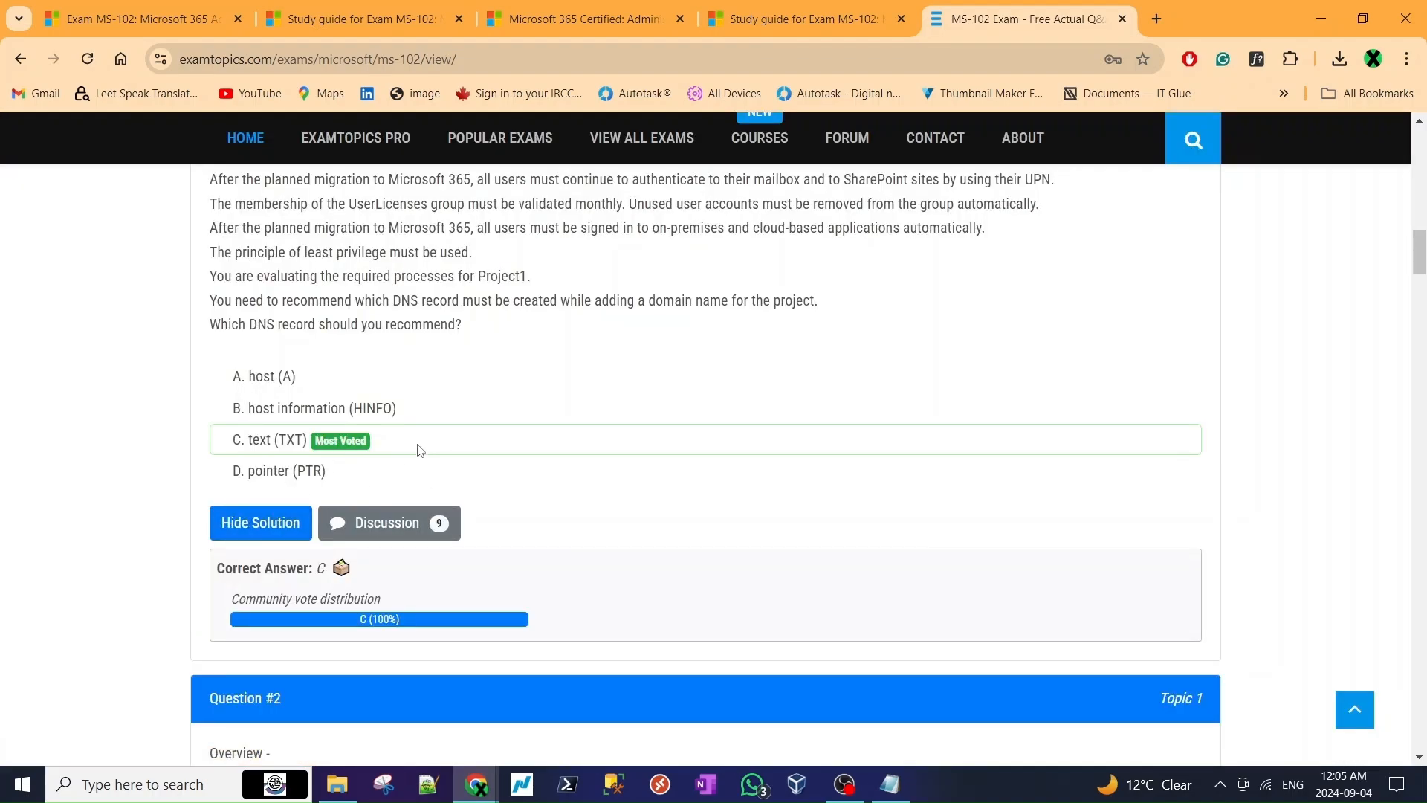
- Reveal the solutions to Questions #2 and #5 on the first page
{"action": "scroll", "scroll_direction": "down", "scroll_amount": 3}
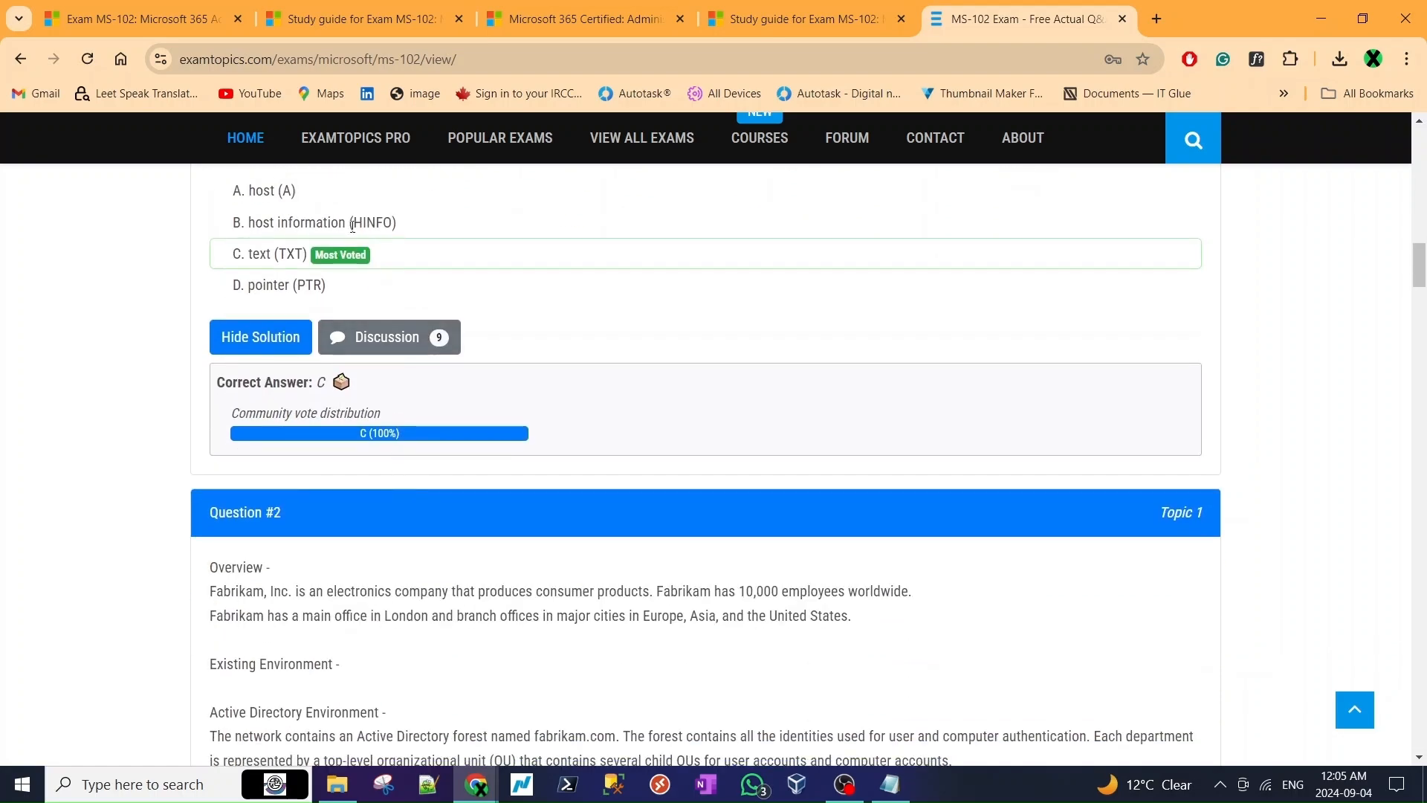
{"action": "mouse_move", "coordinate": [340, 256]}
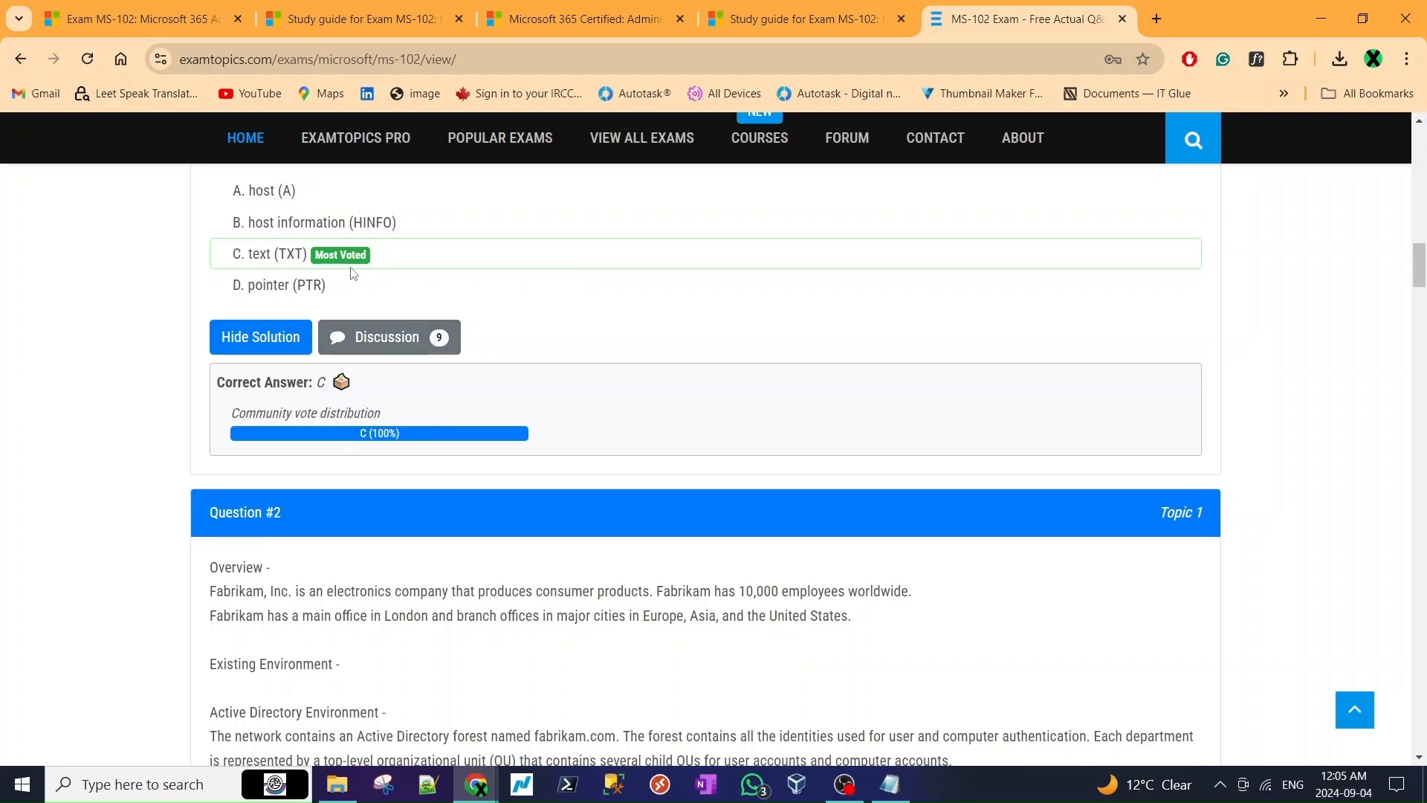
{"action": "scroll", "scroll_direction": "down", "scroll_amount": 3}
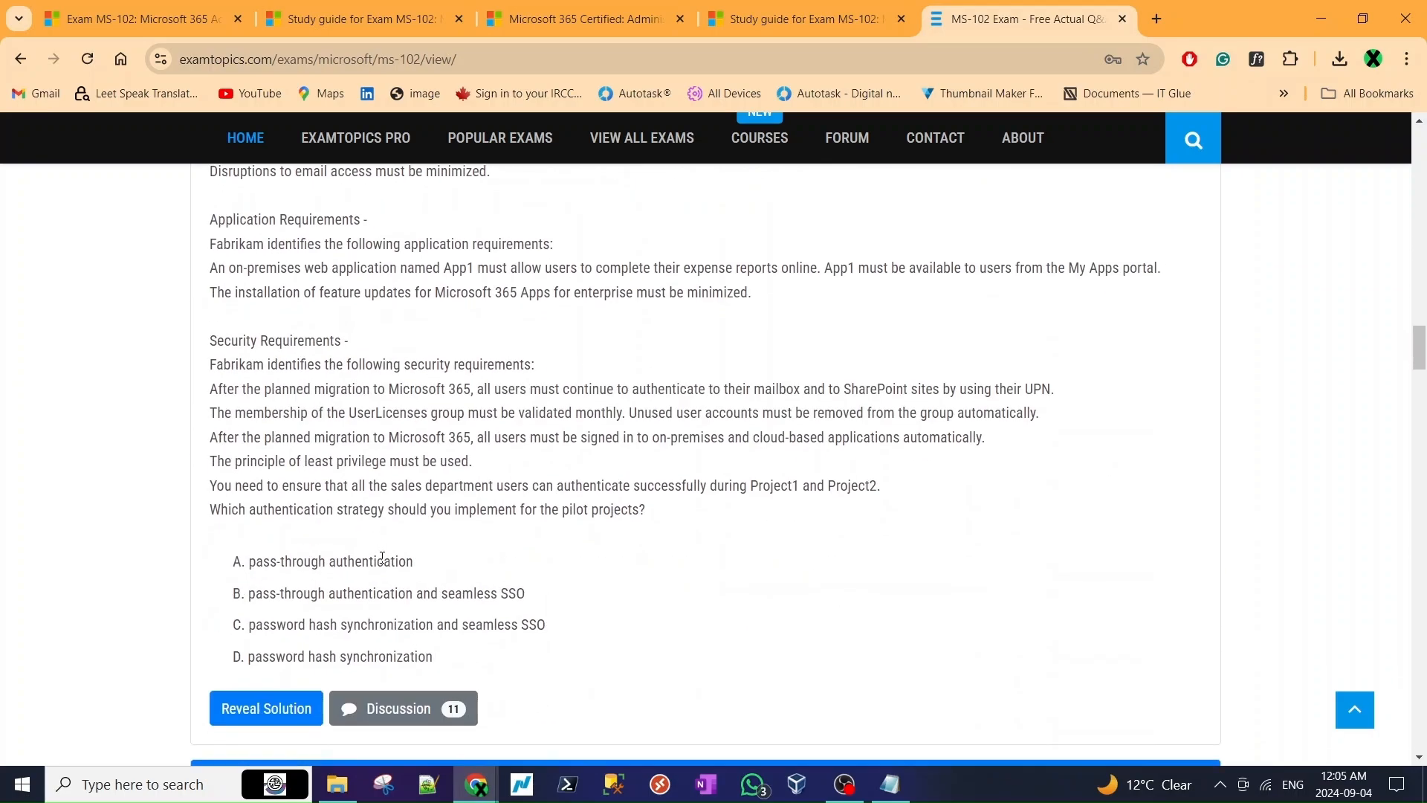
{"action": "left_click", "coordinate": [265, 708]}
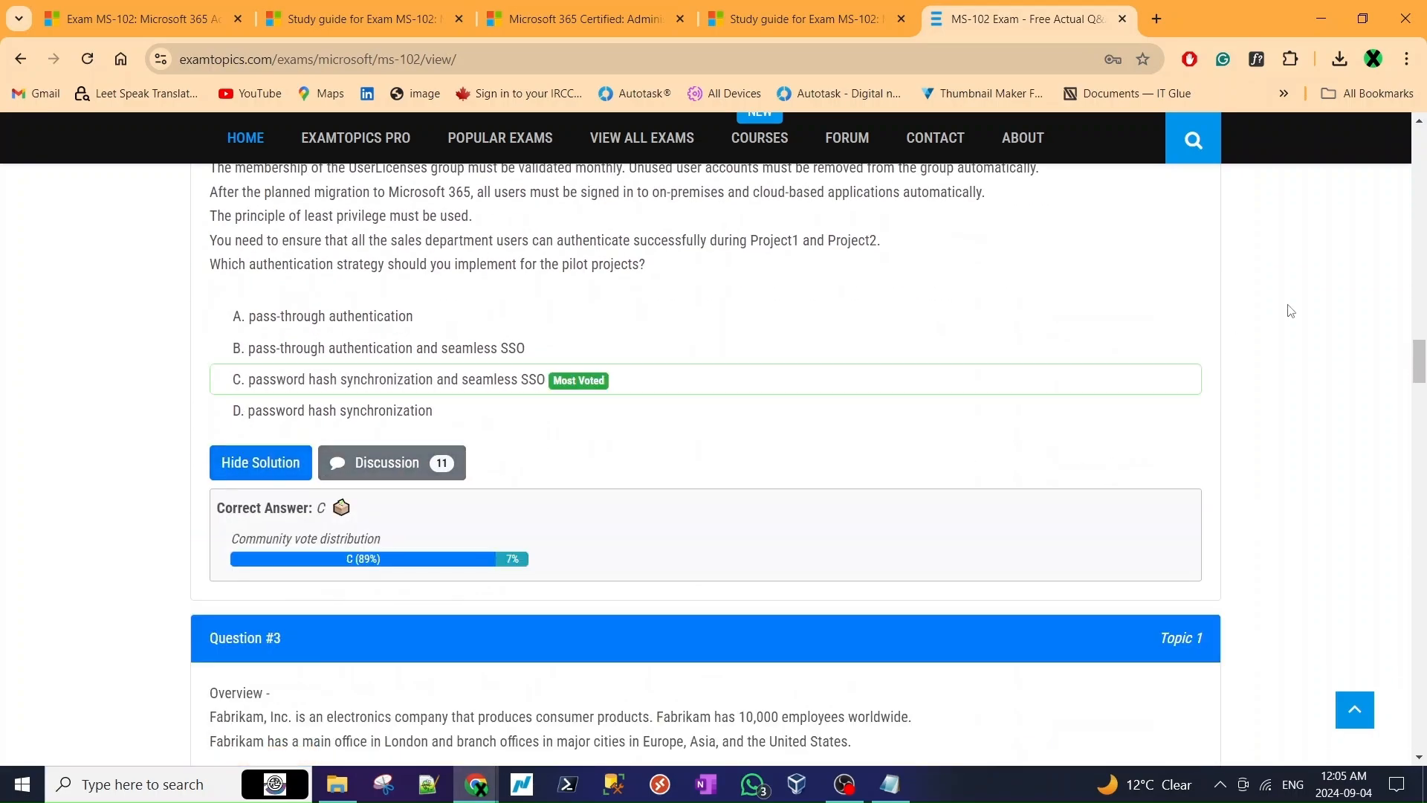
{"action": "scroll", "scroll_direction": "down", "scroll_amount": 3}
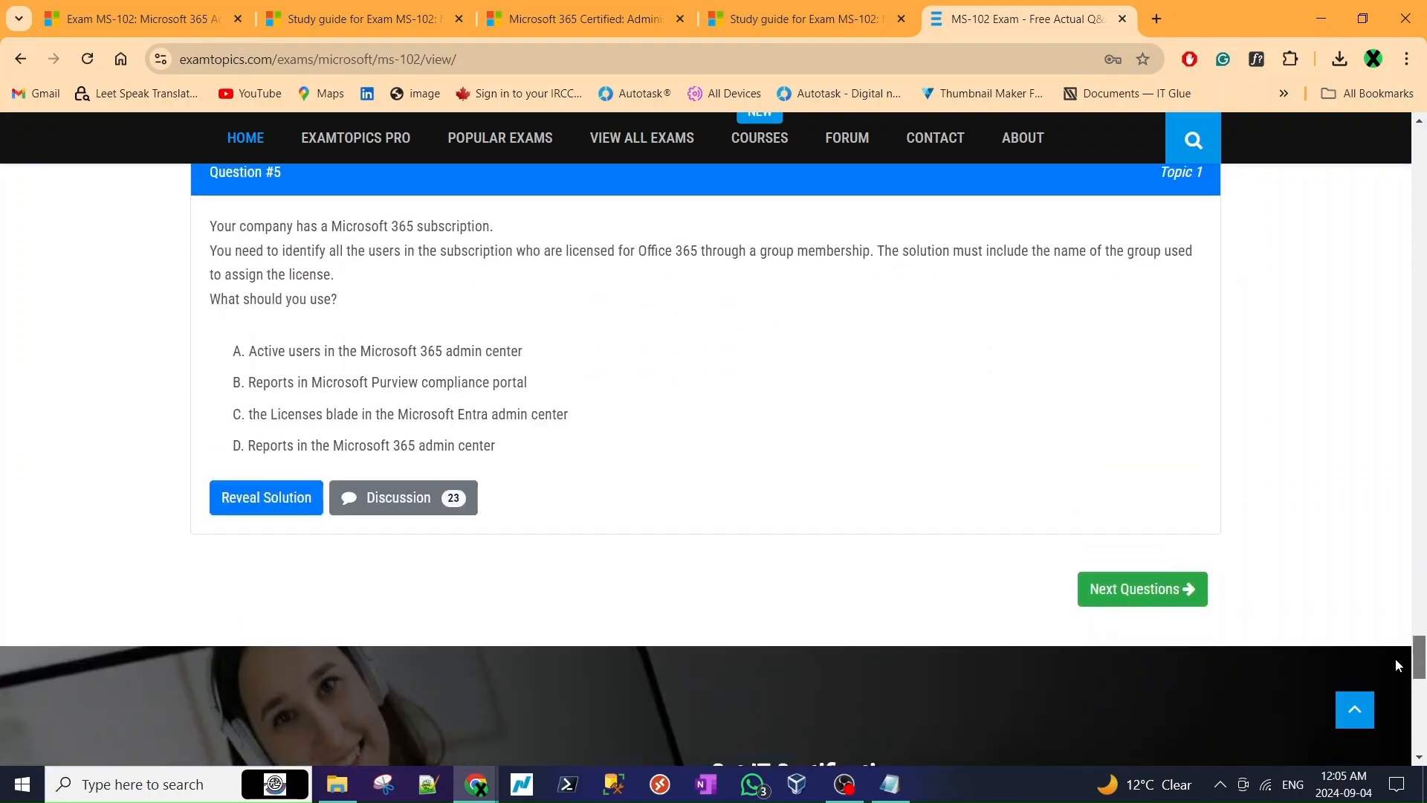
{"action": "left_click", "coordinate": [264, 497]}
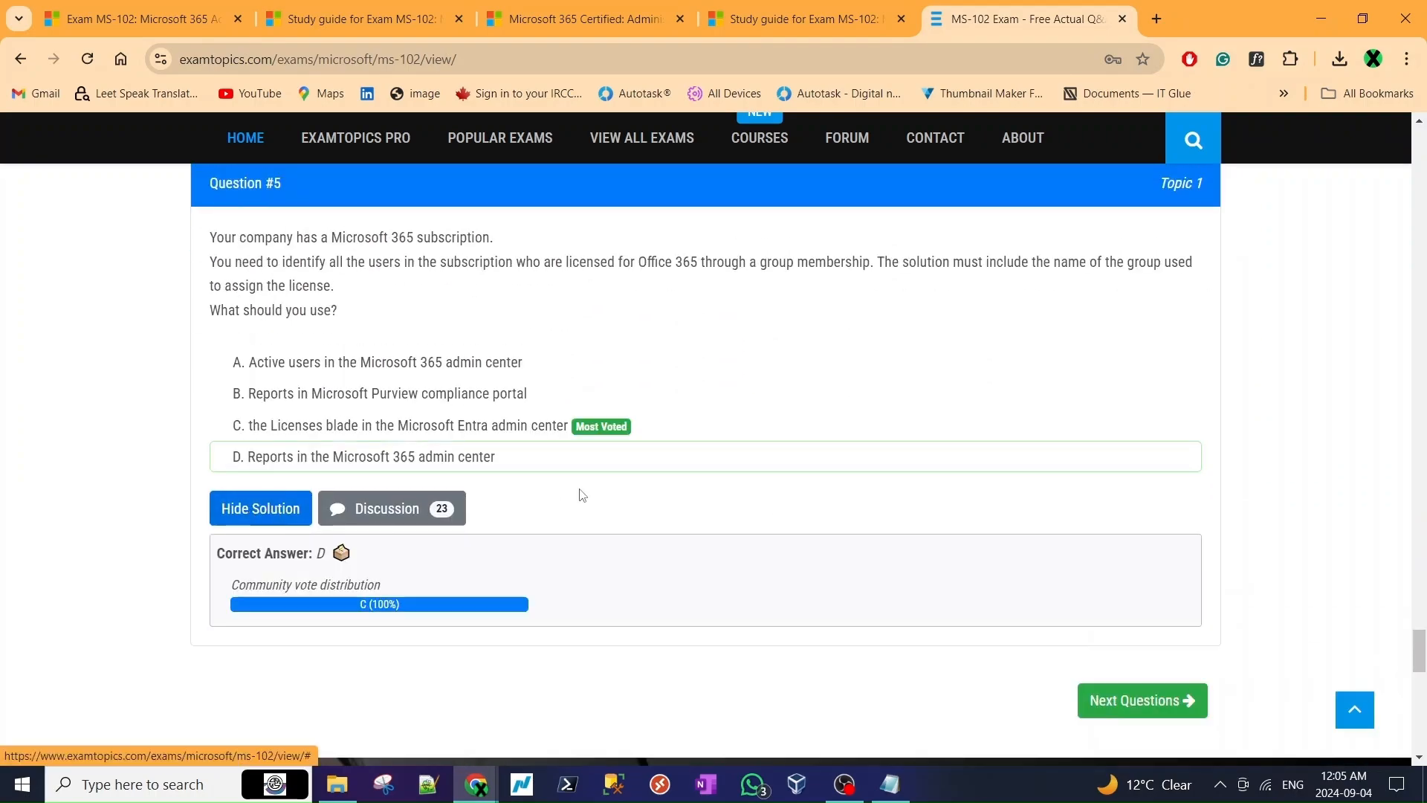
- Go to page 2 of questions past the robot check and reveal Question #6's answer
{"action": "left_click", "coordinate": [1142, 700]}
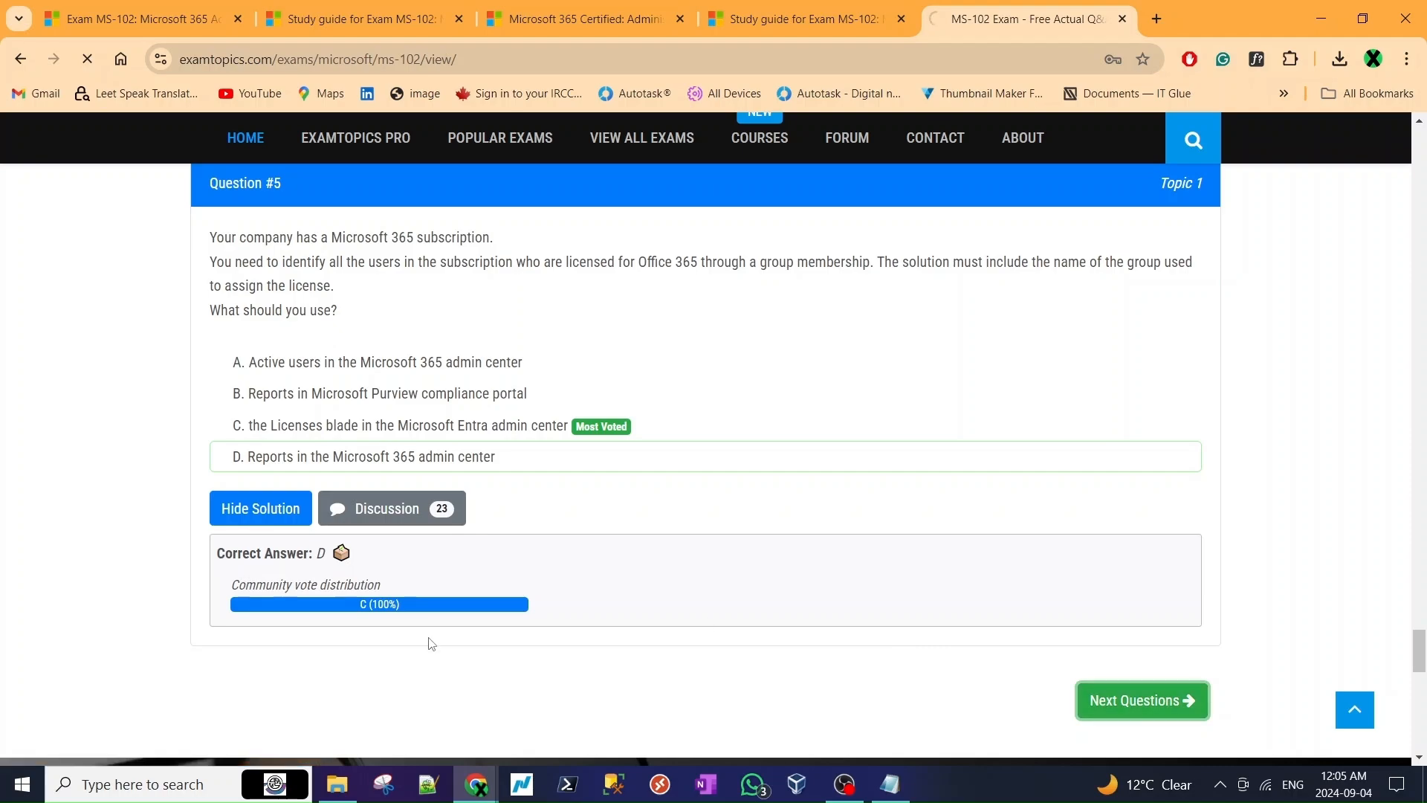
{"action": "left_click", "coordinate": [1142, 701]}
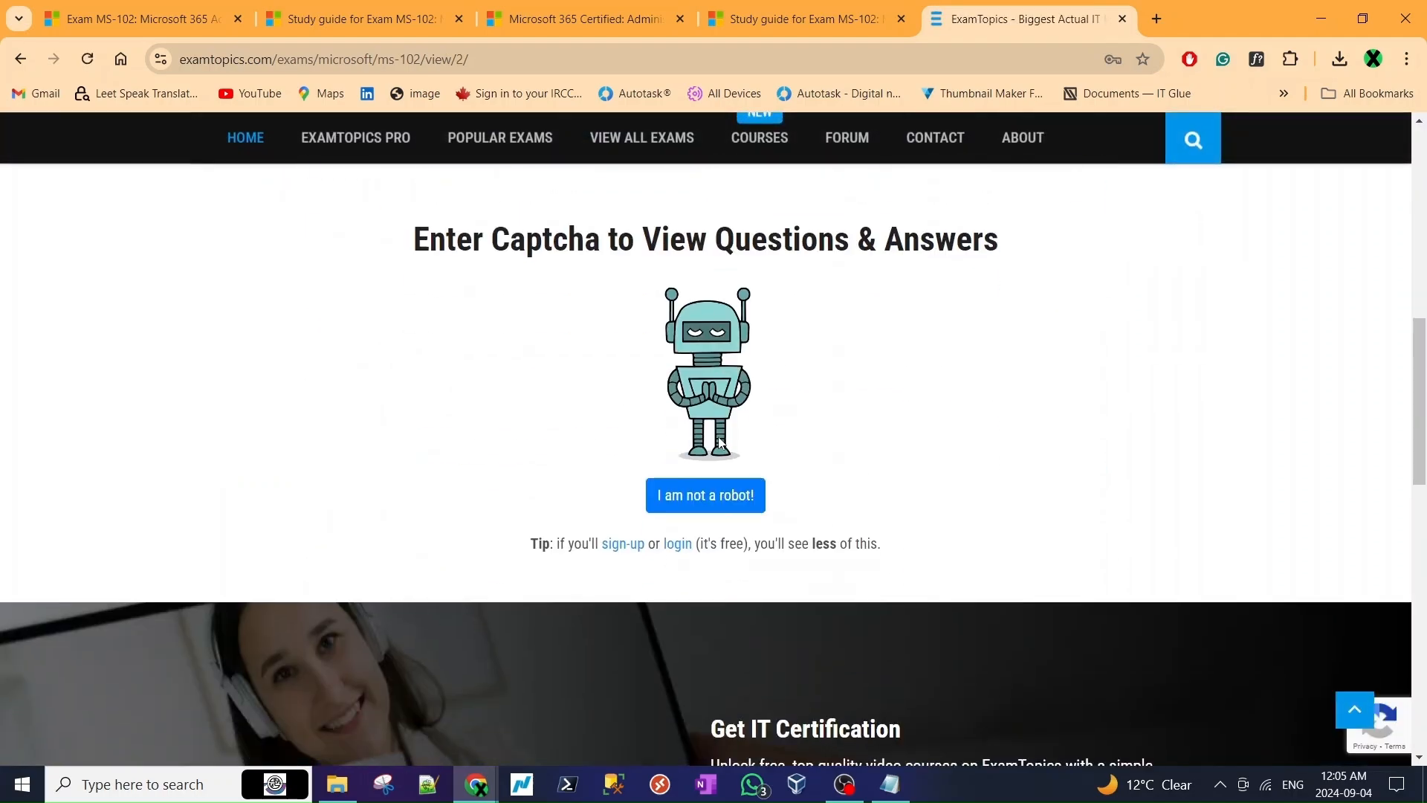
{"action": "left_click", "coordinate": [705, 495]}
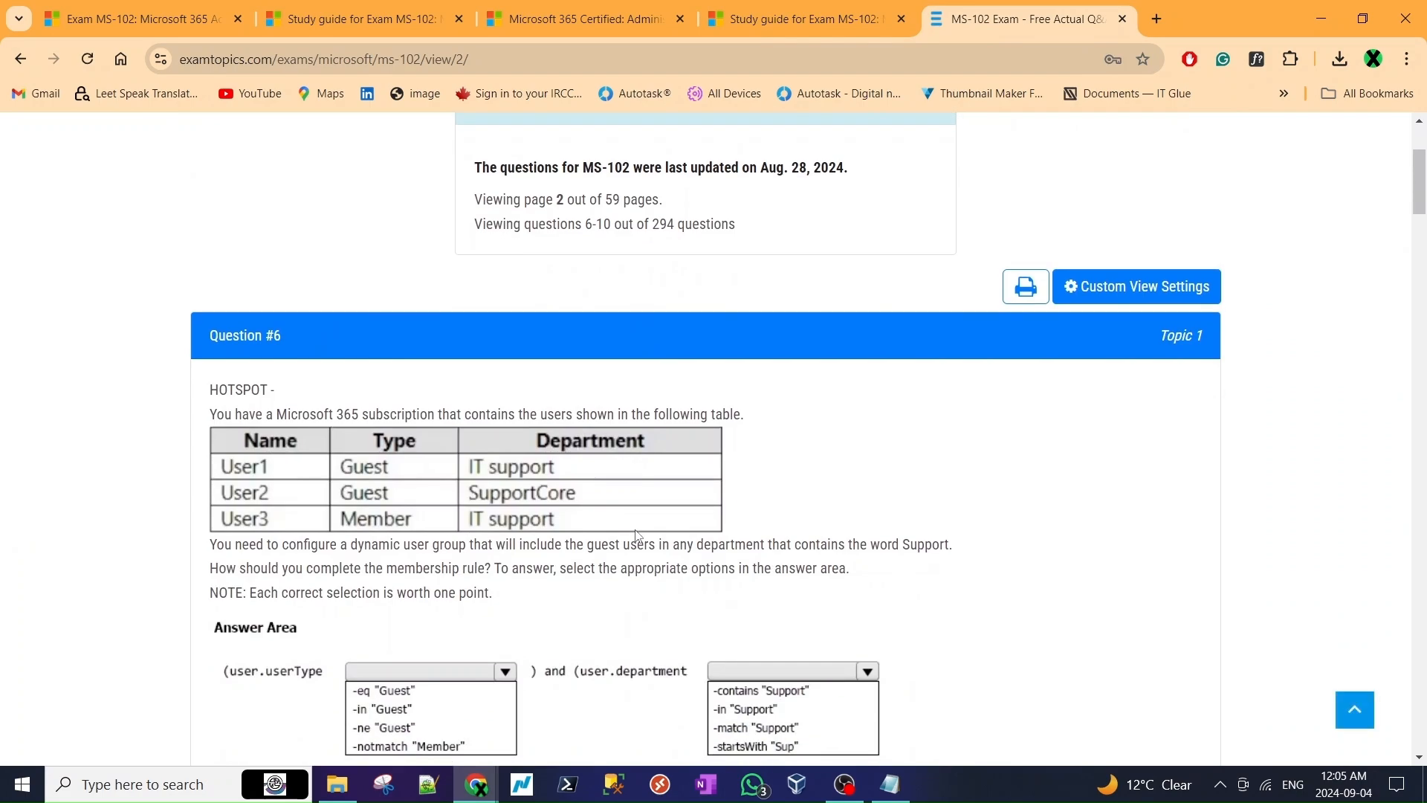
{"action": "mouse_move", "coordinate": [1326, 237]}
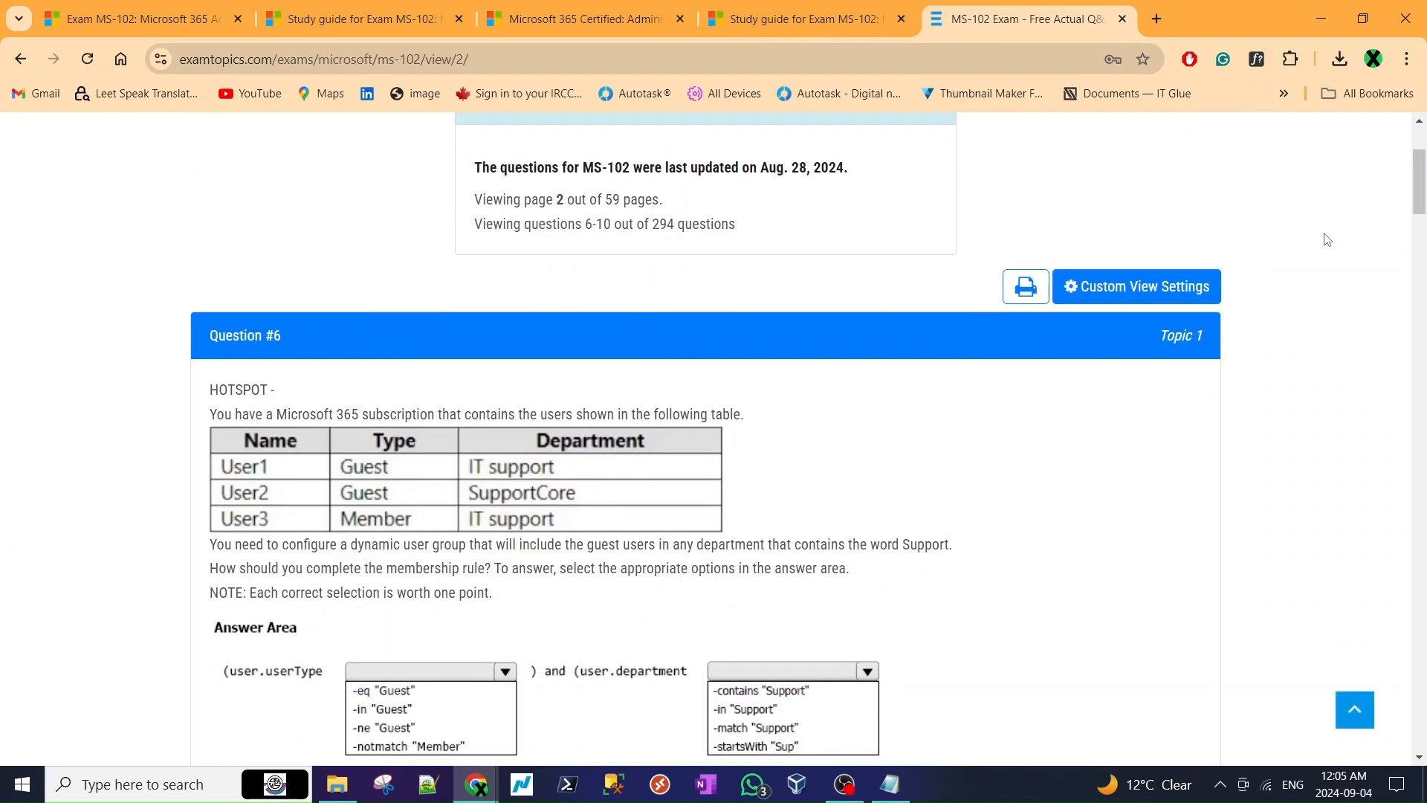
{"action": "scroll", "scroll_direction": "down", "scroll_amount": 3}
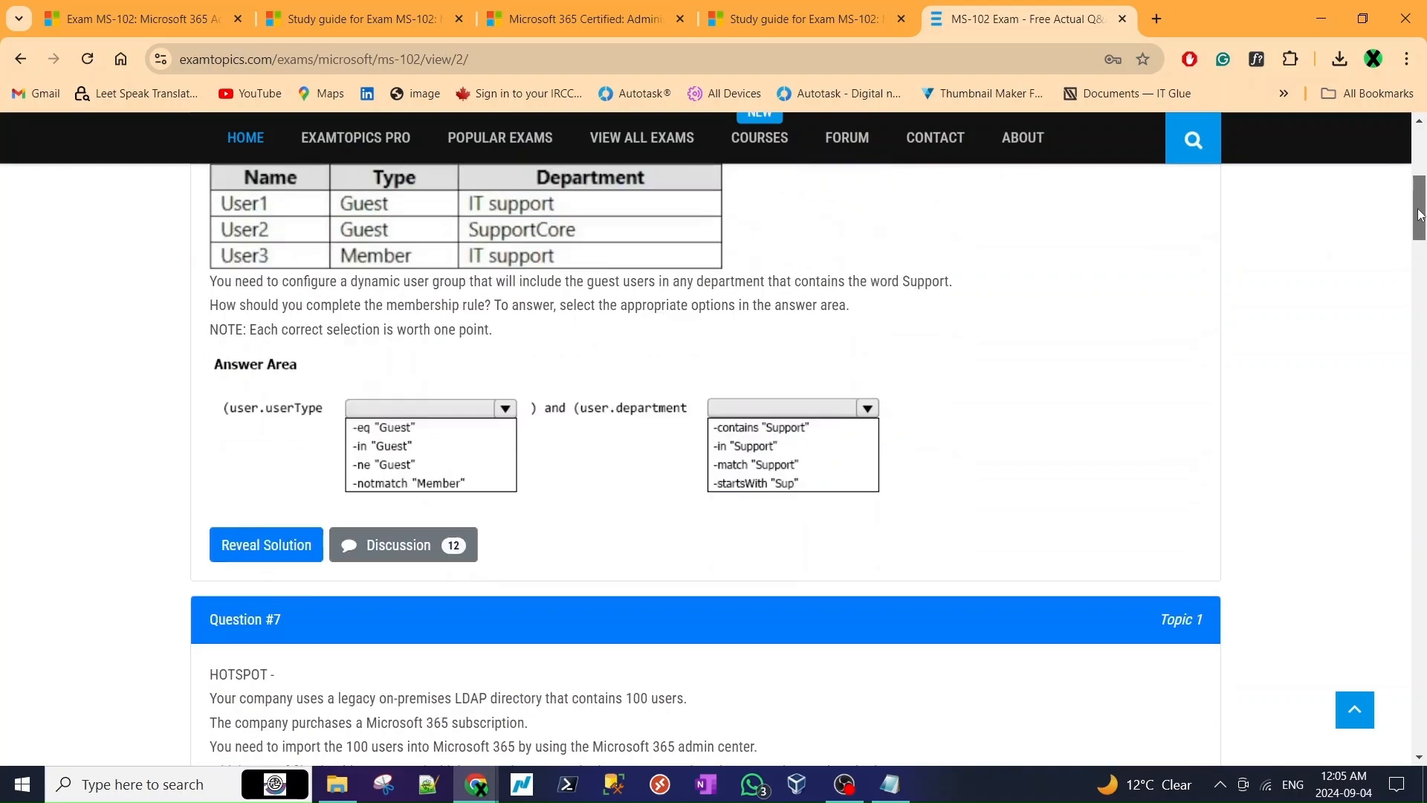
{"action": "left_click", "coordinate": [264, 544]}
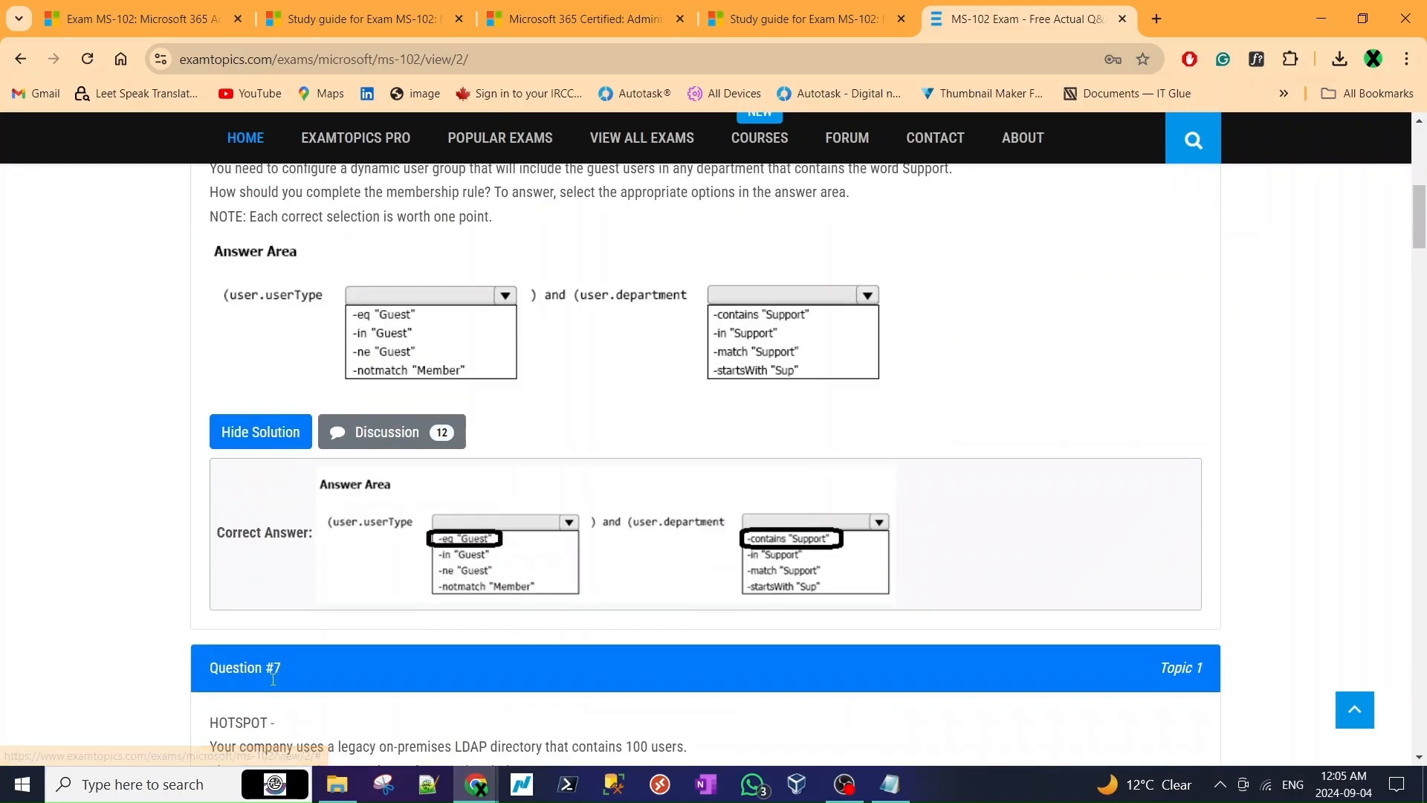
- Browse the rest of page 2 and request the third page of questions
{"action": "scroll", "scroll_direction": "down", "scroll_amount": 3}
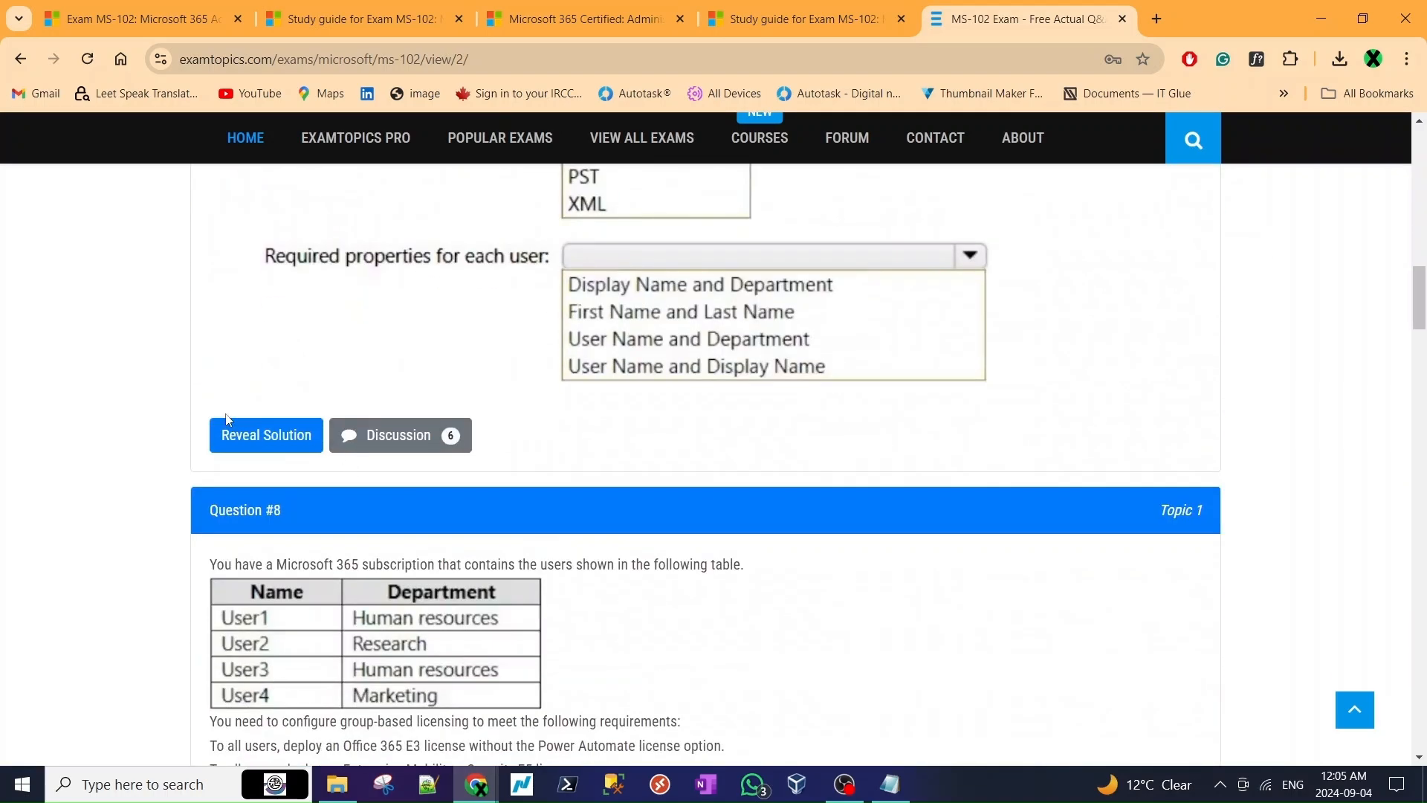
{"action": "scroll", "scroll_direction": "down", "scroll_amount": 3}
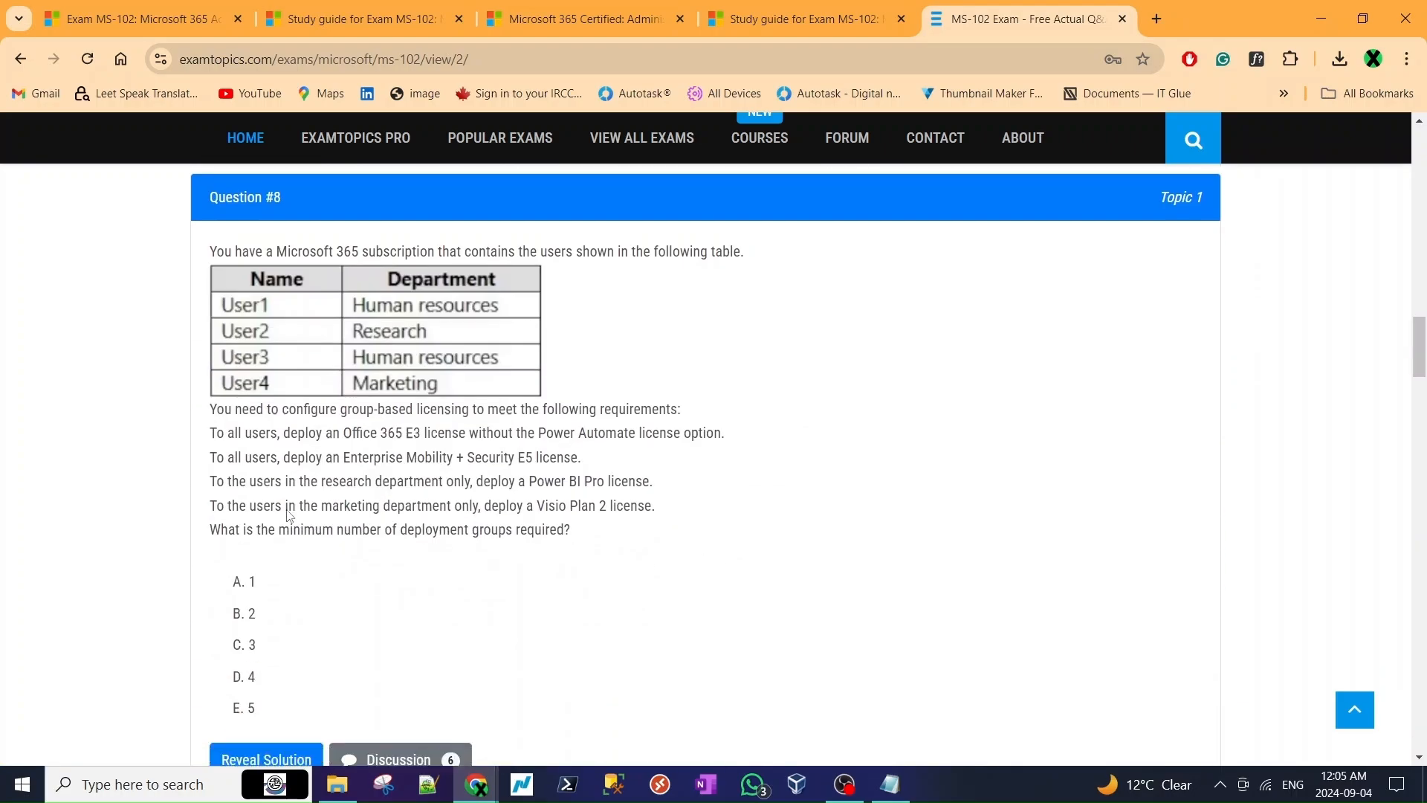
{"action": "scroll", "scroll_direction": "down", "scroll_amount": 3}
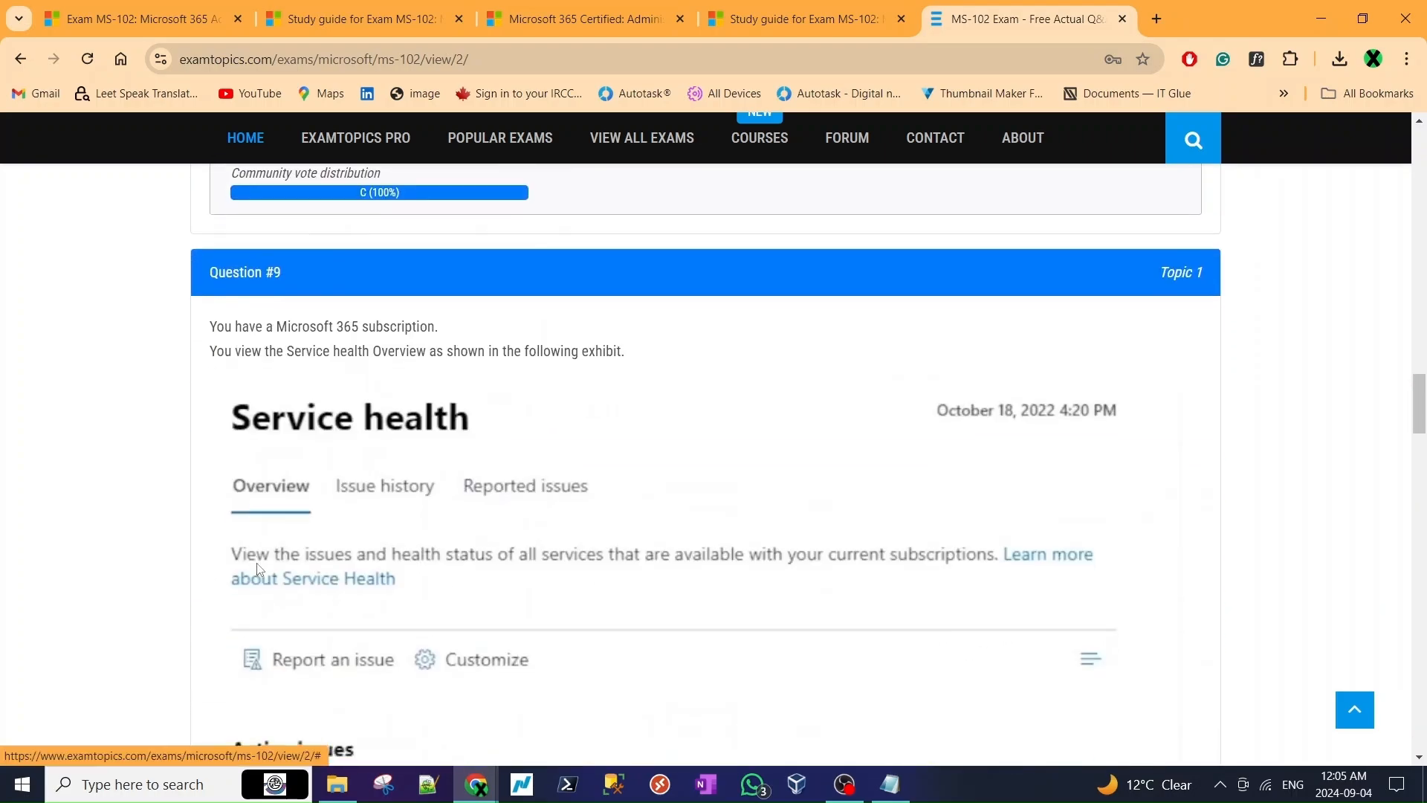
{"action": "scroll", "scroll_direction": "down", "scroll_amount": 3}
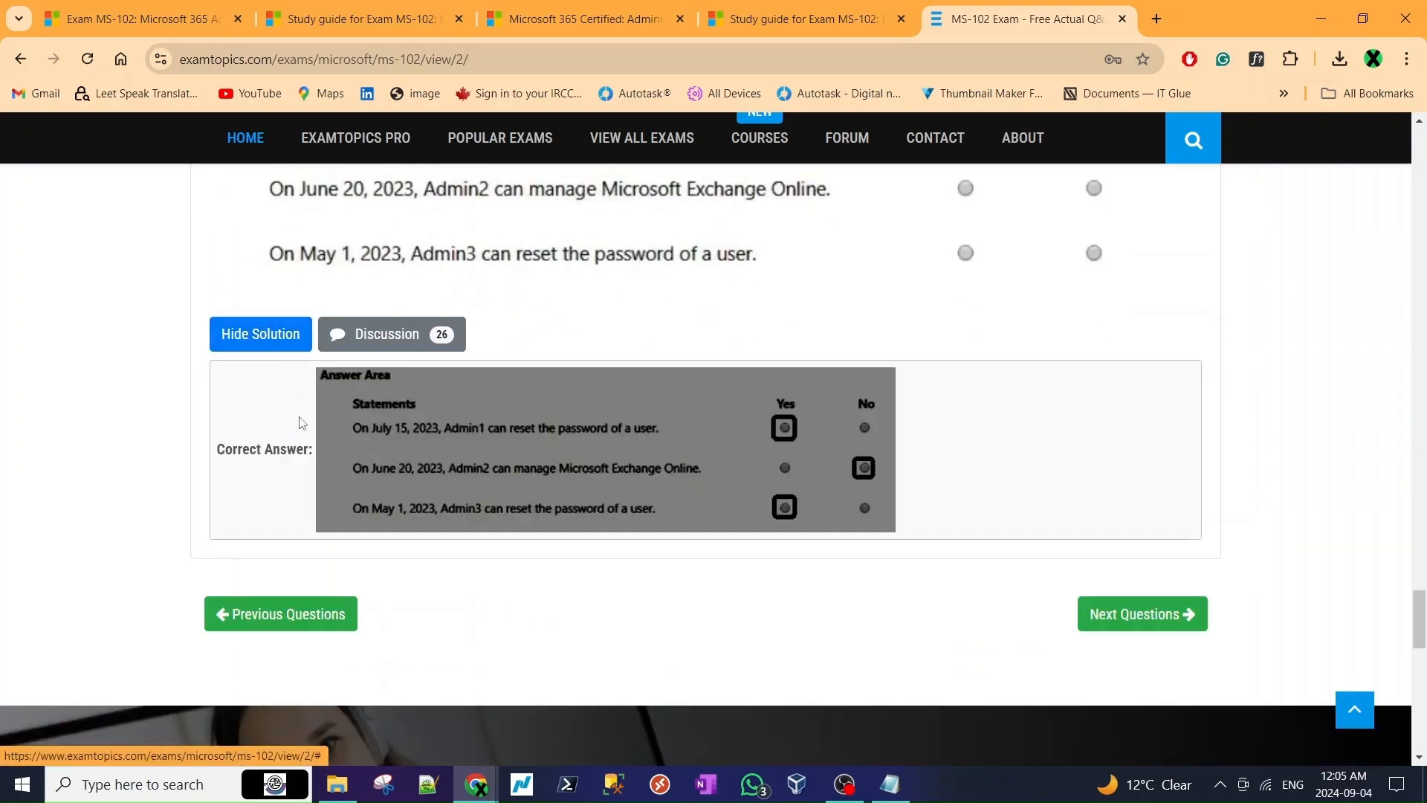
{"action": "left_click", "coordinate": [1142, 614]}
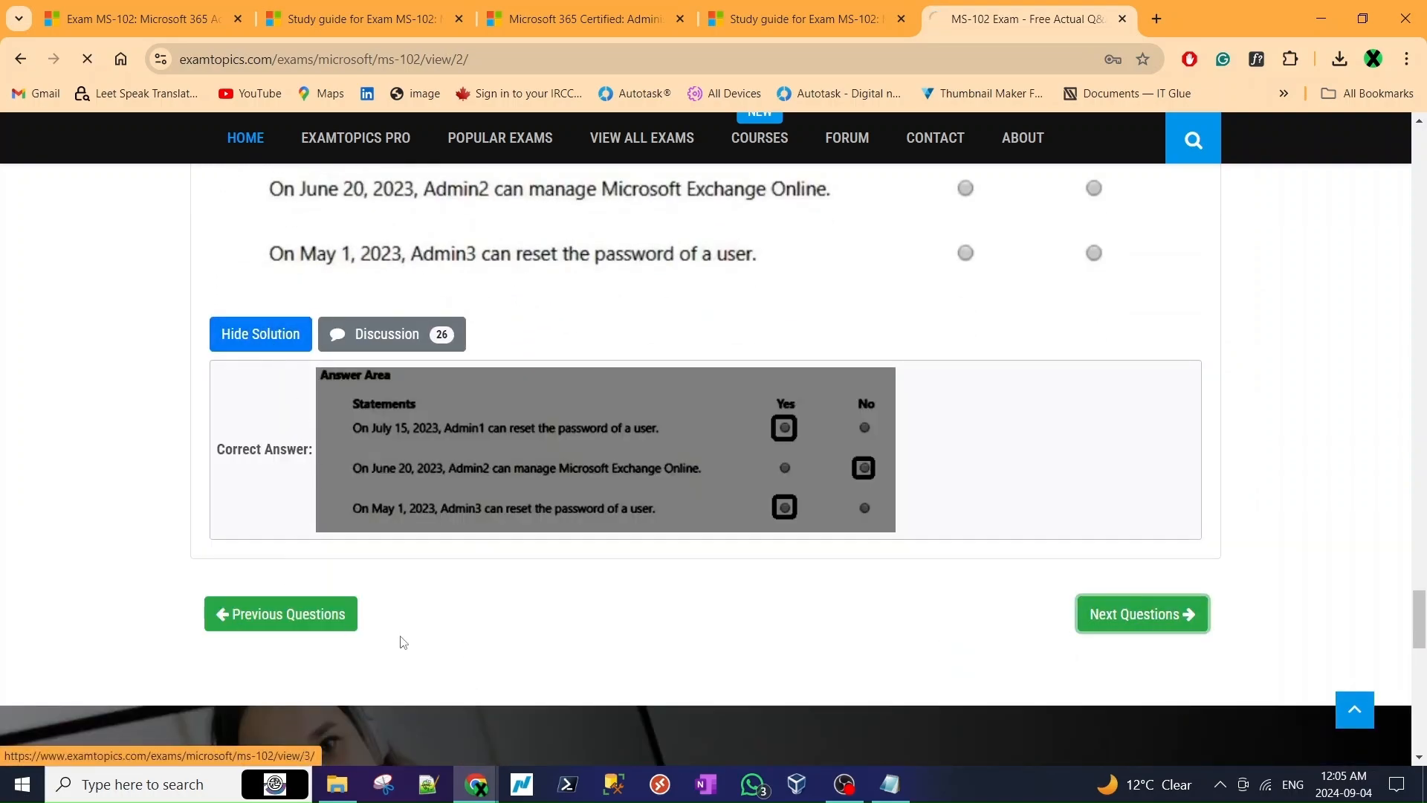
- Enter the captcha text 'ZHKV' and submit it to load page 3 (Questions 11–15)
{"action": "left_click", "coordinate": [1142, 612]}
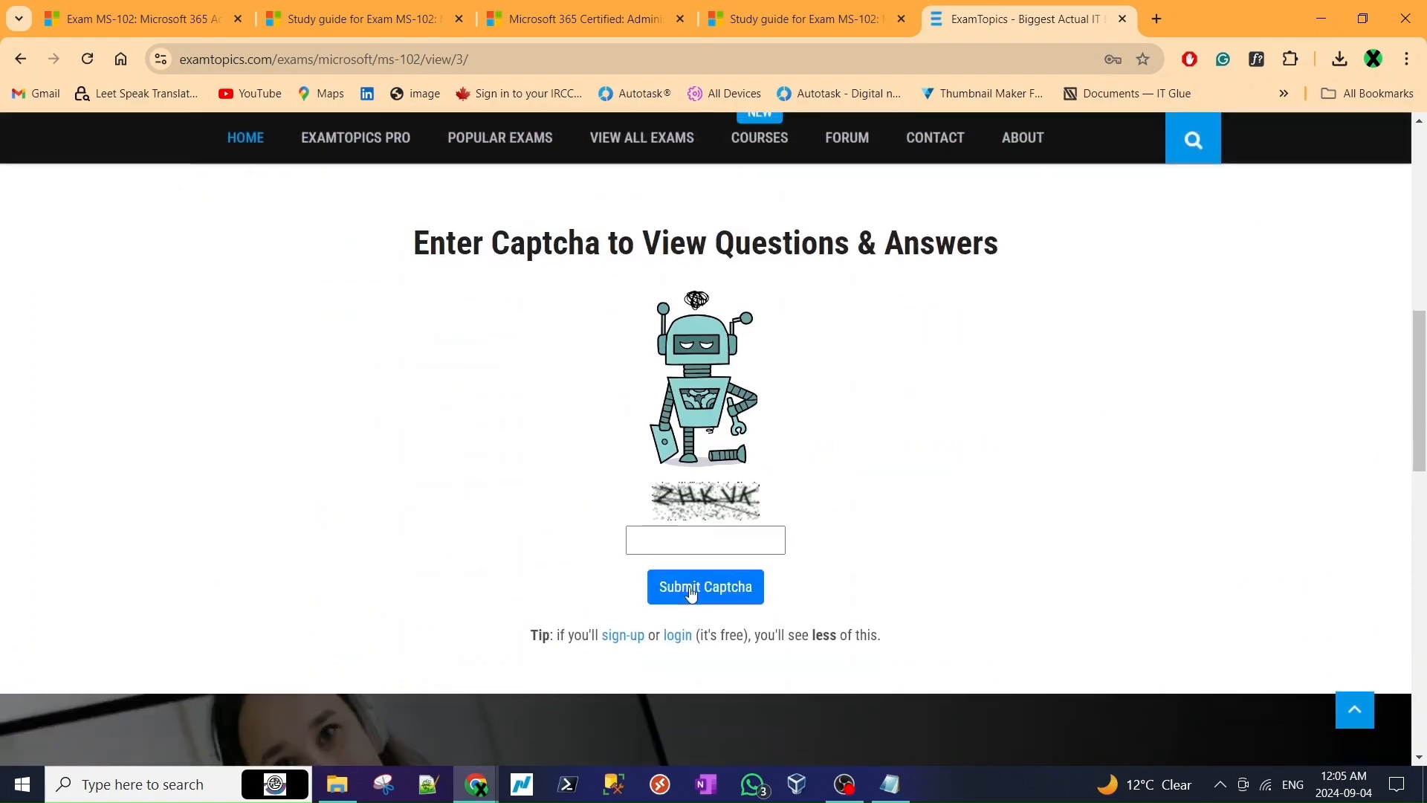
{"action": "type", "text": "Z"}
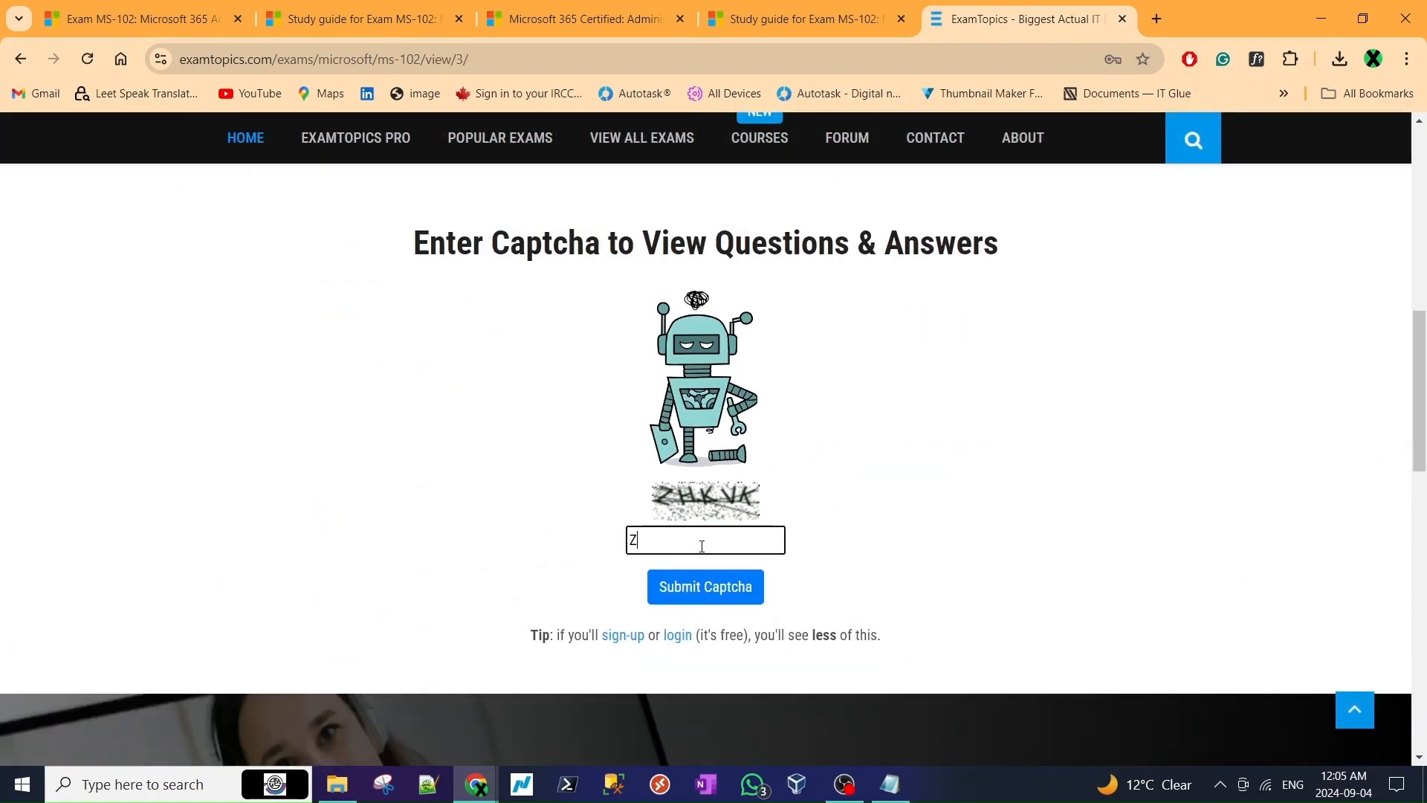
{"action": "type", "text": "HKVK"}
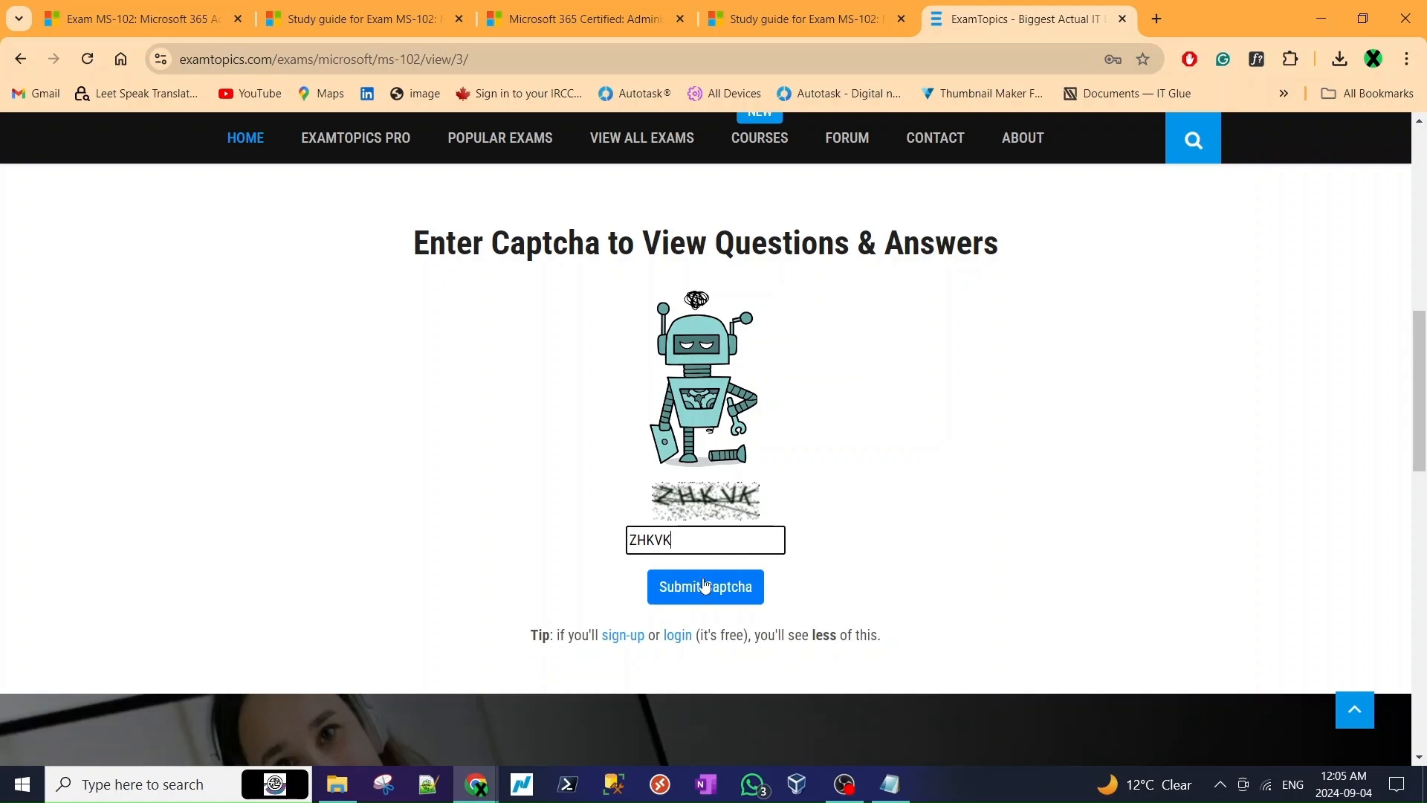
{"action": "left_click", "coordinate": [705, 587]}
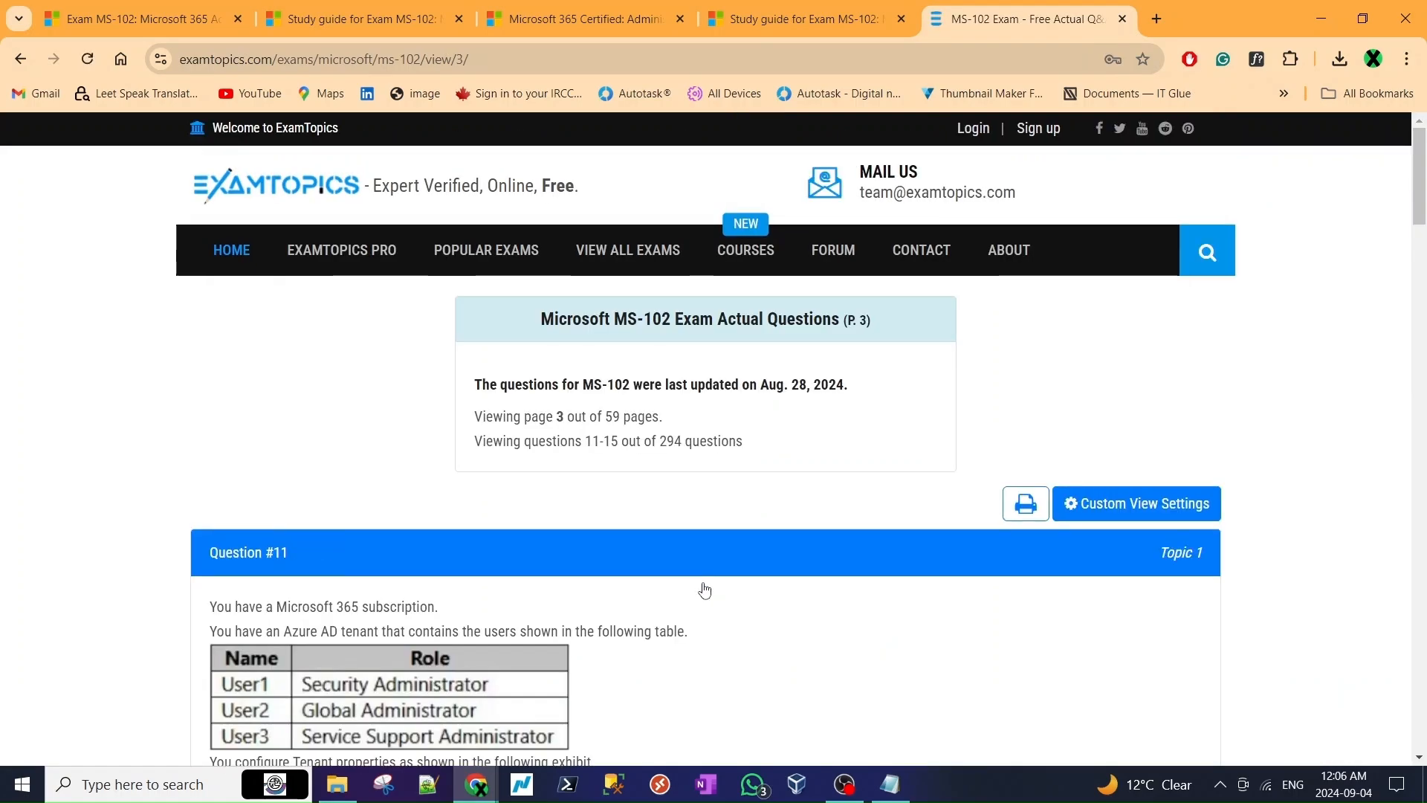
- Reveal Question #11's answer (B, 76% vote) and open its discussion thread
{"action": "scroll", "scroll_direction": "down", "scroll_amount": 3}
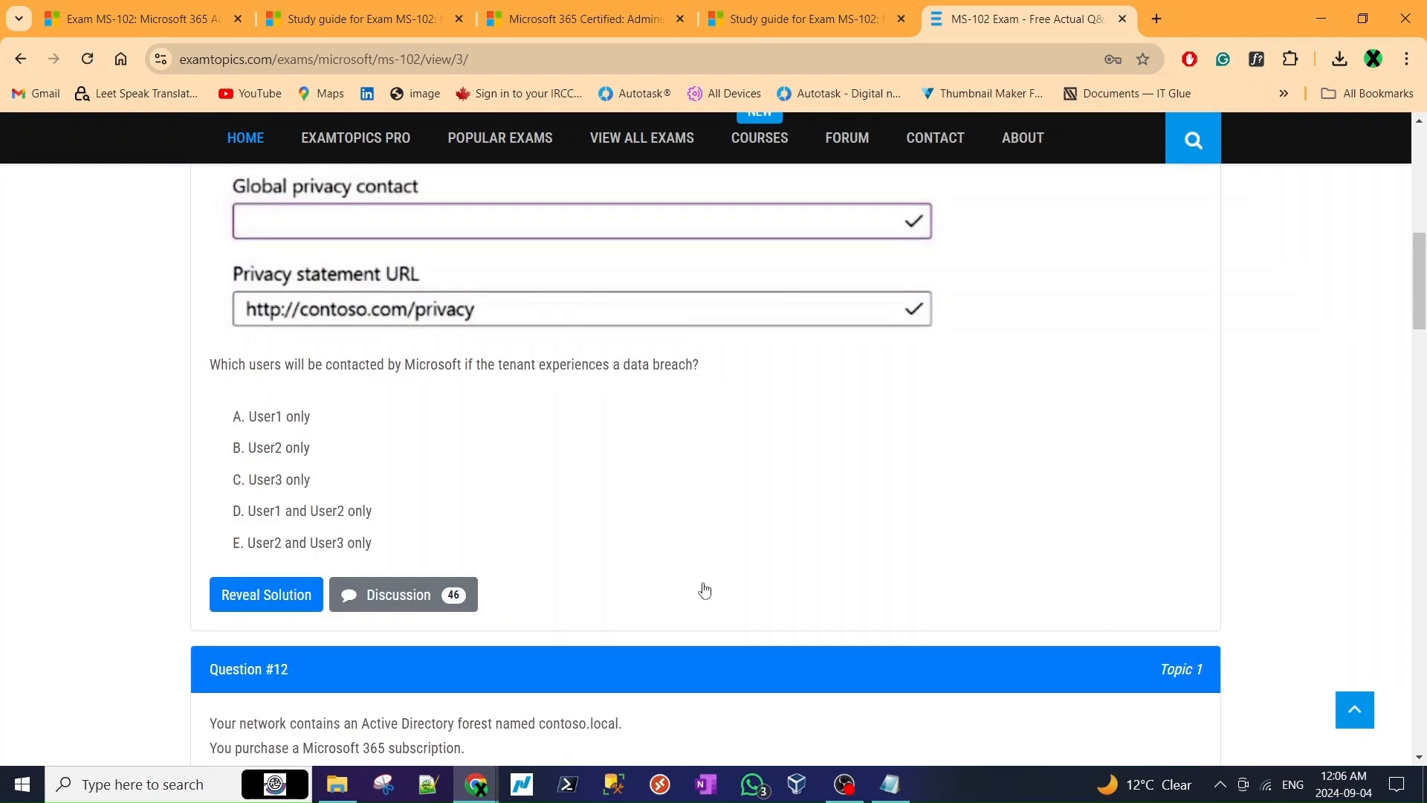
{"action": "left_click", "coordinate": [399, 595]}
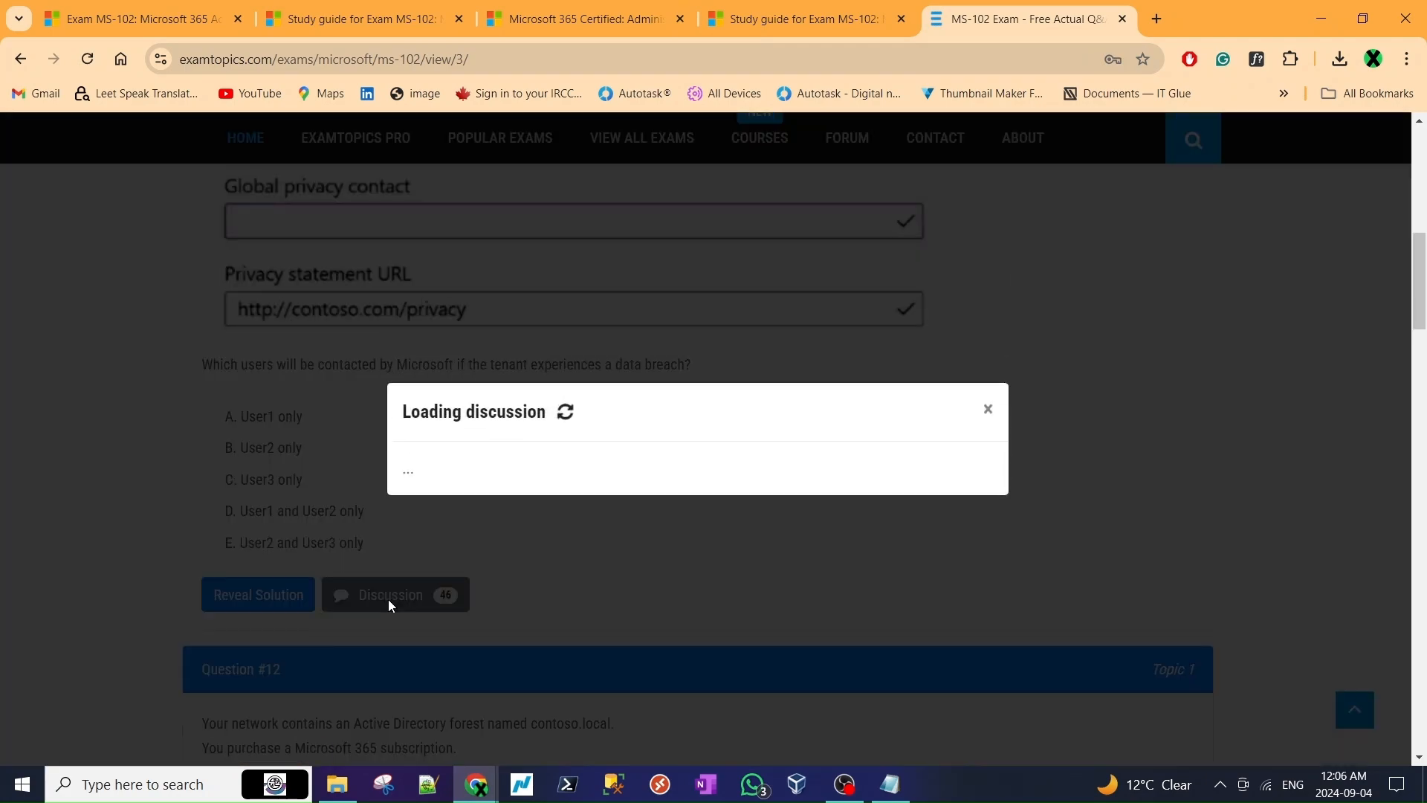
{"action": "left_click", "coordinate": [987, 409]}
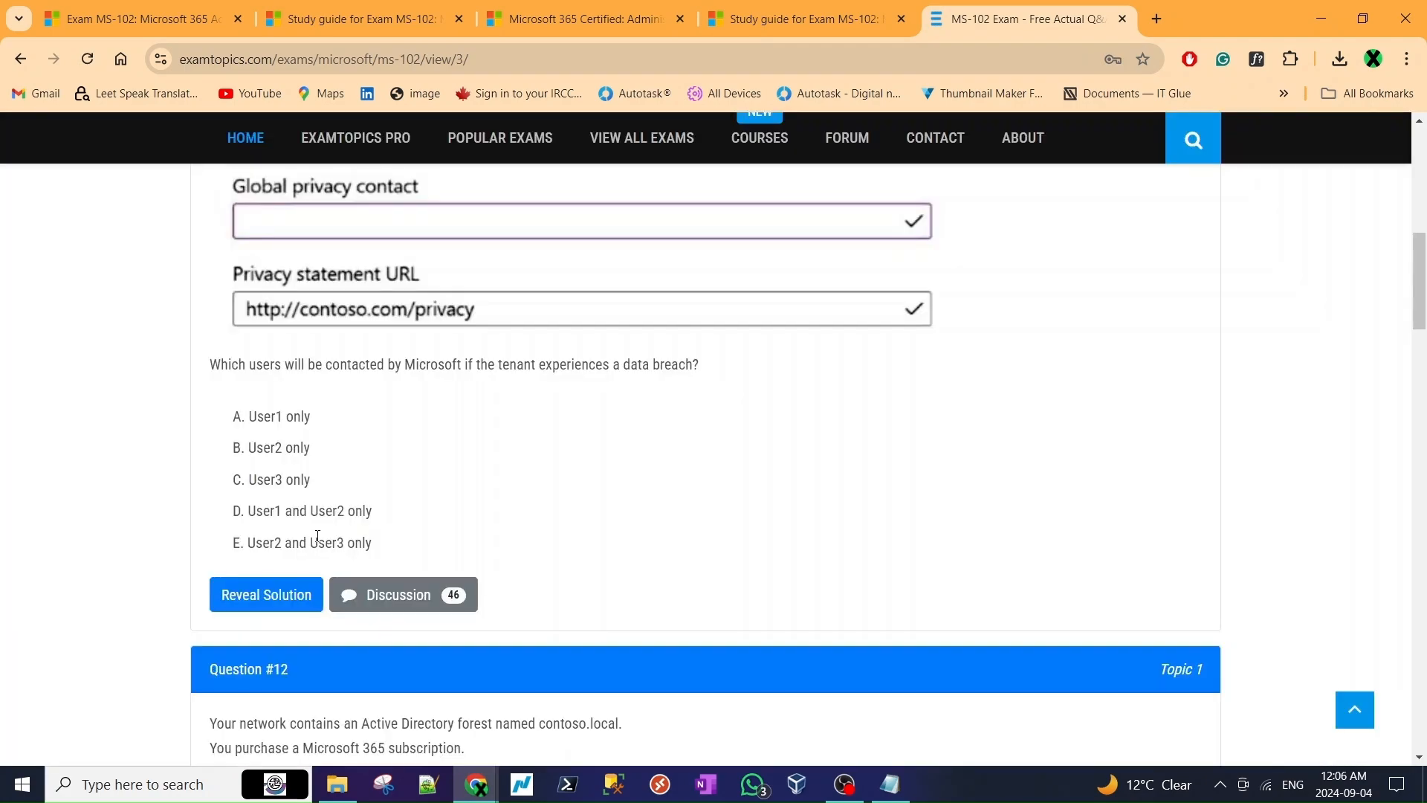
{"action": "left_click", "coordinate": [264, 595]}
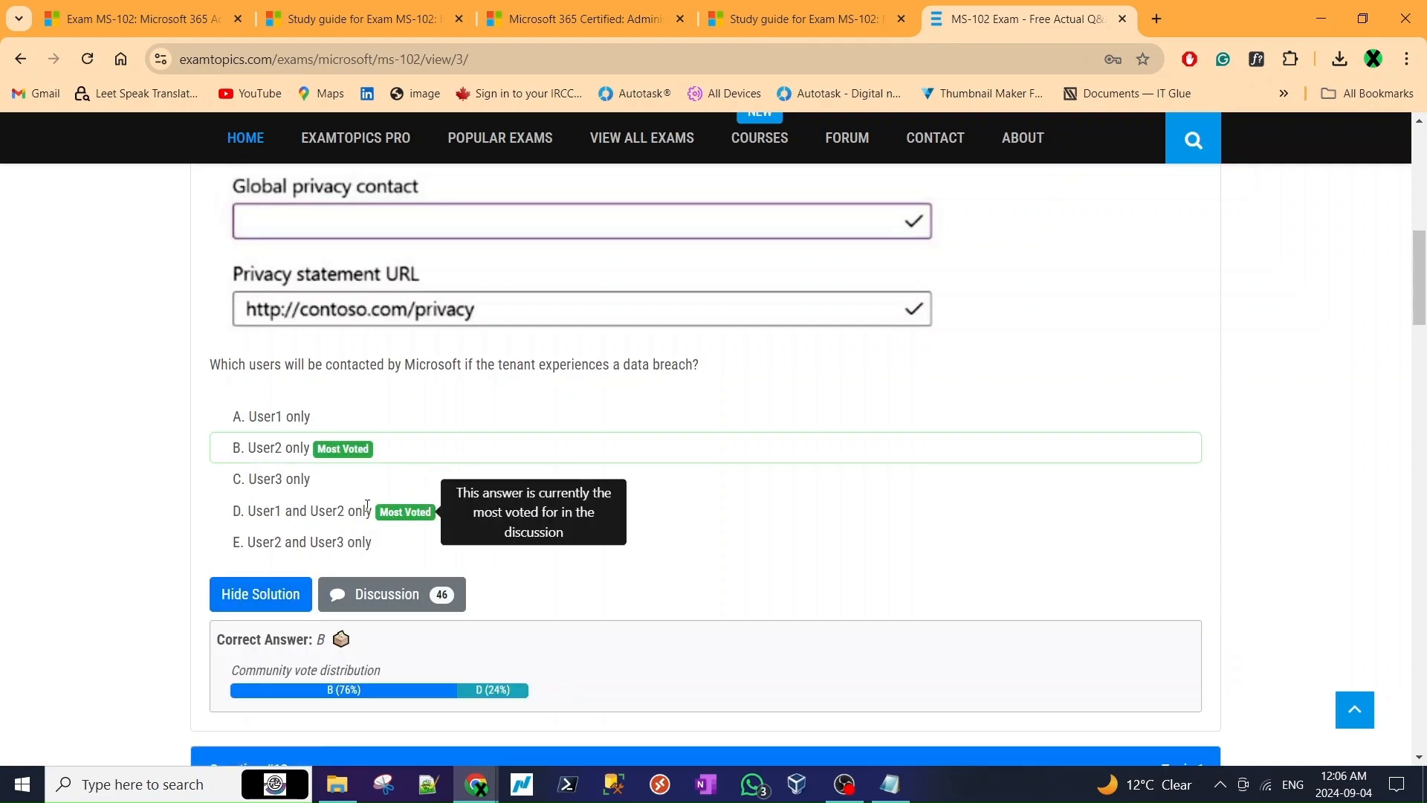
{"action": "mouse_move", "coordinate": [383, 654]}
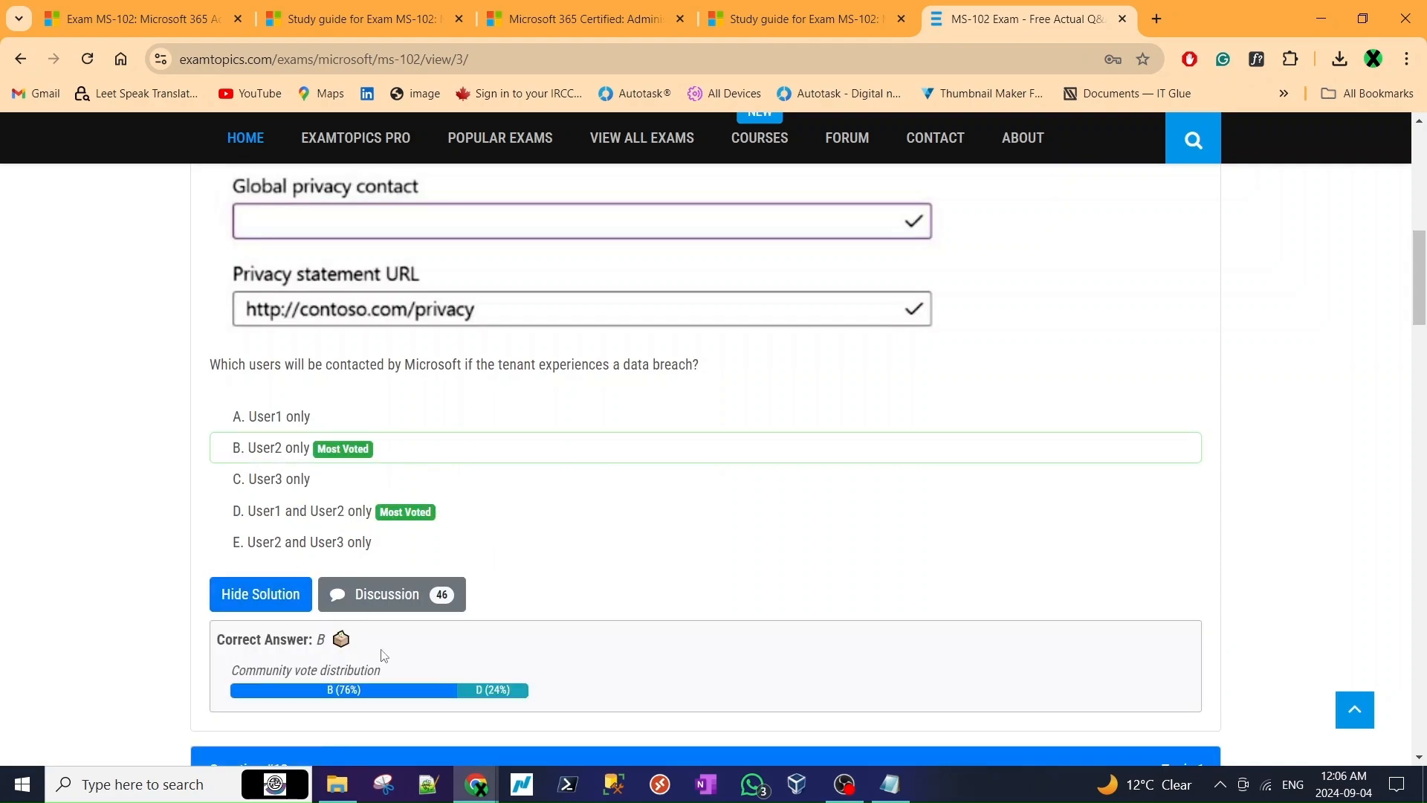
{"action": "mouse_move", "coordinate": [357, 696]}
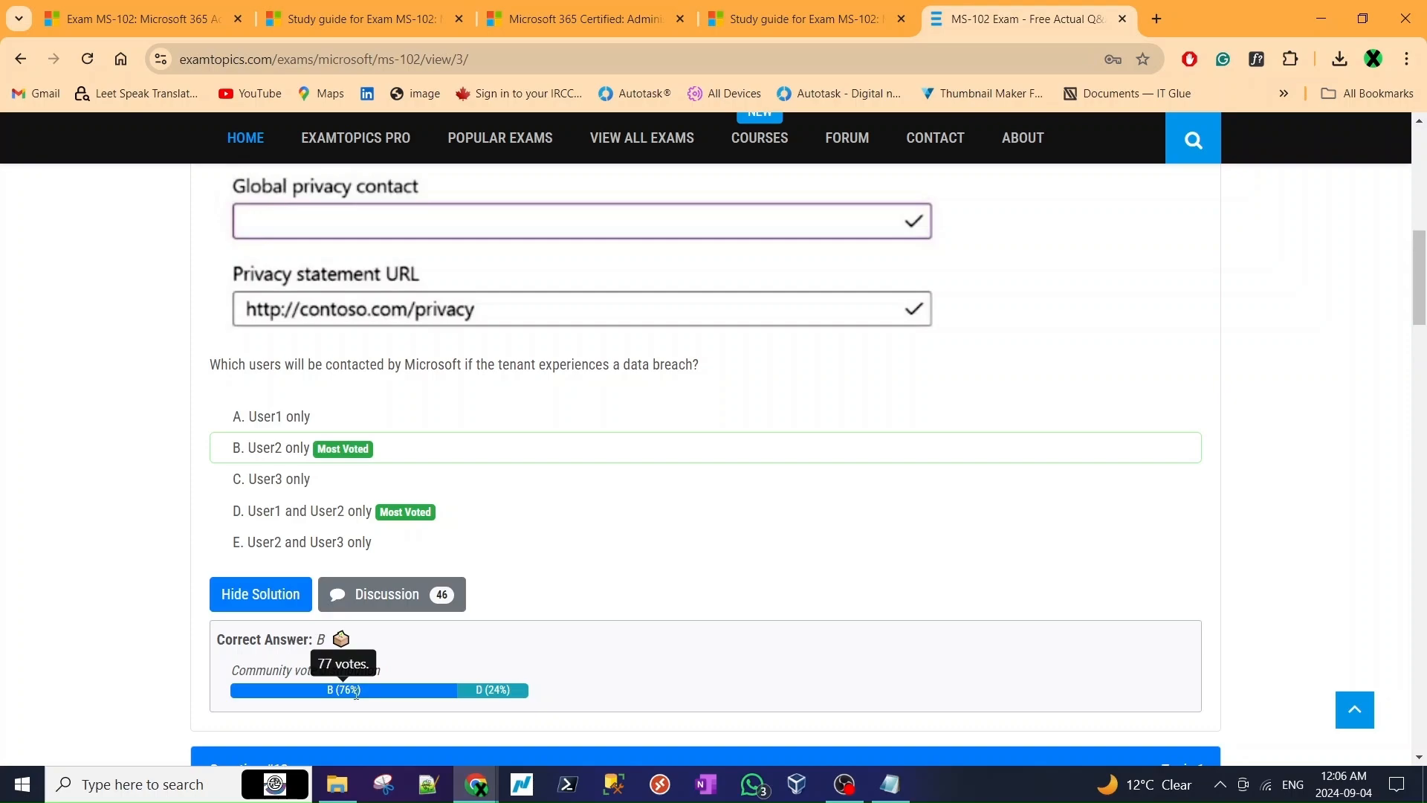
{"action": "mouse_move", "coordinate": [307, 473]}
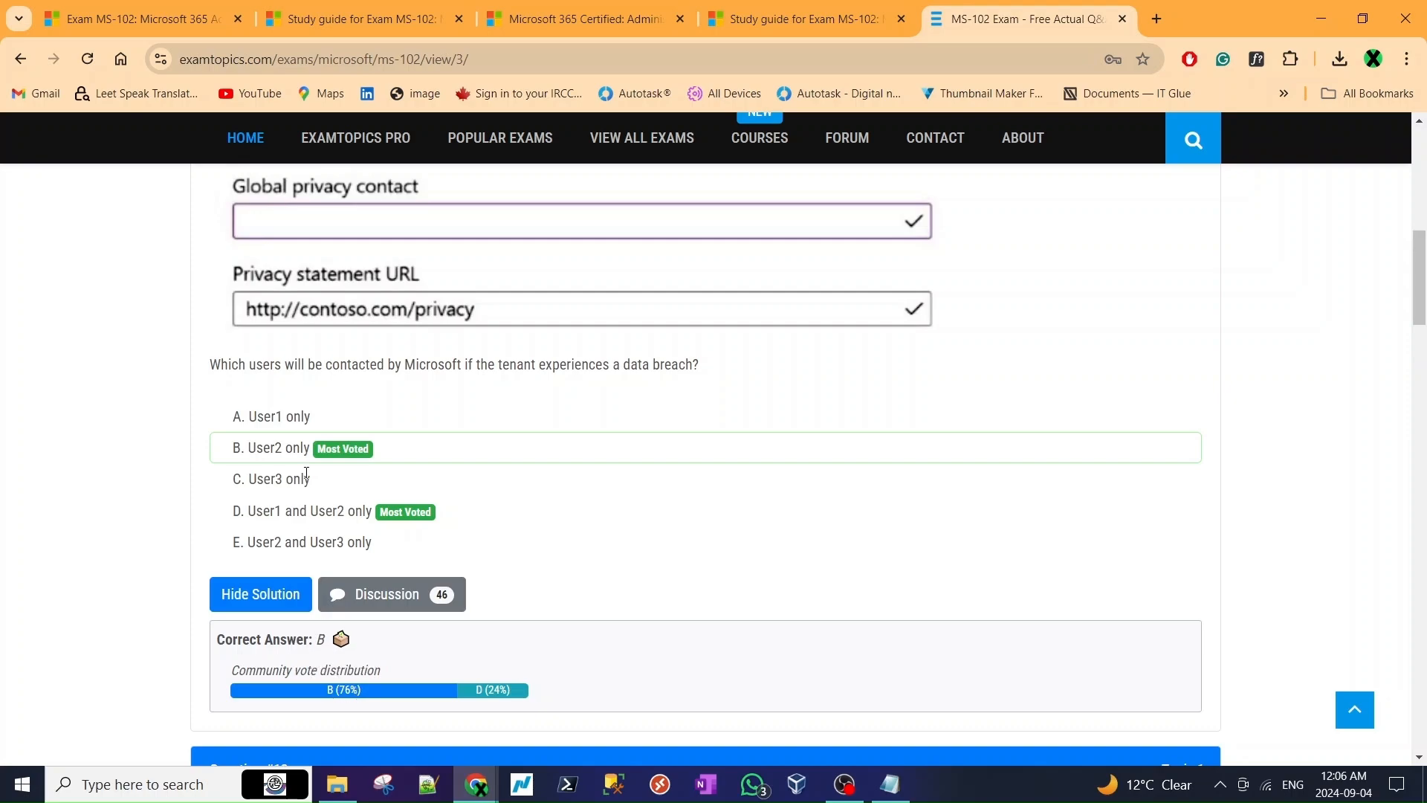
{"action": "mouse_move", "coordinate": [492, 690]}
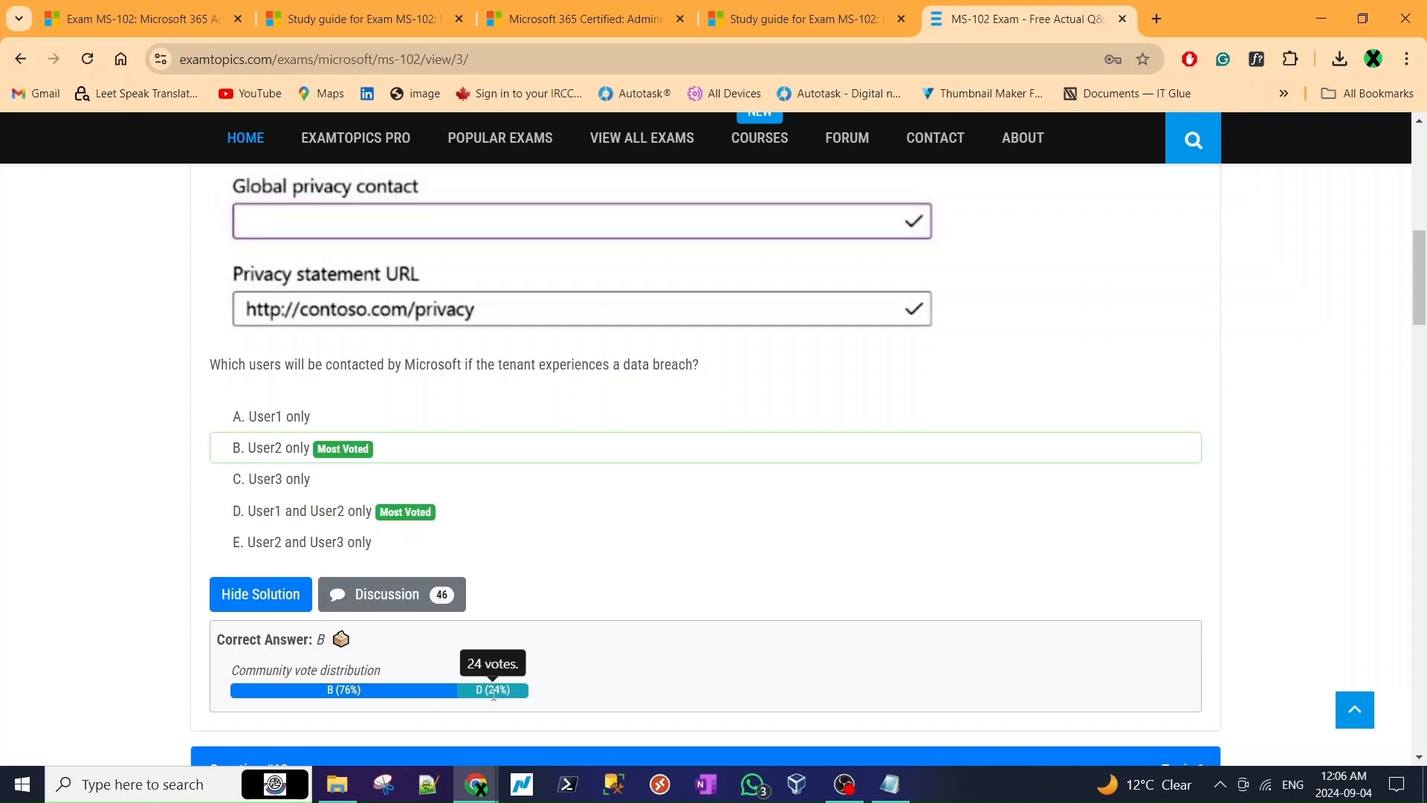
{"action": "left_click", "coordinate": [385, 595]}
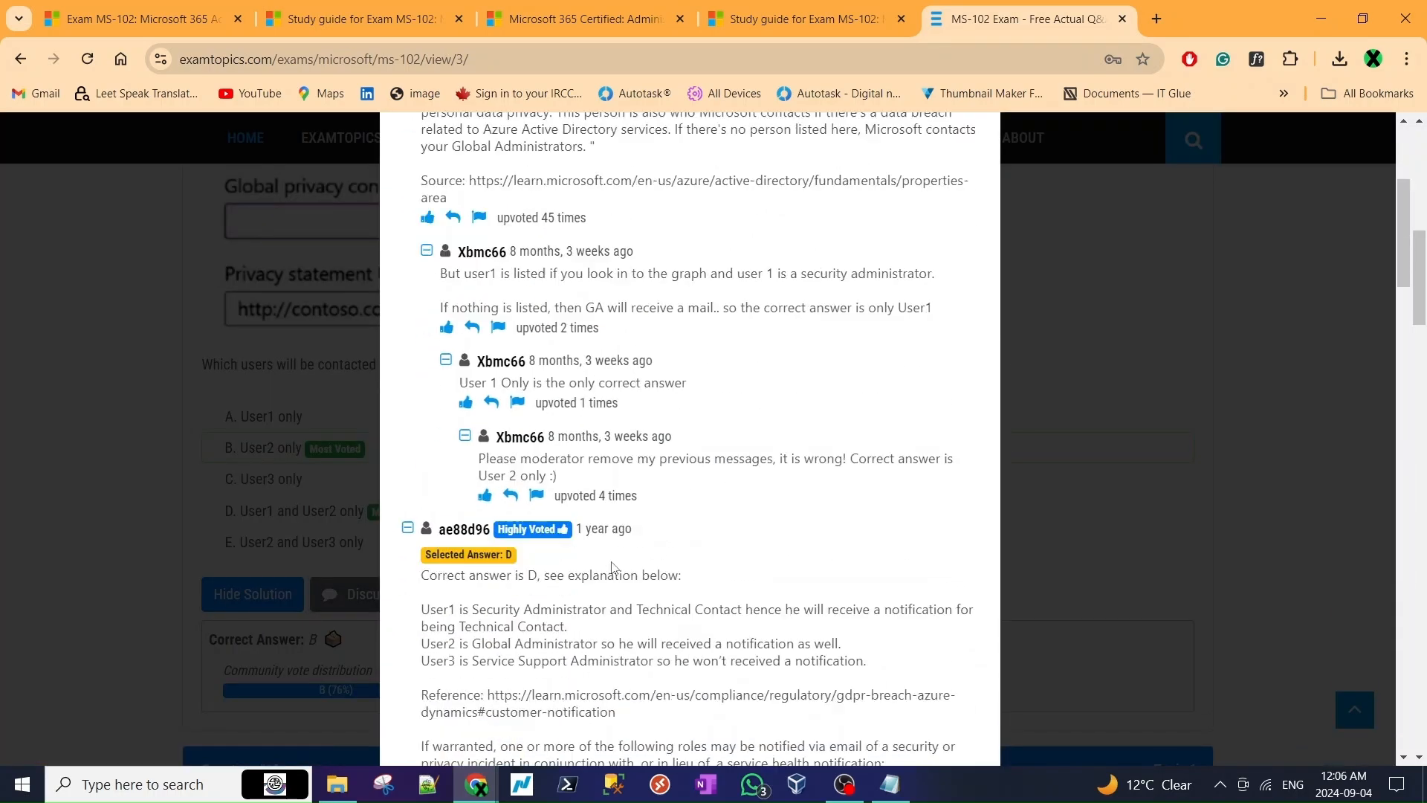
{"action": "scroll", "scroll_direction": "down", "scroll_amount": 3}
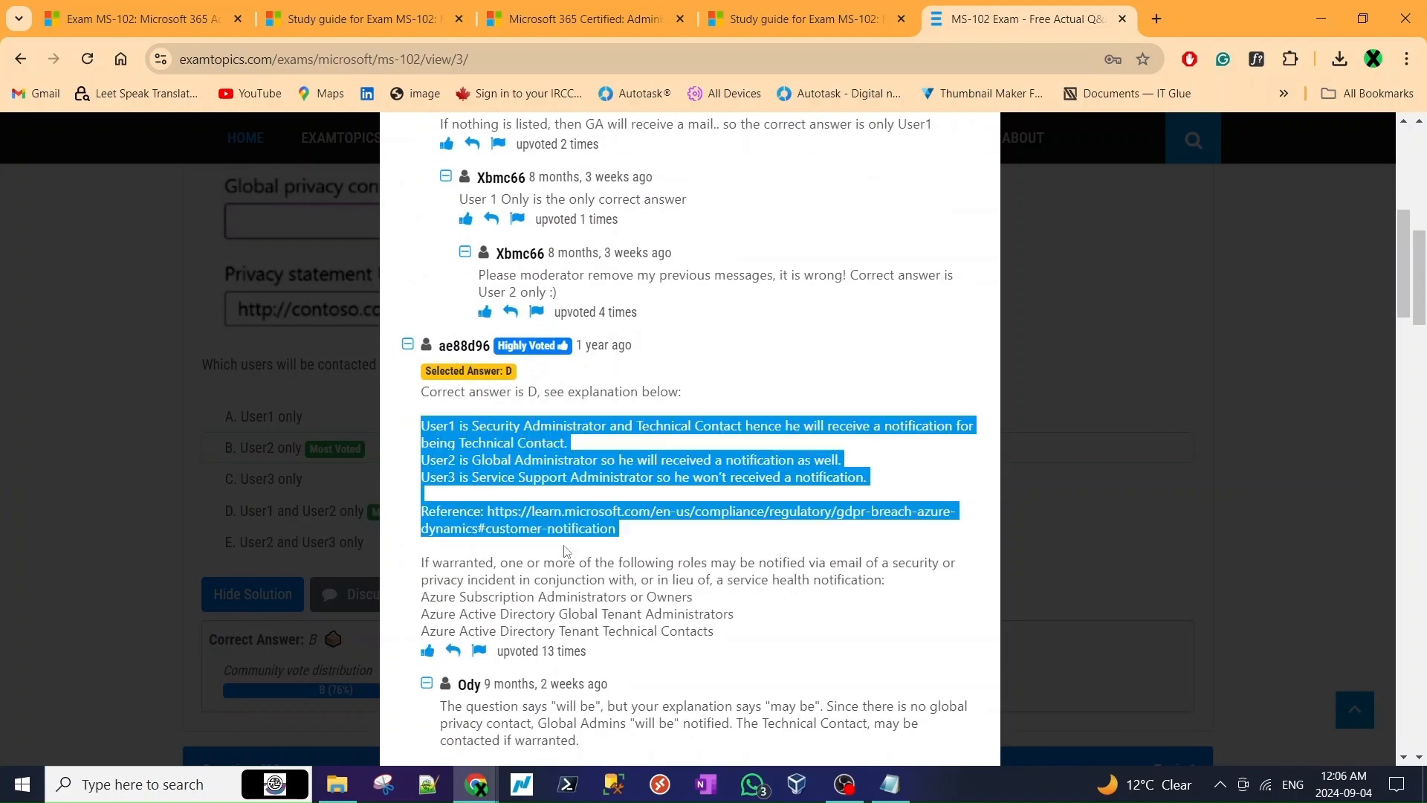
{"action": "scroll", "scroll_direction": "down", "scroll_amount": 3}
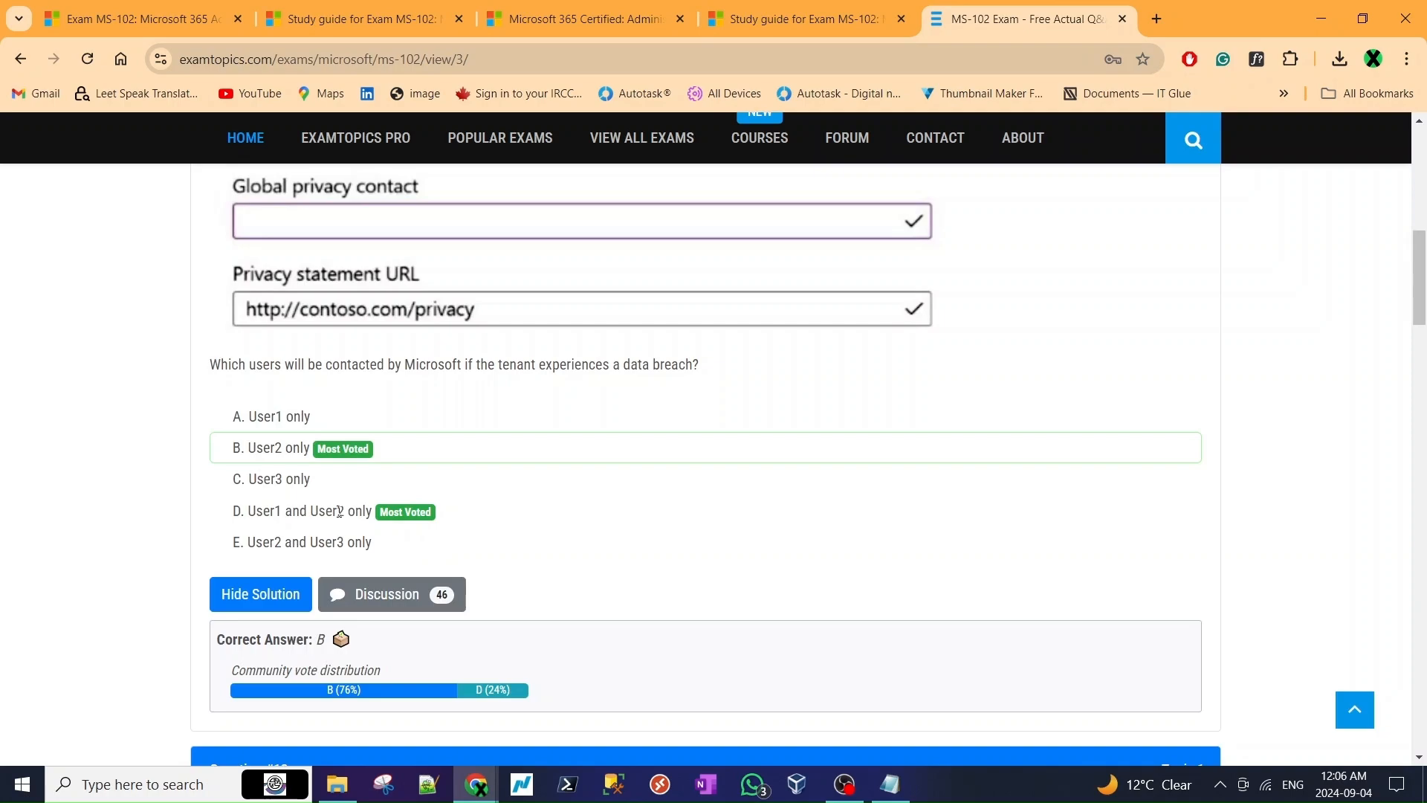
{"action": "left_click", "coordinate": [387, 595]}
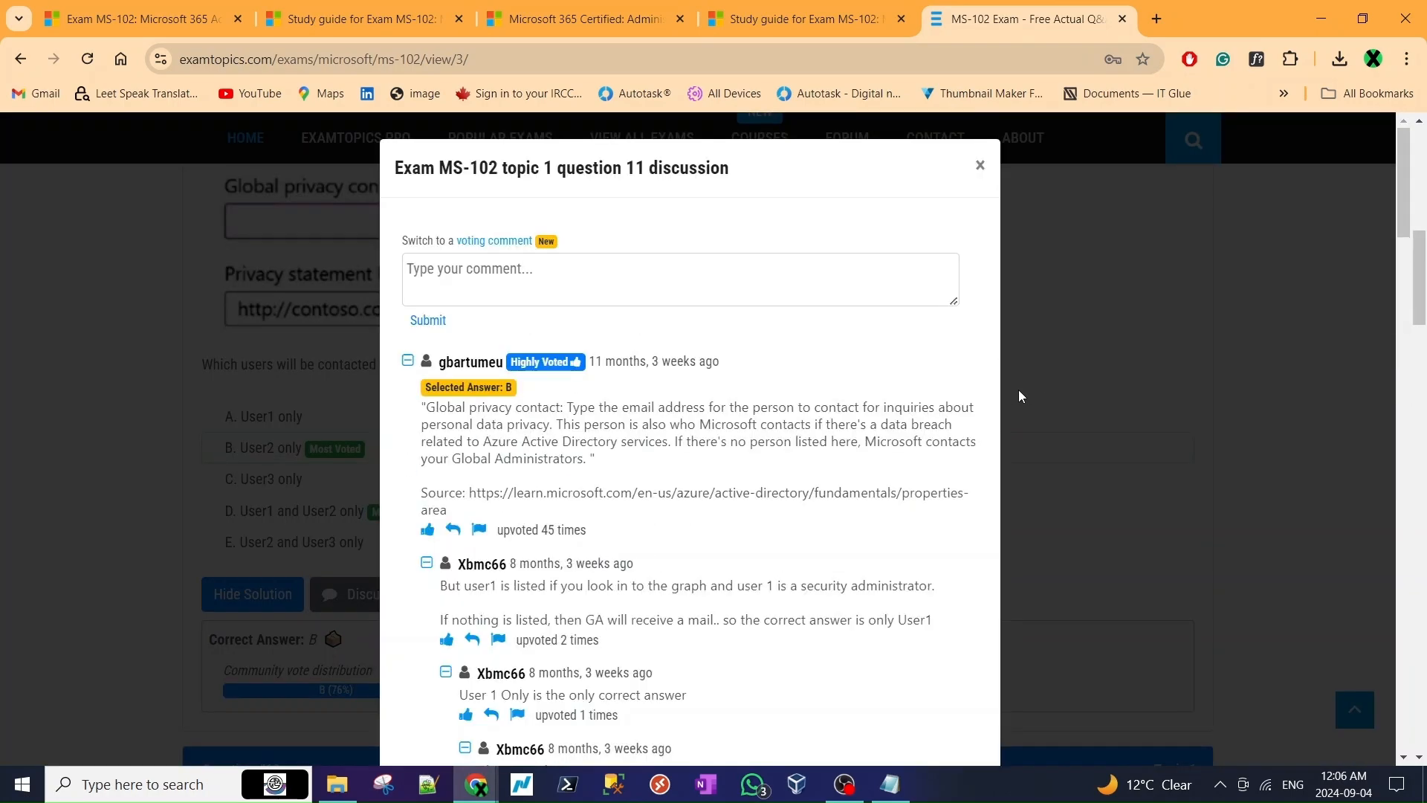
{"action": "left_click", "coordinate": [980, 163]}
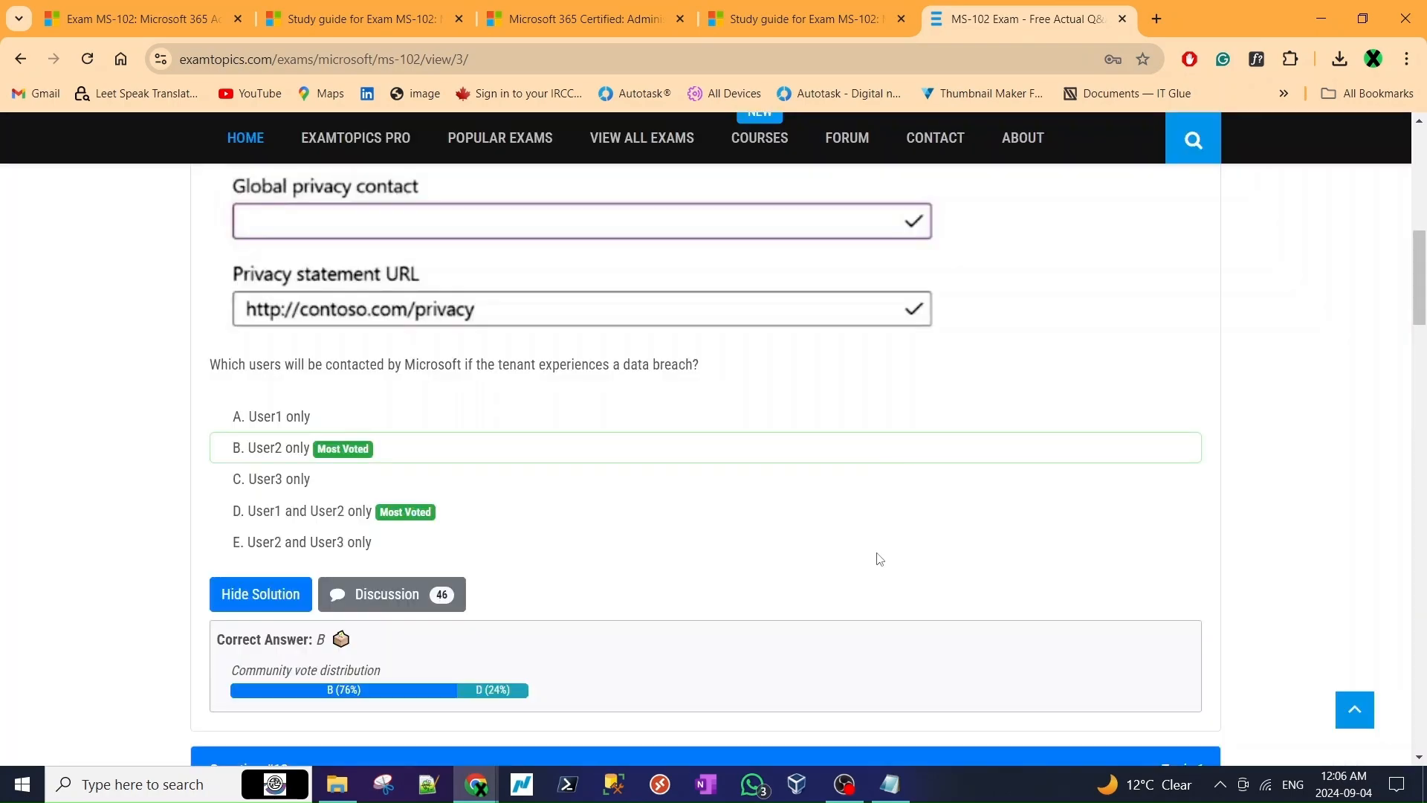
- Scroll past Question #11 to view Questions #12 and #13
{"action": "scroll", "scroll_direction": "down", "scroll_amount": 3}
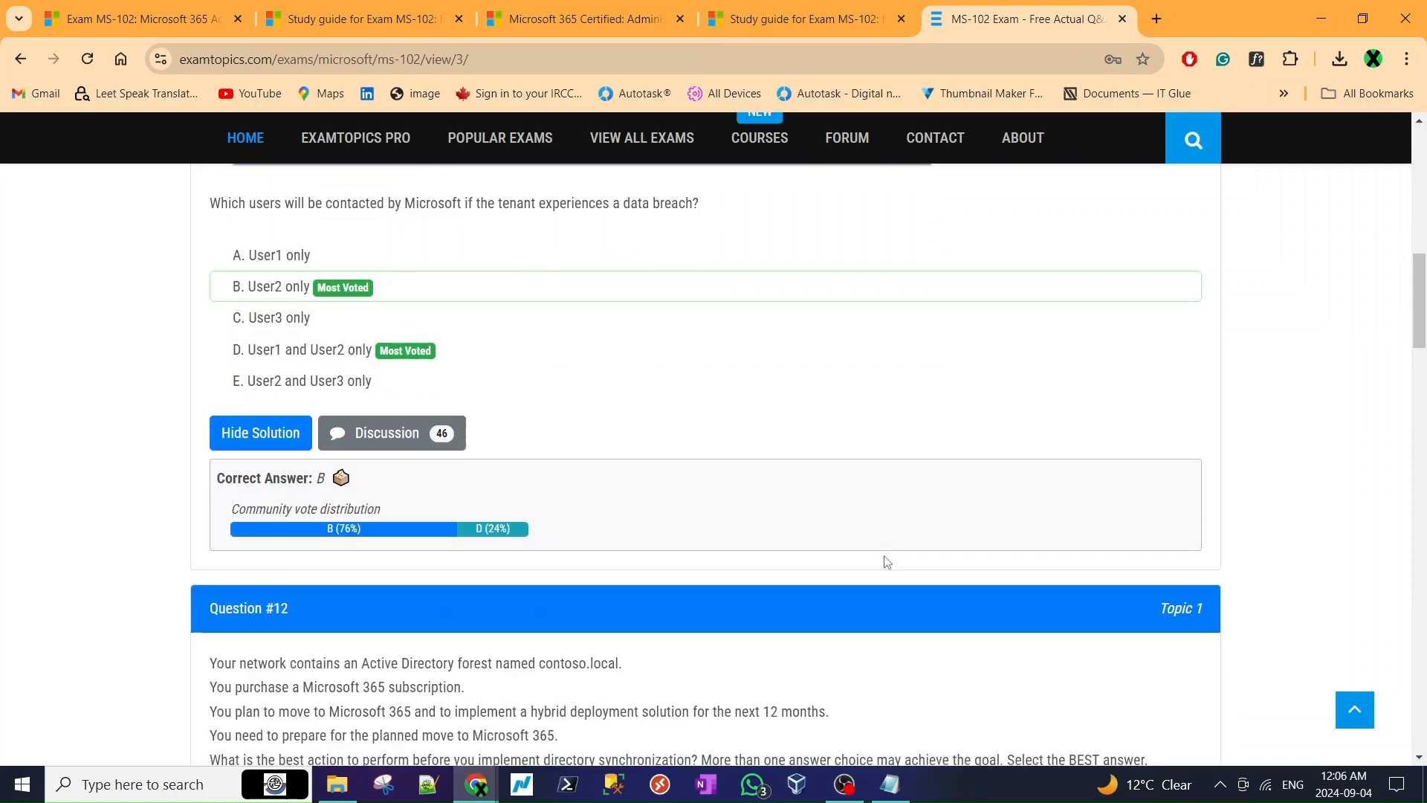
{"action": "scroll", "scroll_direction": "down", "scroll_amount": 3}
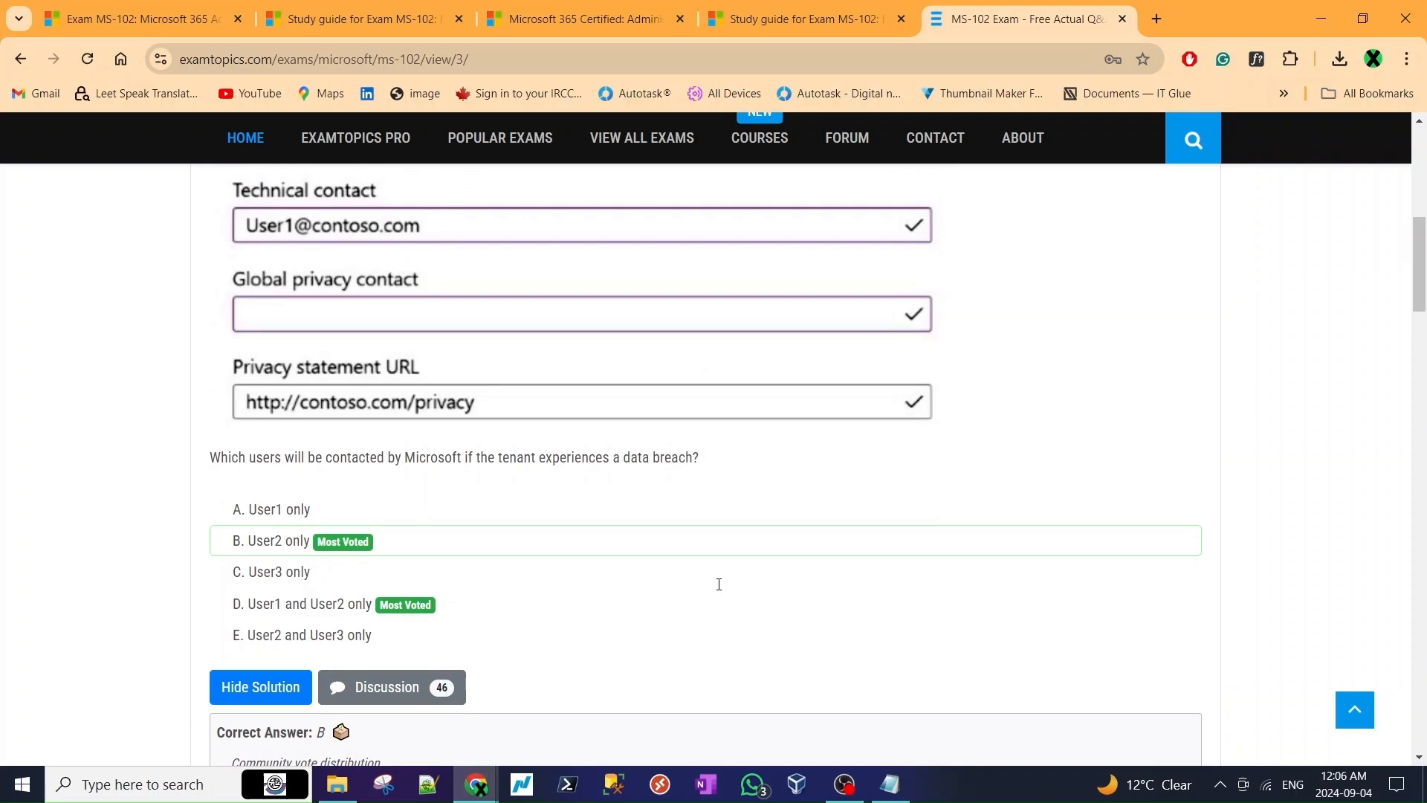
{"action": "mouse_move", "coordinate": [650, 241]}
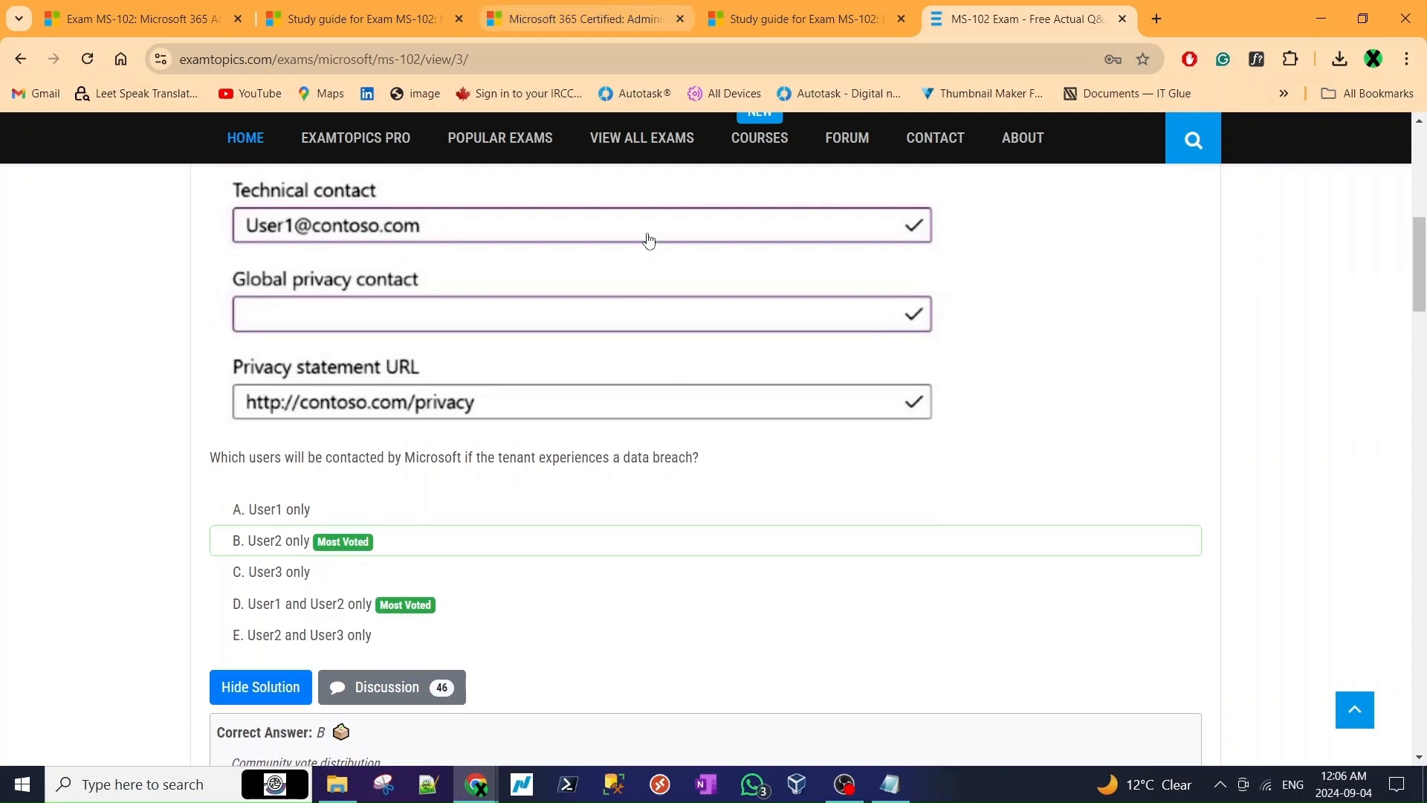
{"action": "scroll", "scroll_direction": "down", "scroll_amount": 3}
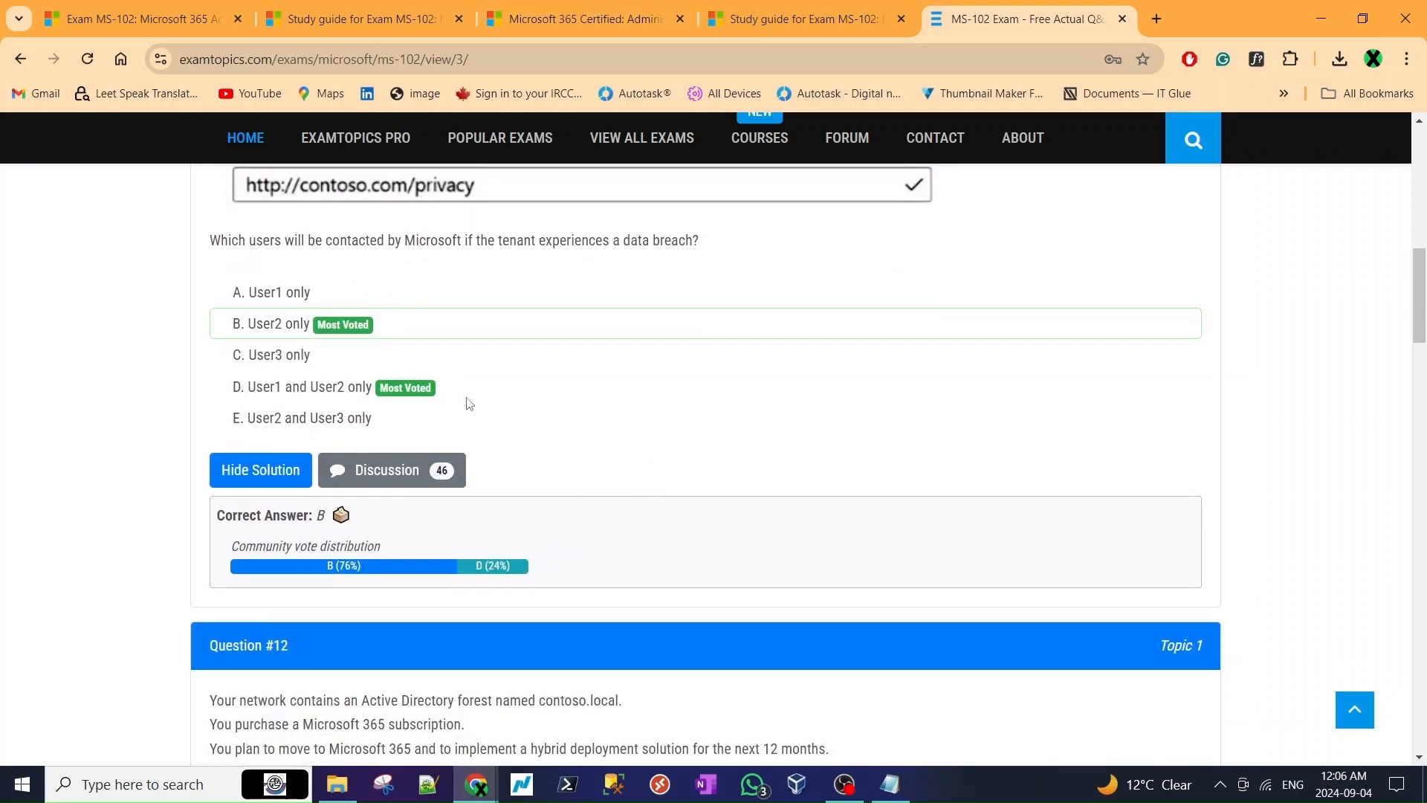
{"action": "scroll", "scroll_direction": "down", "scroll_amount": 3}
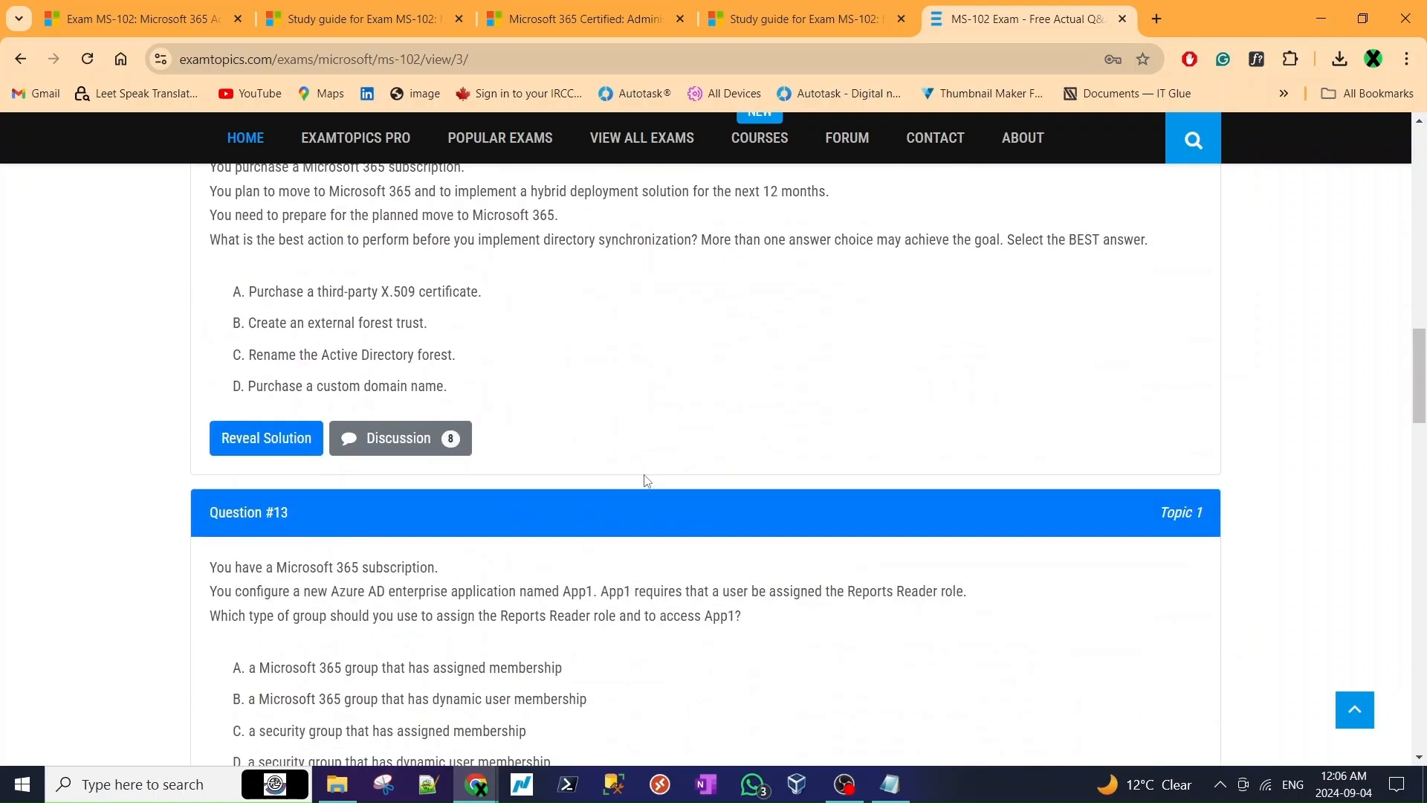
{"action": "scroll", "scroll_direction": "down", "scroll_amount": 3}
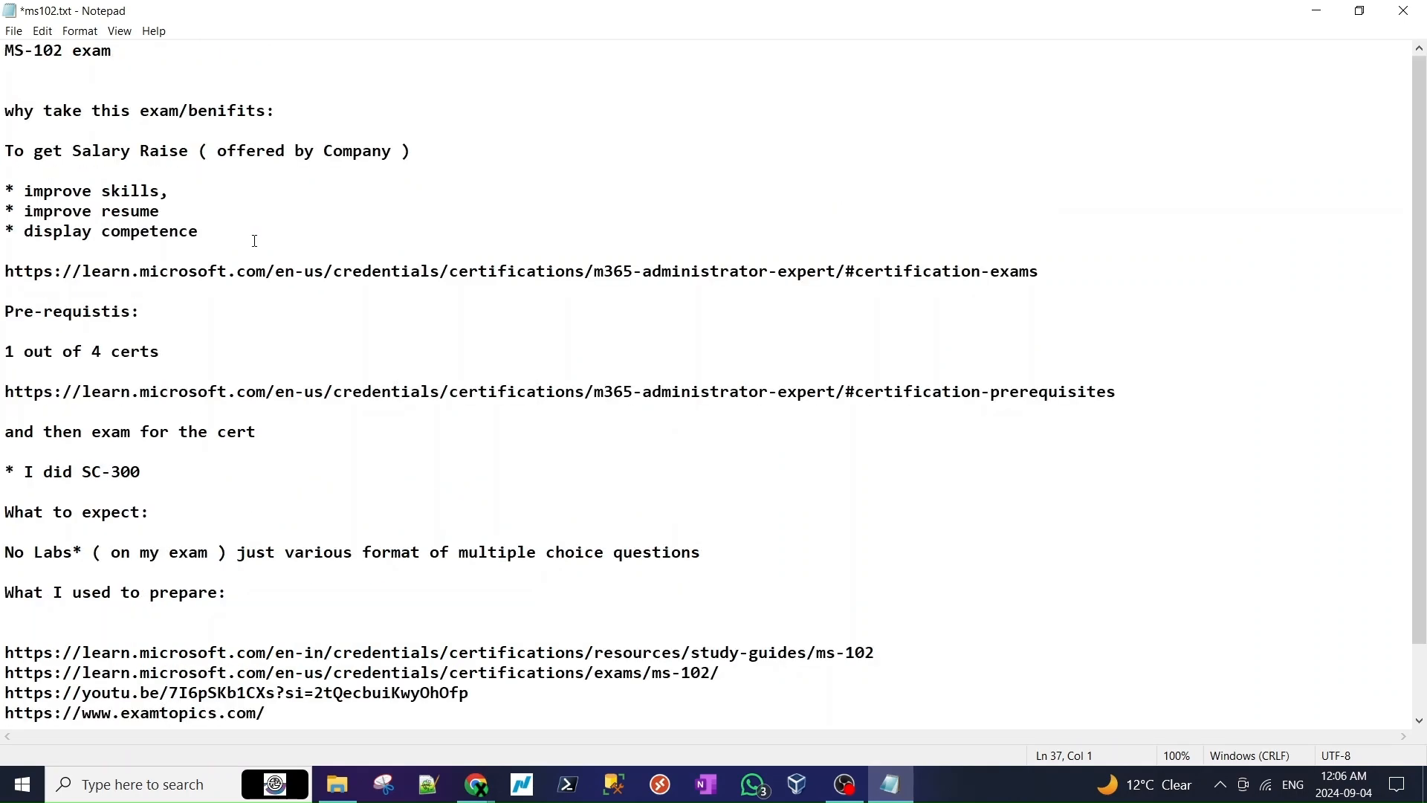
{"action": "mouse_move", "coordinate": [451, 395]}
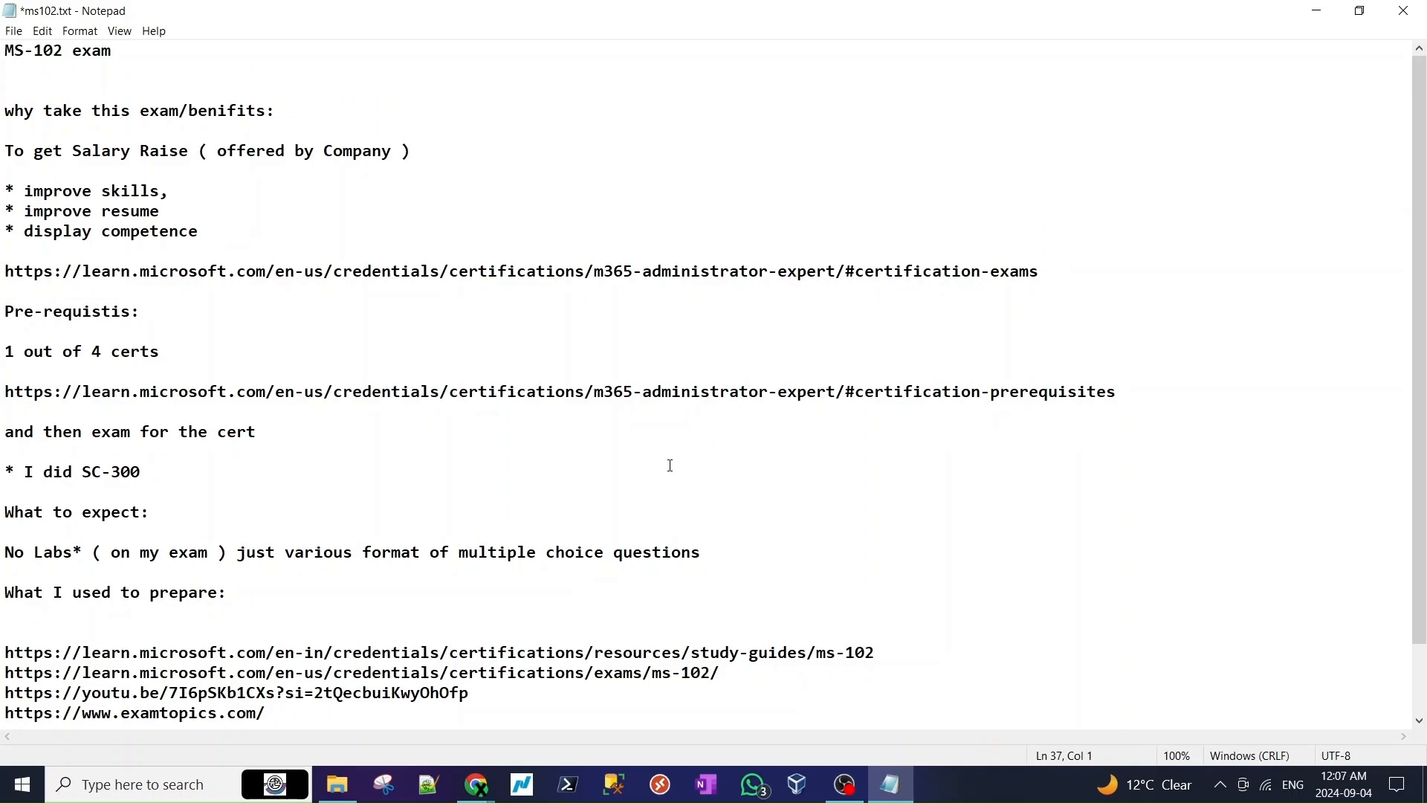
- Scroll the ms102.txt notes down to the preparation links ending with ExamTopics
{"action": "scroll", "scroll_direction": "down", "scroll_amount": 3}
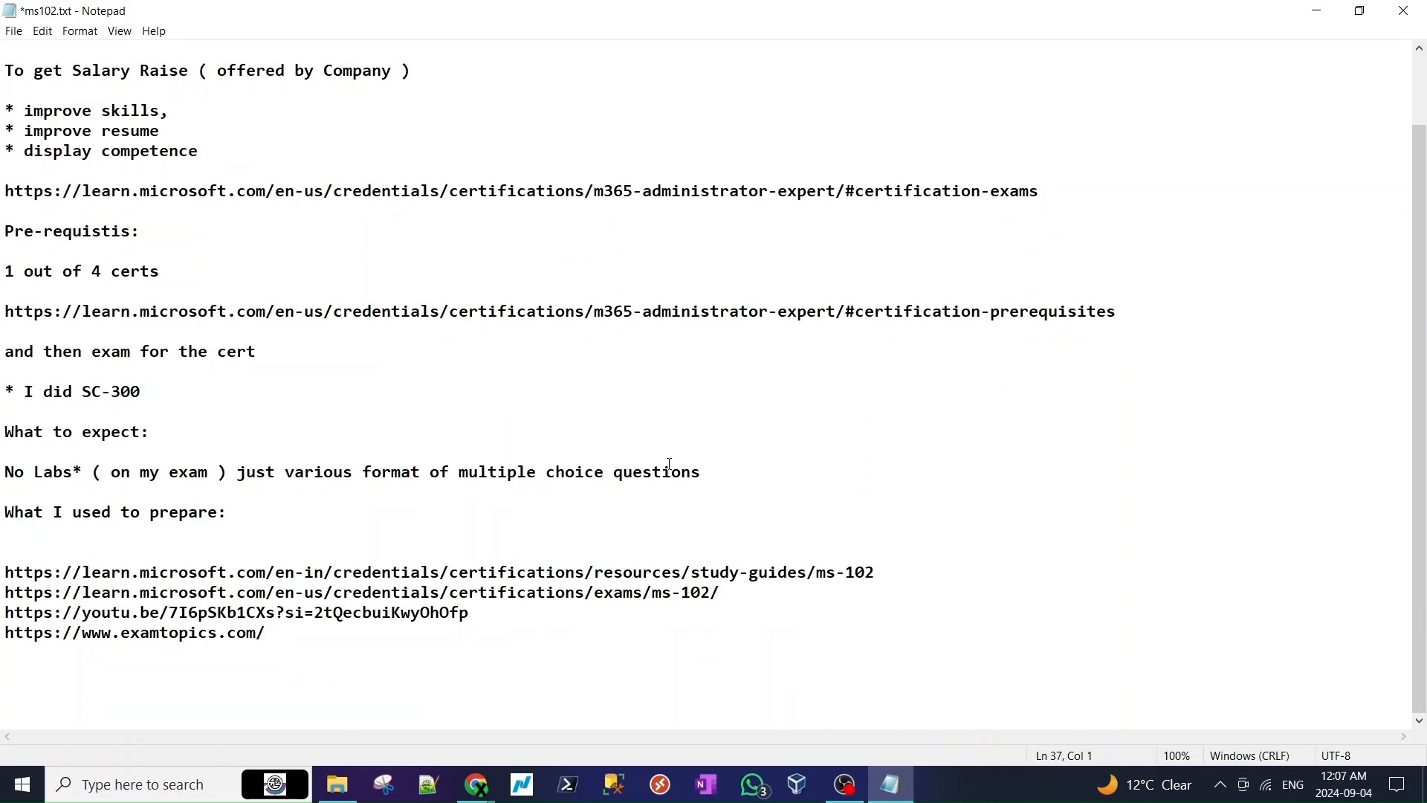
{"action": "mouse_move", "coordinate": [788, 573]}
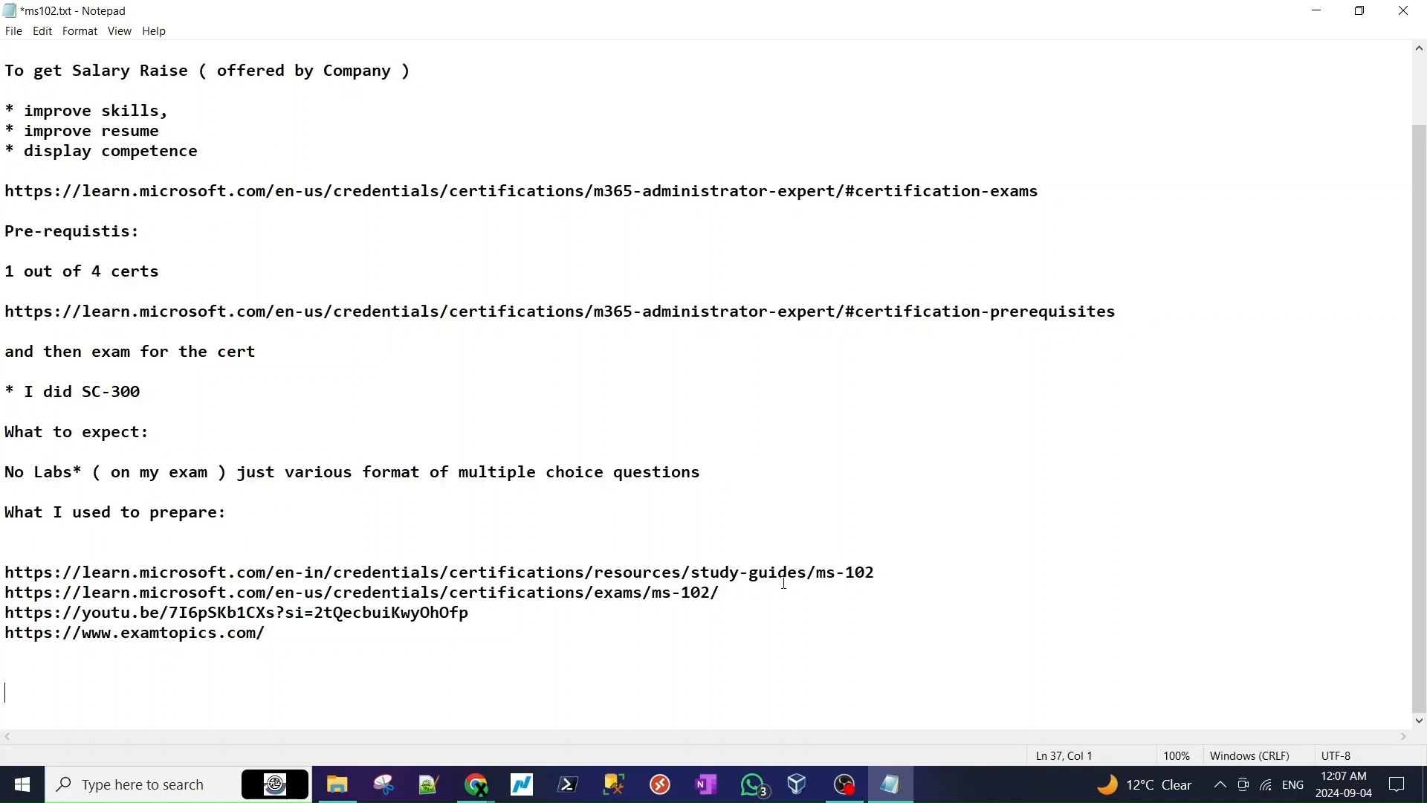
{"action": "mouse_move", "coordinate": [805, 701]}
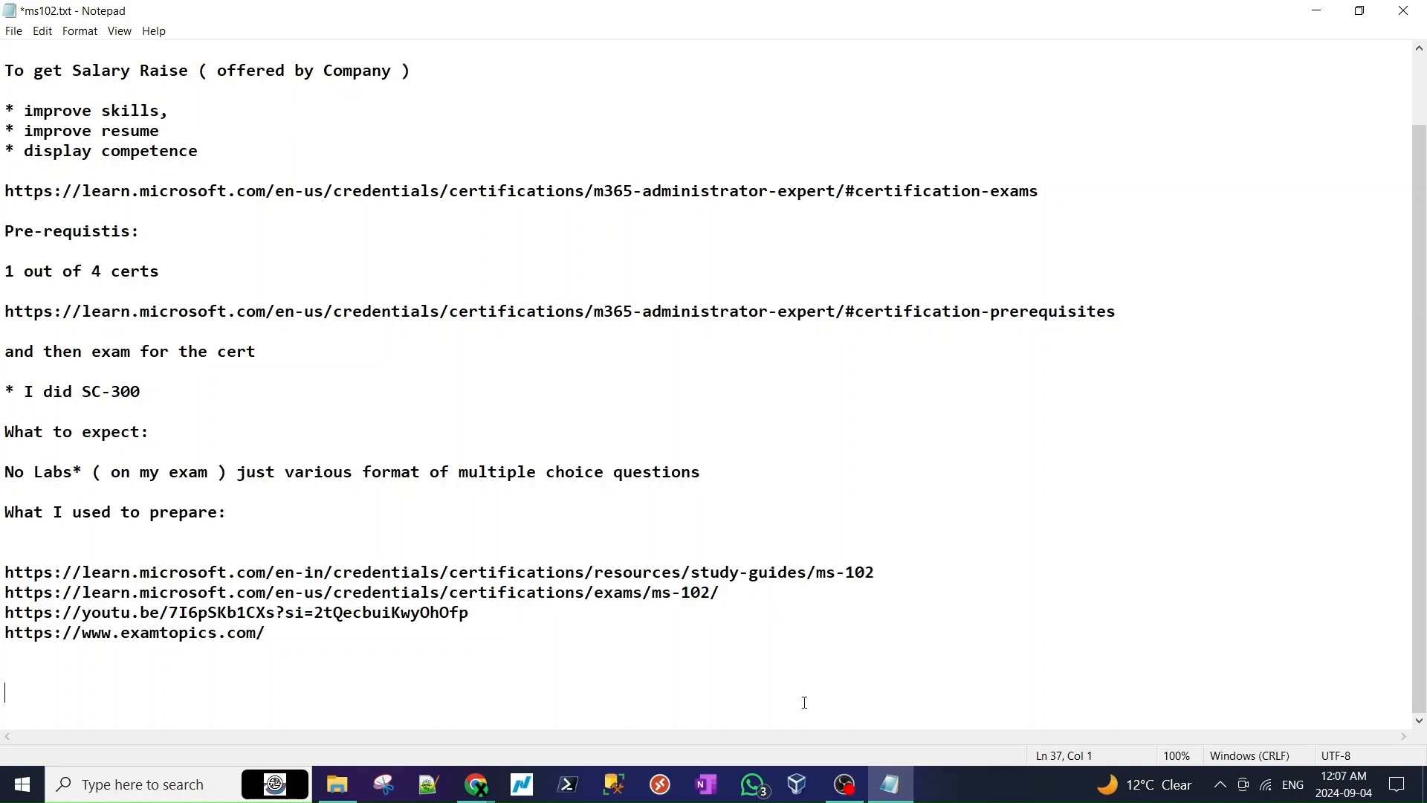